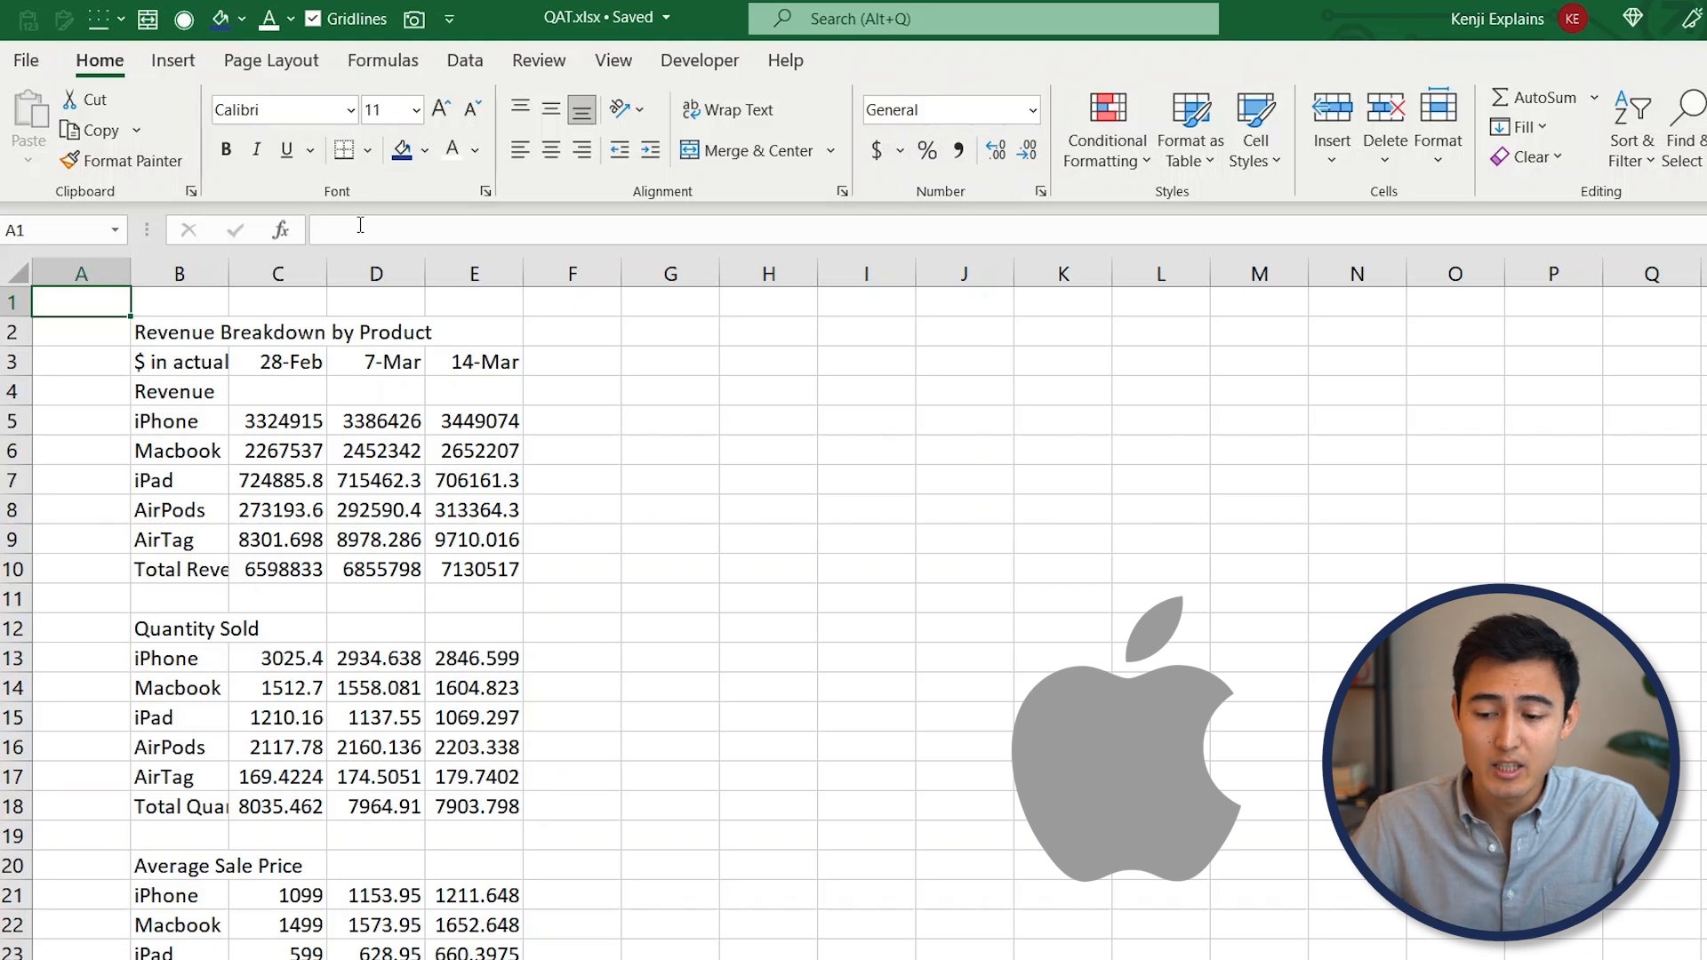
Inspect the raw table's title, 28-Feb column, Total Revenue and iPhone cells, then switch sheets
{"action": "left_click", "coordinate": [179, 331]}
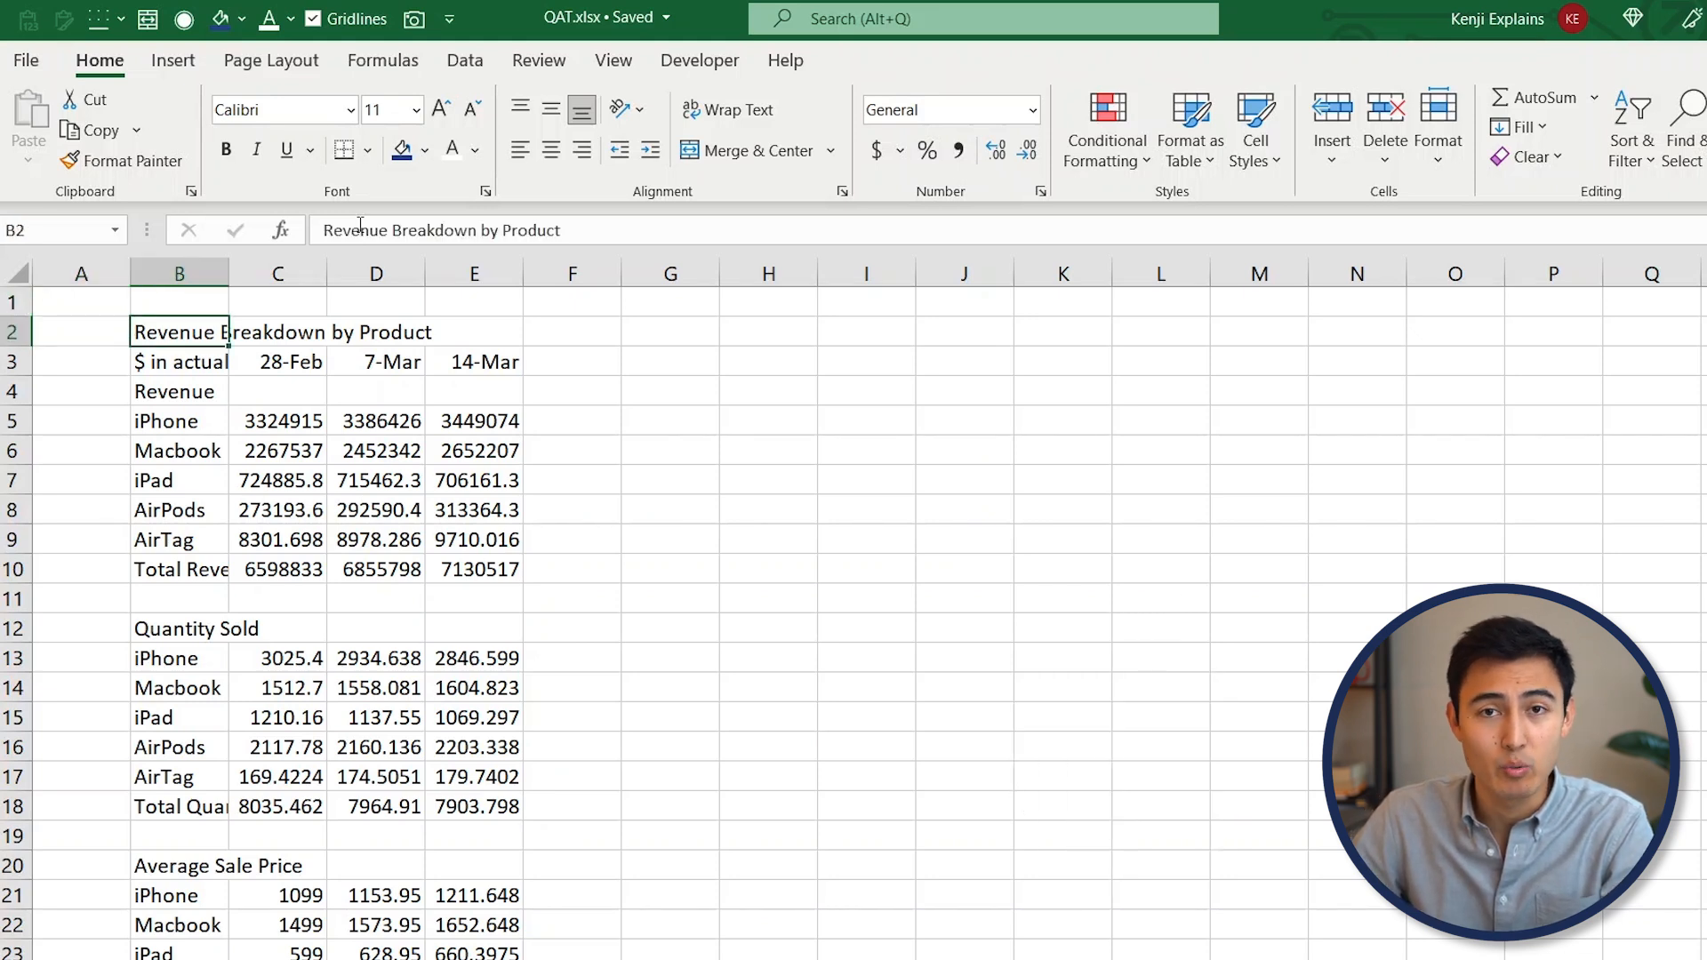
{"action": "left_click", "coordinate": [277, 273]}
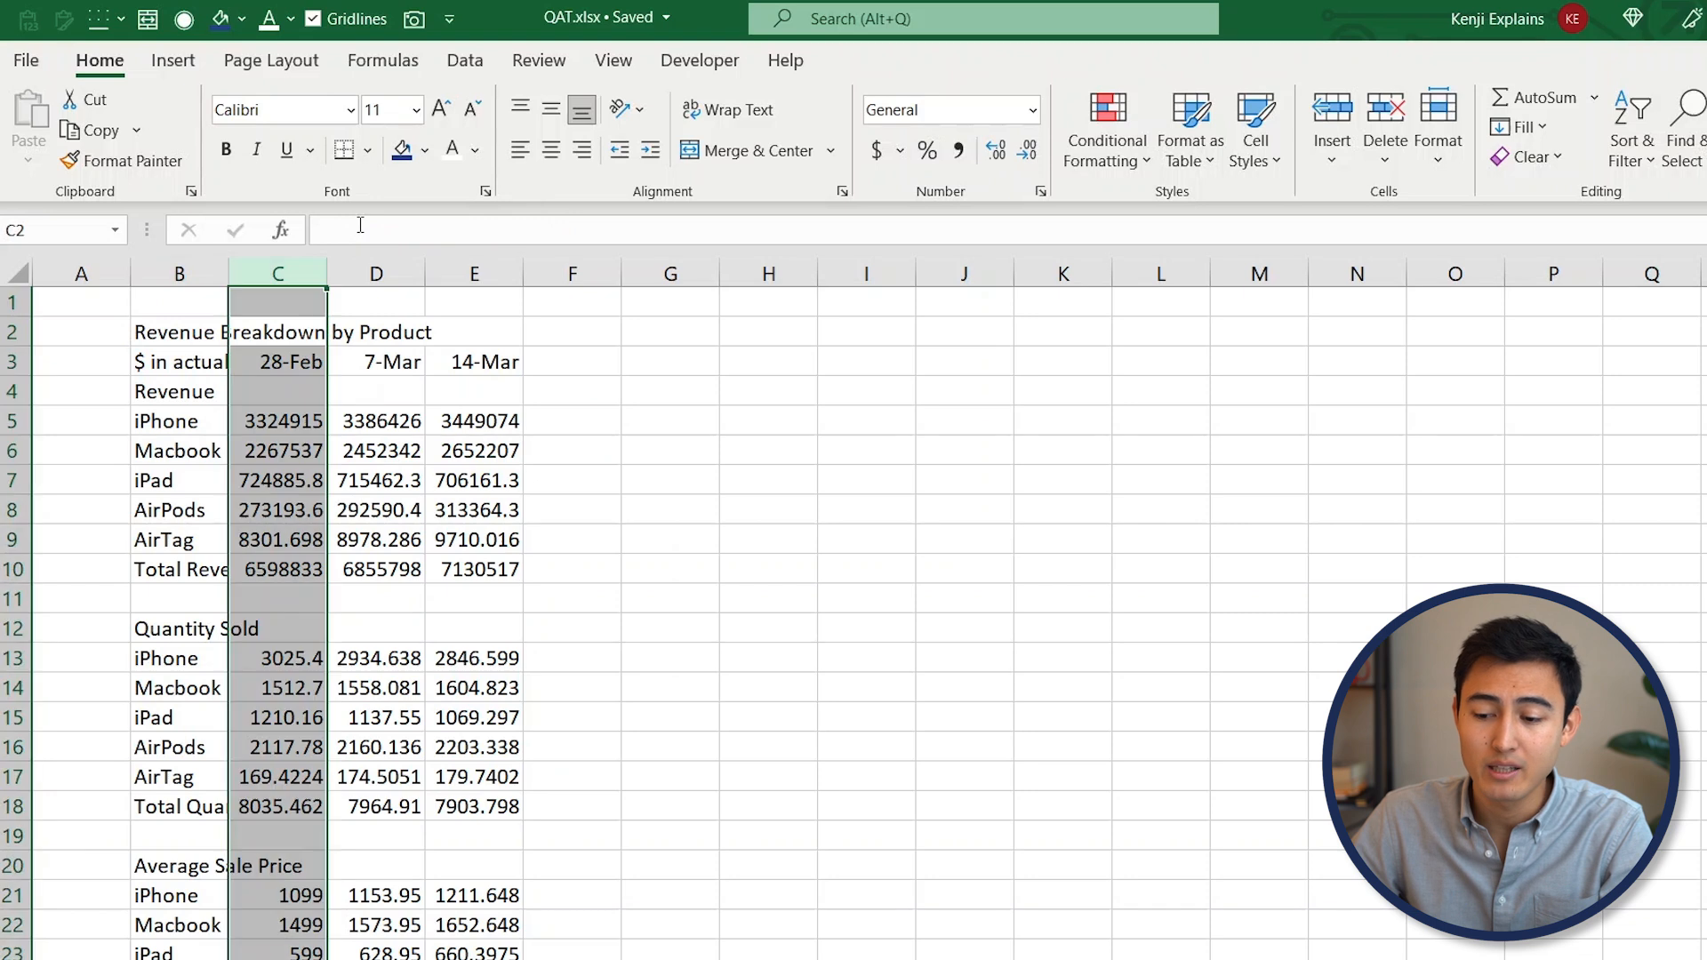
{"action": "left_click", "coordinate": [179, 568]}
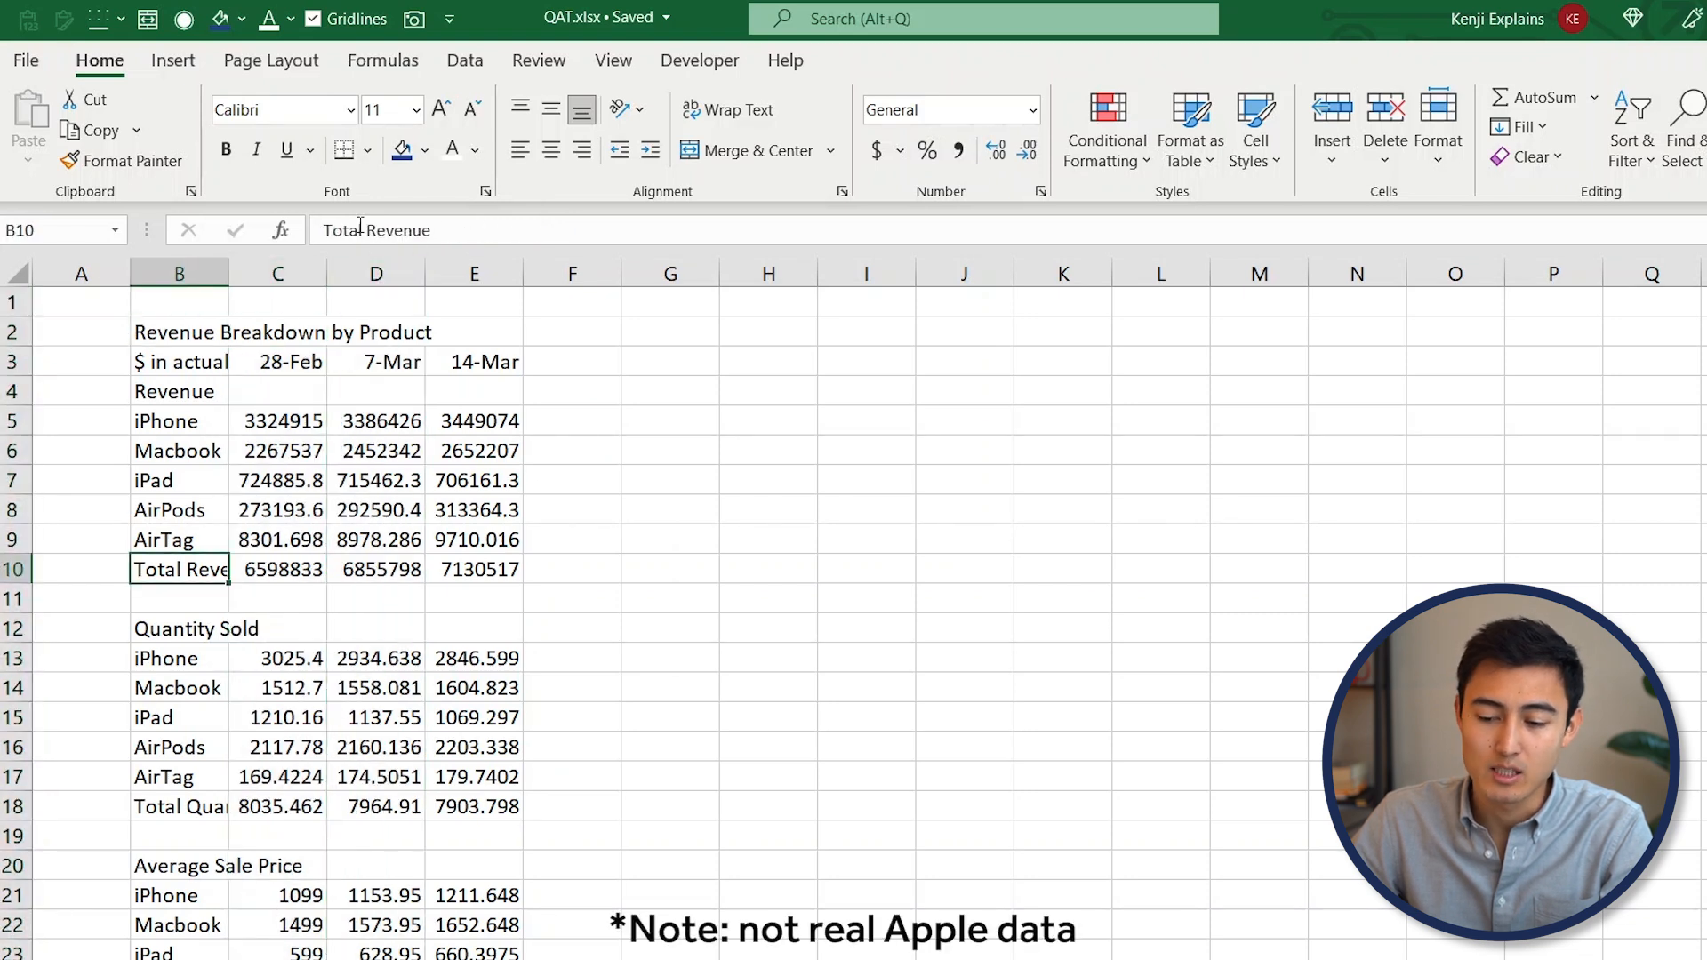
{"action": "left_click", "coordinate": [179, 658]}
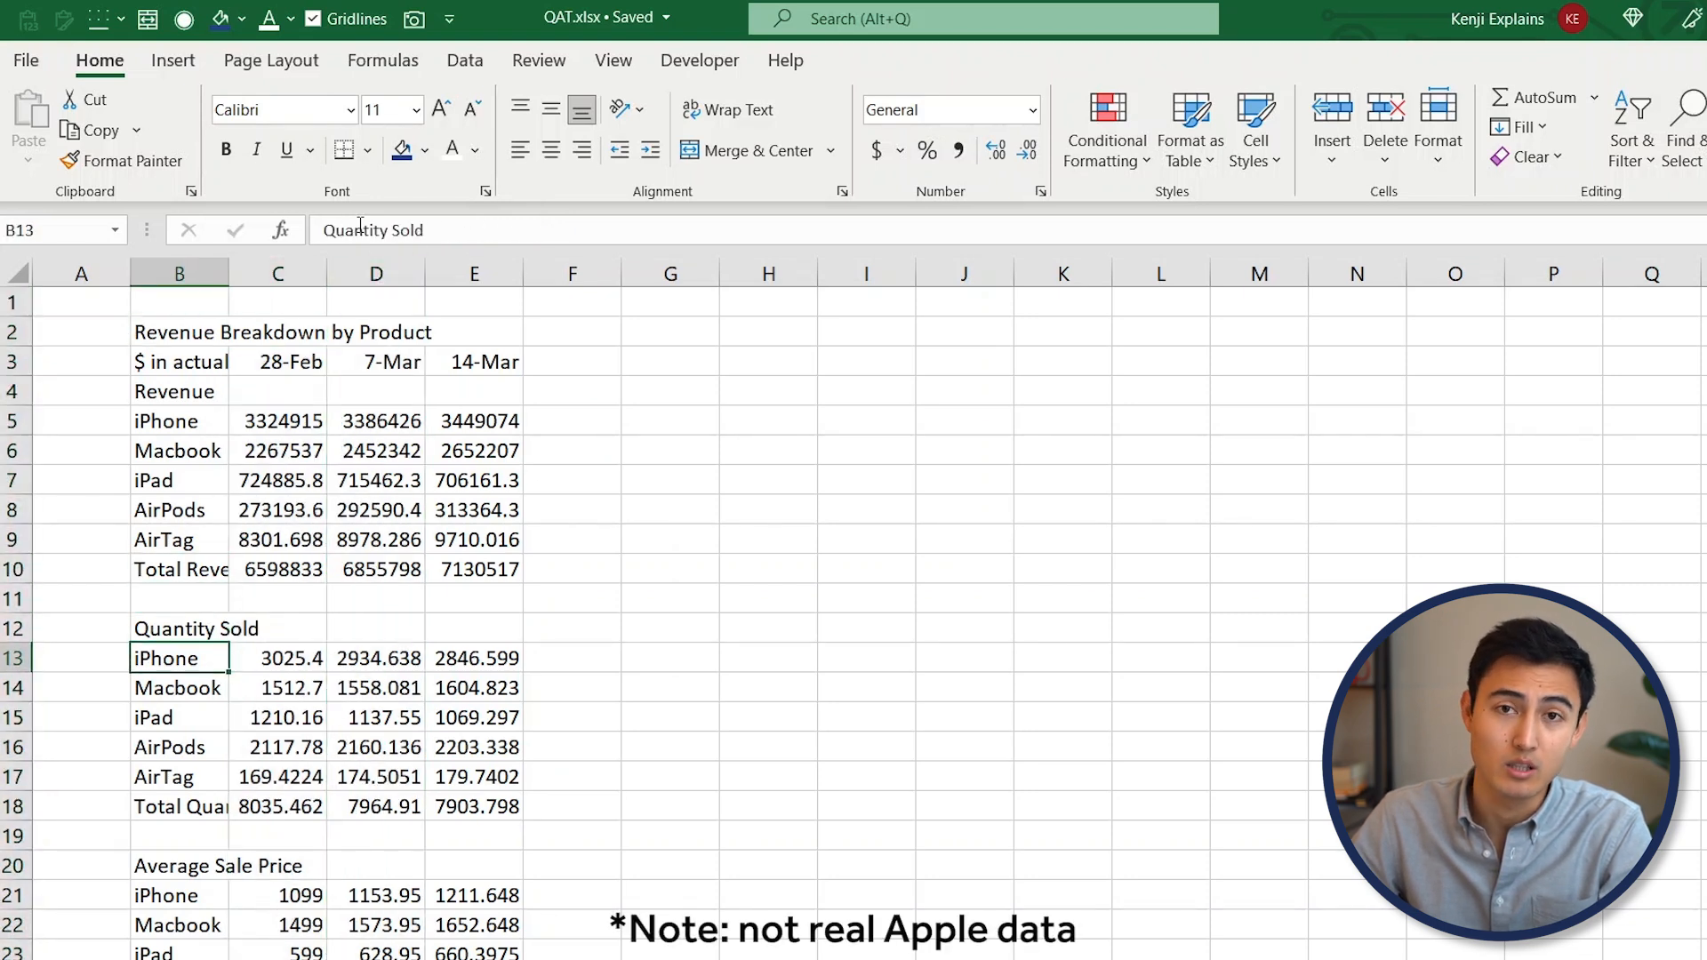
{"action": "left_click", "coordinate": [179, 568]}
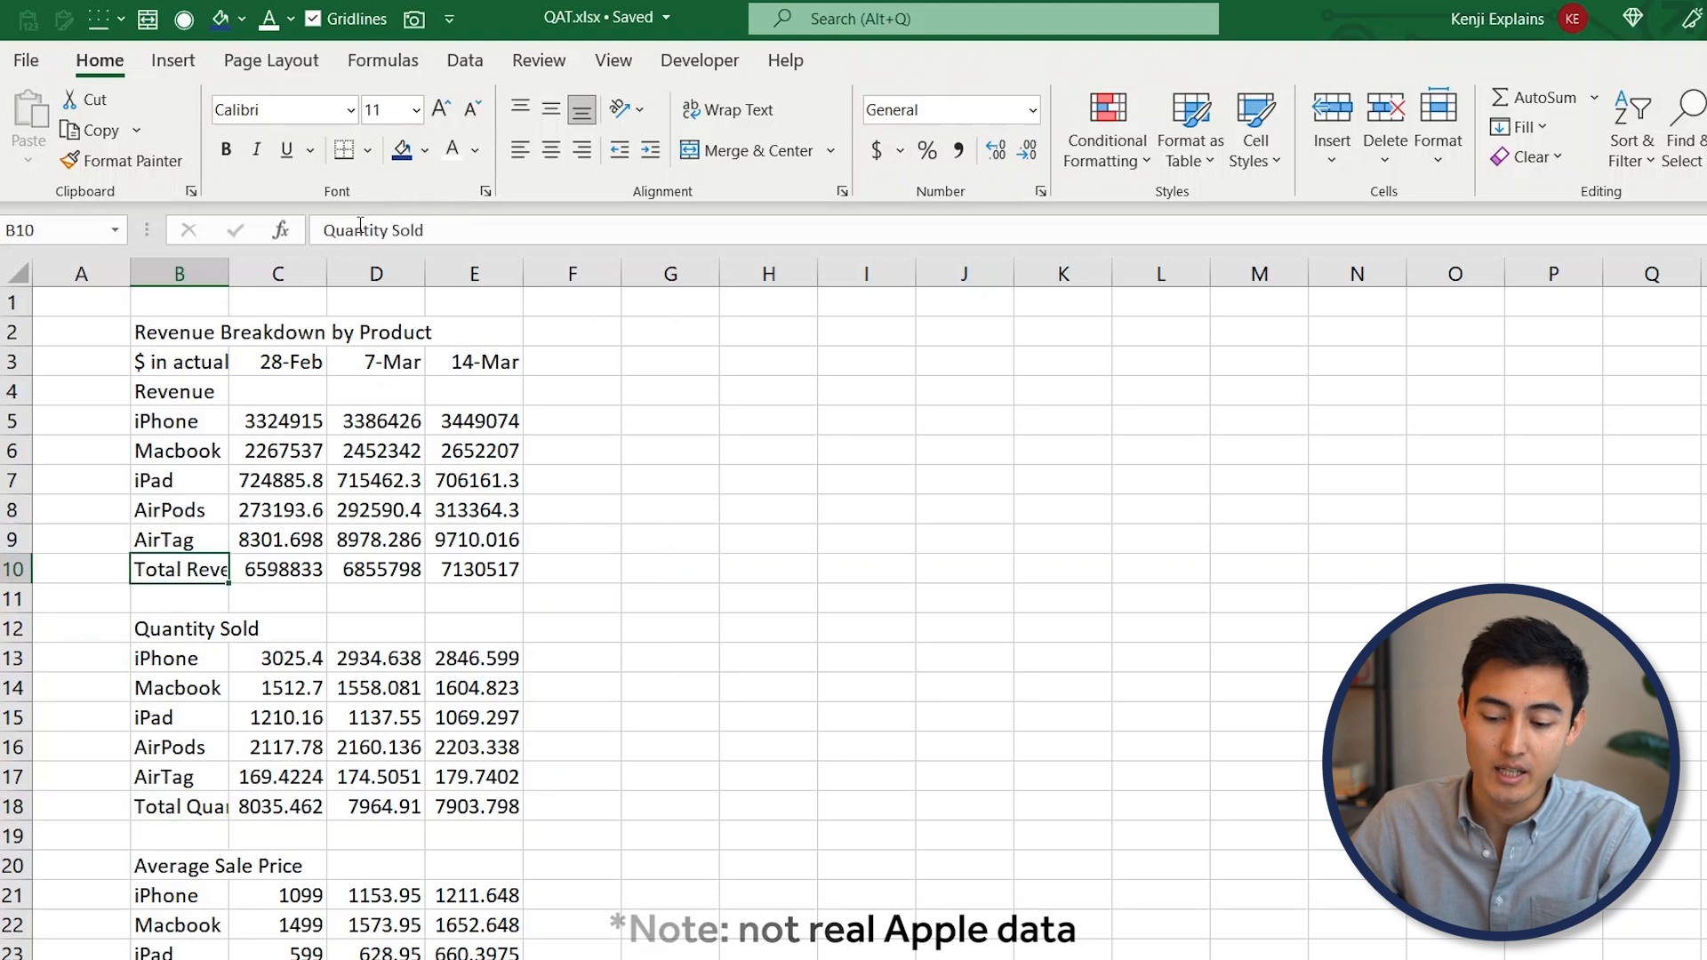
{"action": "left_click", "coordinate": [180, 301]}
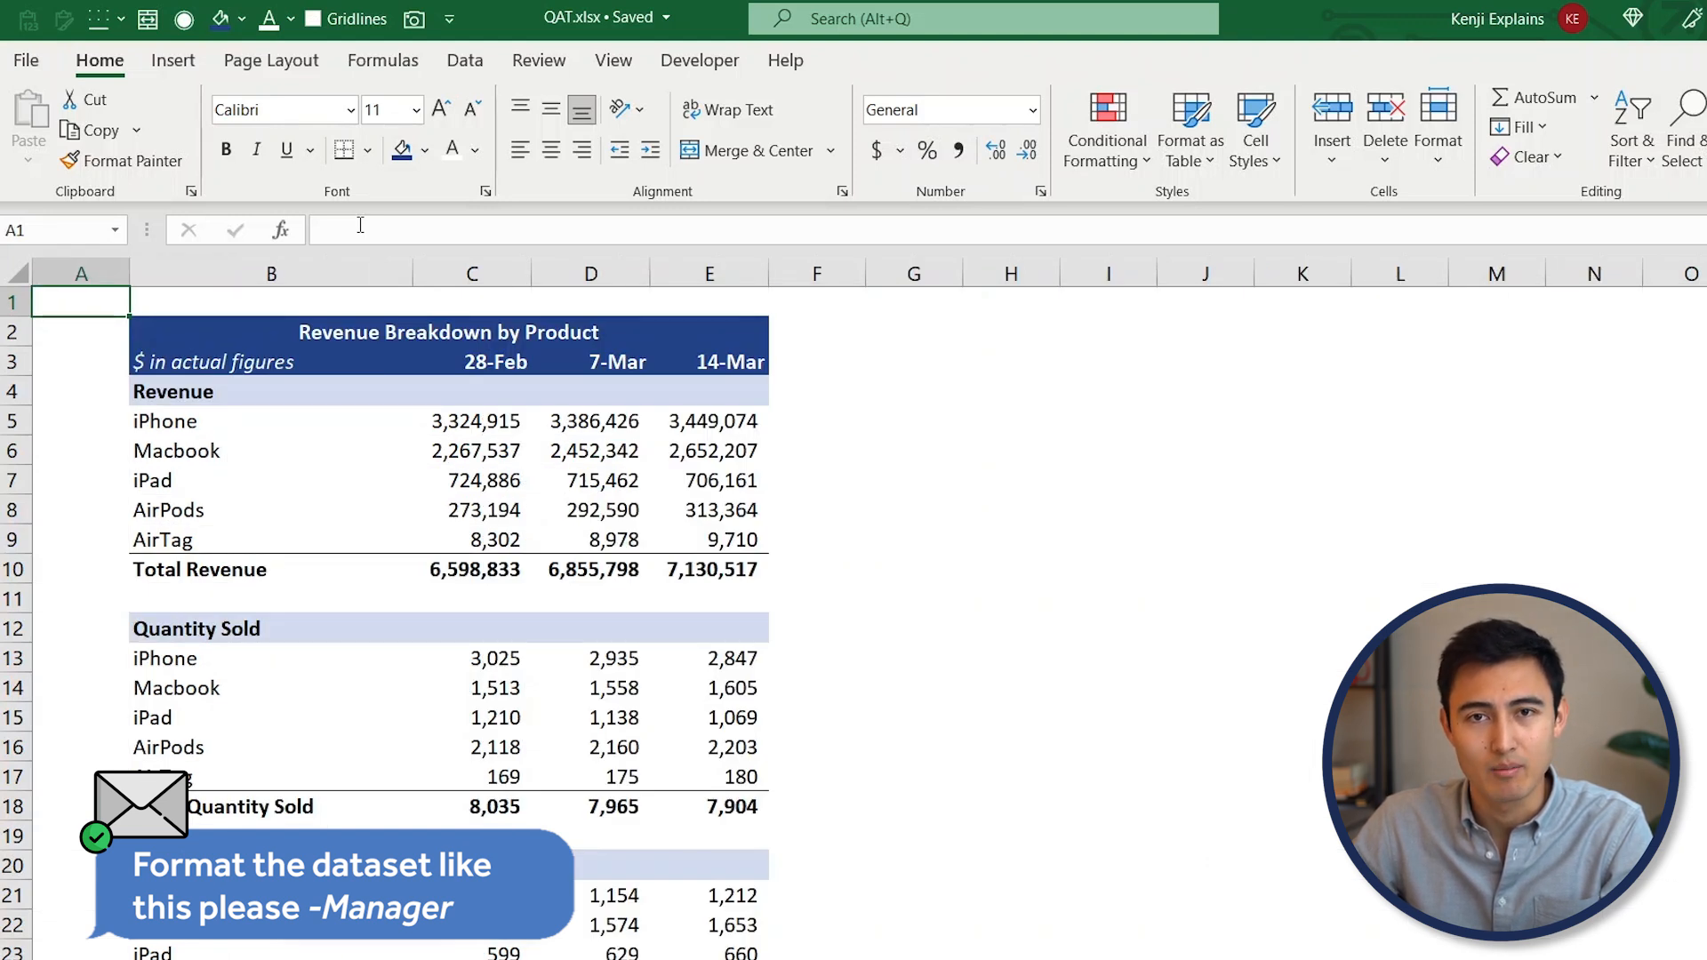
{"action": "left_click", "coordinate": [612, 60]}
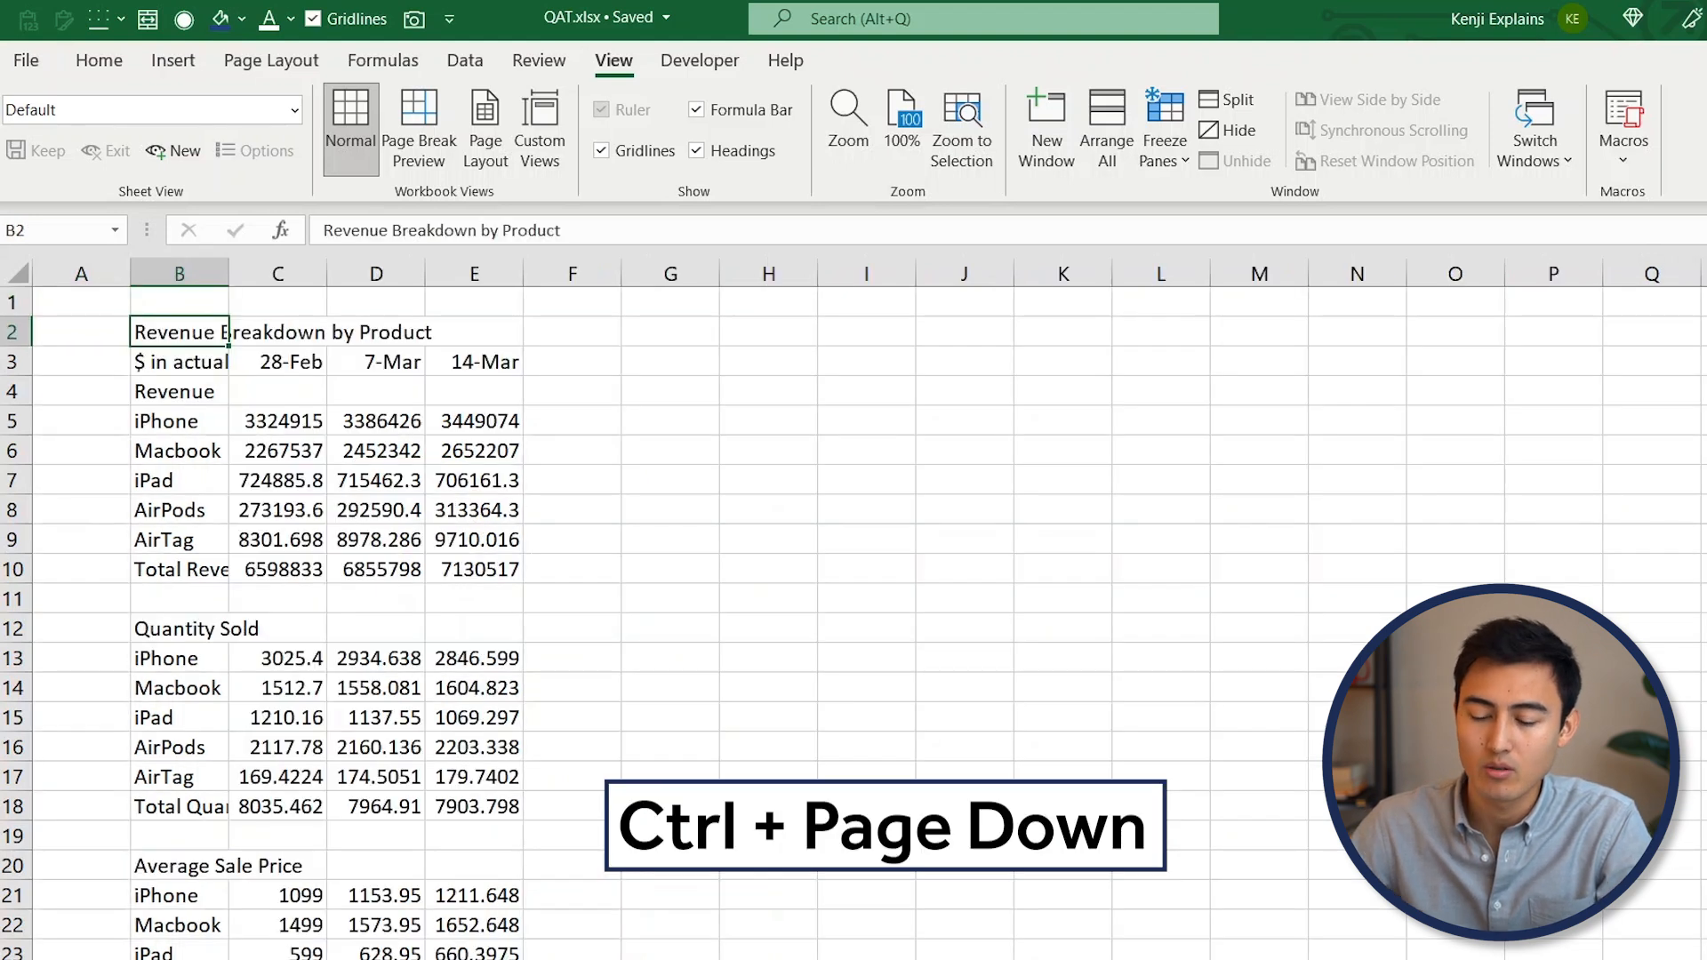
Fill the title and date header rows B2:E3 dark blue with white text
{"action": "left_click_drag", "start_coordinate": [179, 331], "coordinate": [474, 362]}
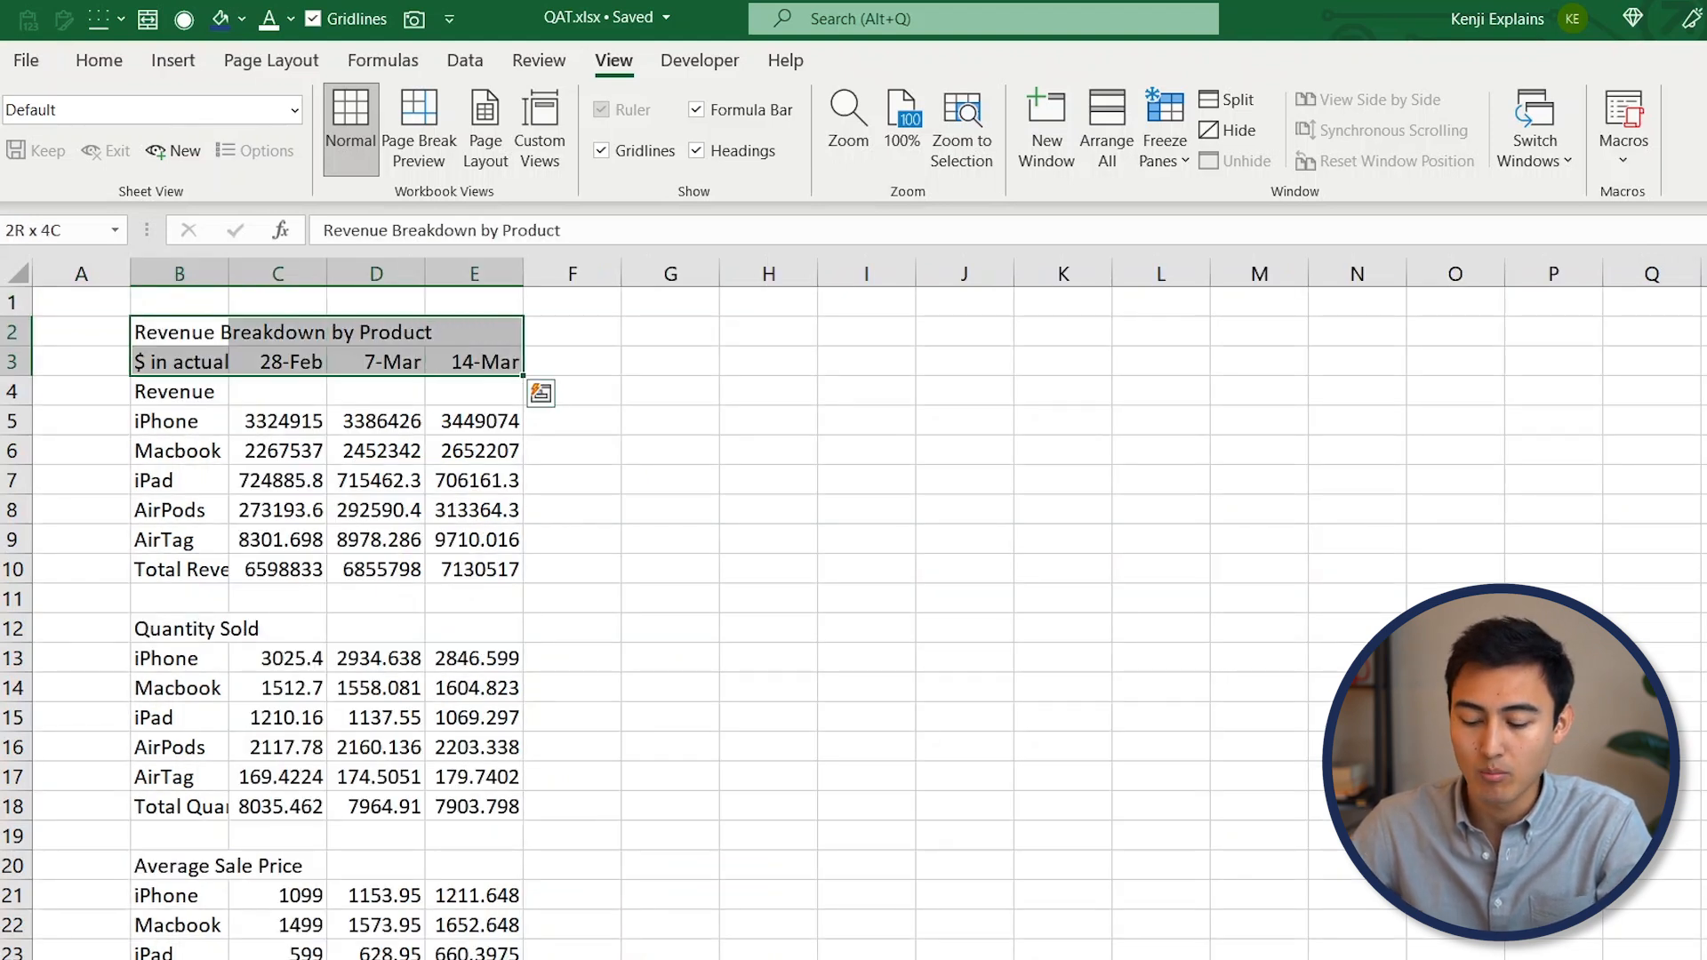
{"action": "left_click", "coordinate": [425, 150]}
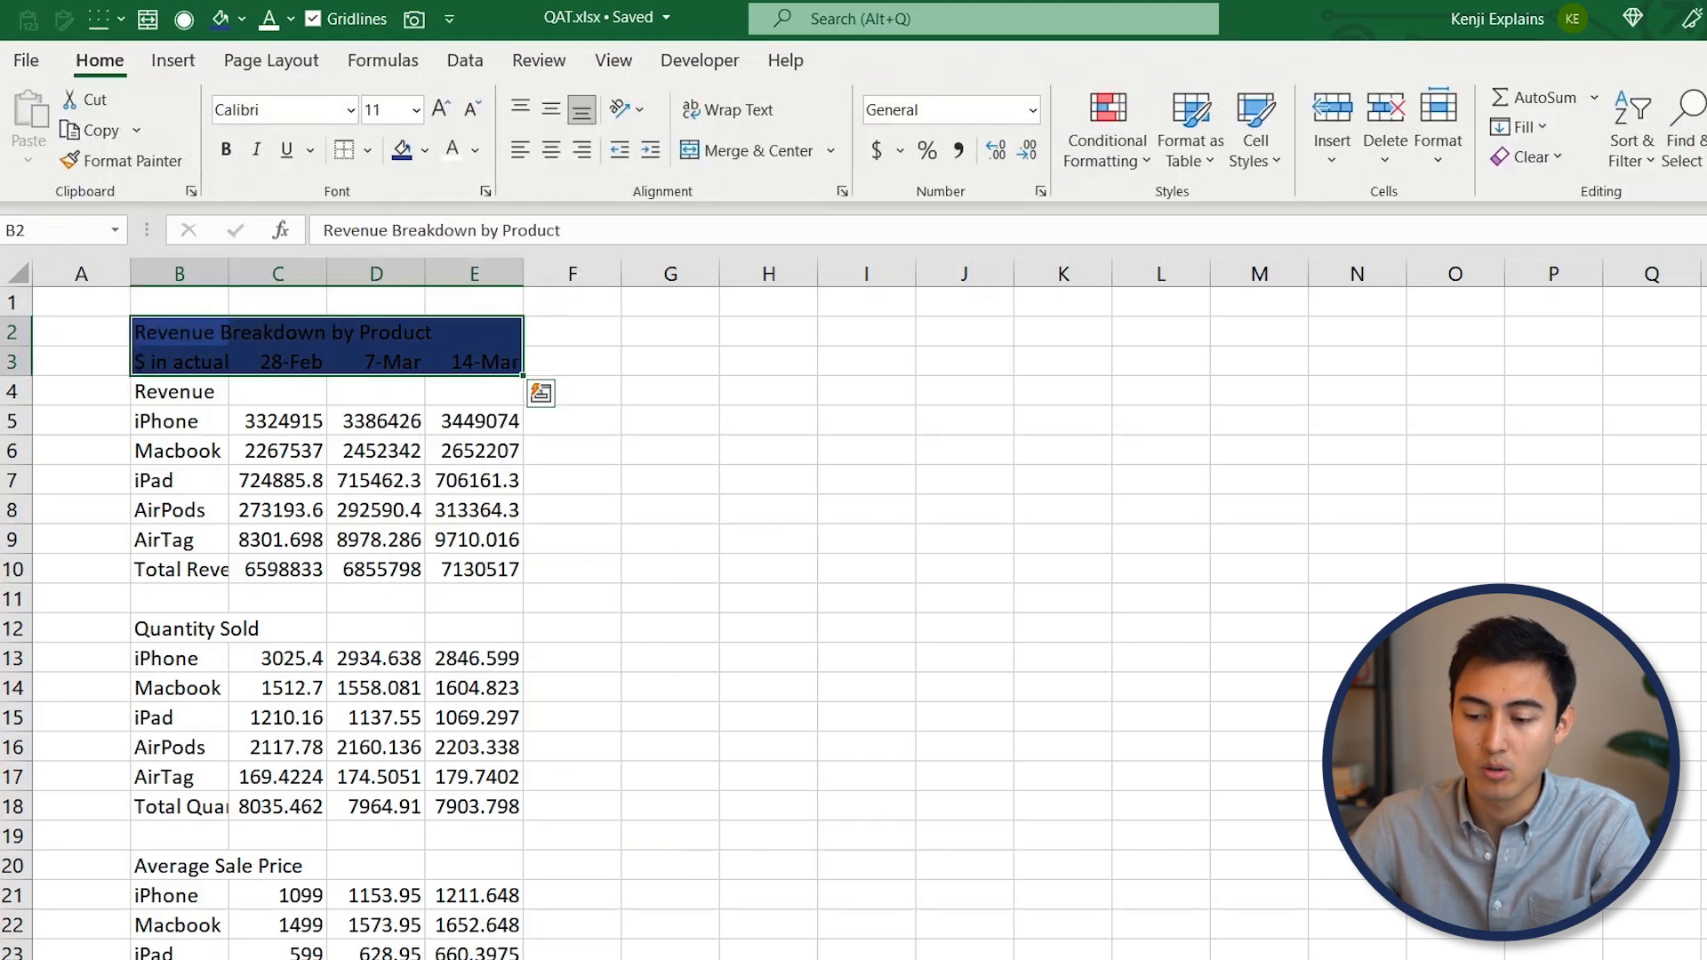
{"action": "left_click", "coordinate": [474, 150]}
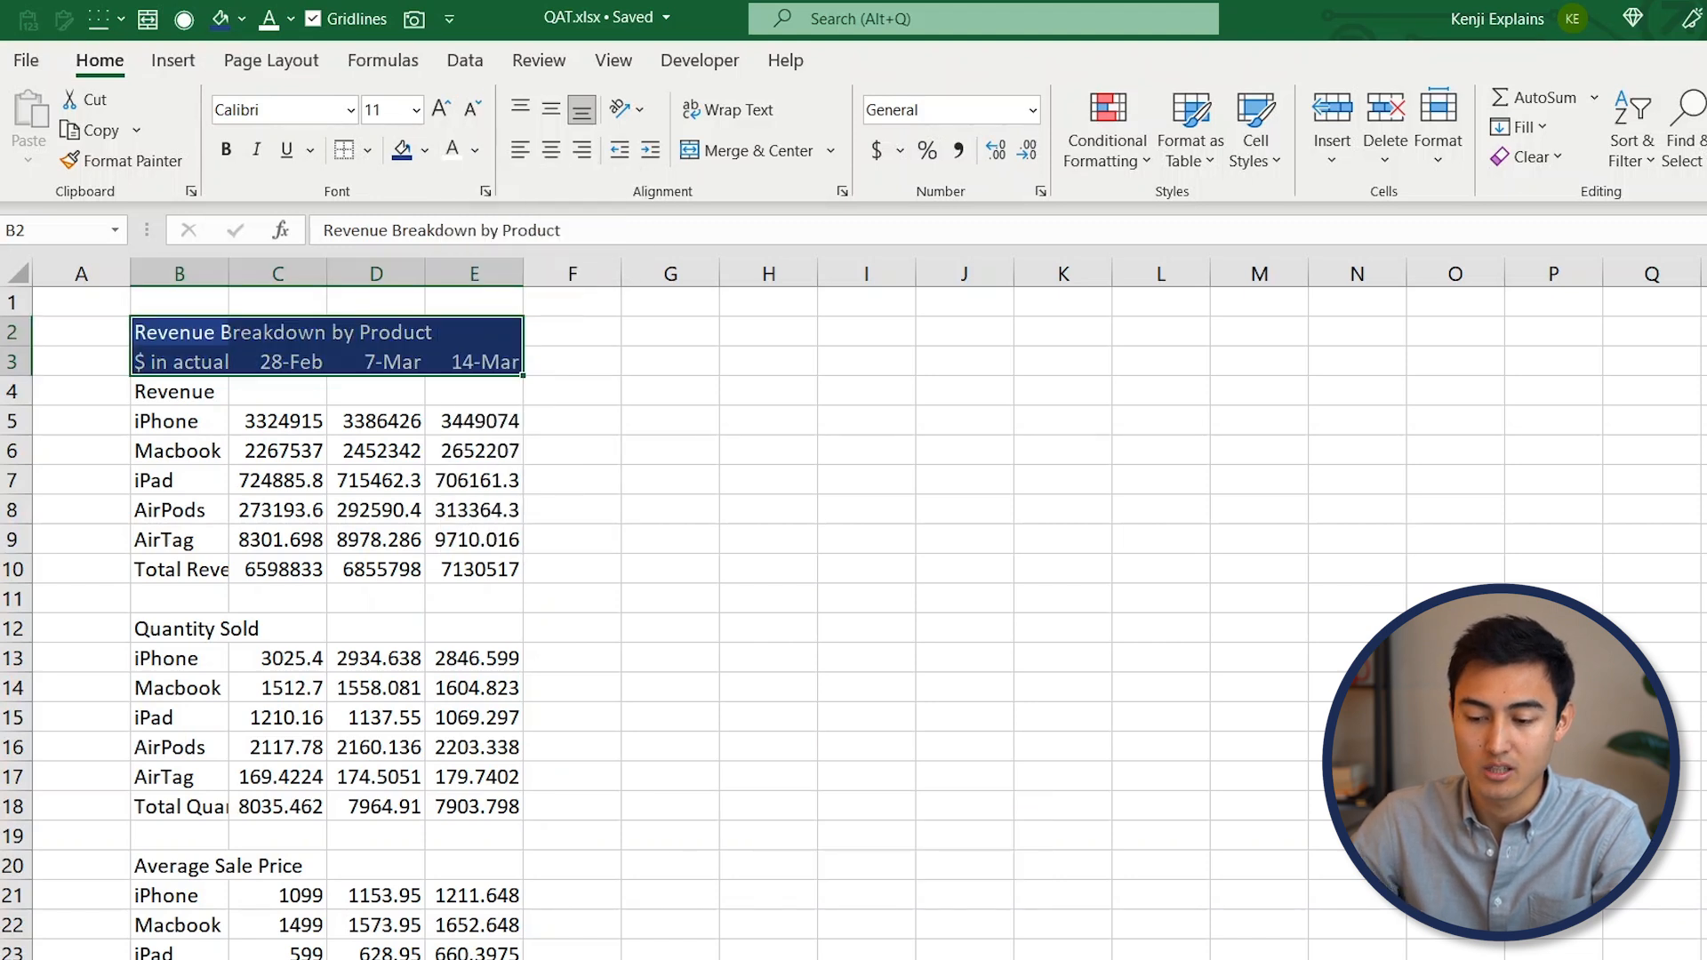
{"action": "left_click", "coordinate": [179, 302]}
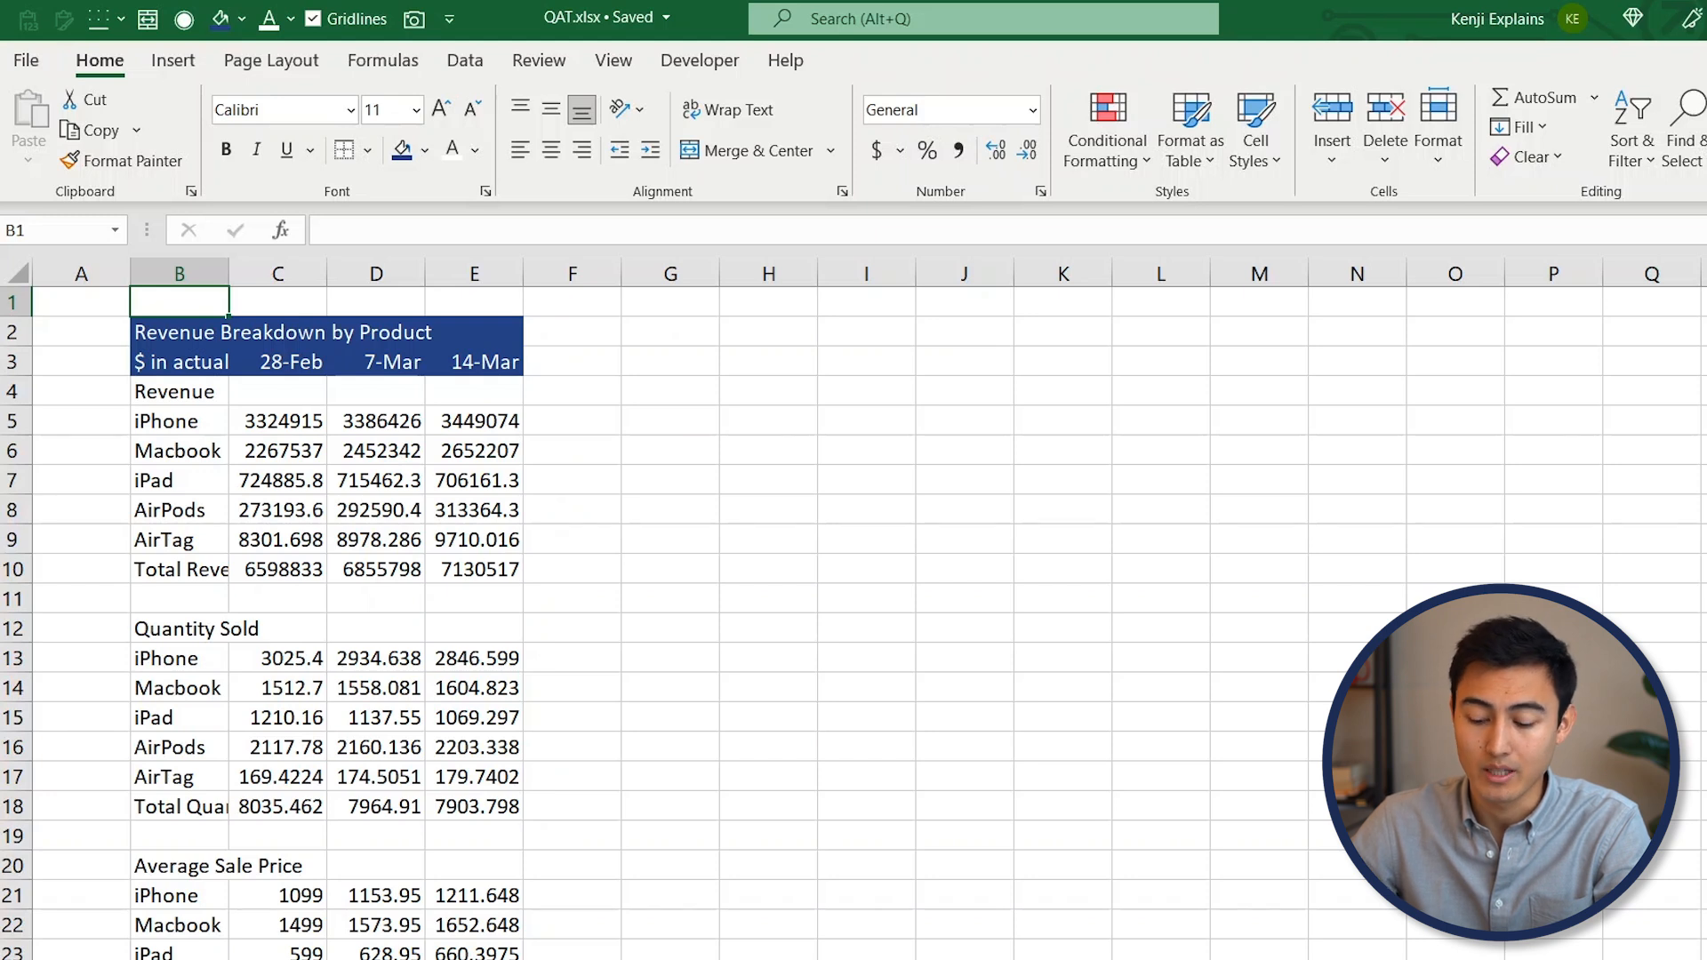
{"action": "key", "text": "ctrl+space"}
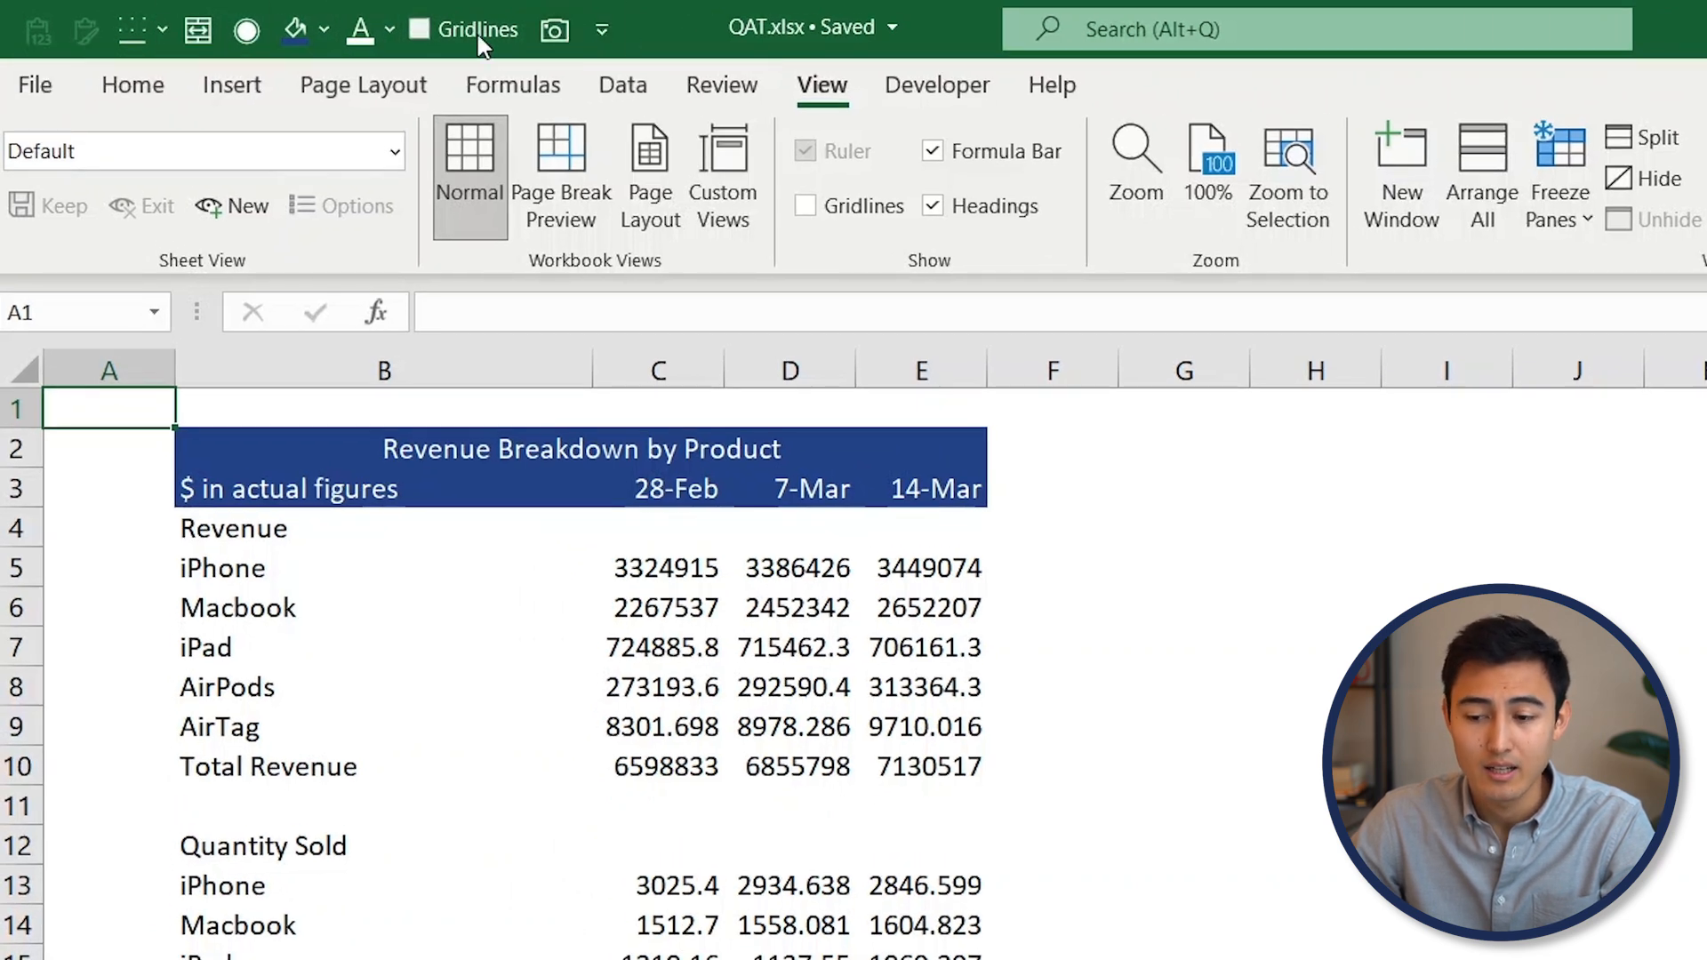
{"action": "mouse_move", "coordinate": [480, 29]}
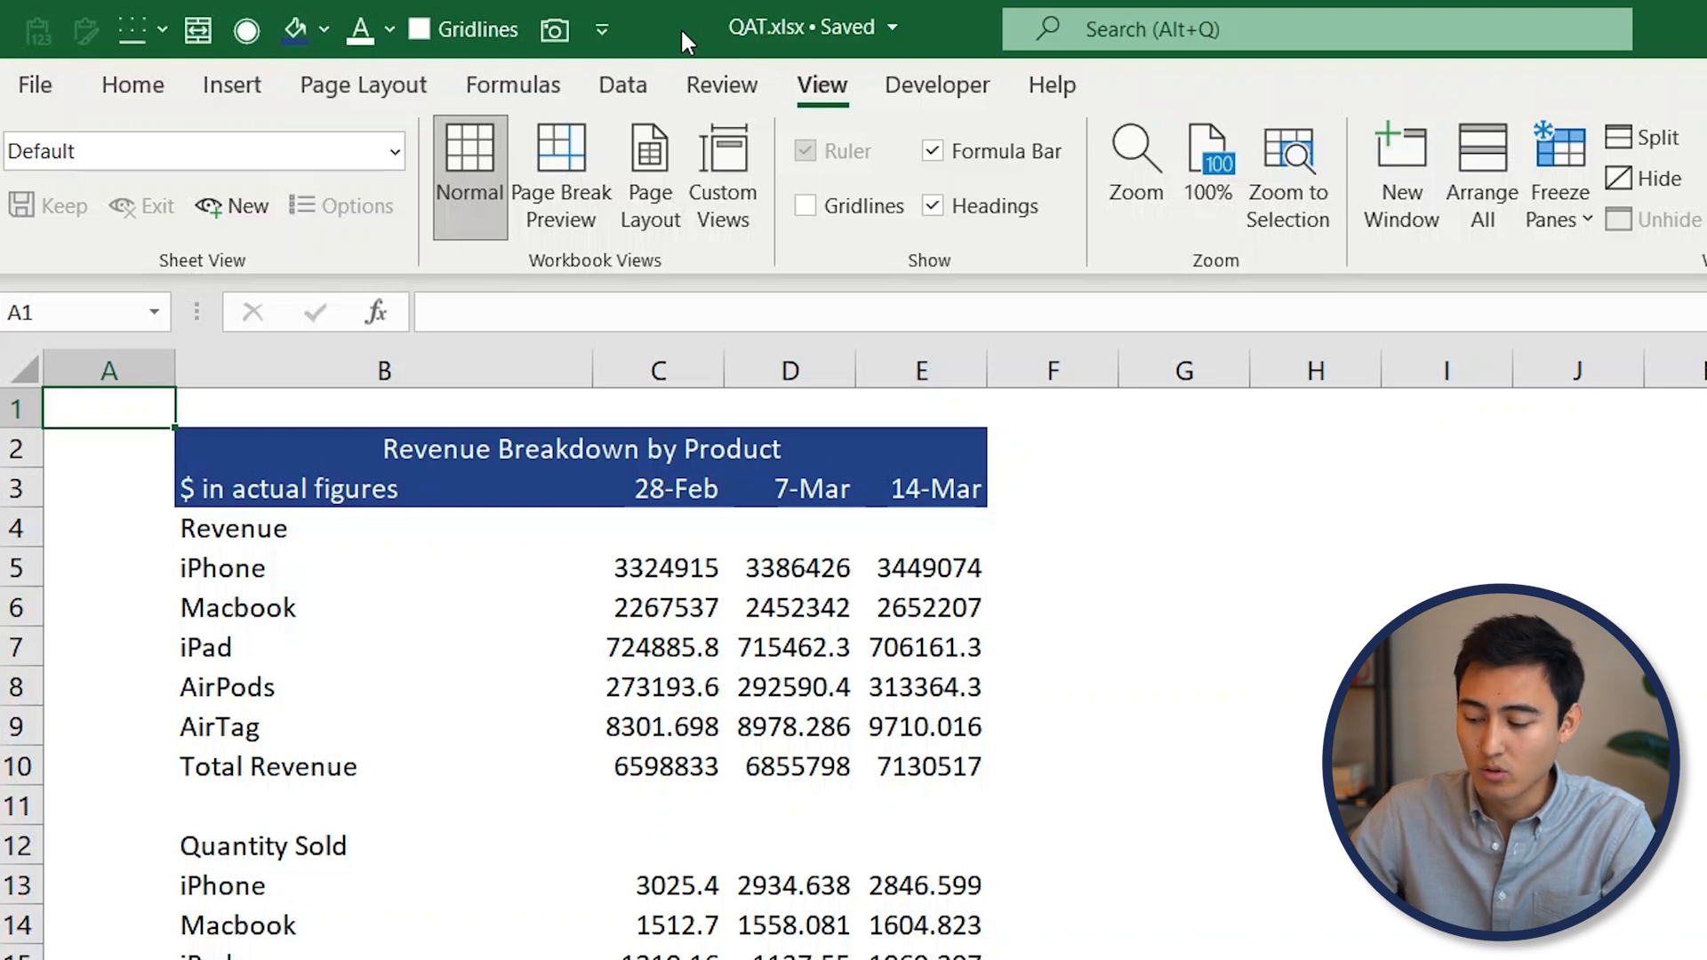
Return to the unformatted sheet and AutoFit column B to its longest label
{"action": "left_click", "coordinate": [805, 205]}
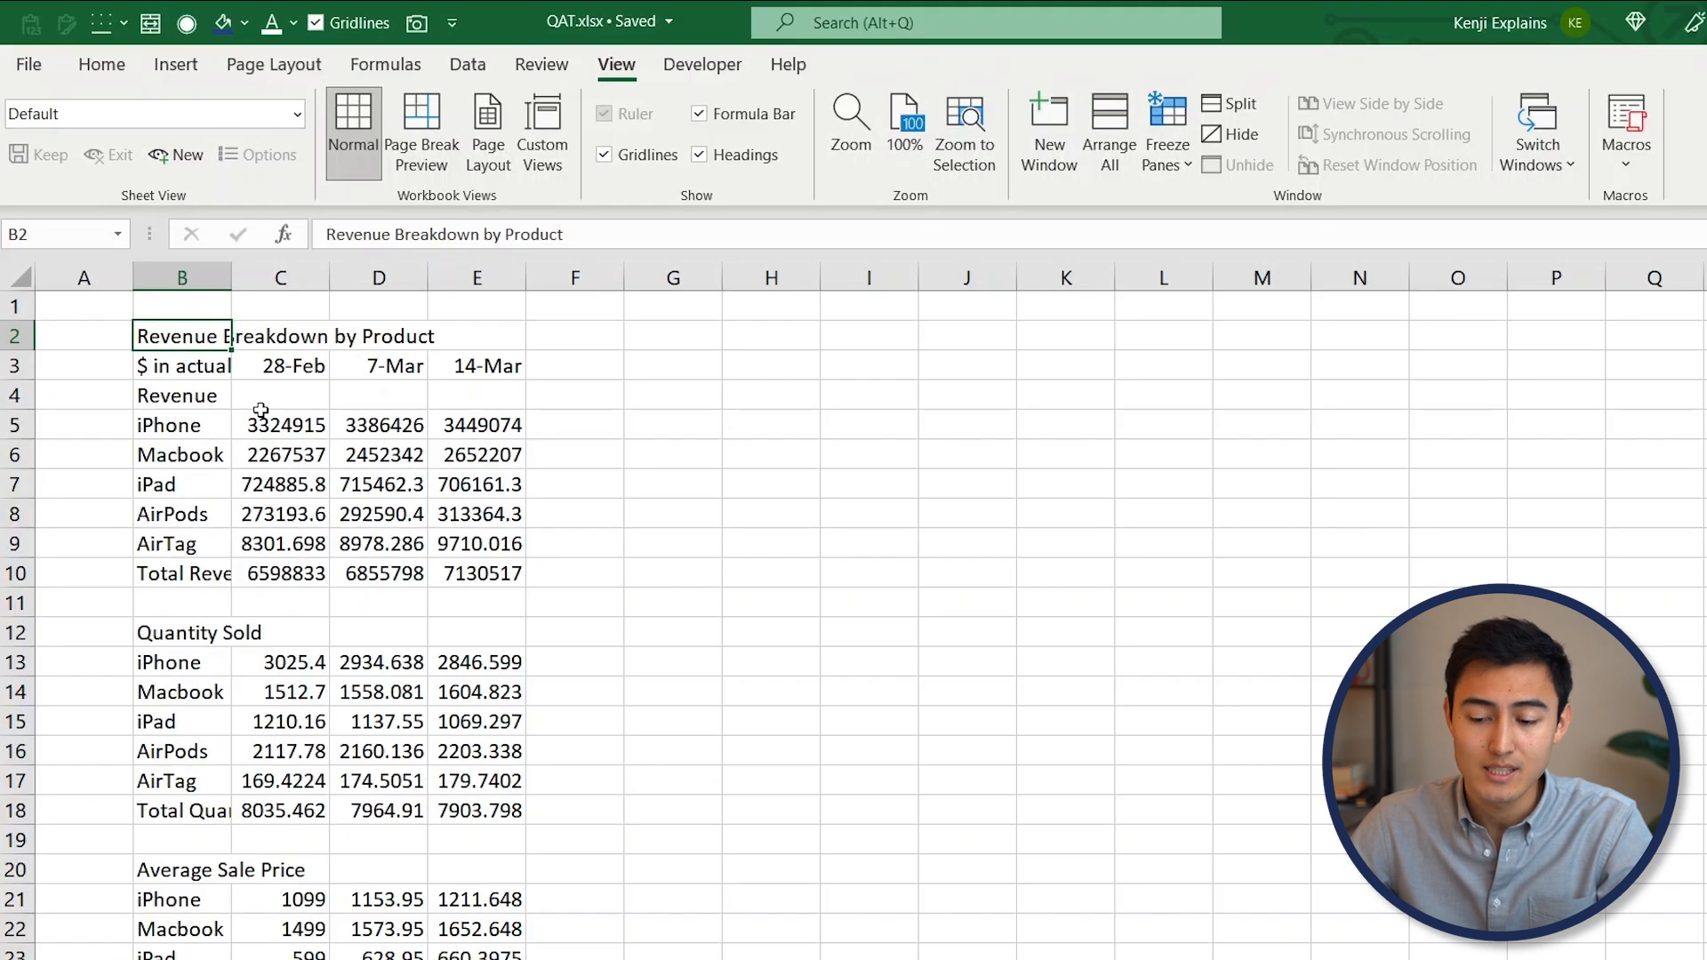
{"action": "left_click", "coordinate": [181, 276]}
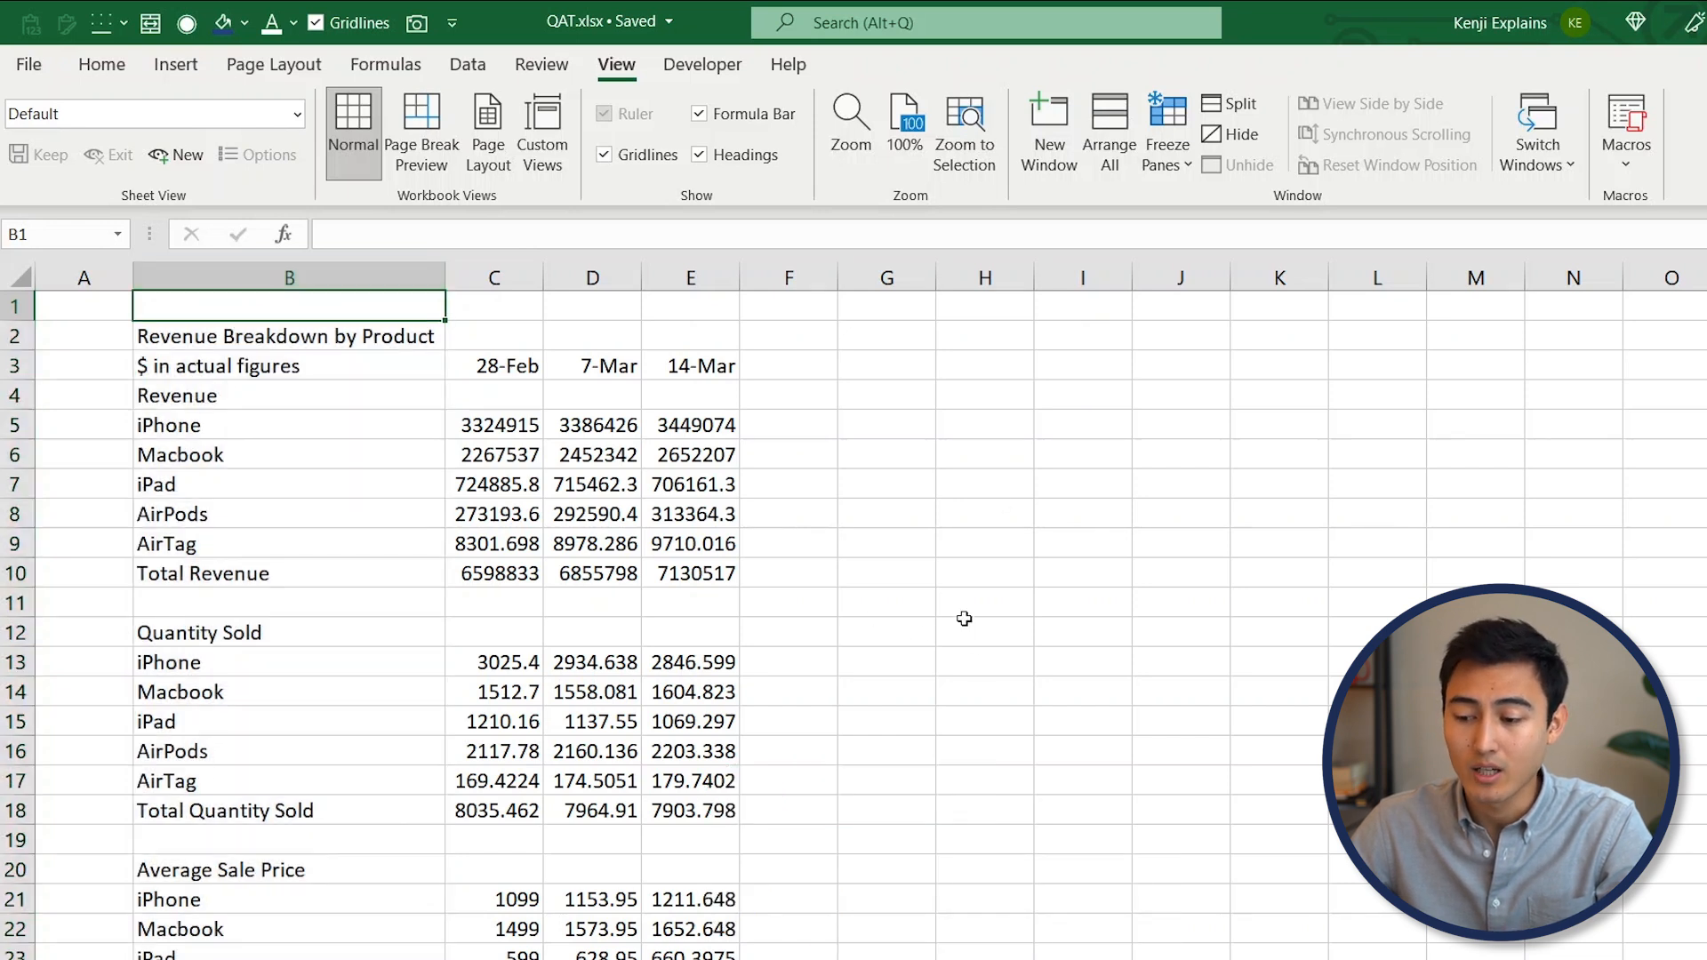
{"action": "mouse_move", "coordinate": [872, 629]}
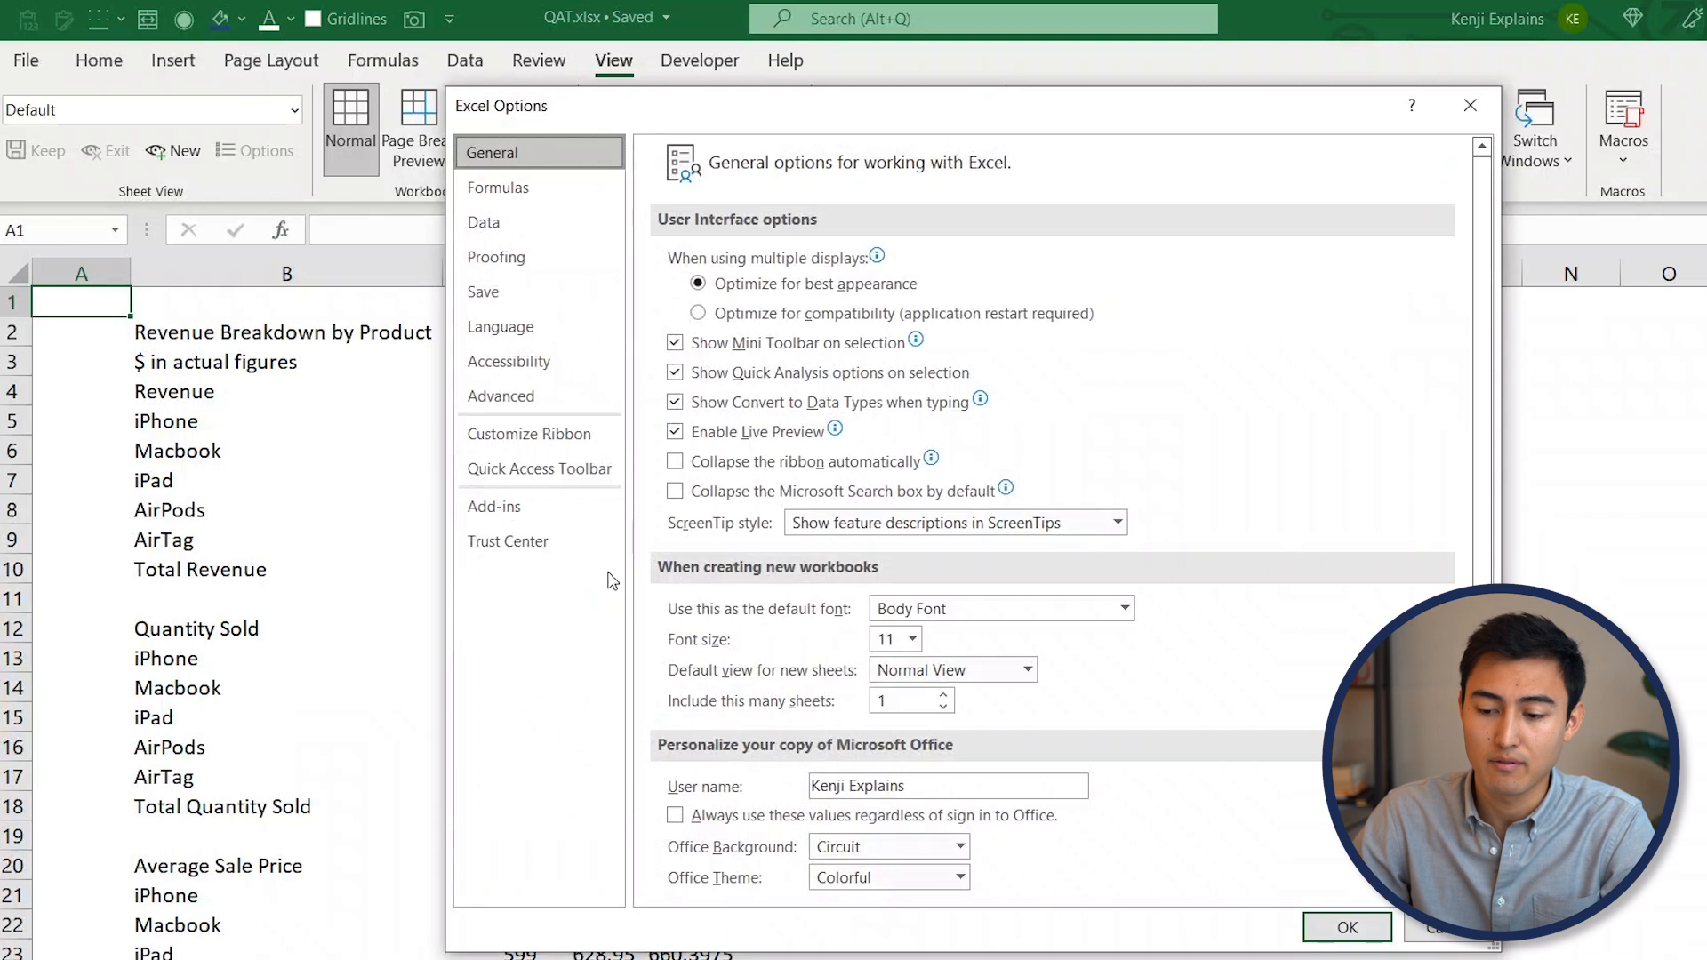
Review the Quick Access Toolbar commands: Paste Formatting, Merge & Center, AutoFit, Font Color and Camera
{"action": "left_click", "coordinate": [538, 468]}
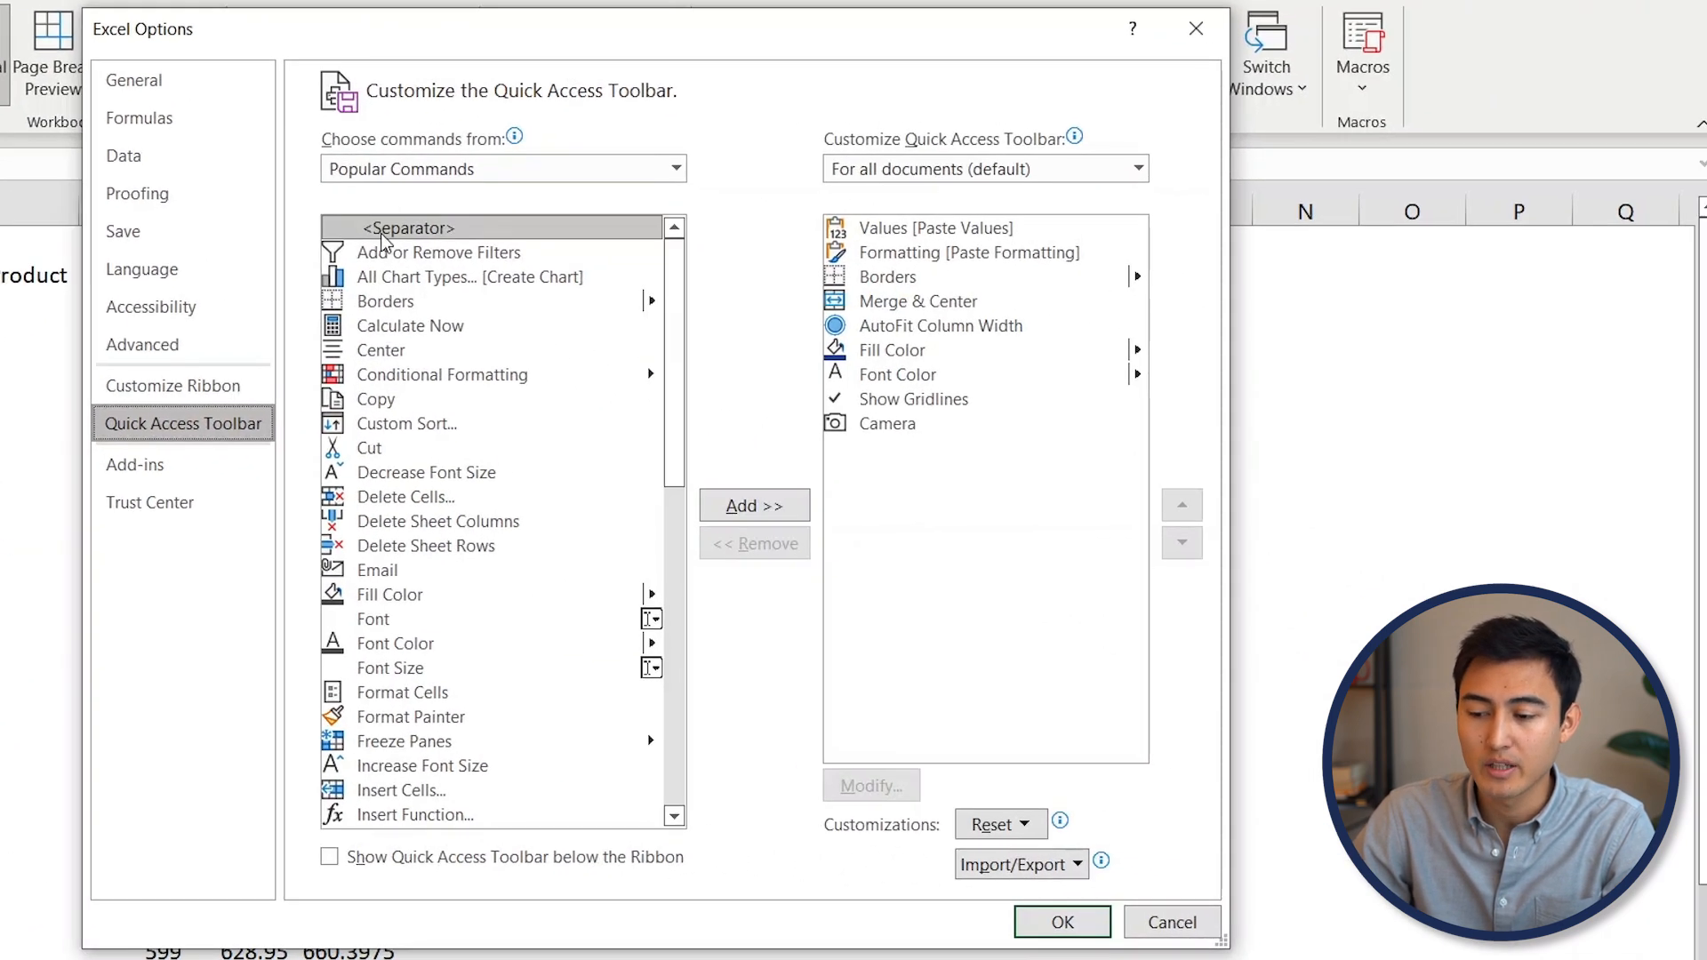
{"action": "mouse_move", "coordinate": [419, 506]}
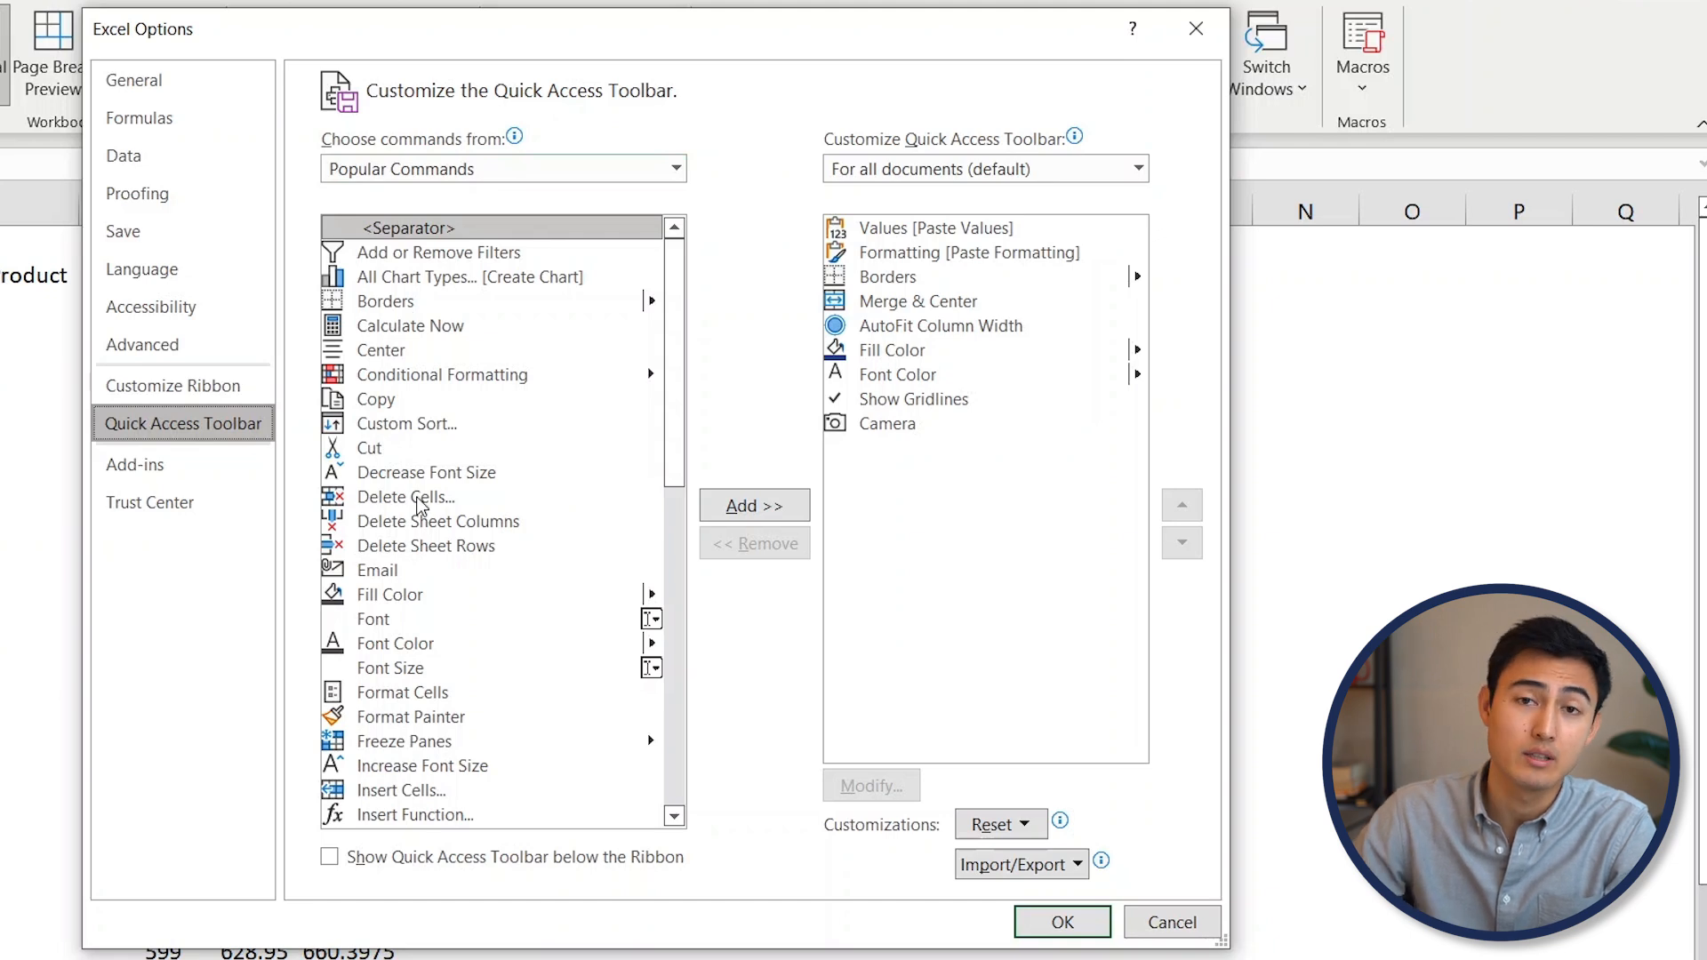
{"action": "mouse_move", "coordinate": [405, 496]}
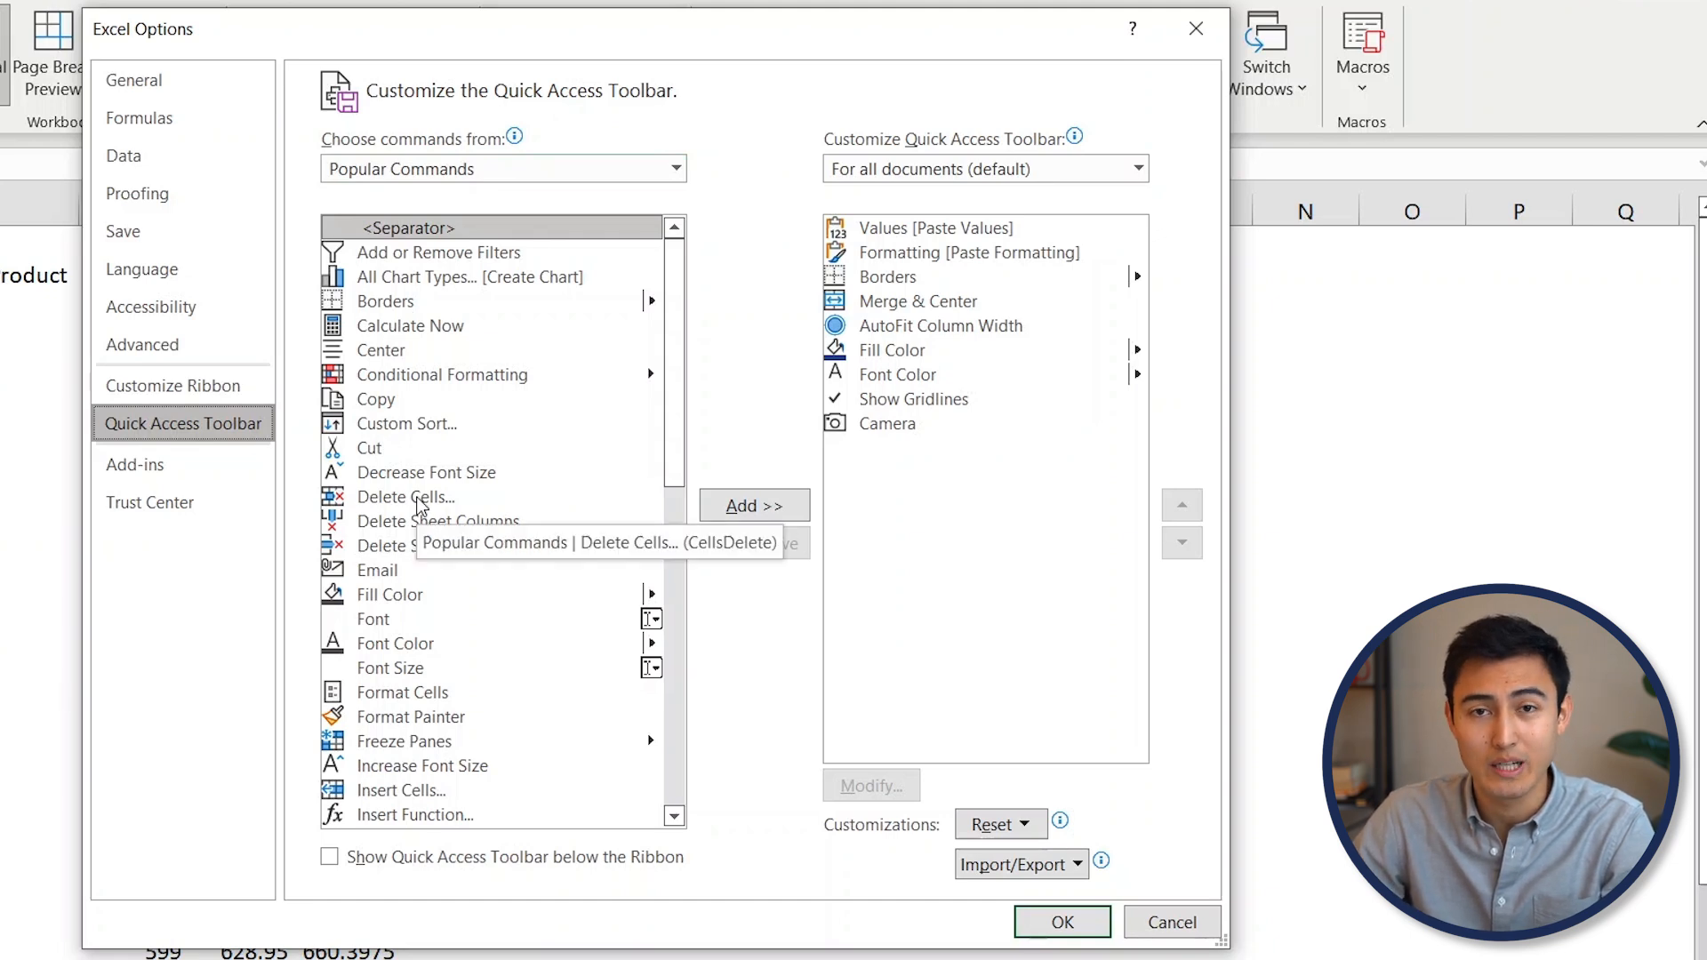
{"action": "mouse_move", "coordinate": [1031, 588]}
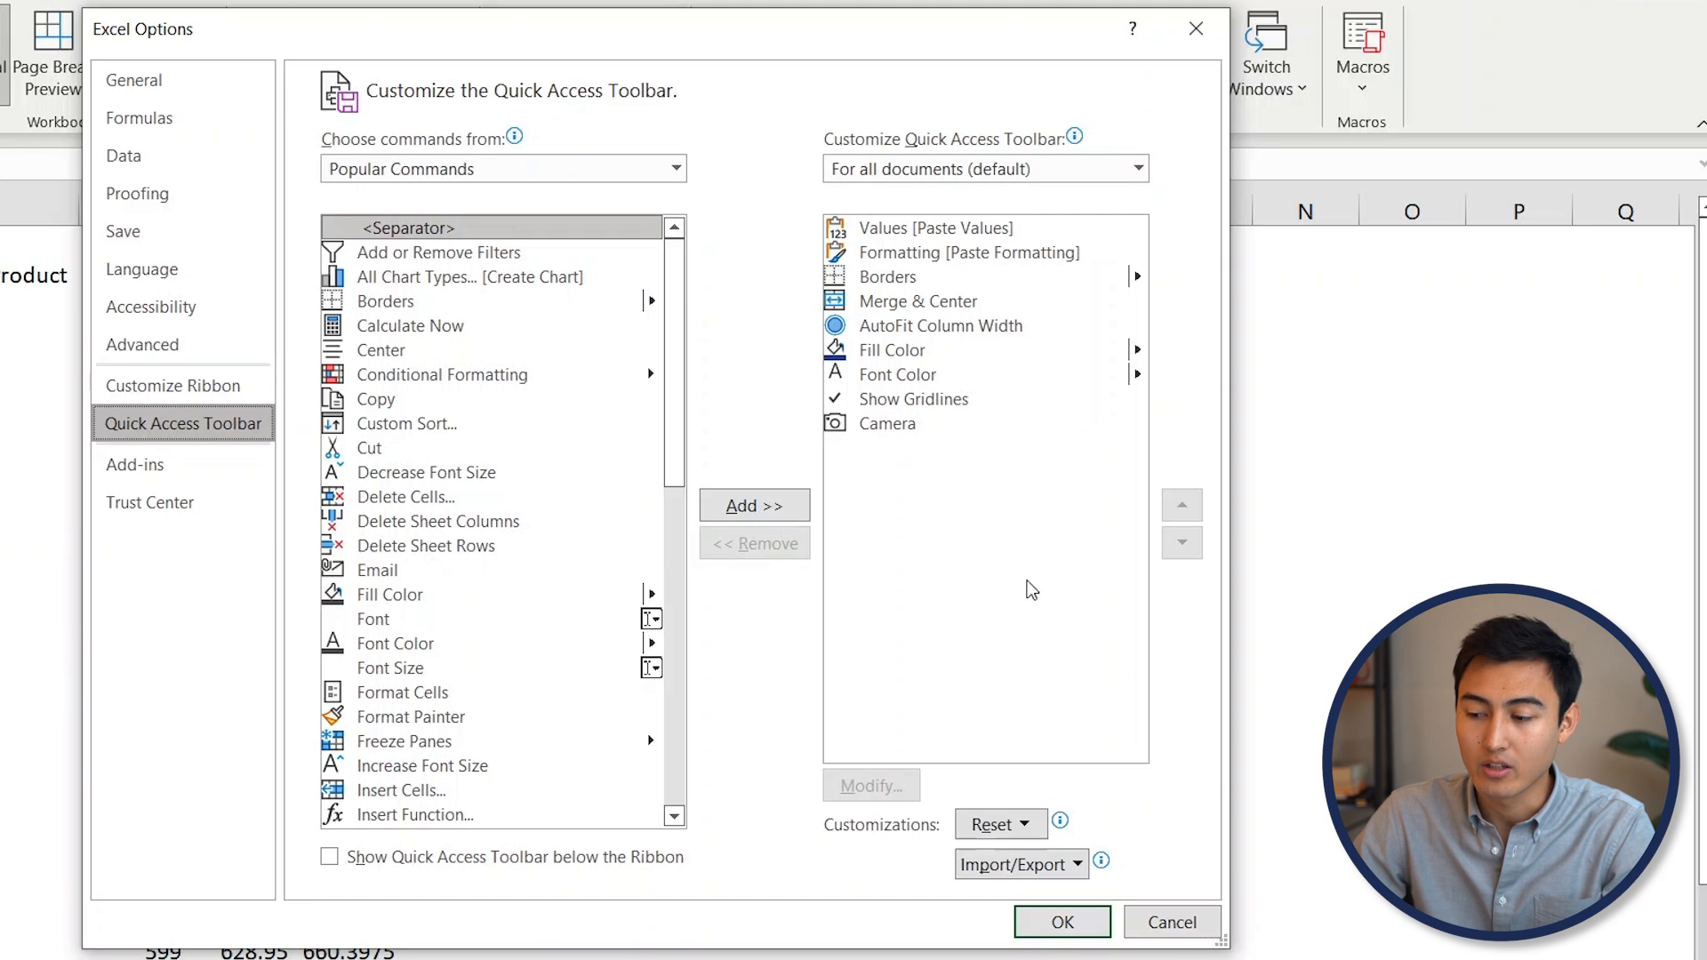
{"action": "mouse_move", "coordinate": [985, 543]}
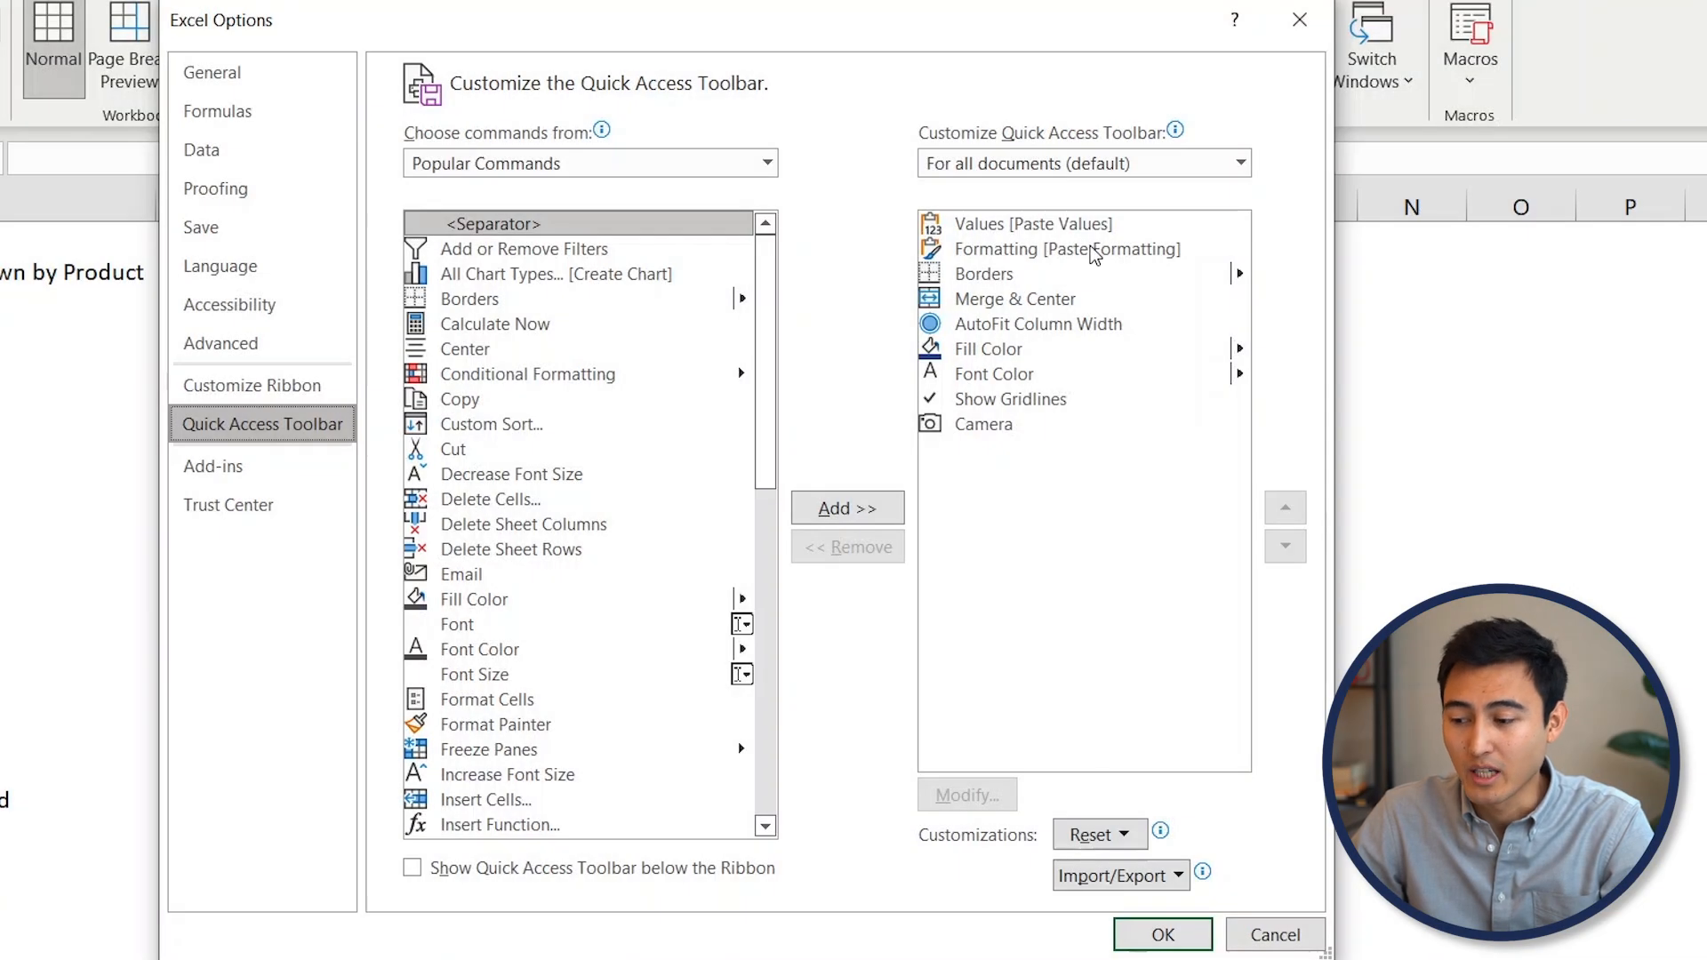
{"action": "left_click", "coordinate": [1065, 248]}
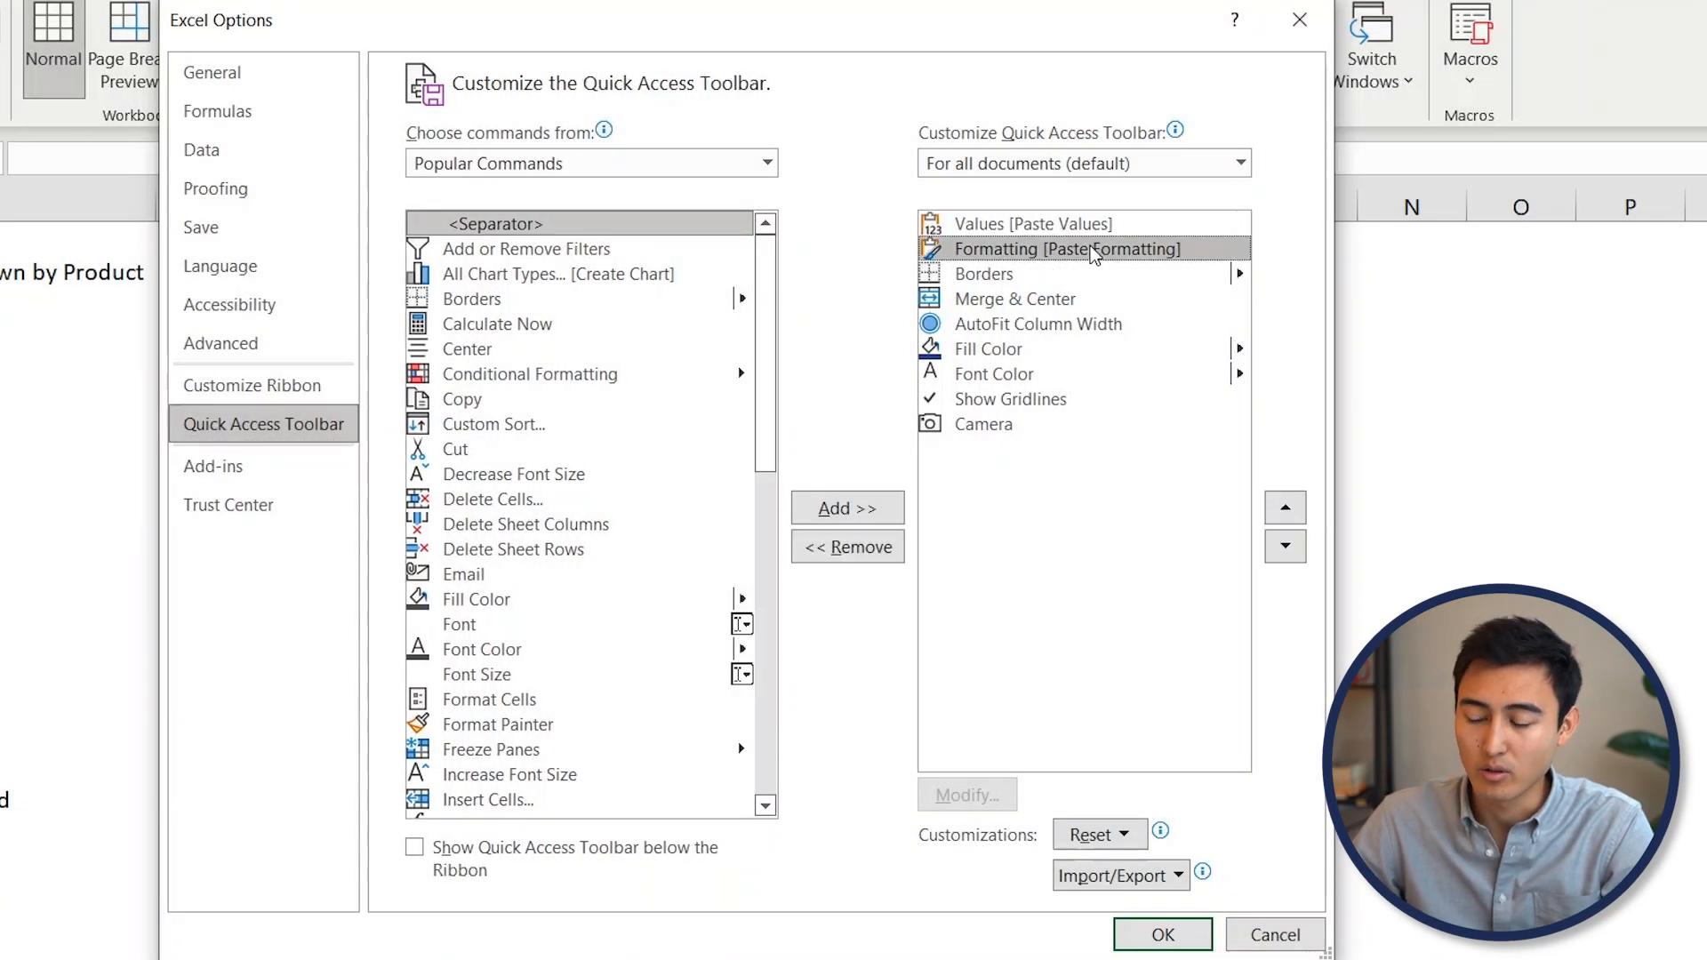
{"action": "left_click", "coordinate": [1013, 298]}
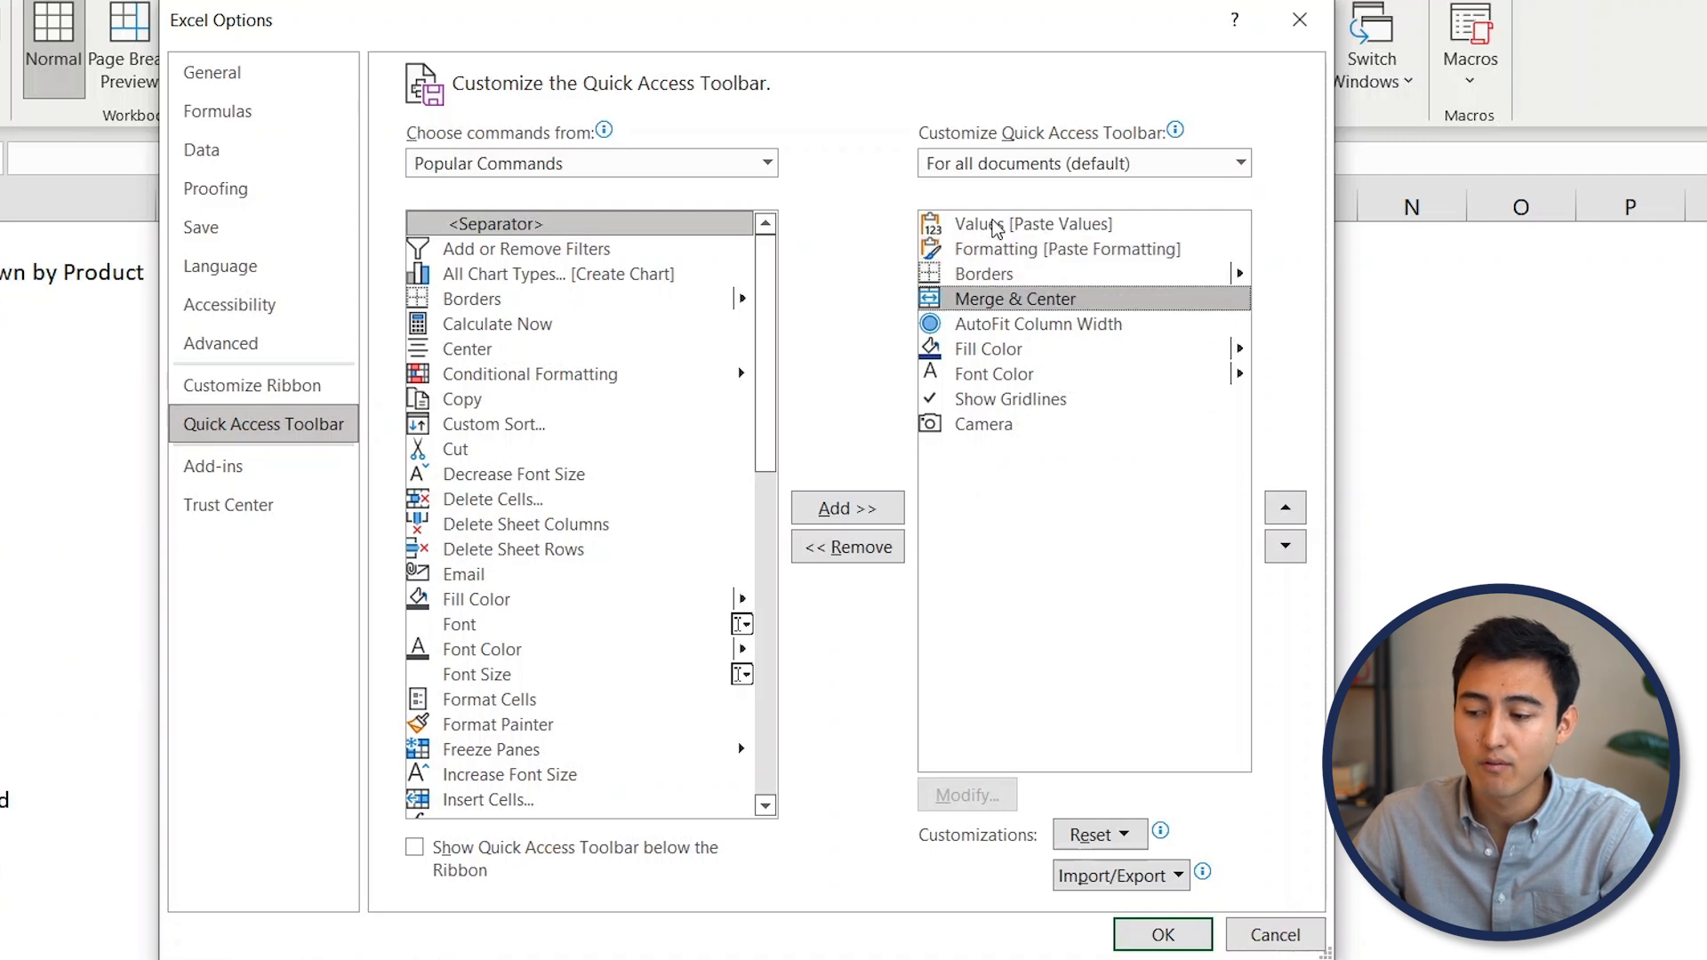
{"action": "left_click", "coordinate": [1036, 323]}
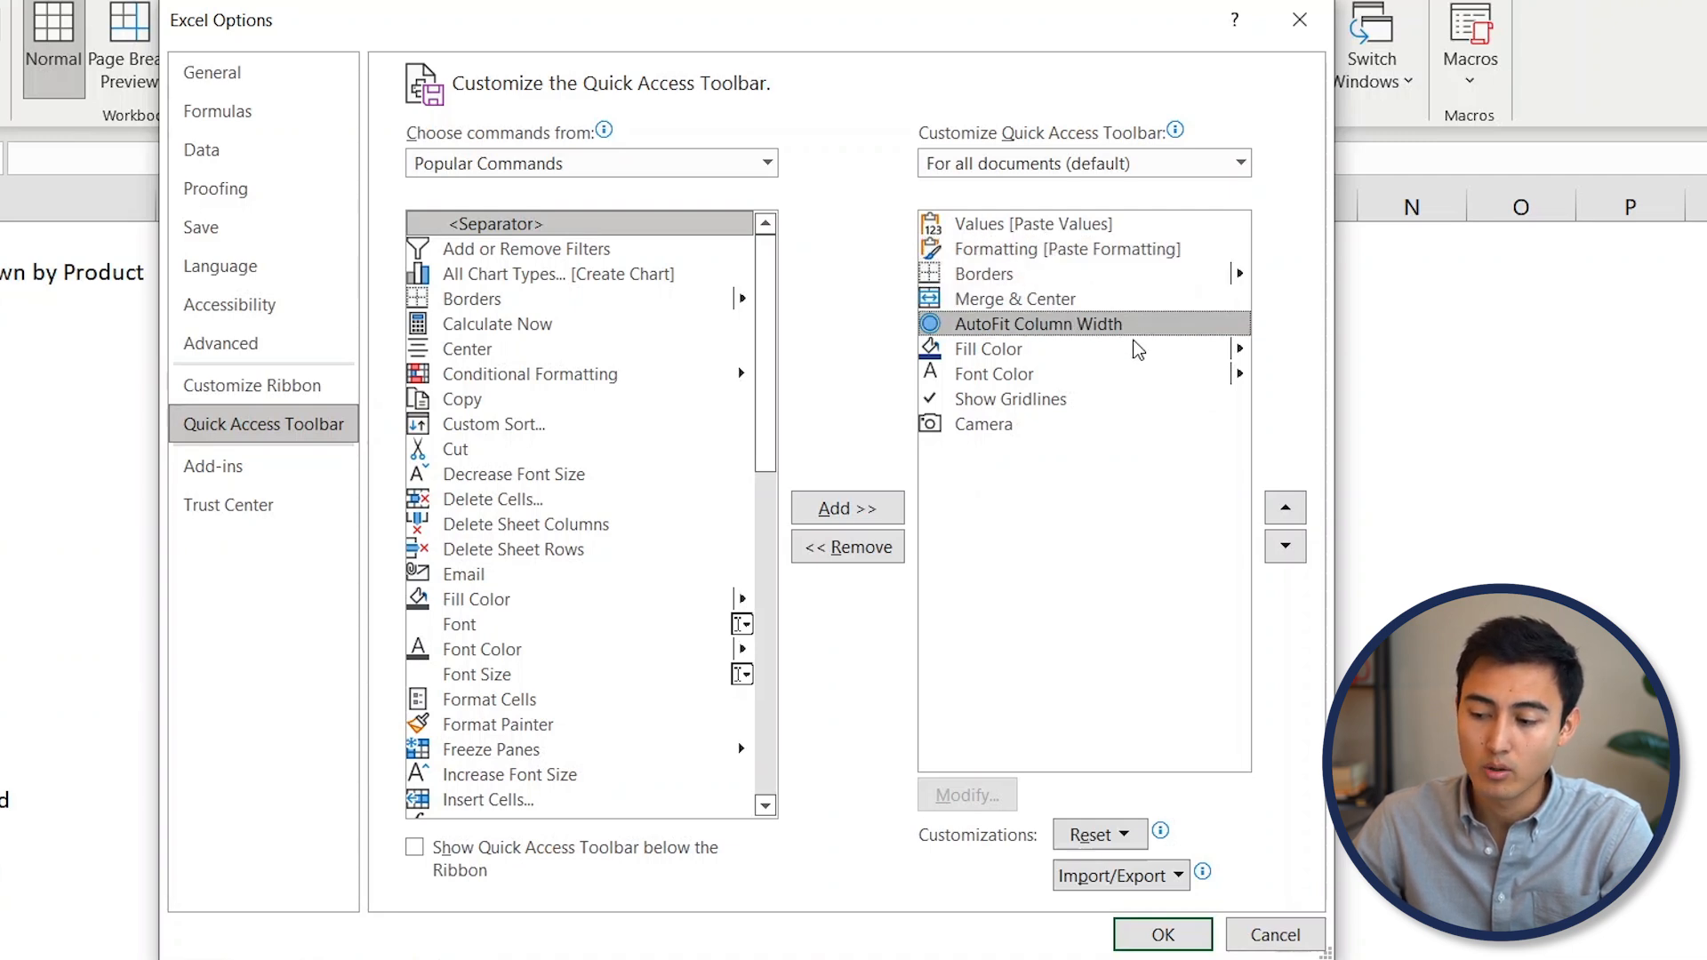
{"action": "left_click", "coordinate": [985, 348]}
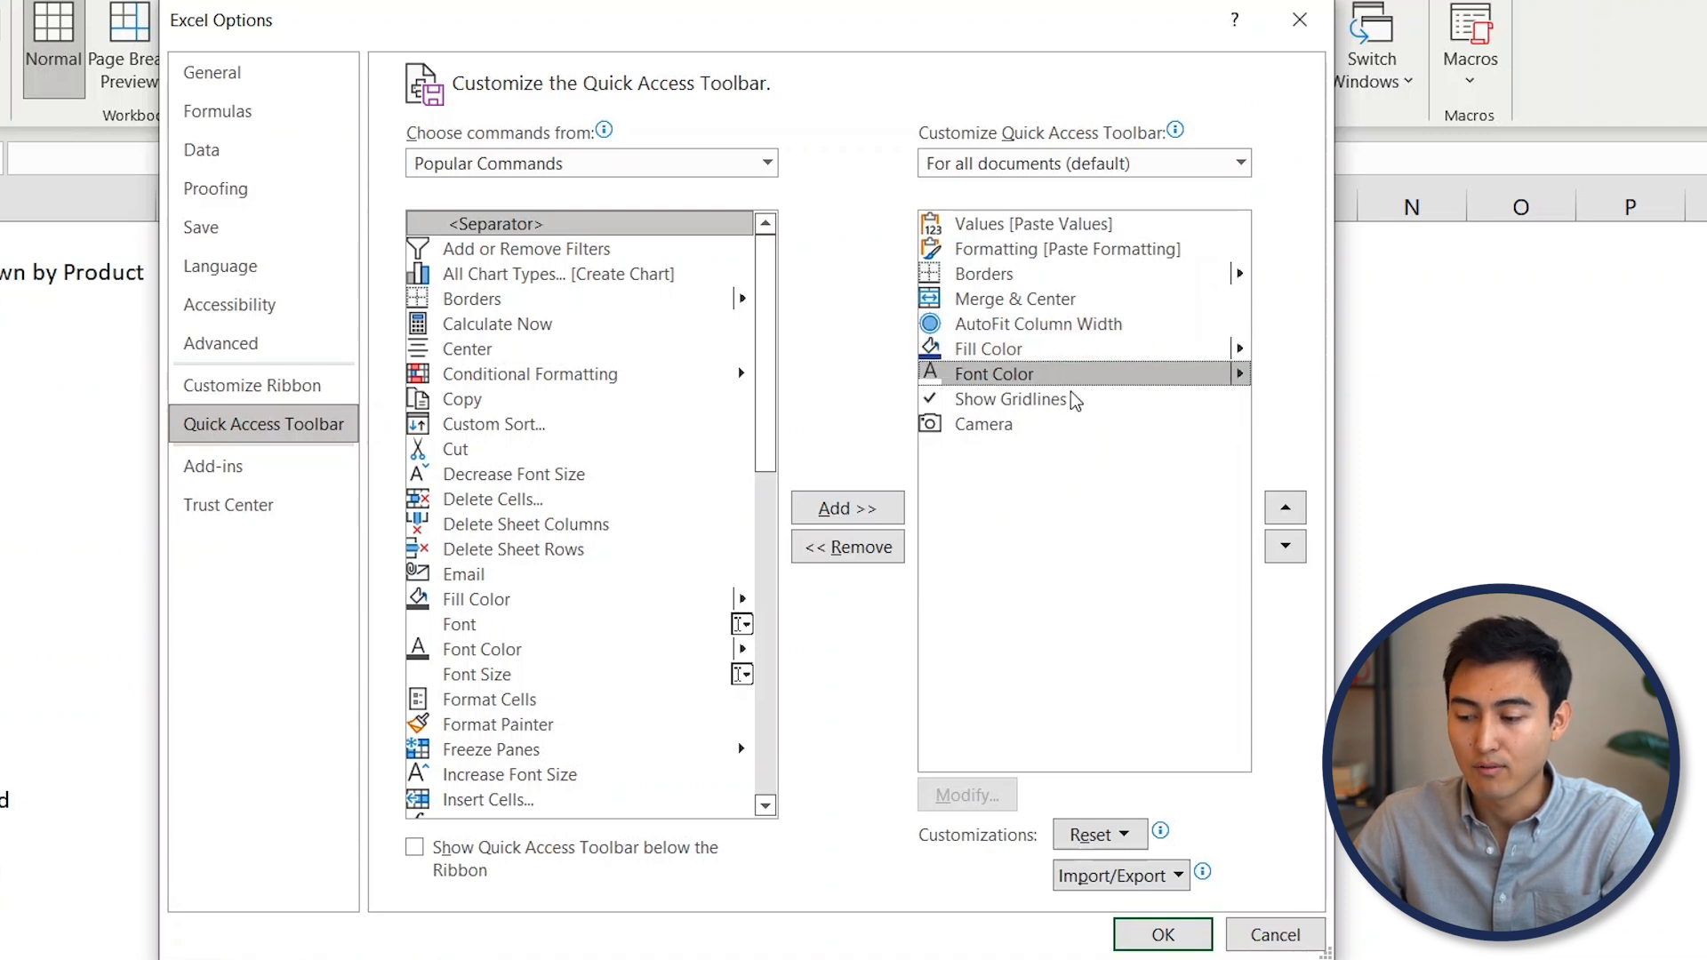
{"action": "left_click", "coordinate": [983, 423]}
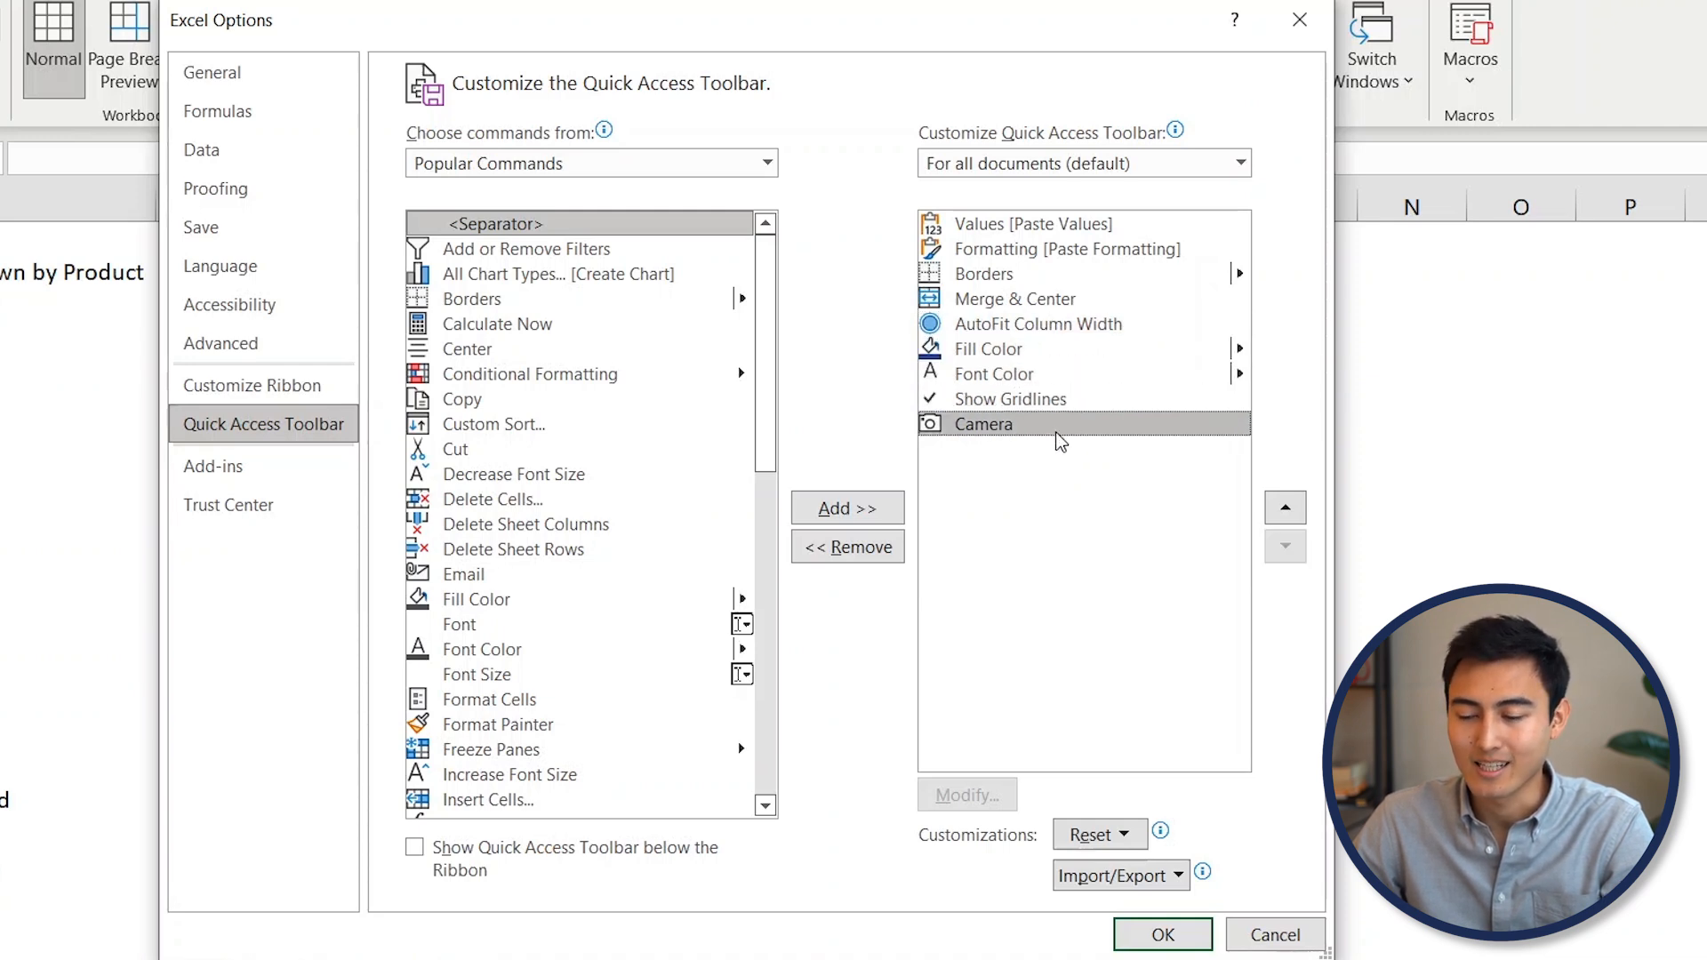
{"action": "mouse_move", "coordinate": [667, 451]}
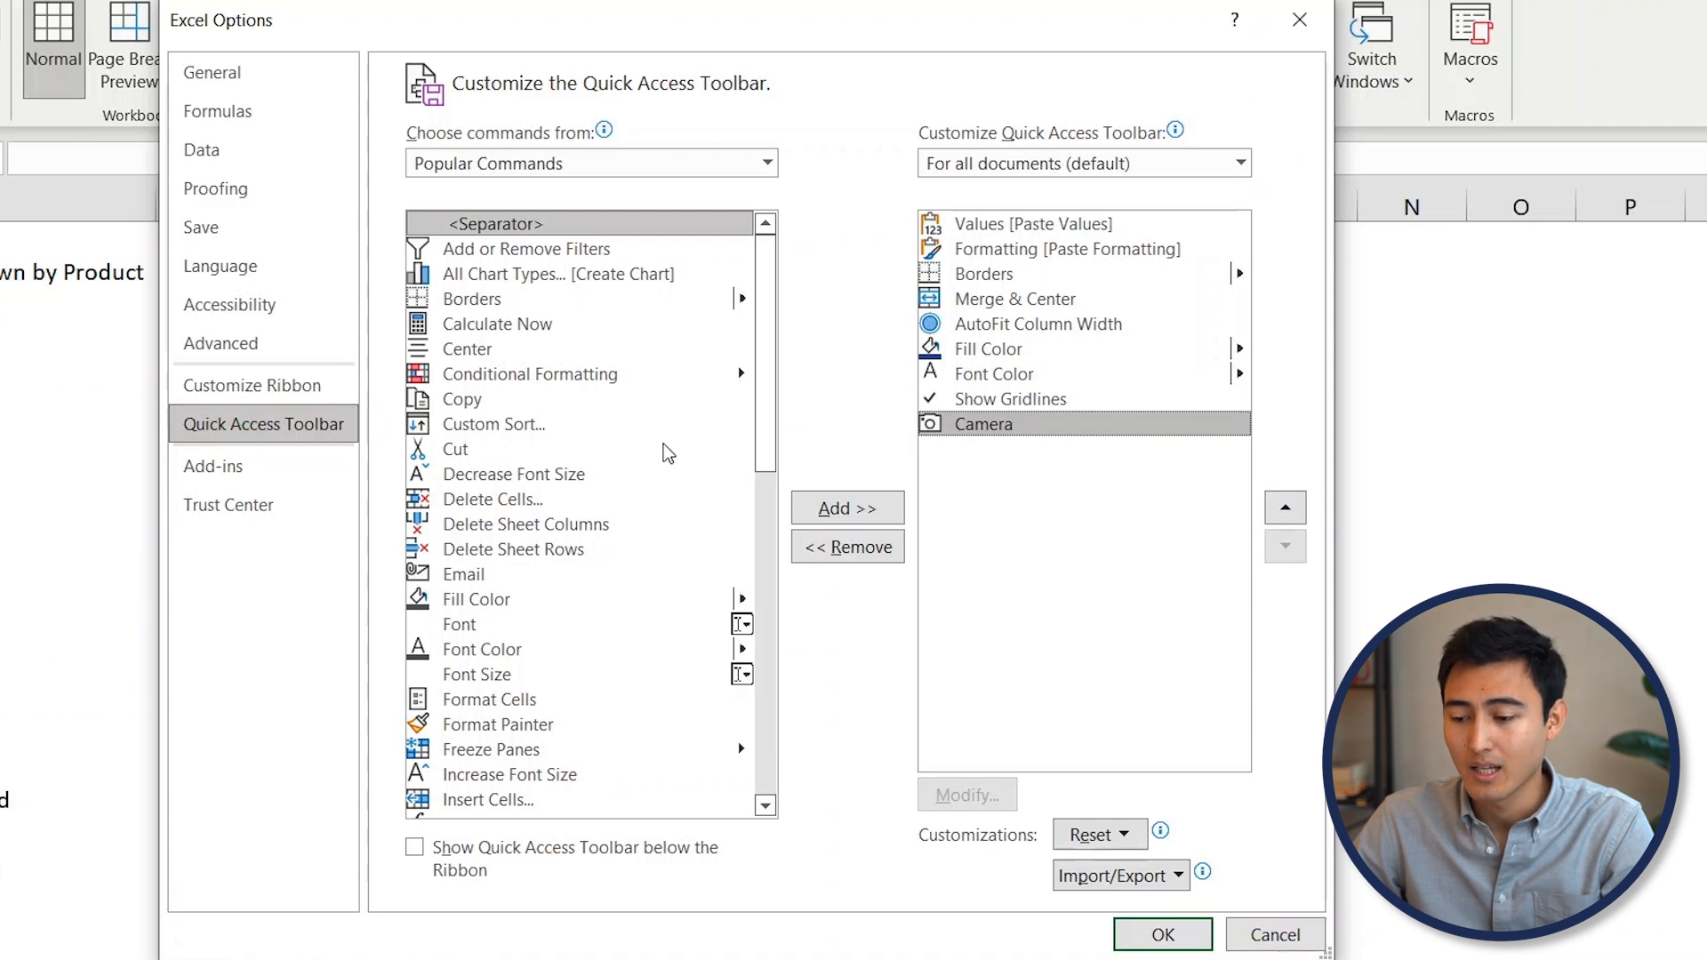
{"action": "mouse_move", "coordinate": [542, 206]}
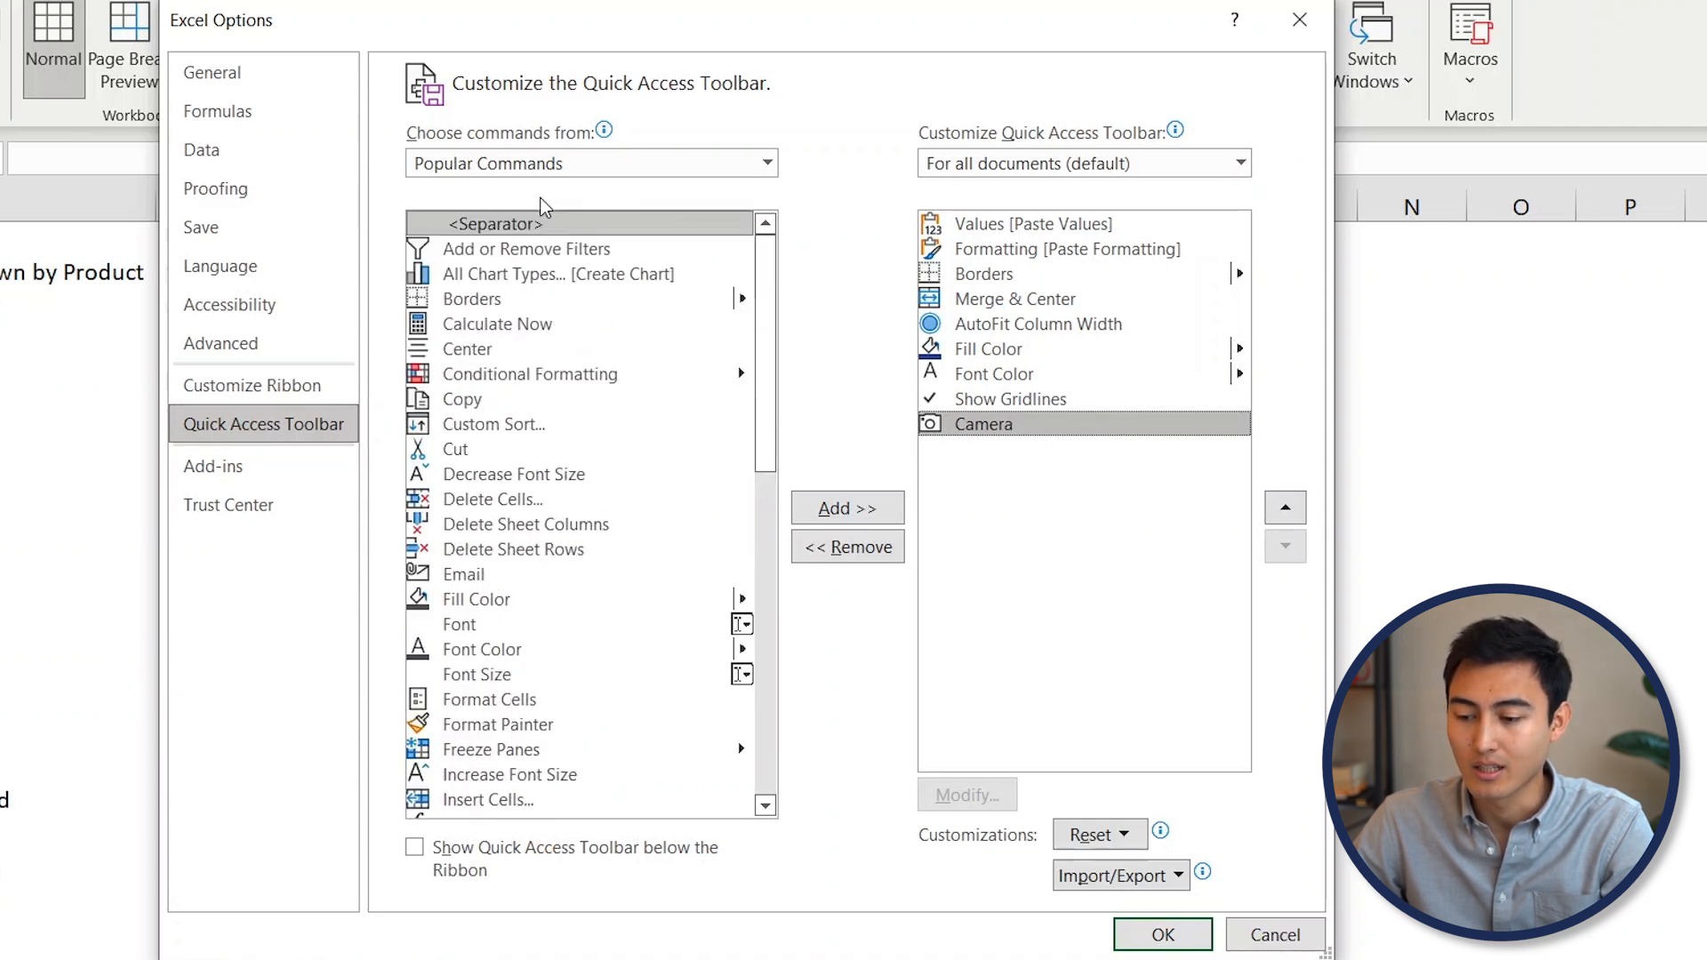
List commands from the Home Tab and save the toolbar customizations with OK
{"action": "left_click", "coordinate": [762, 164]}
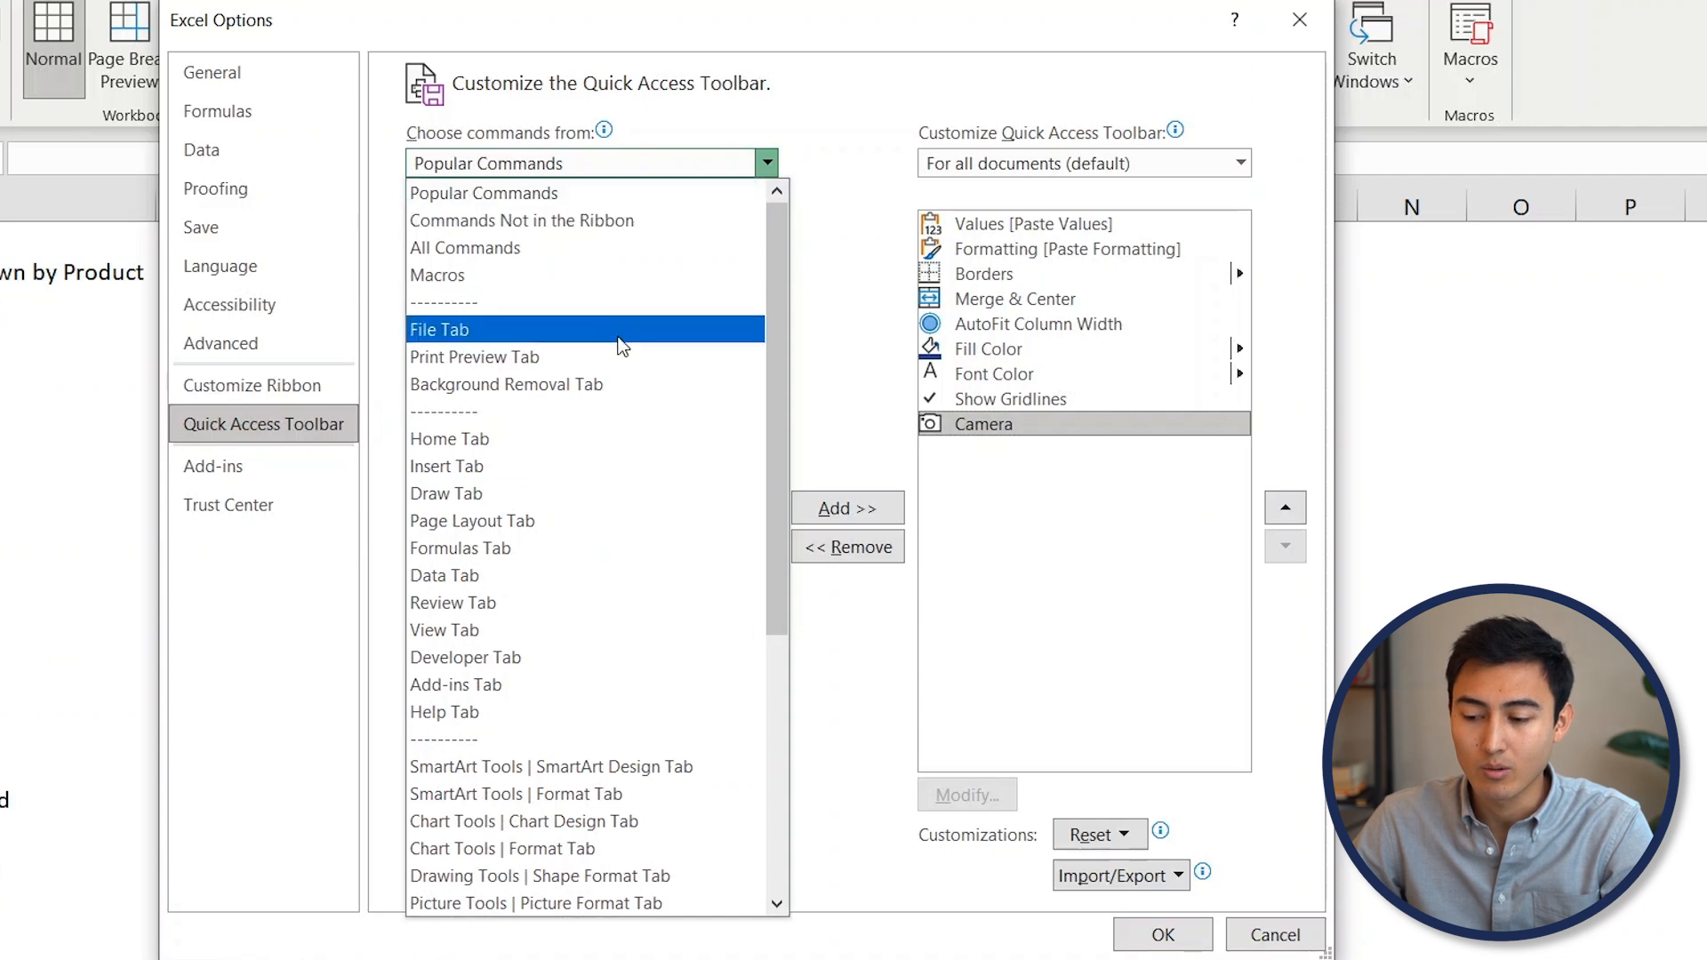
{"action": "left_click", "coordinate": [456, 684]}
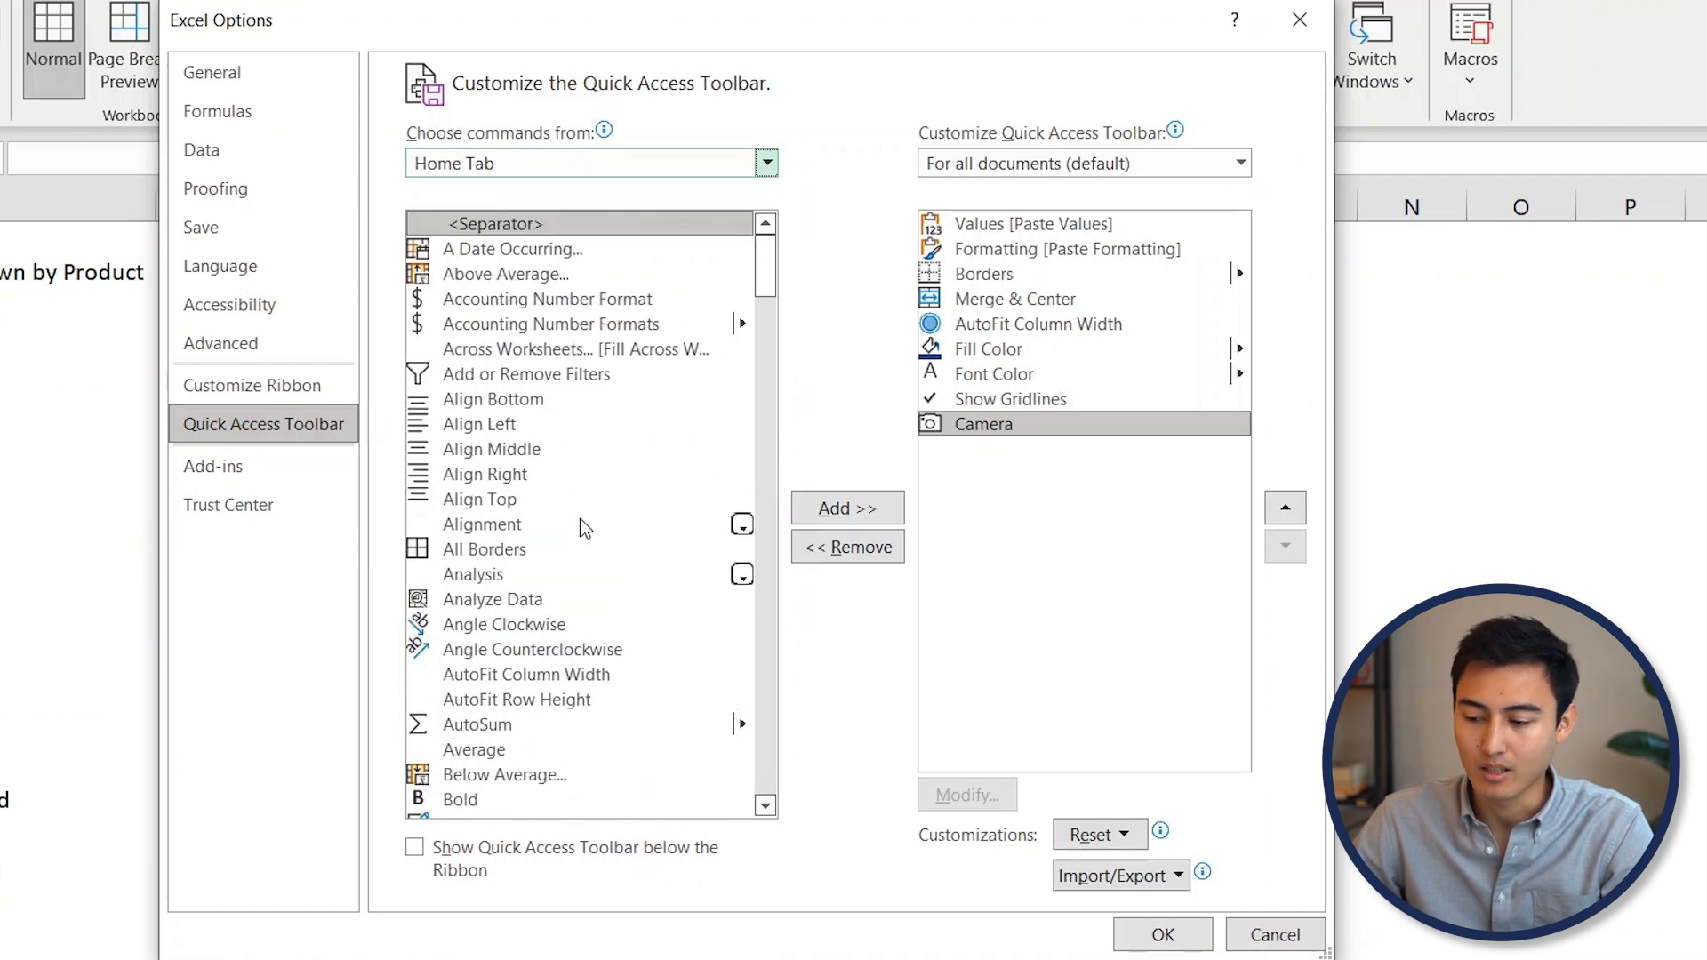
{"action": "mouse_move", "coordinate": [1061, 437]}
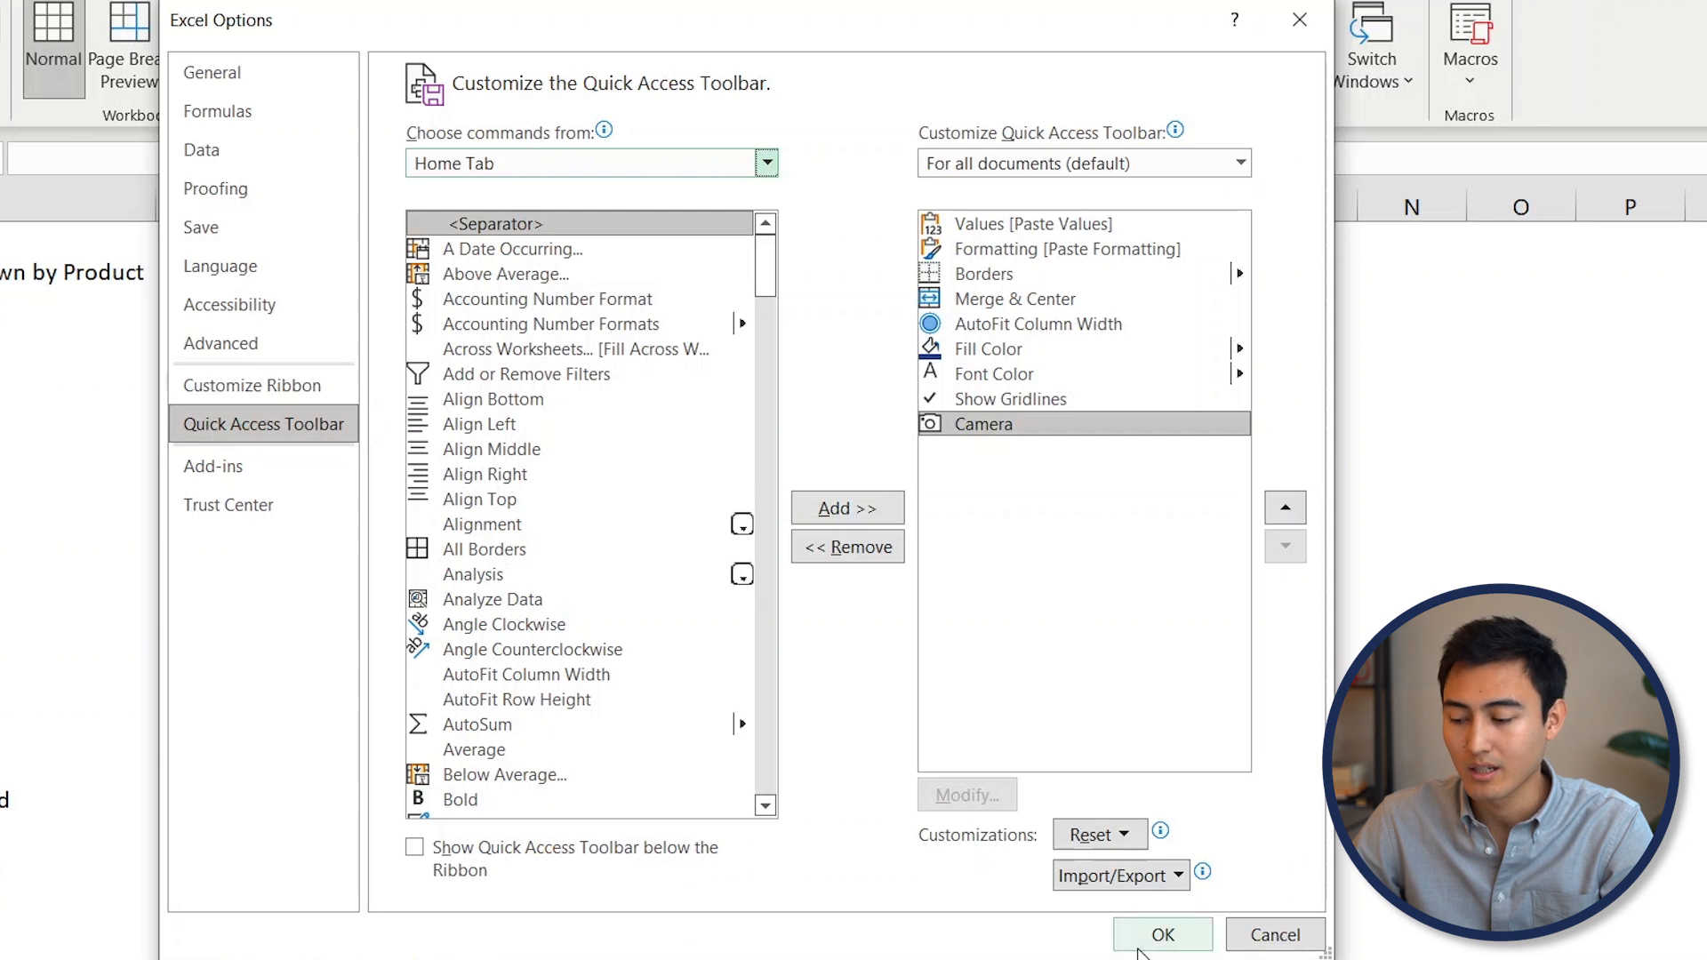
{"action": "left_click", "coordinate": [1162, 935]}
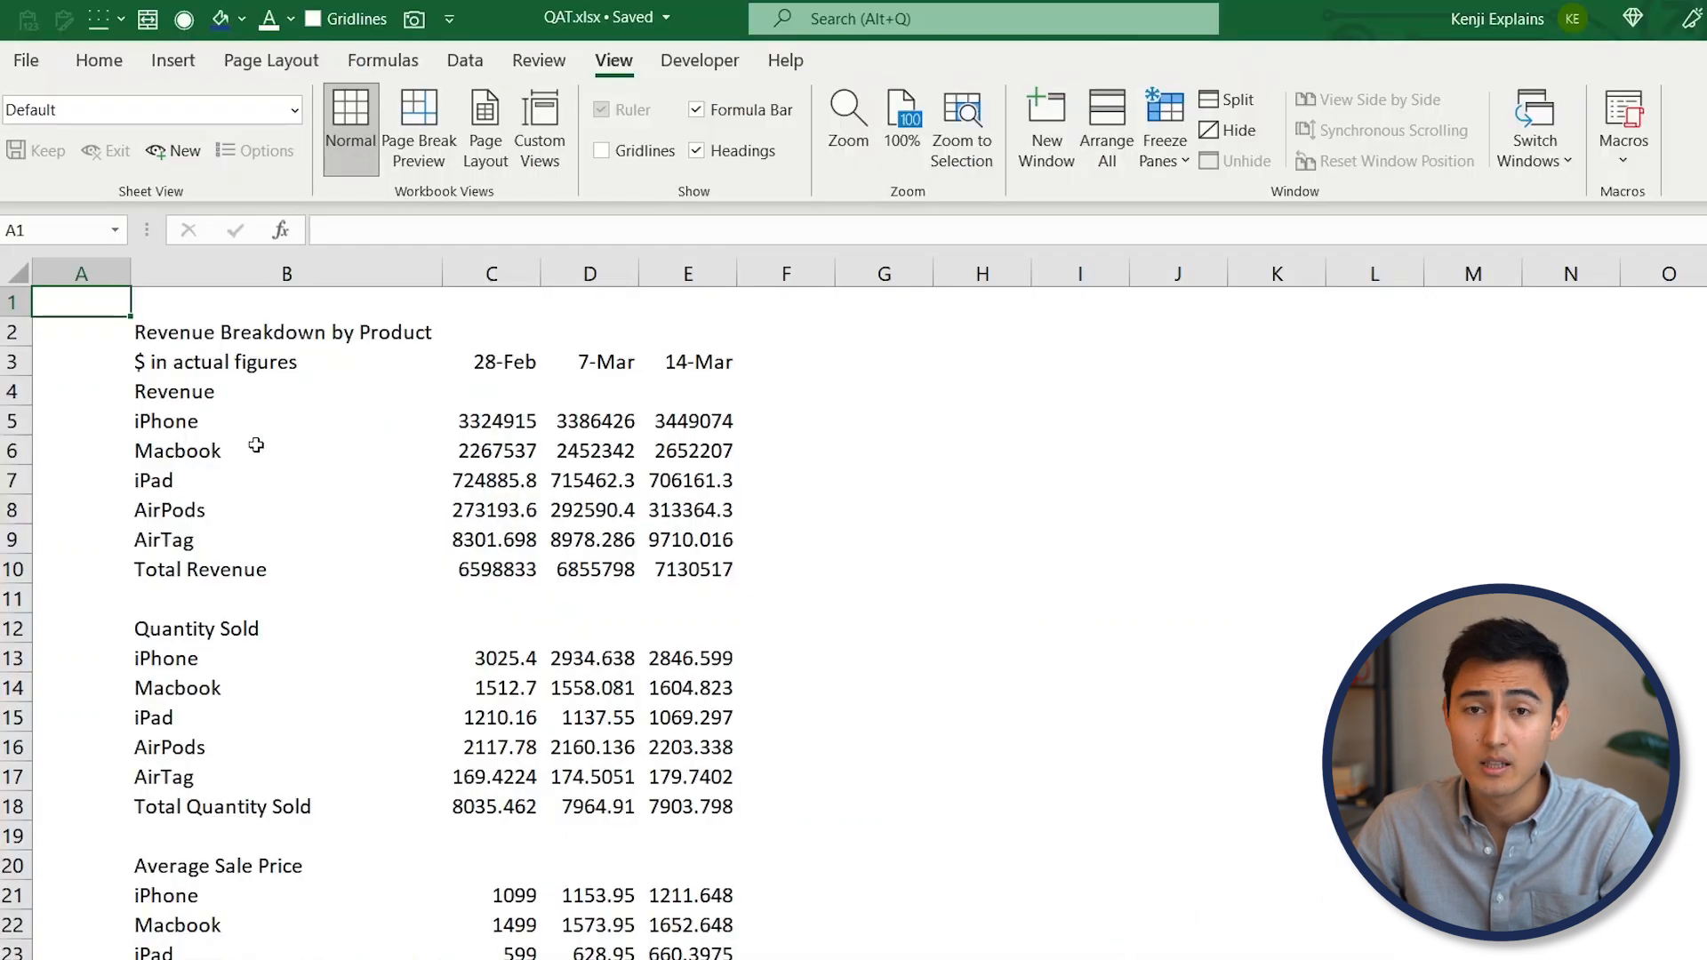
{"action": "mouse_move", "coordinate": [98, 60]}
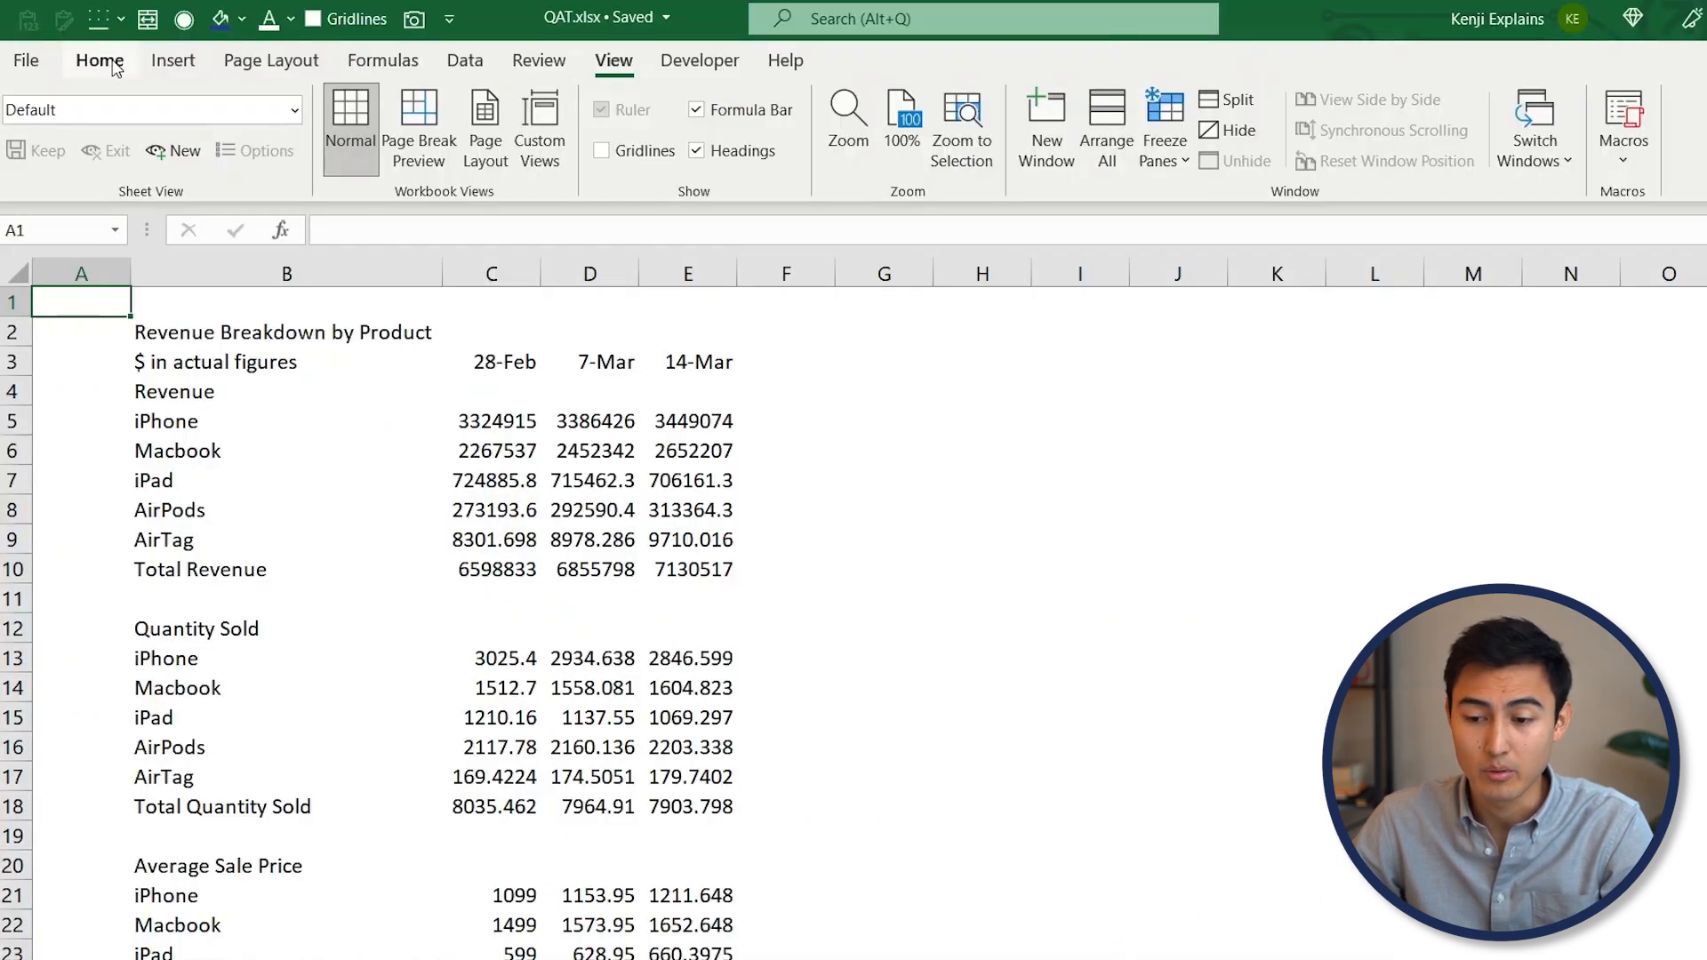
Switch to the Home tab's formatting and alignment commands
{"action": "left_click", "coordinate": [98, 59]}
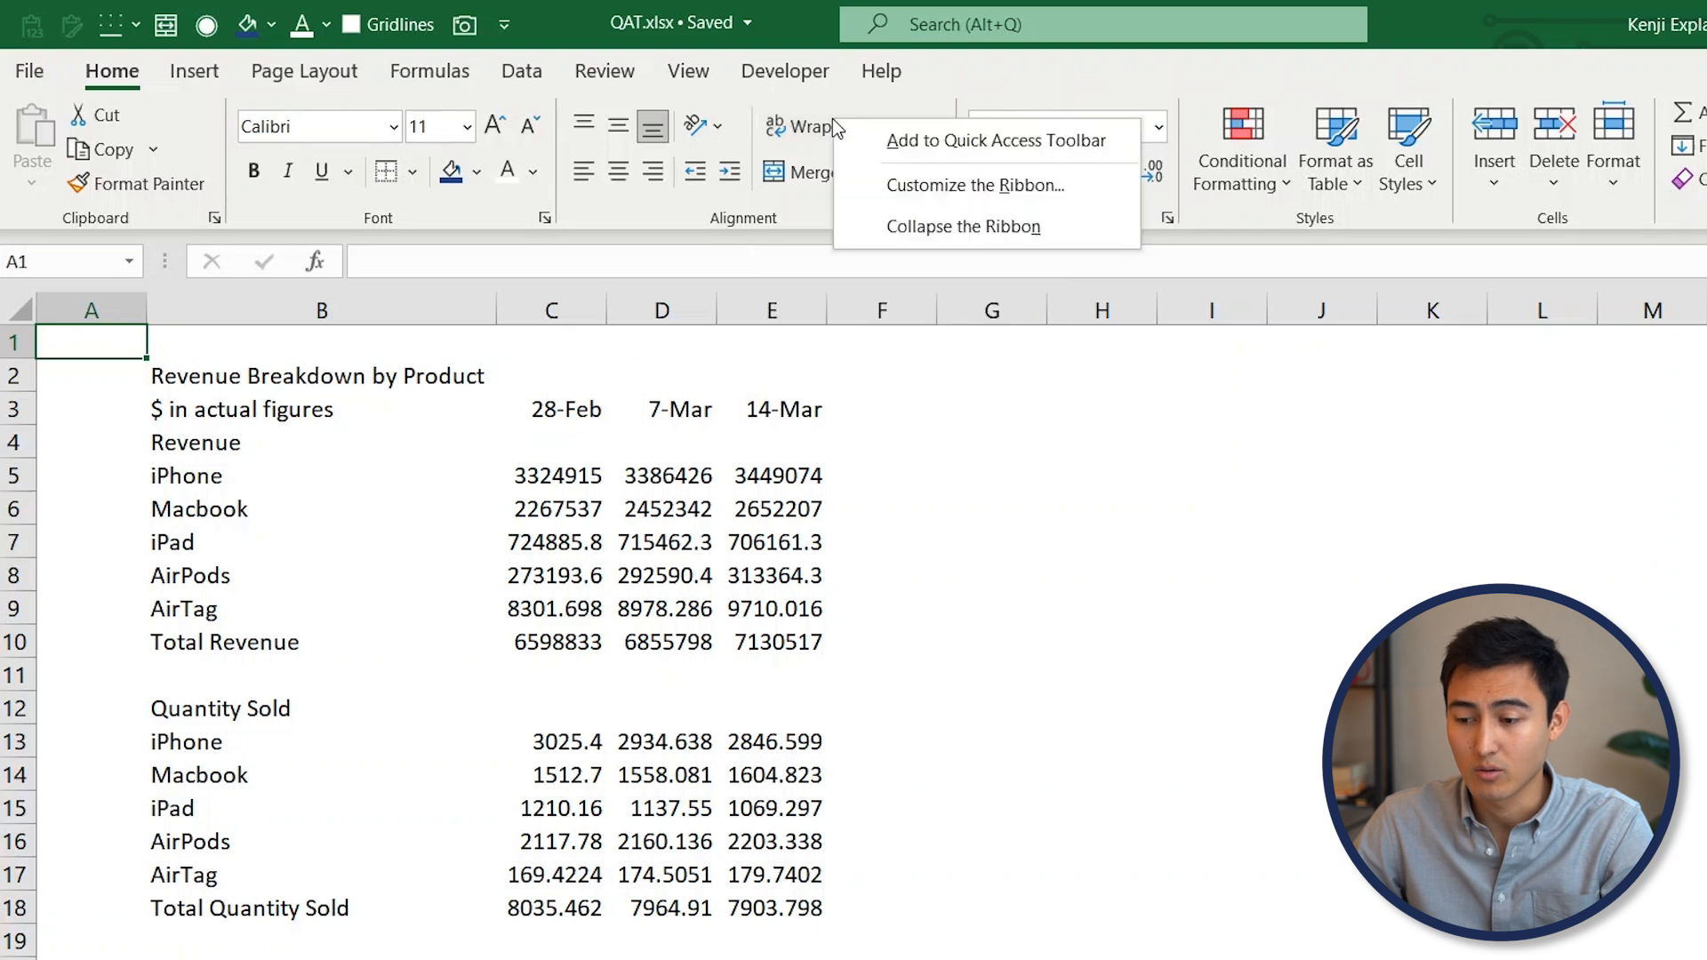
{"action": "mouse_move", "coordinate": [1018, 155]}
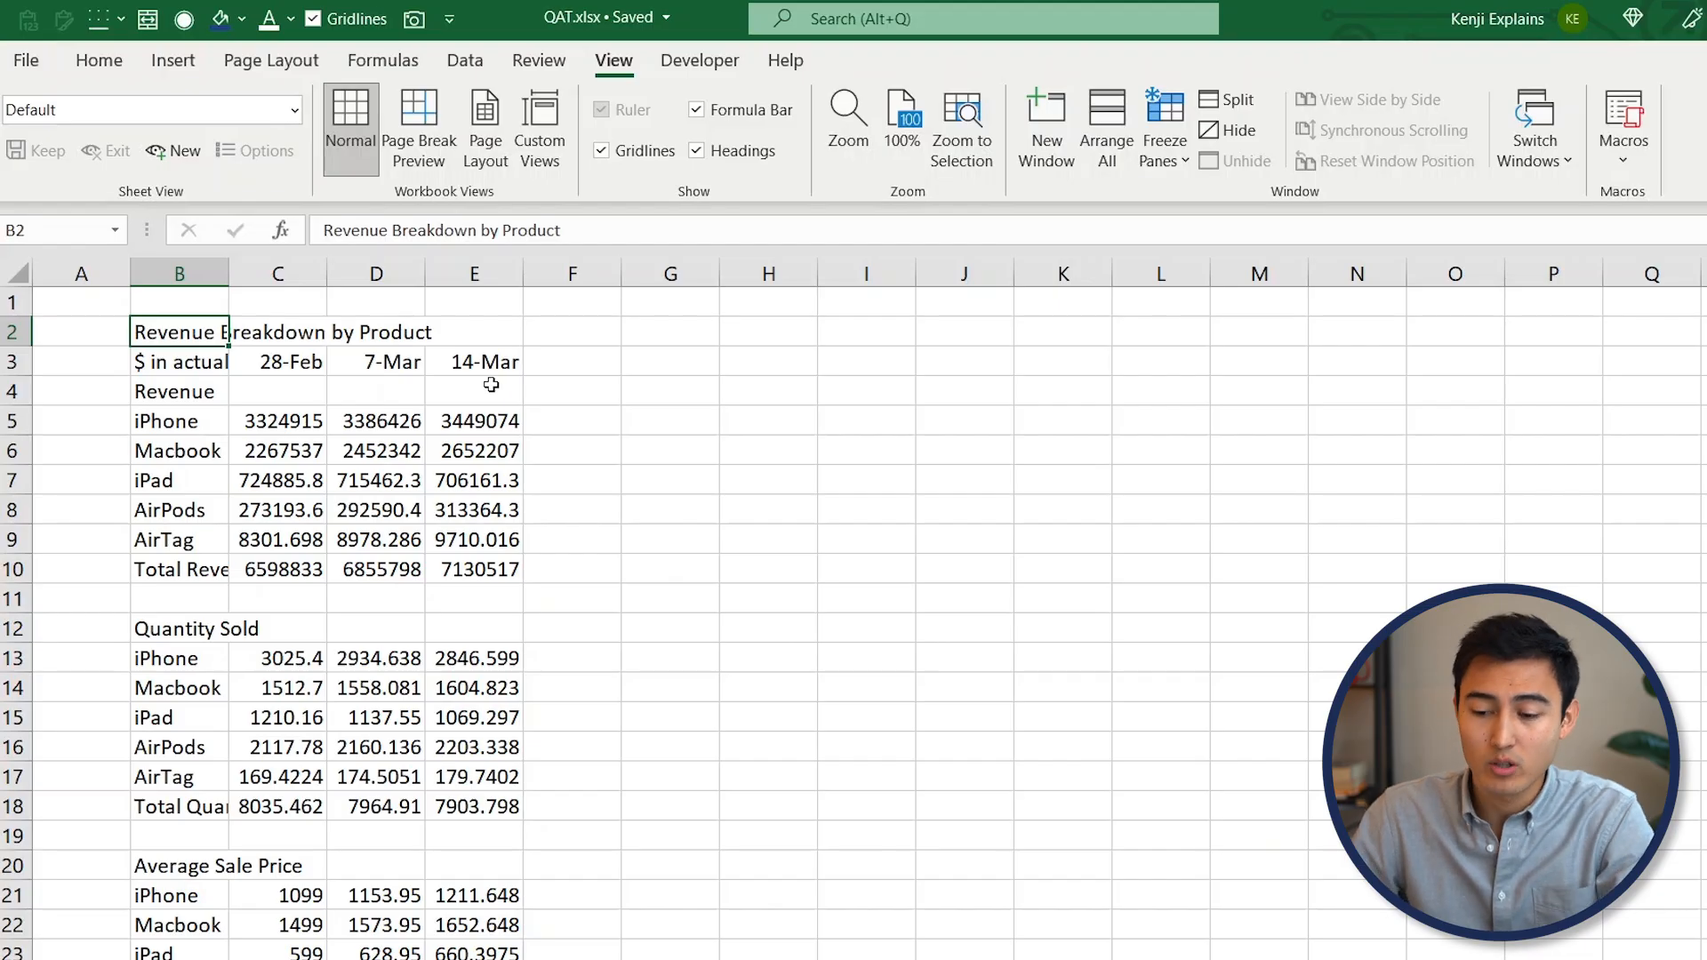
{"action": "left_click", "coordinate": [601, 150]}
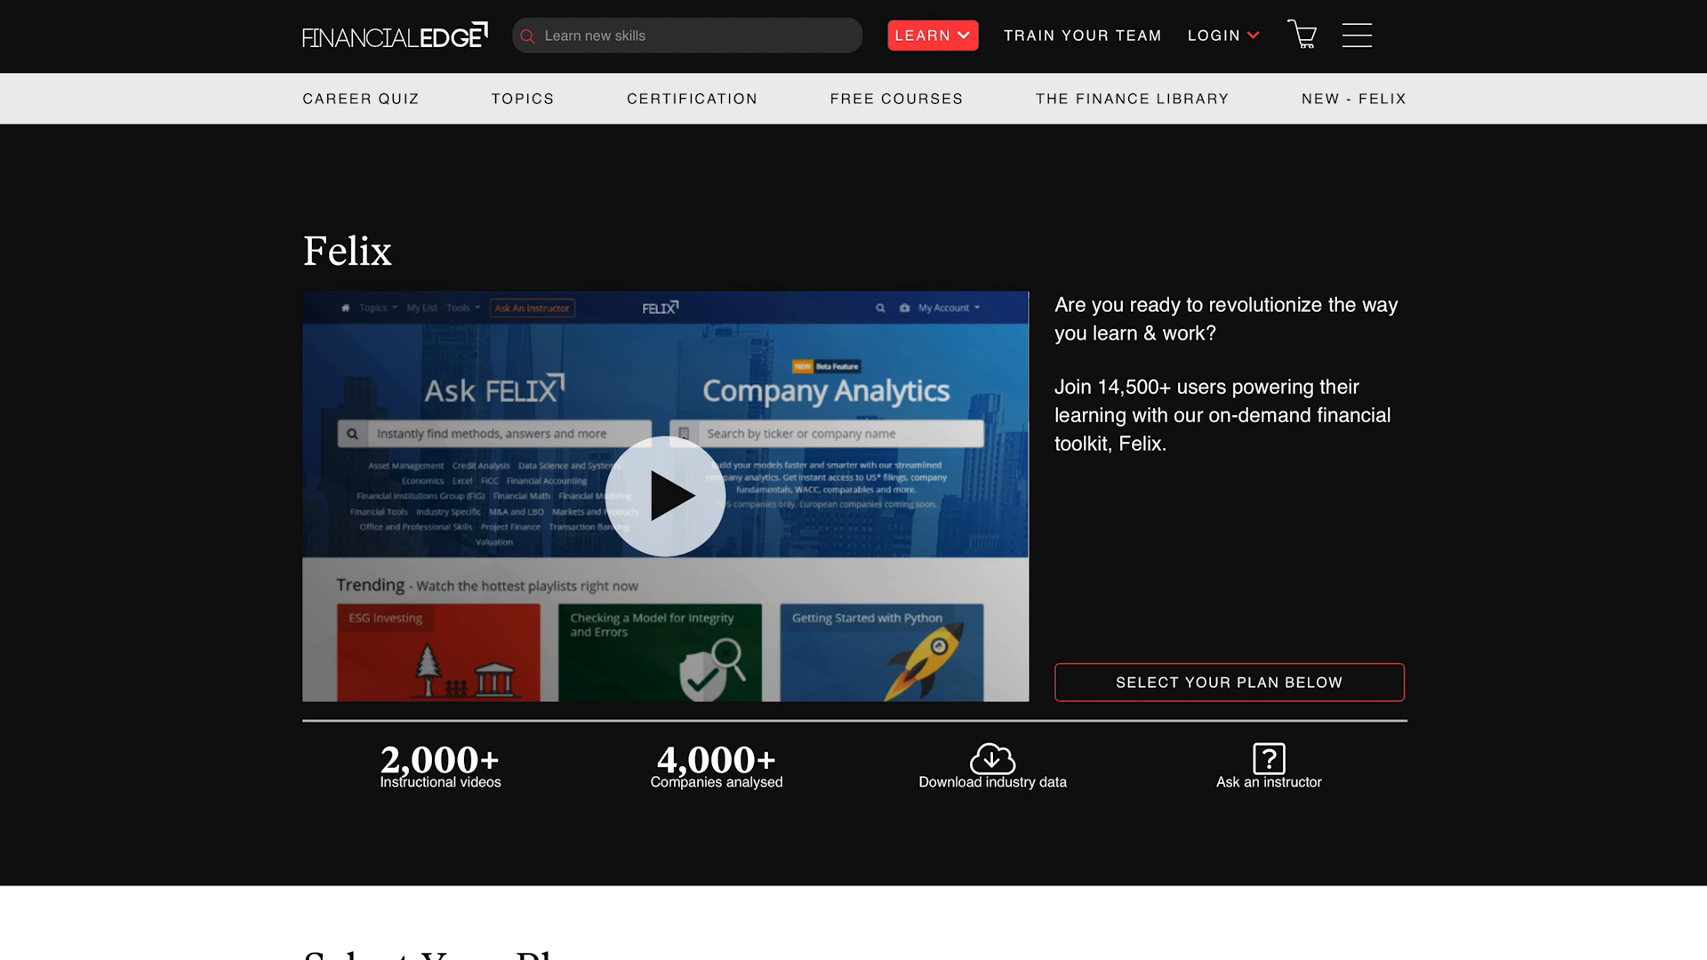
Search Felix for 'esg', open the What is ESG lesson and view instructor contact options
{"action": "scroll", "scroll_direction": "down", "scroll_amount": 3}
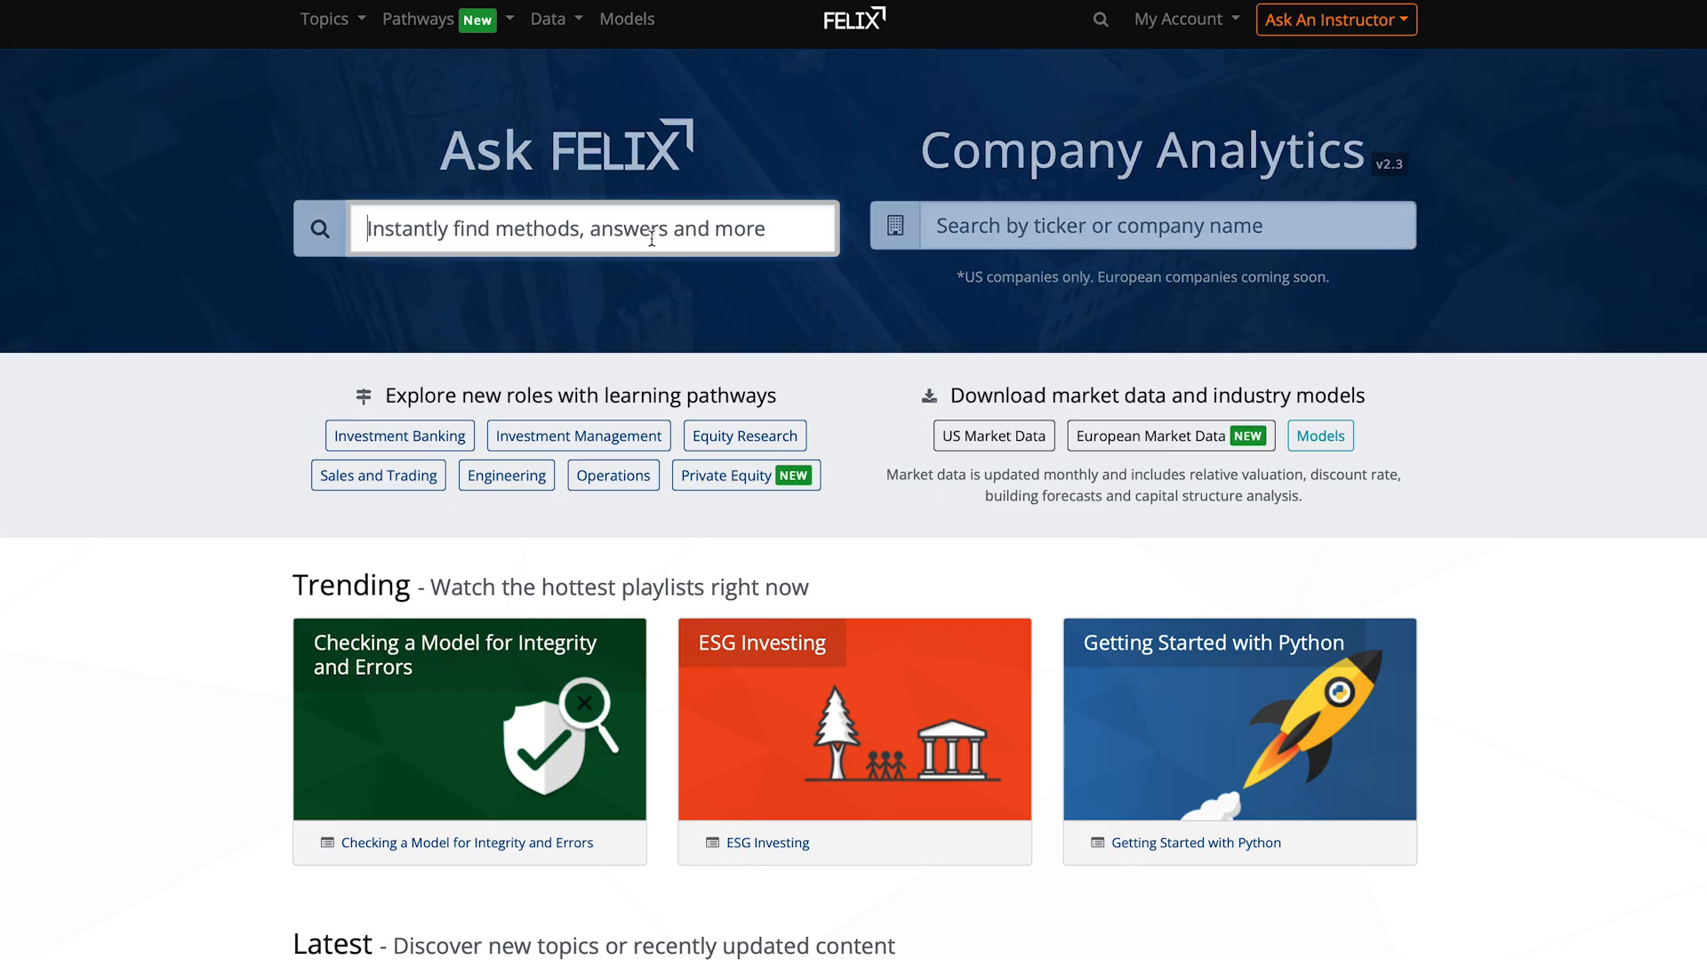
{"action": "type", "text": "esg"}
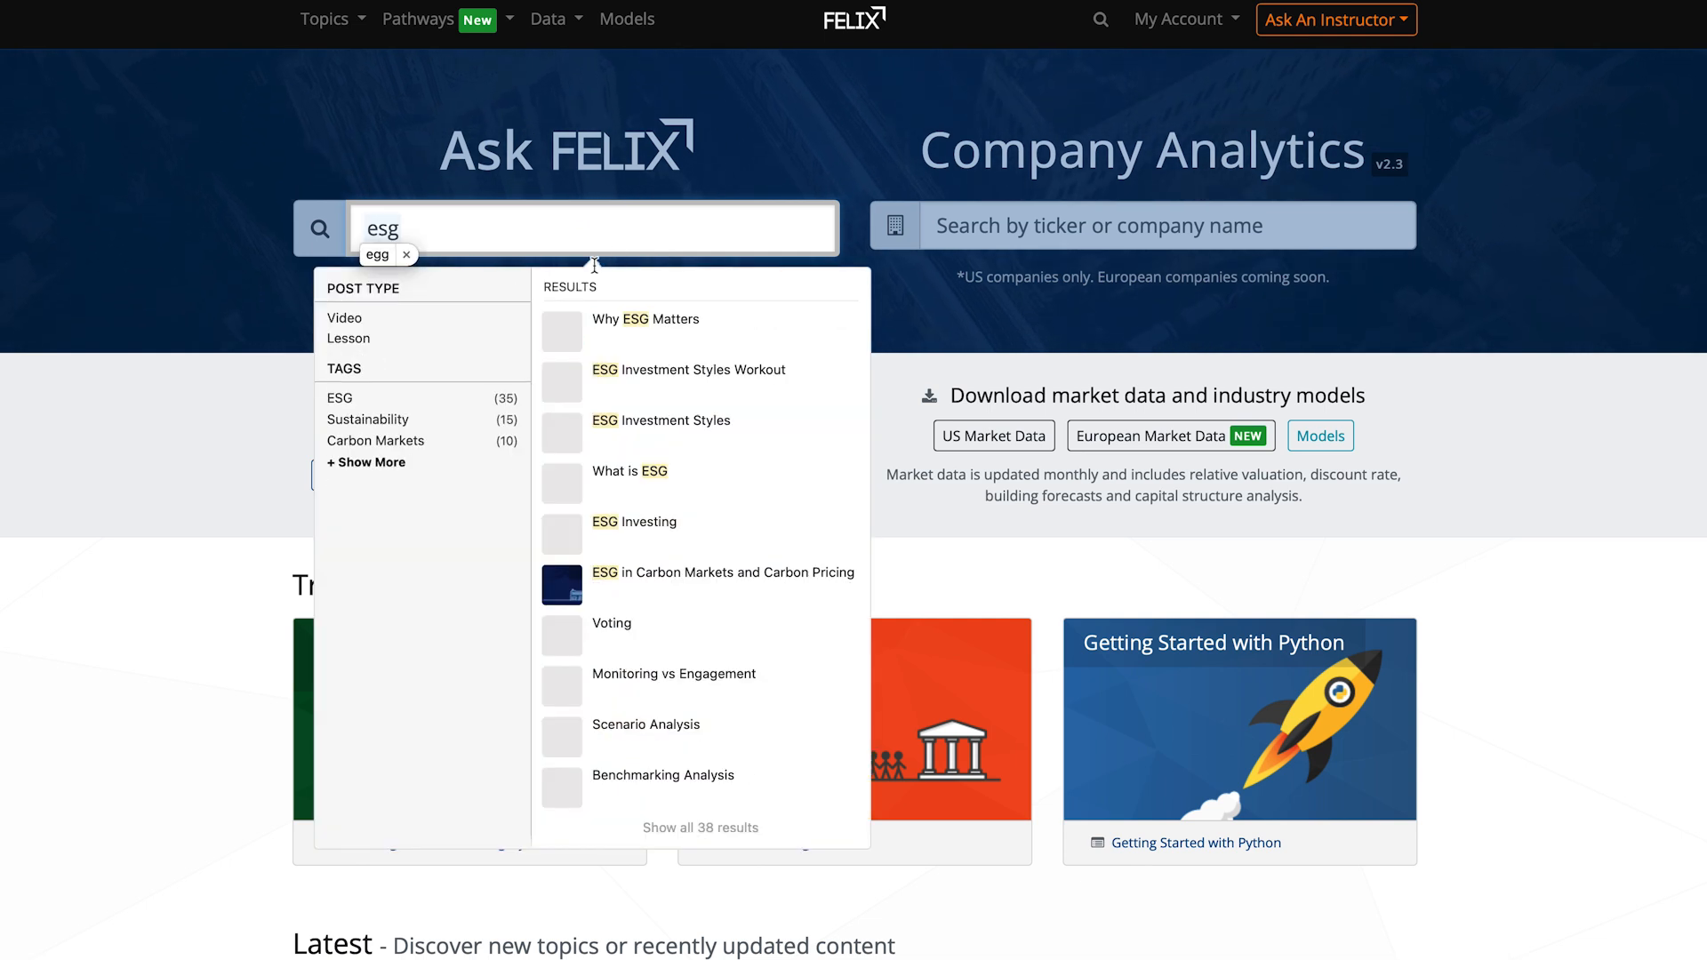
{"action": "left_click", "coordinate": [378, 255]}
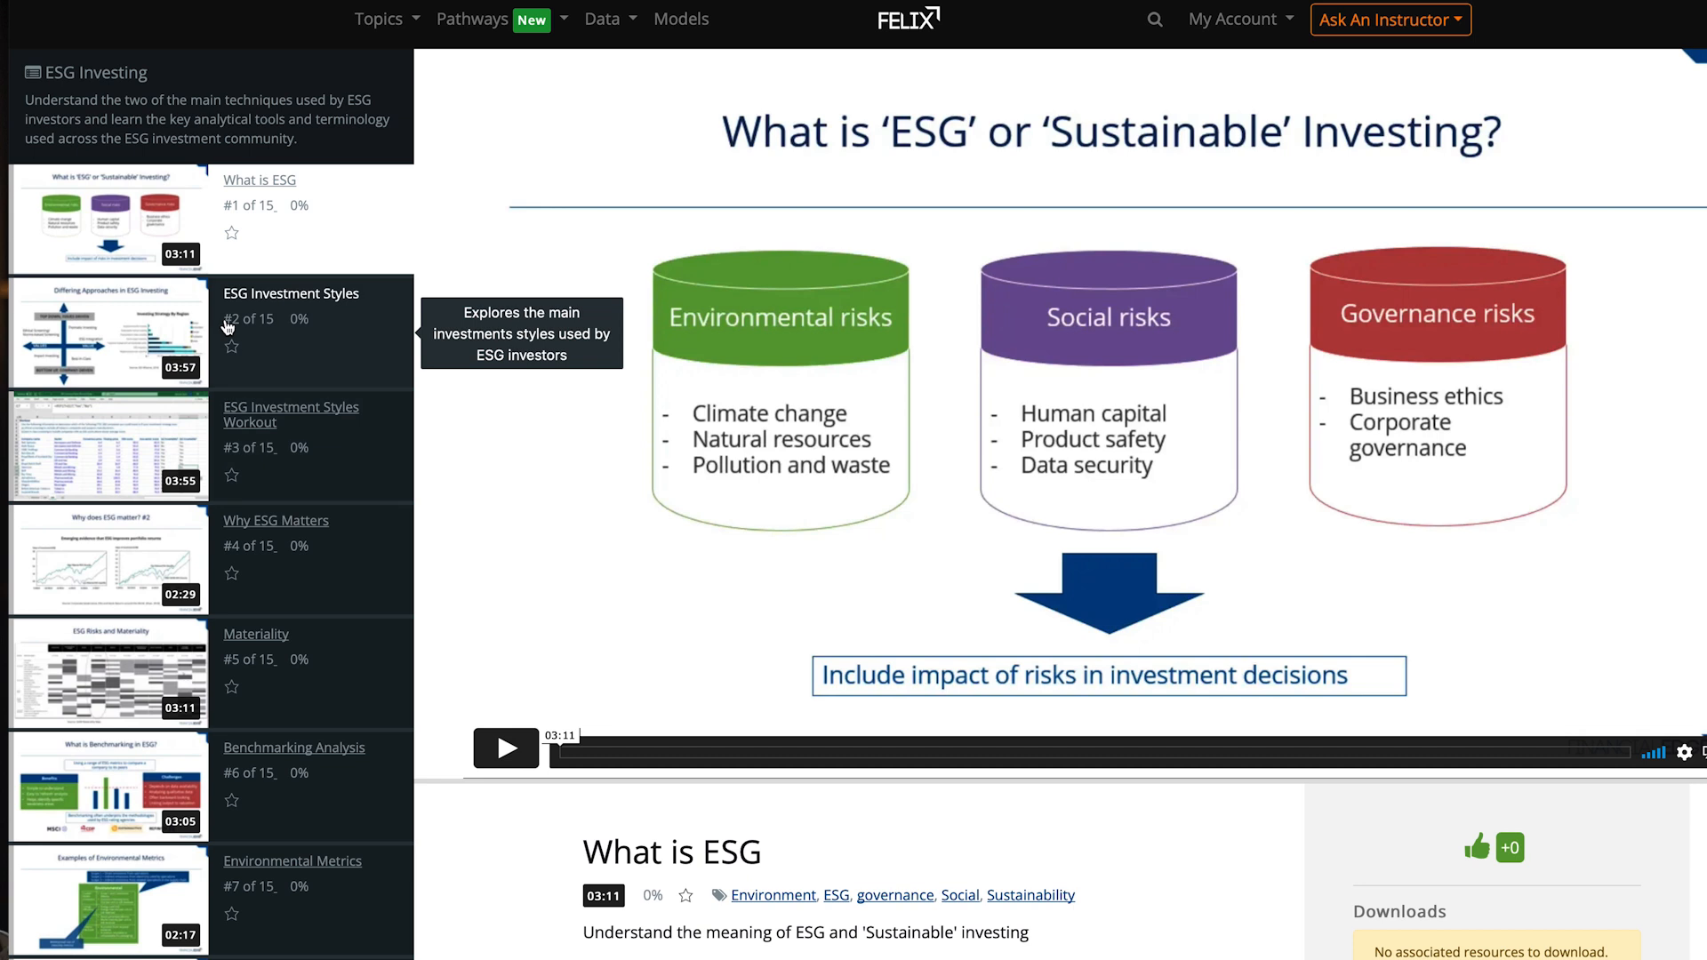
{"action": "scroll", "scroll_direction": "down", "scroll_amount": 3}
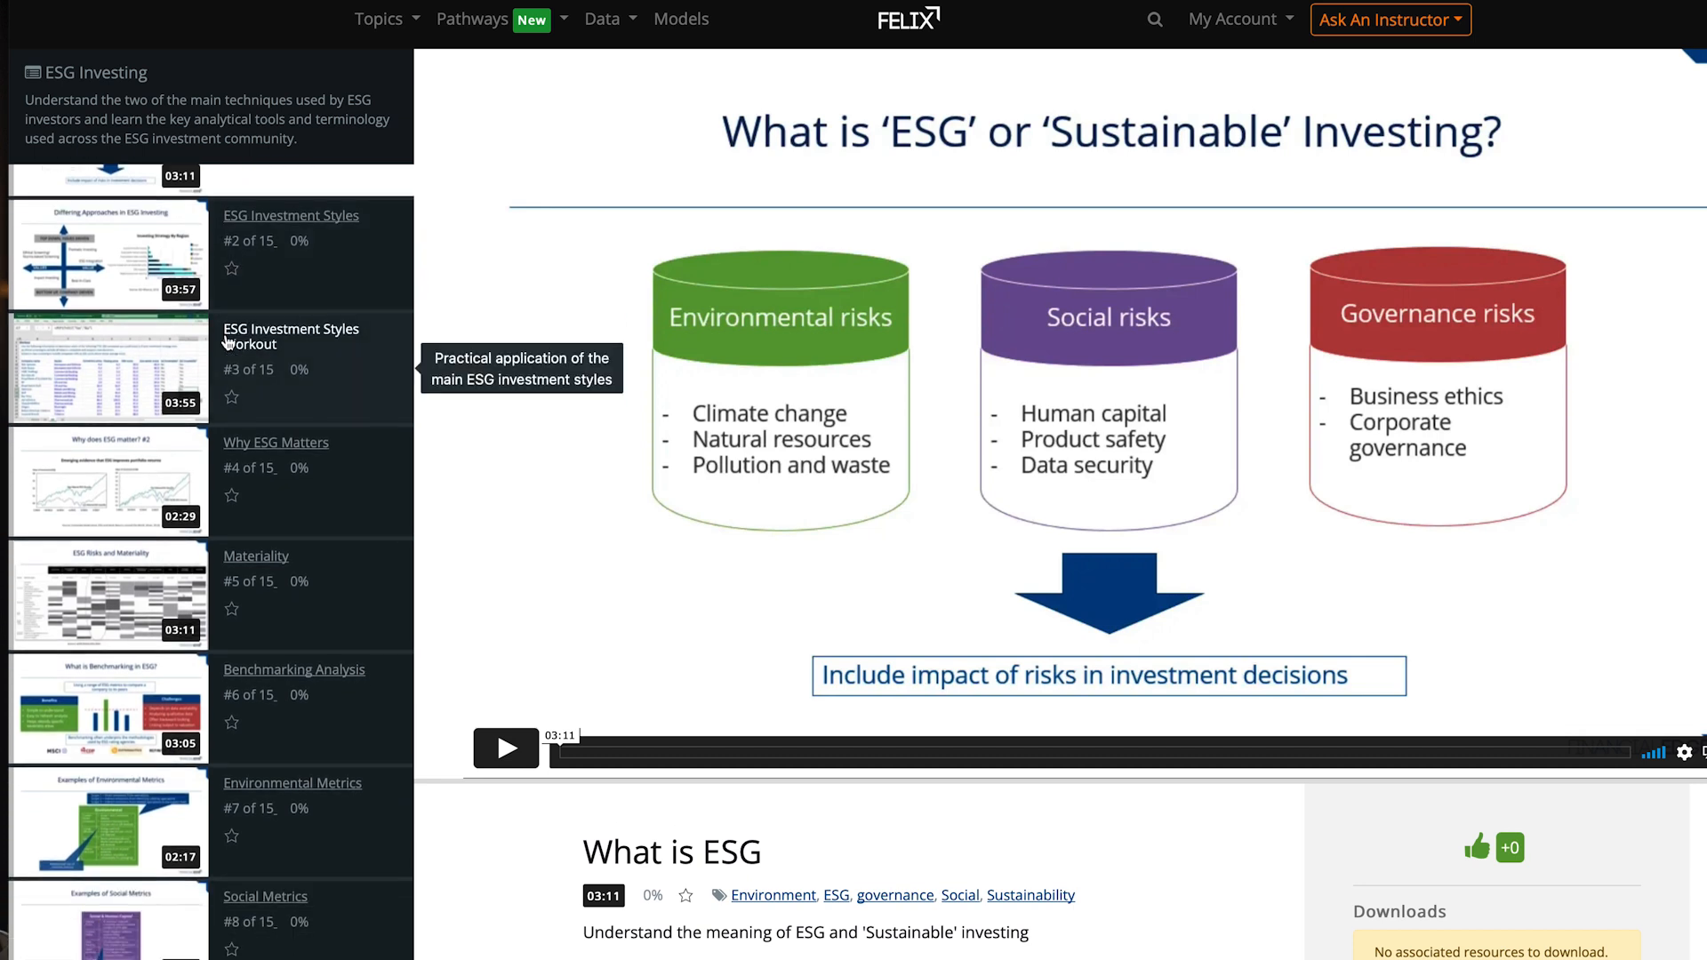
{"action": "mouse_move", "coordinate": [256, 657]}
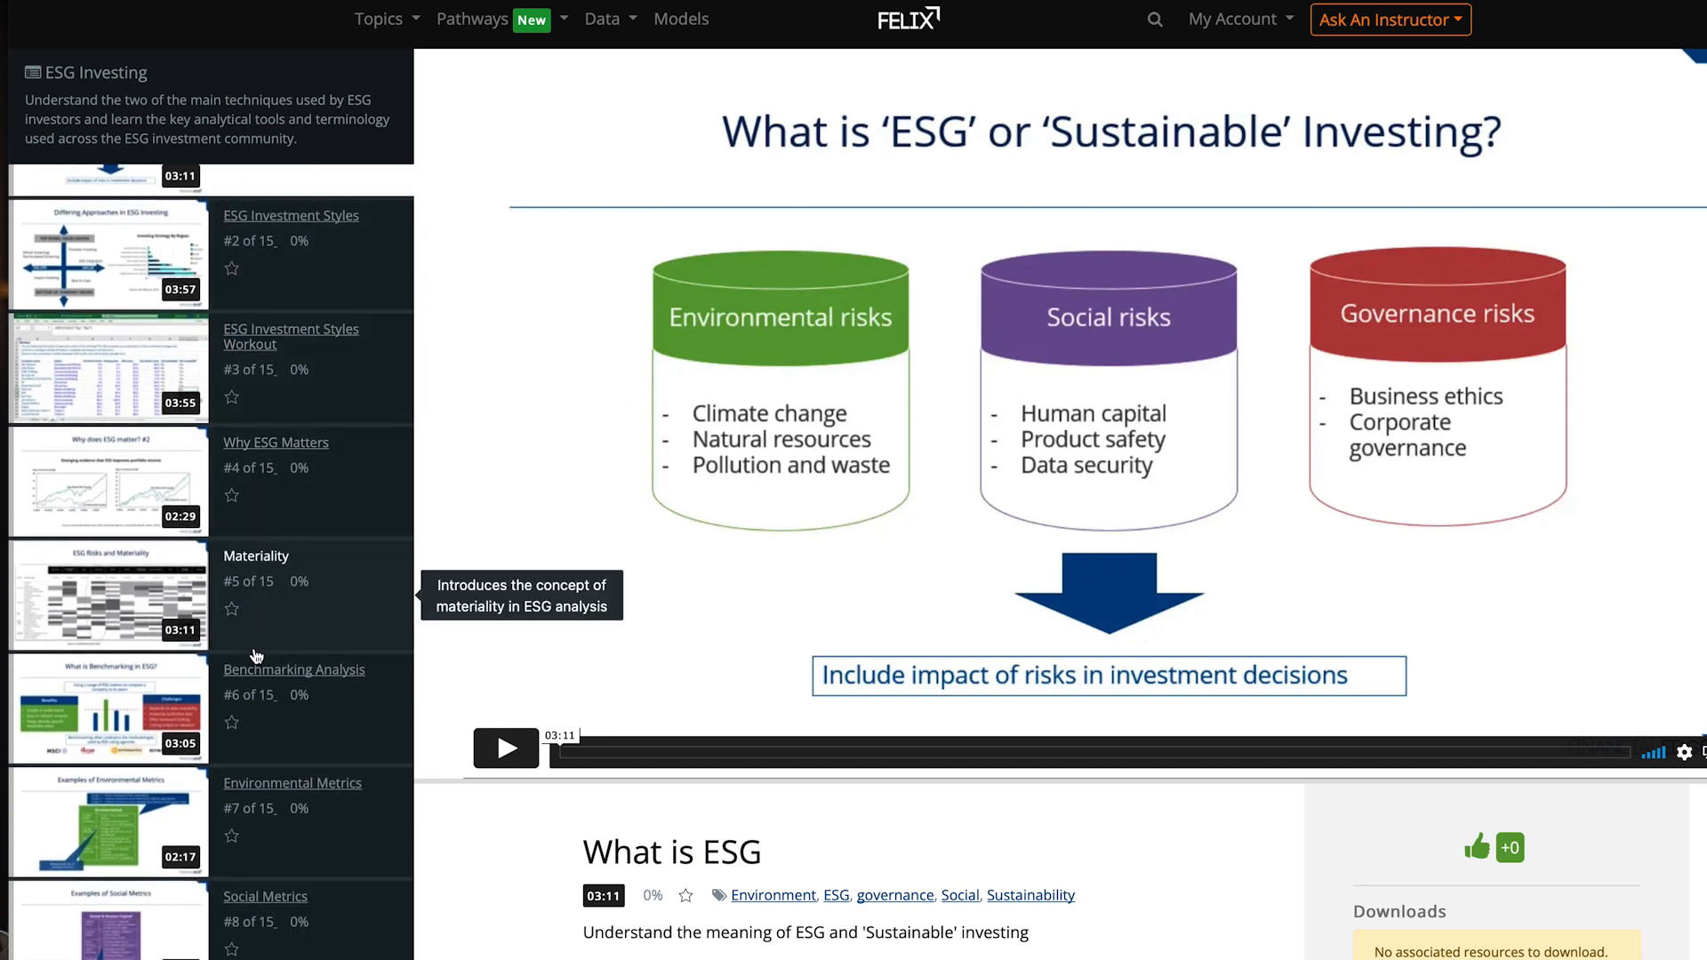
{"action": "mouse_move", "coordinate": [1388, 65]}
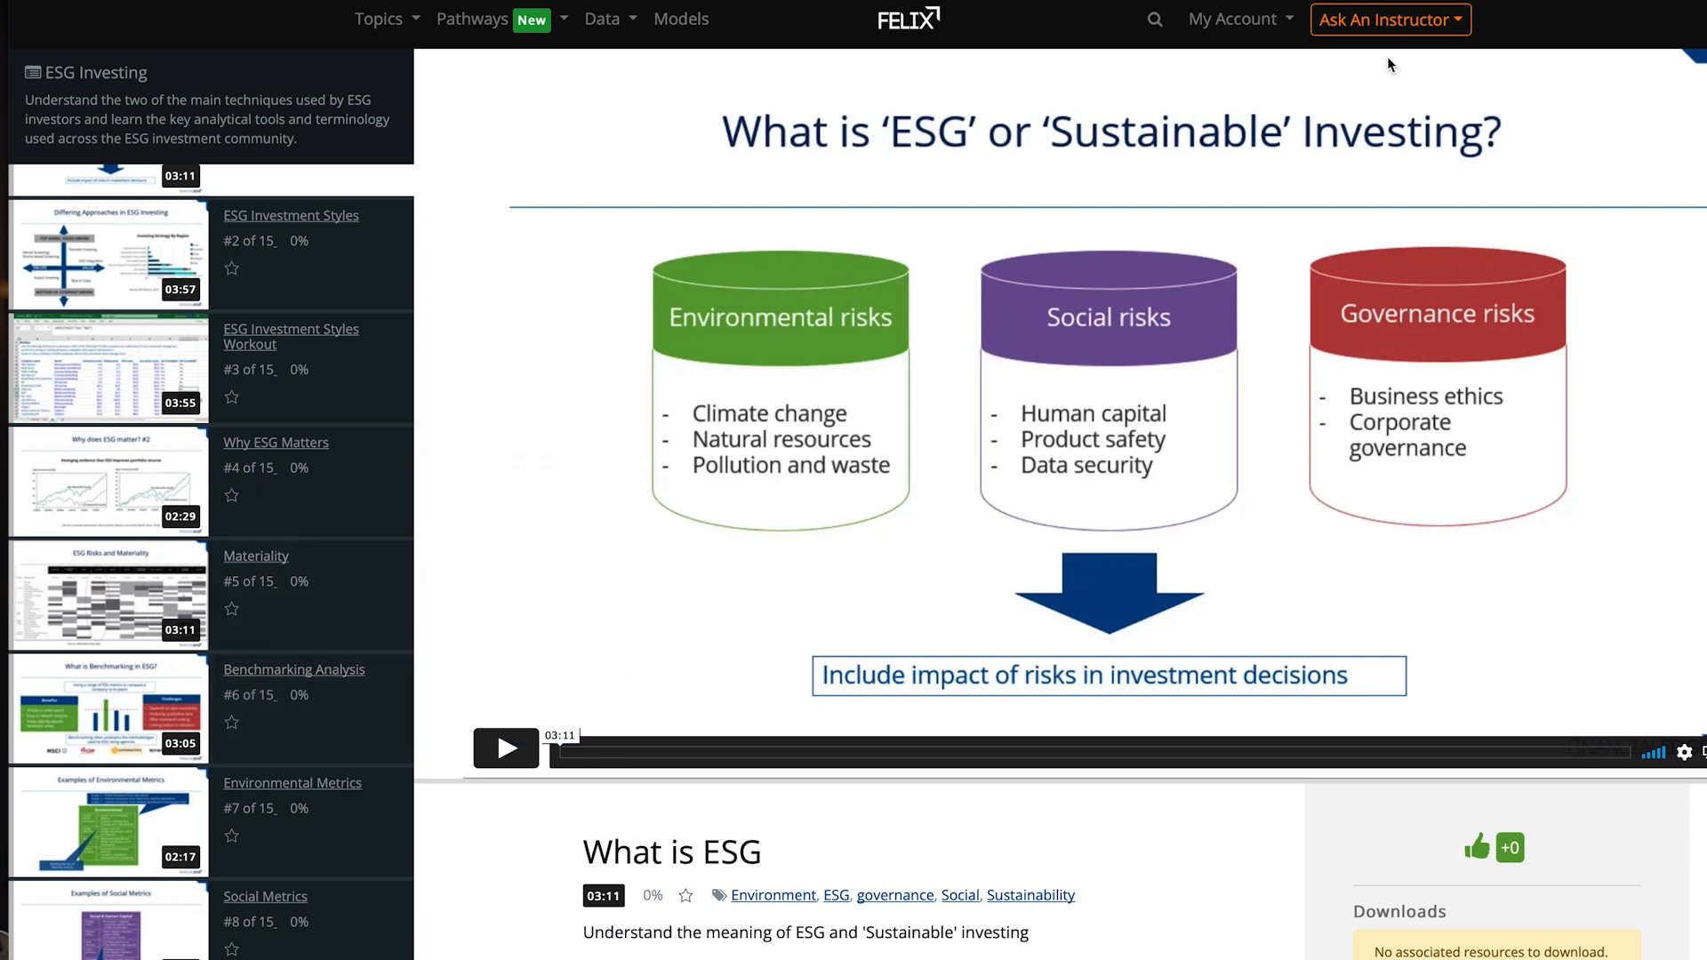
{"action": "left_click", "coordinate": [1388, 19]}
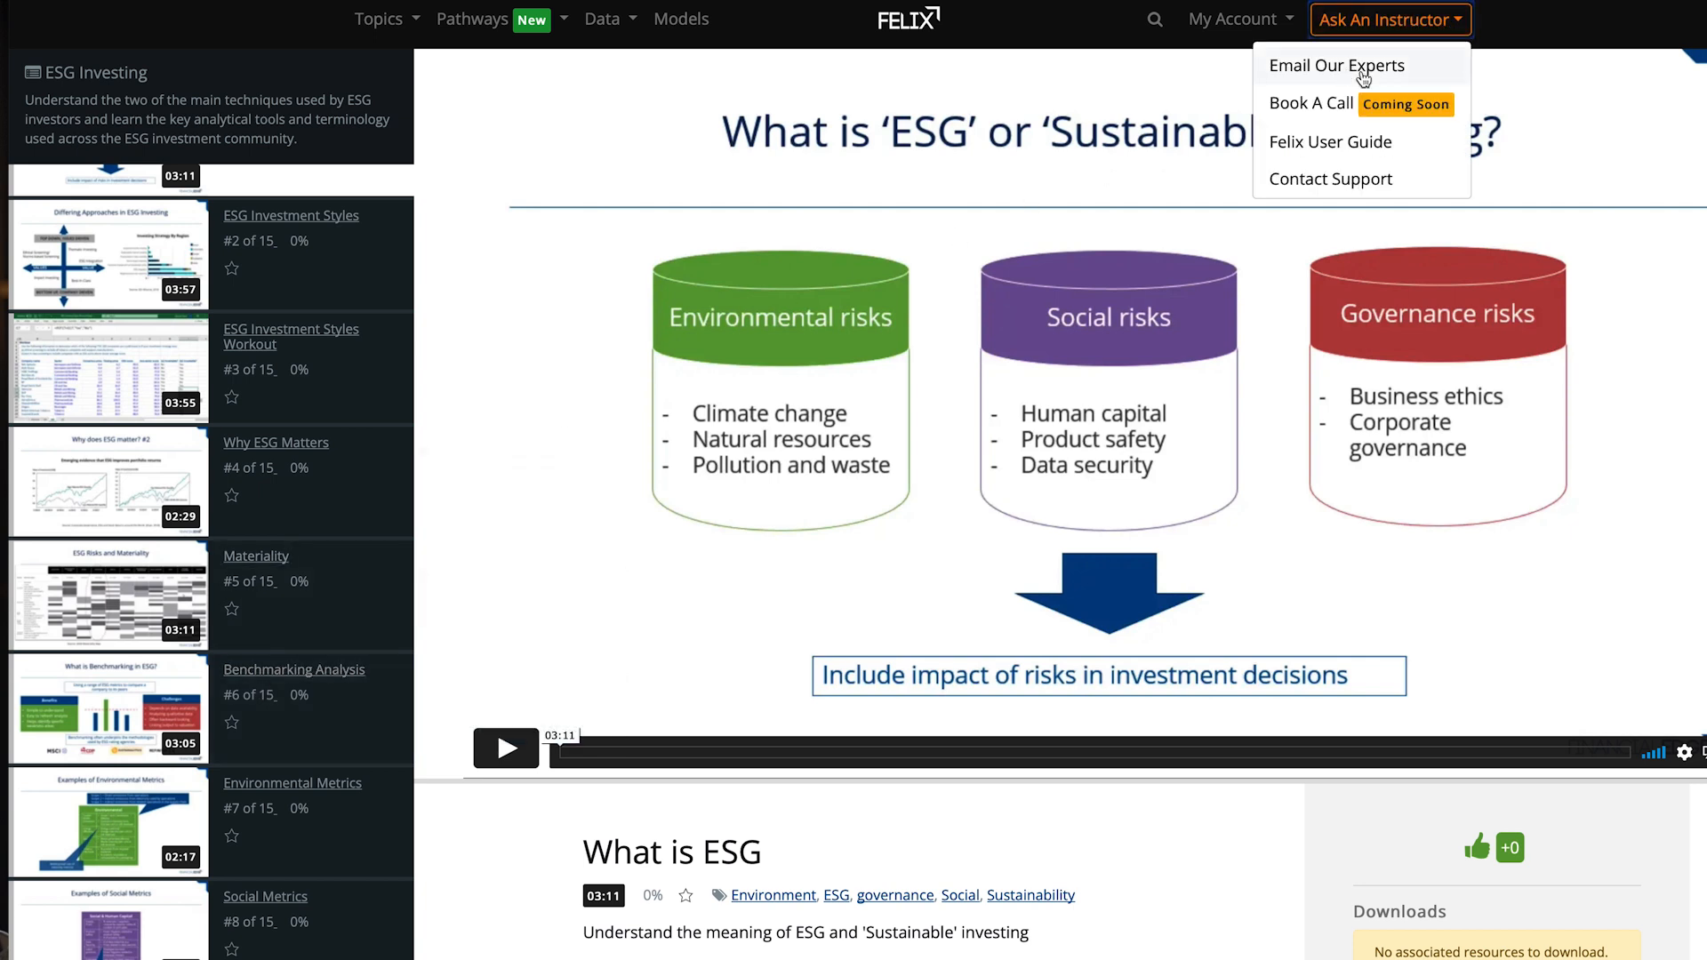
{"action": "mouse_move", "coordinate": [1342, 103]}
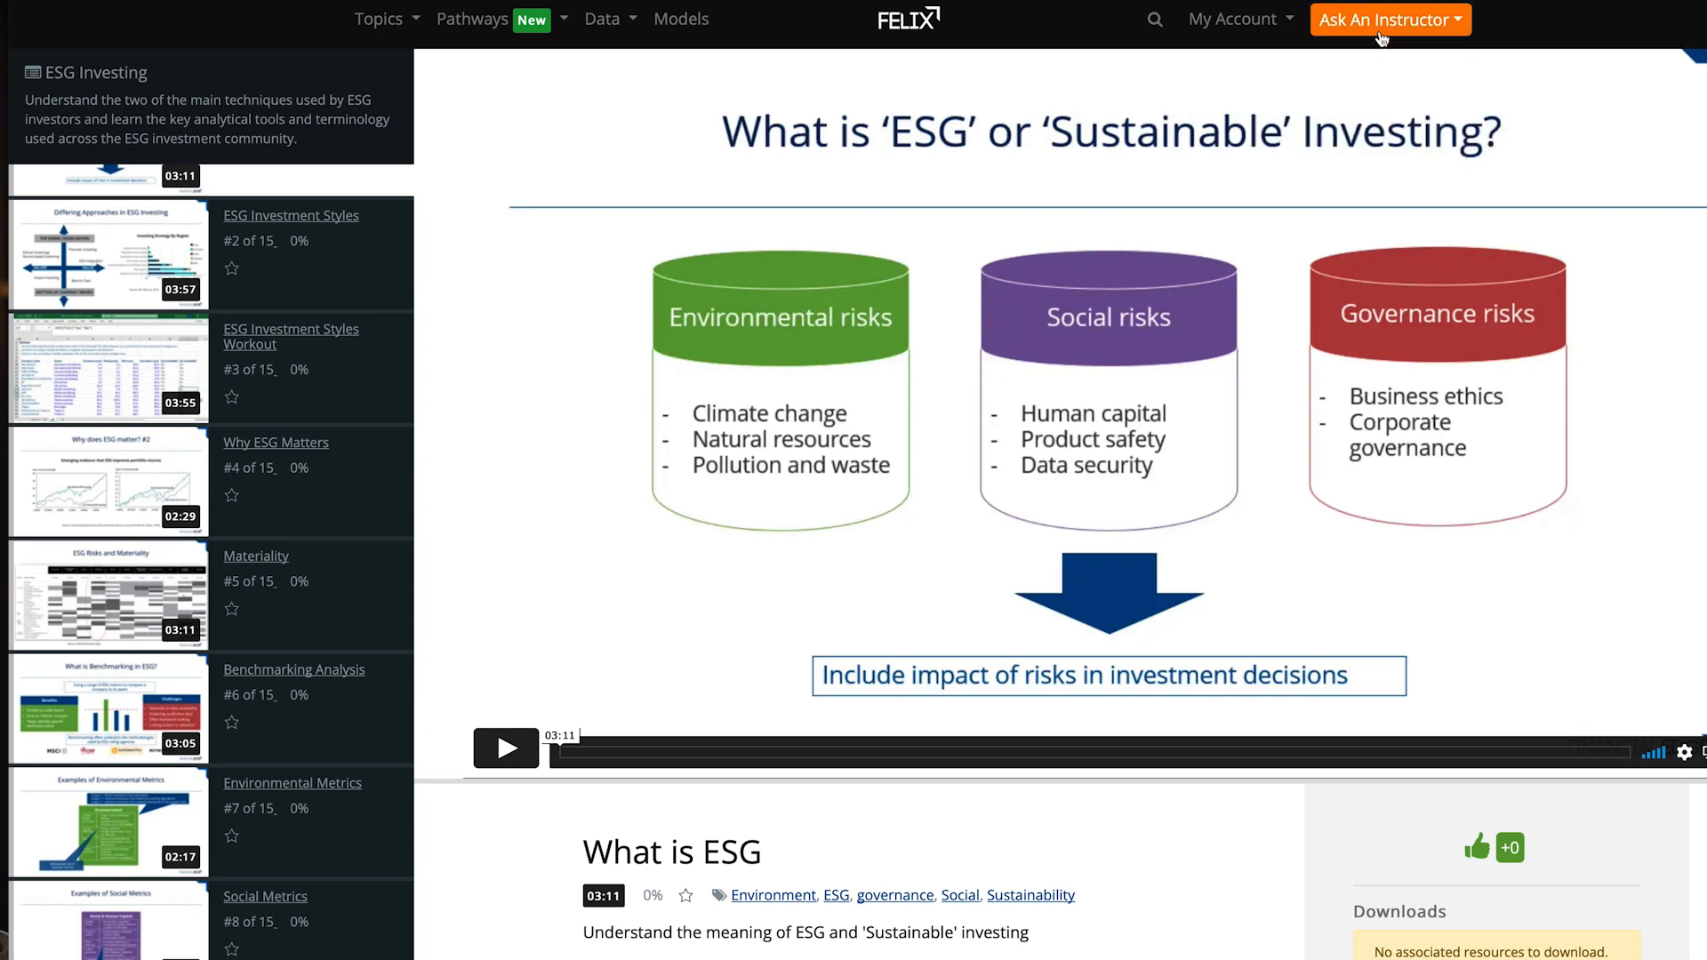
From the Felix home page, search 'apple' and expand Apple, Inc.'s full company description
{"action": "left_click", "coordinate": [908, 19]}
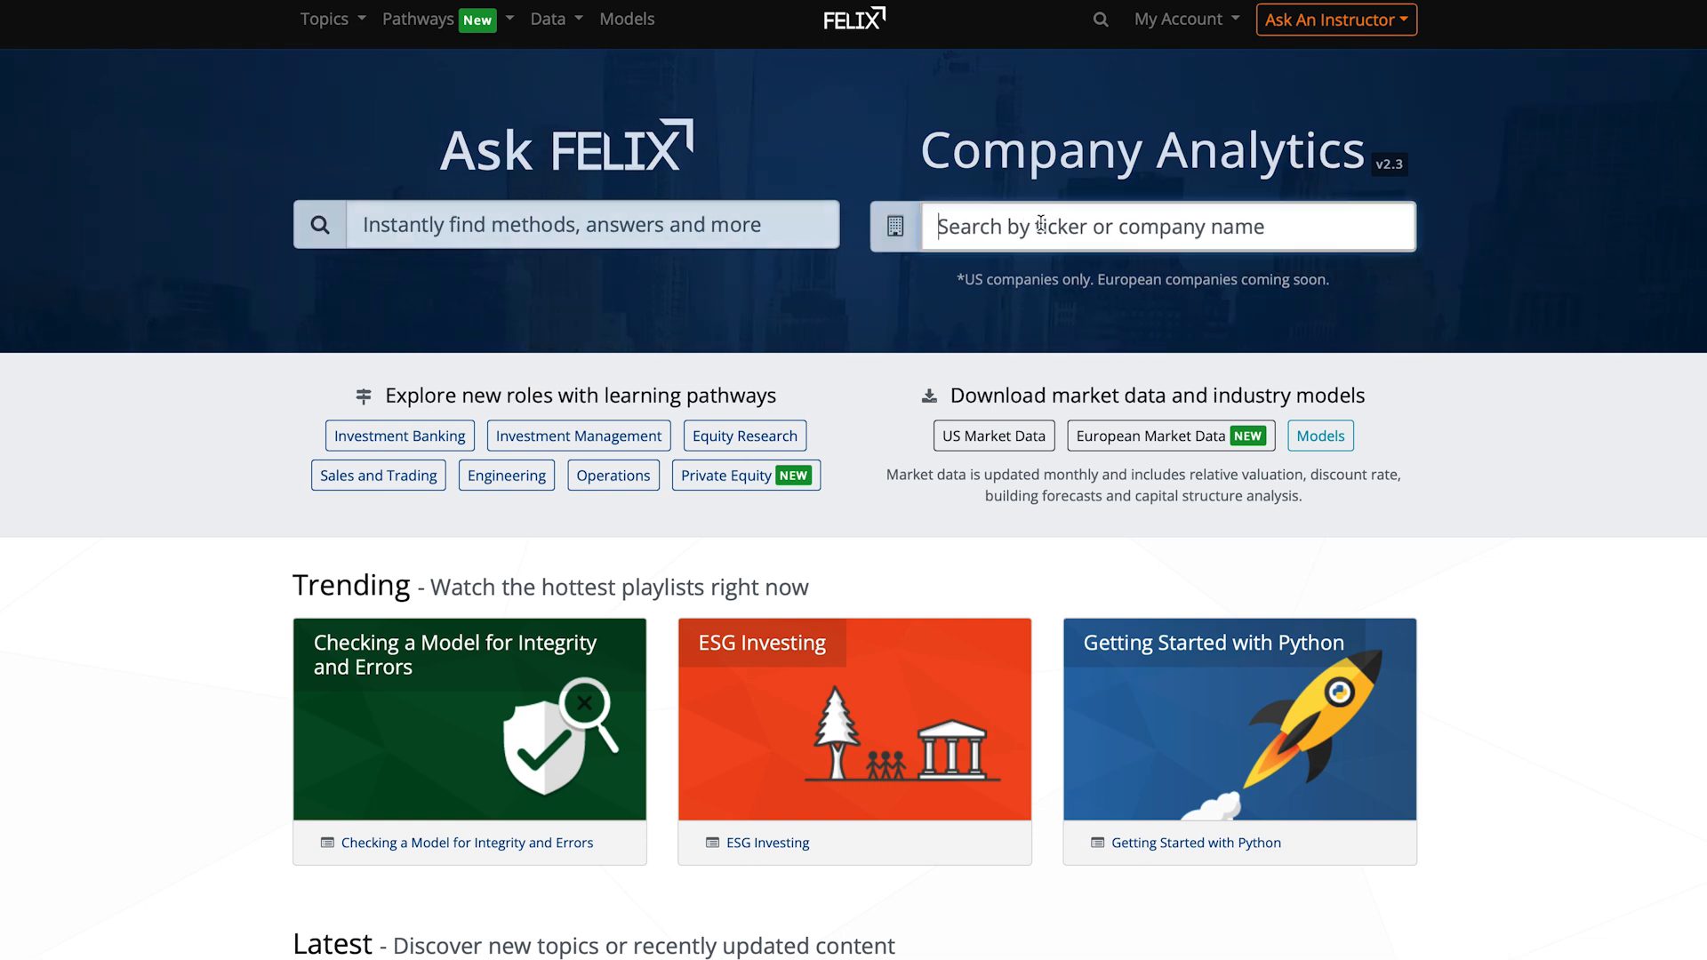
{"action": "type", "text": "apple"}
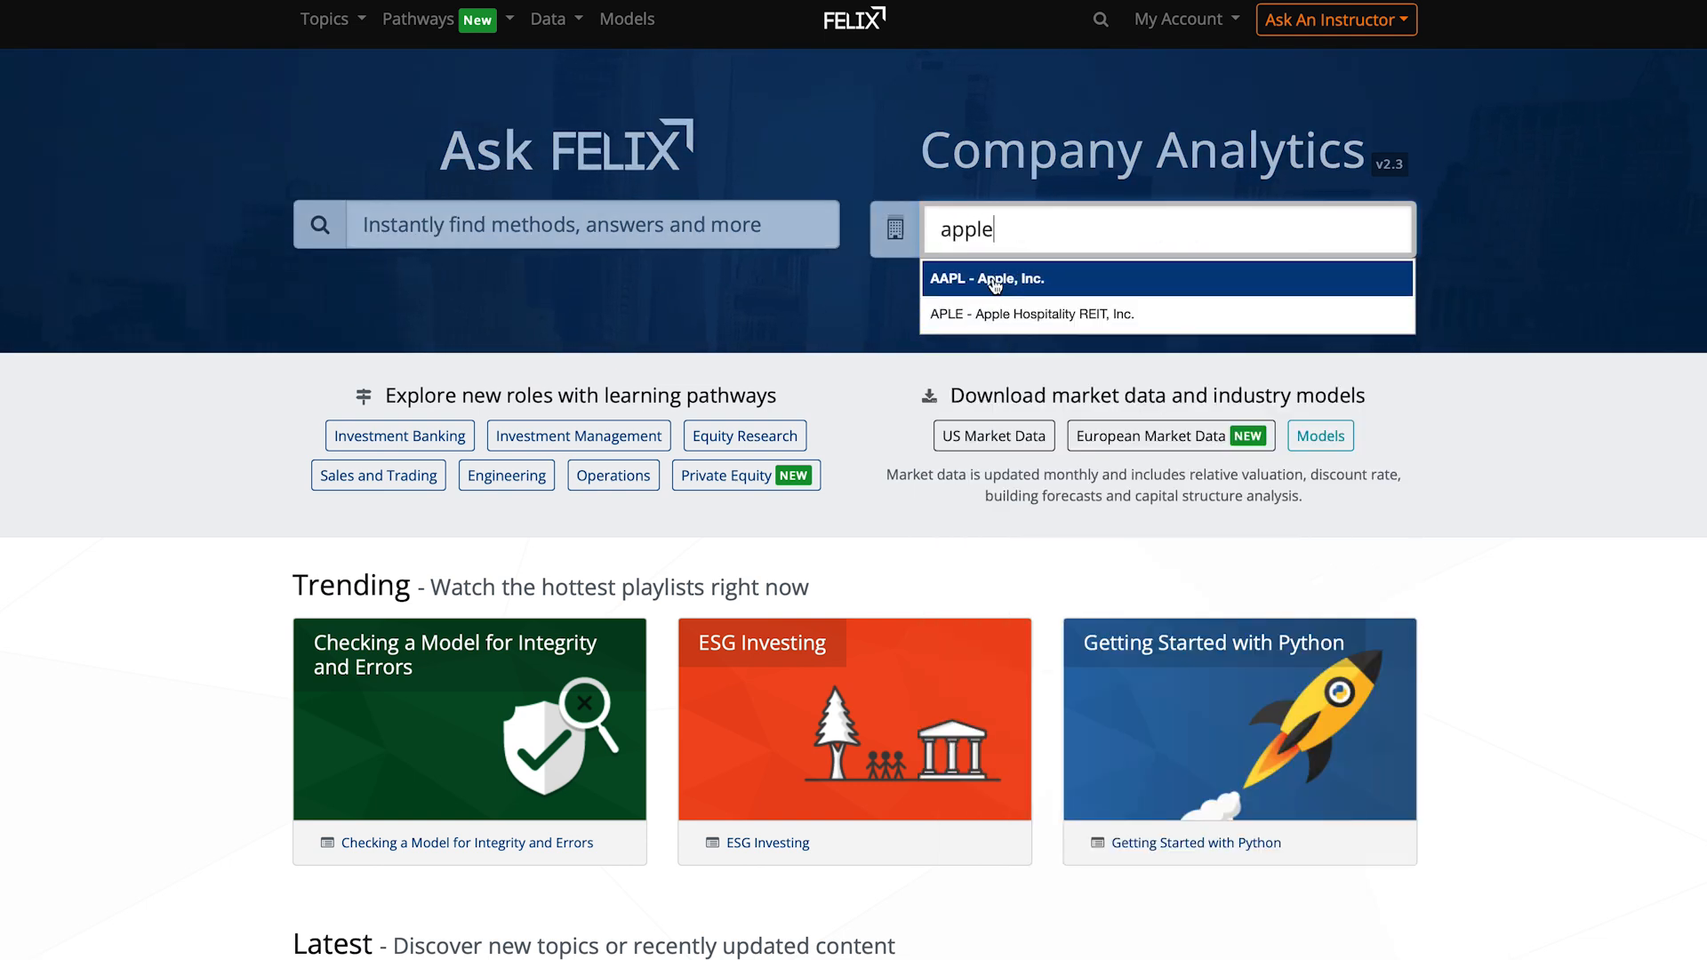
{"action": "left_click", "coordinate": [992, 278]}
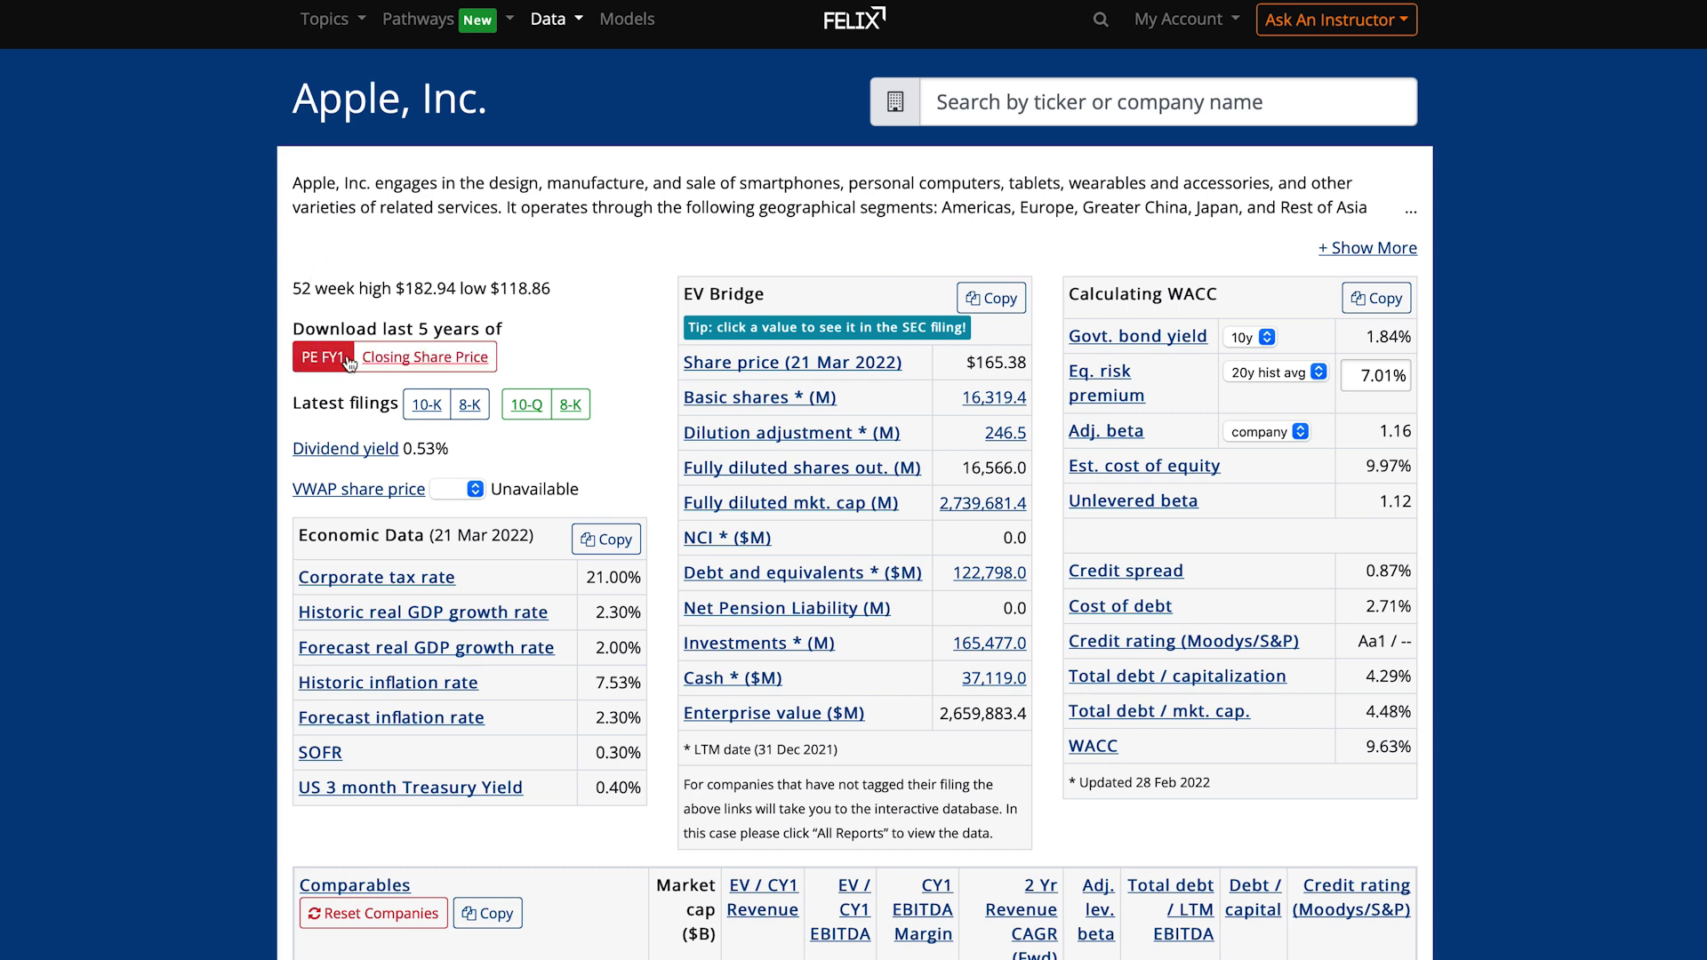
{"action": "scroll", "scroll_direction": "down", "scroll_amount": 3}
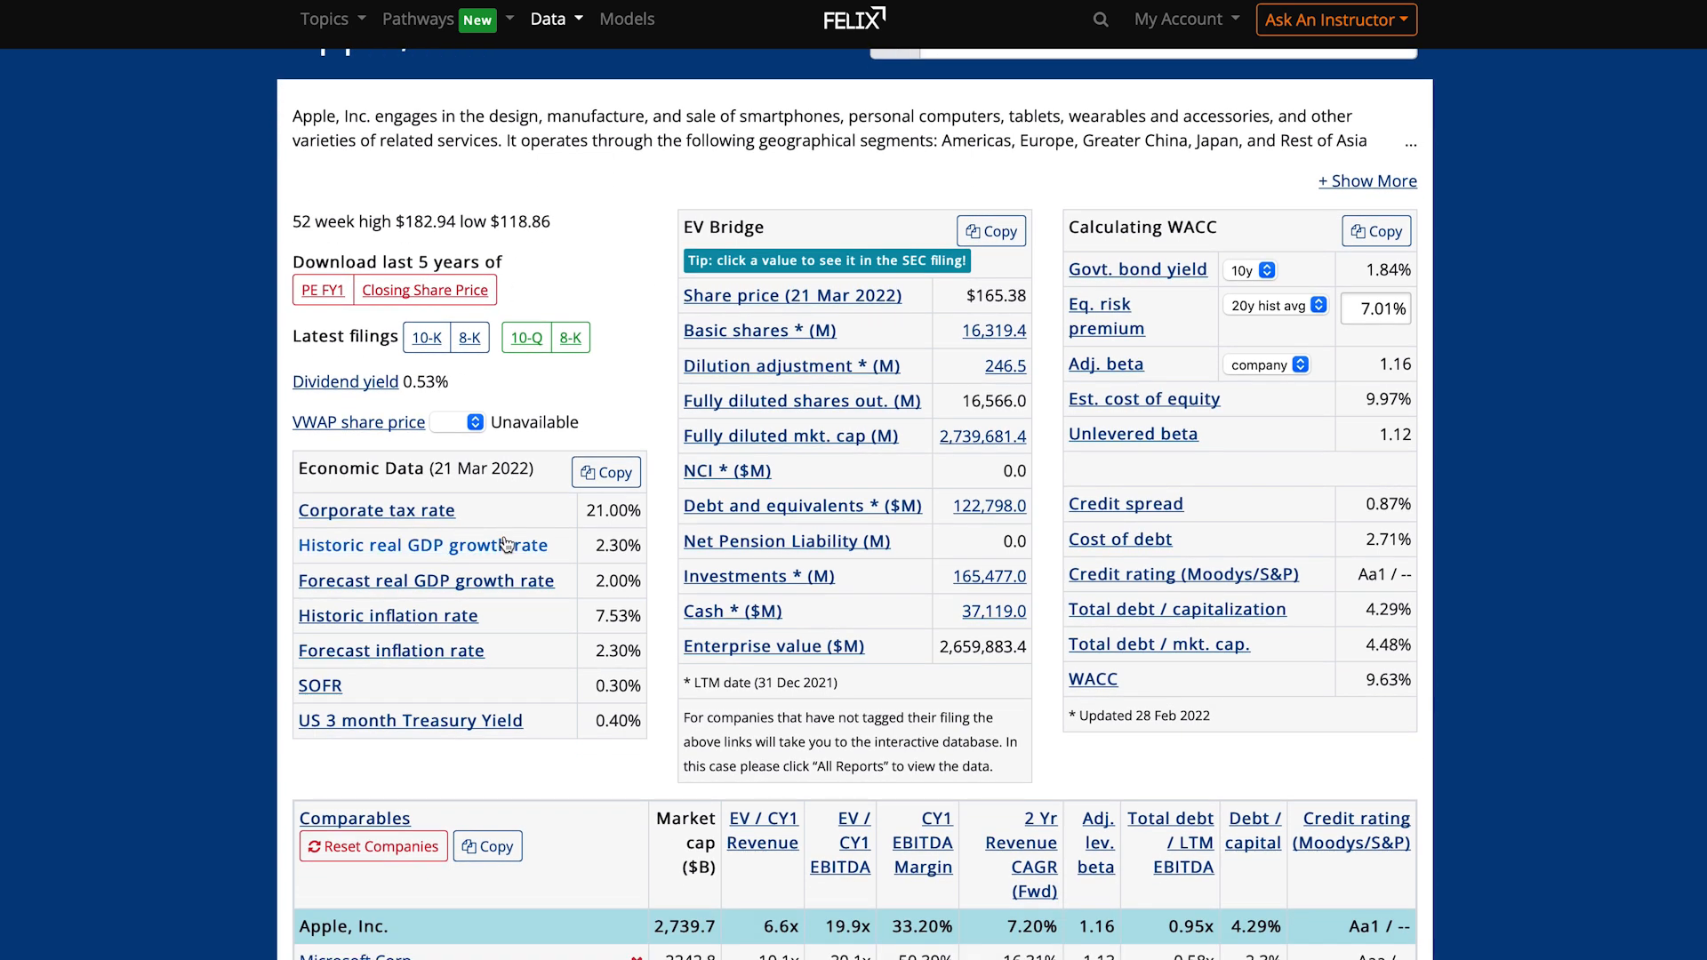
{"action": "left_click", "coordinate": [1366, 180]}
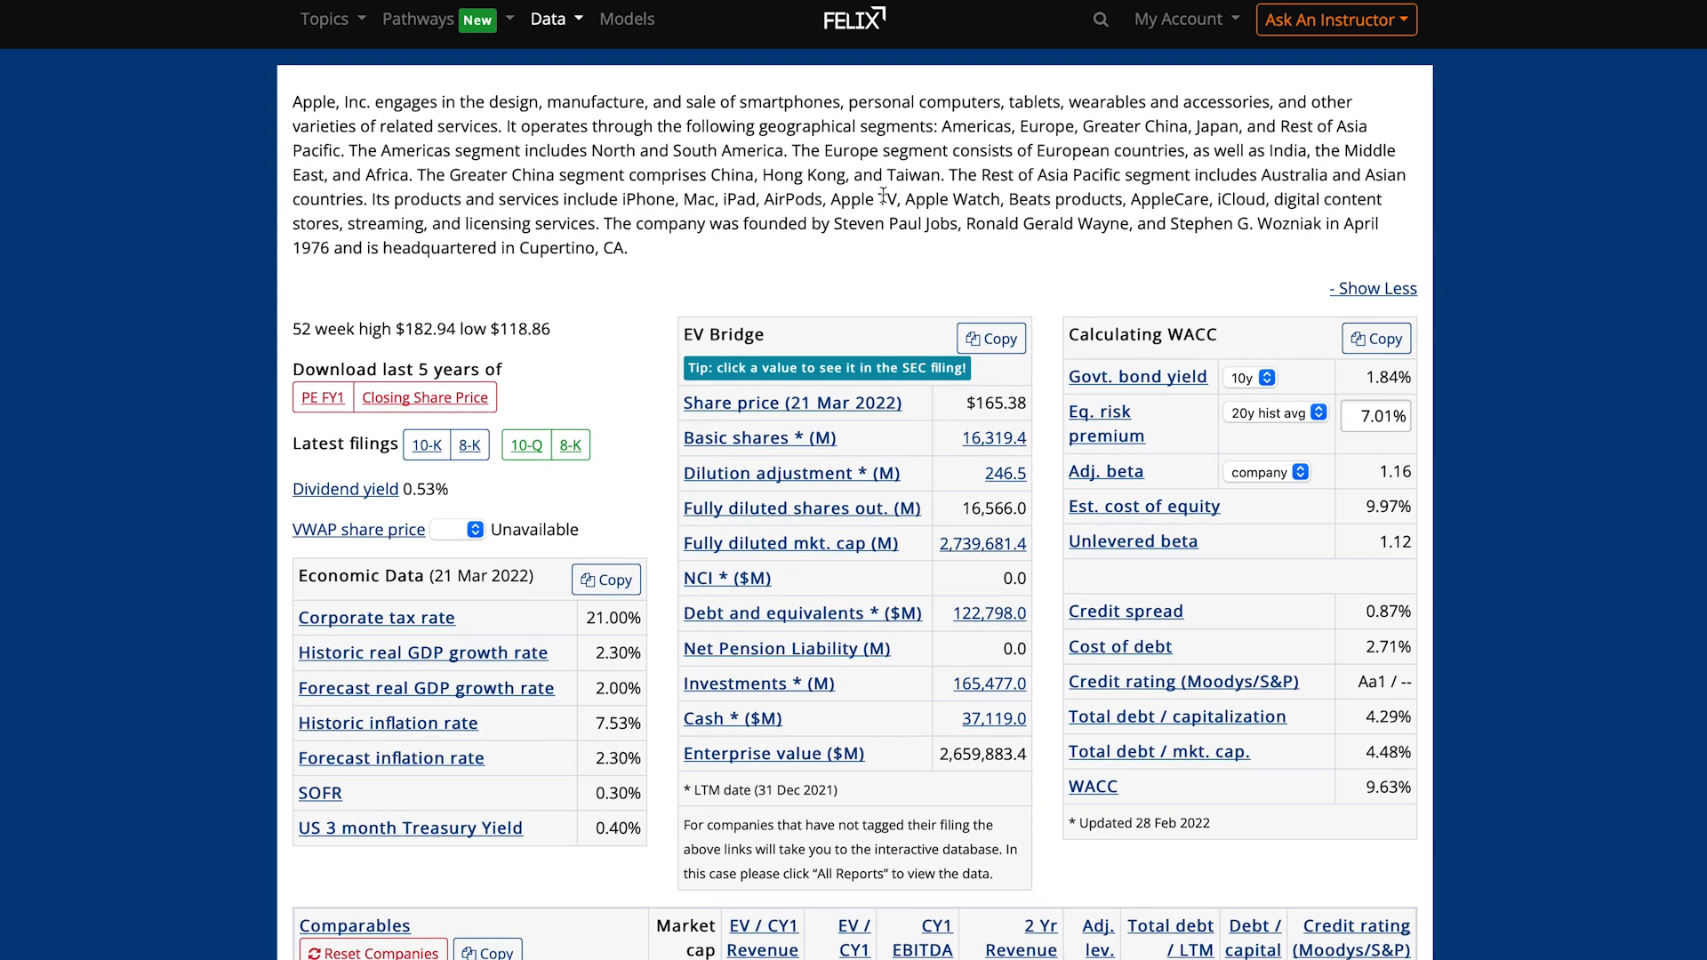
{"action": "scroll", "scroll_direction": "down", "scroll_amount": 3}
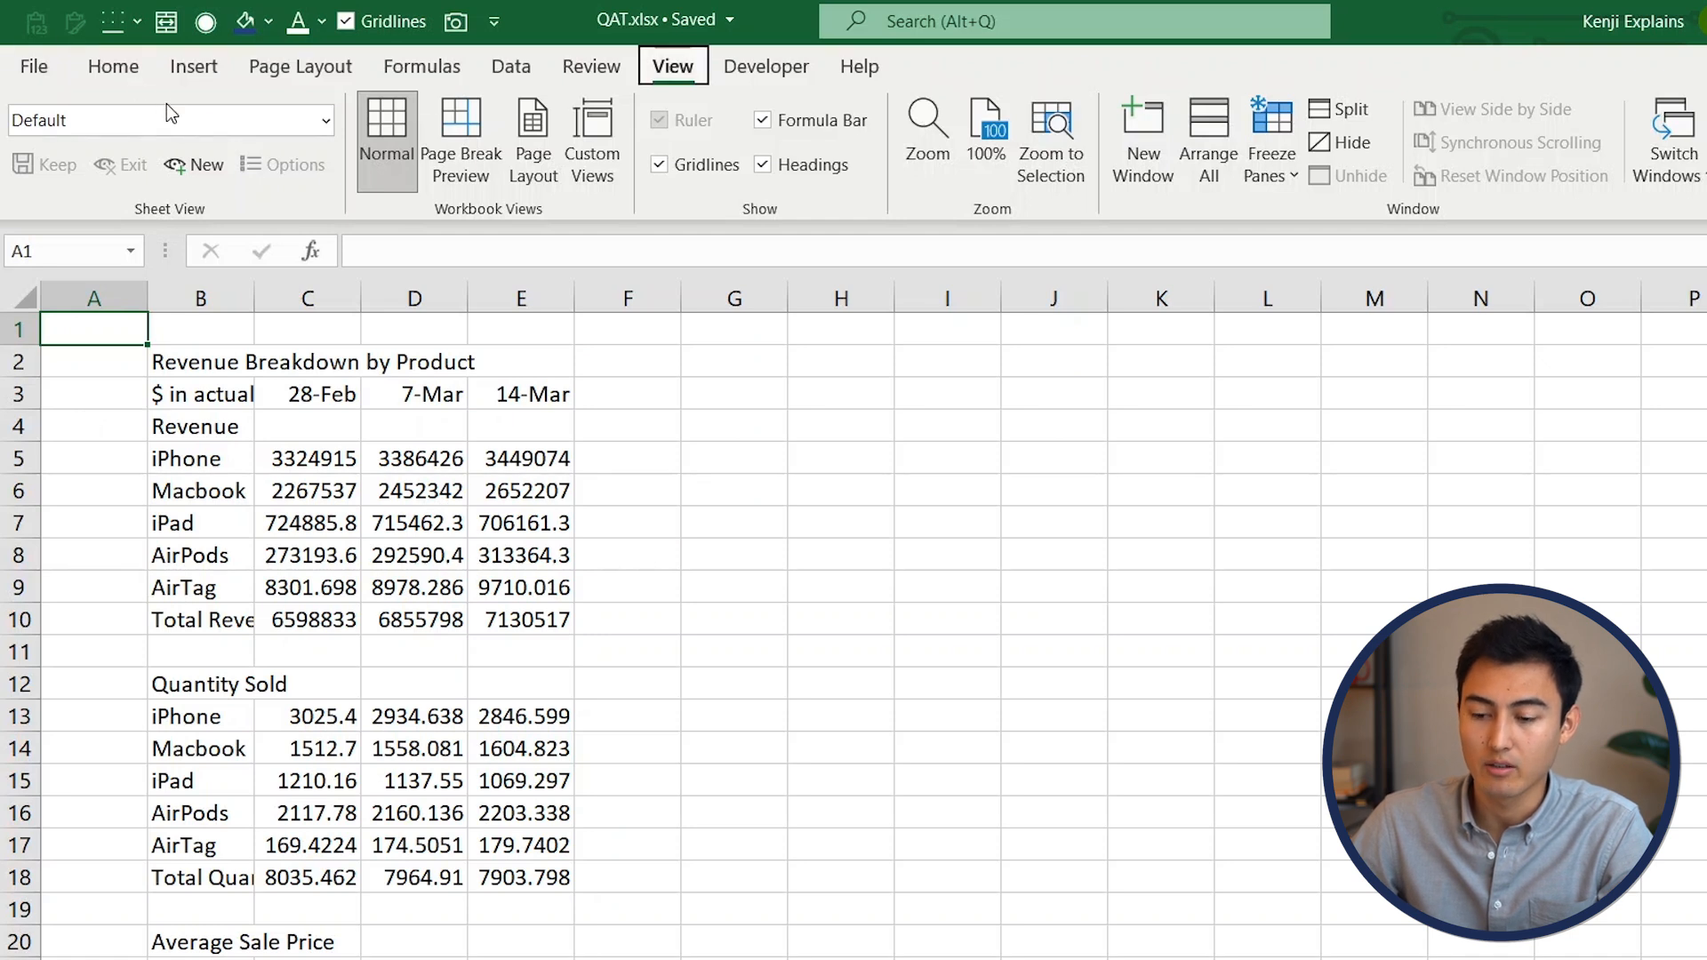
Hide gridlines via the Alt toolbar shortcut and autofit column B to show full labels
{"action": "key", "text": "alt"}
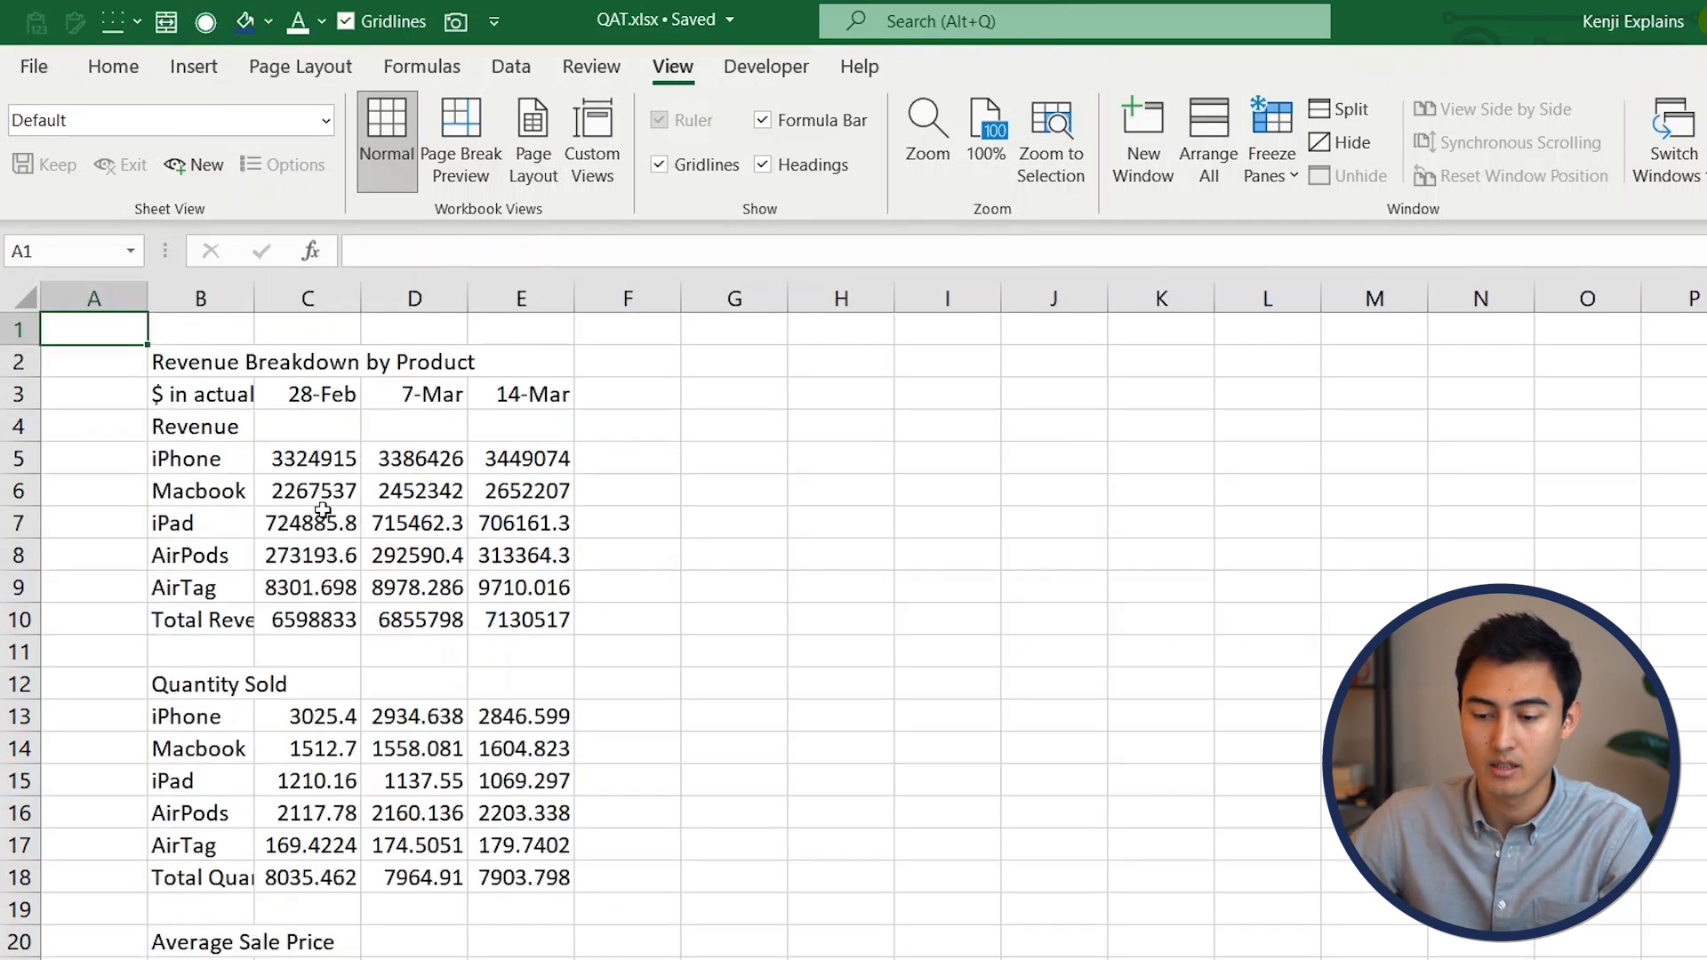
{"action": "left_click", "coordinate": [200, 329]}
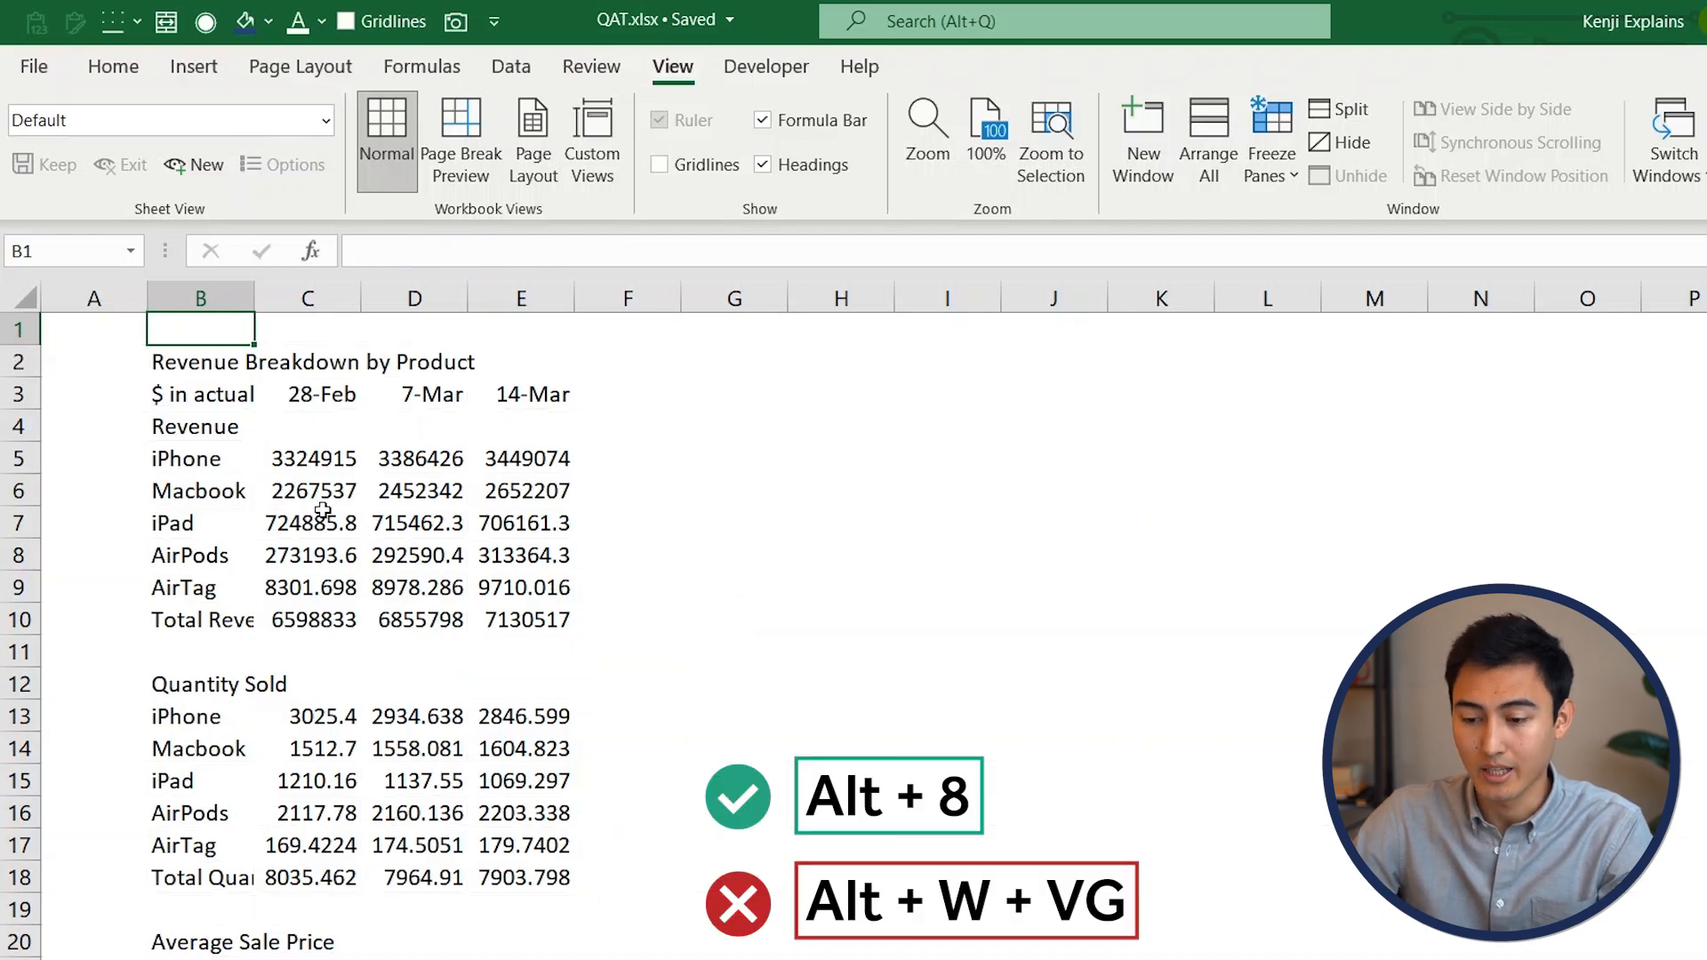
{"action": "left_click", "coordinate": [199, 361]}
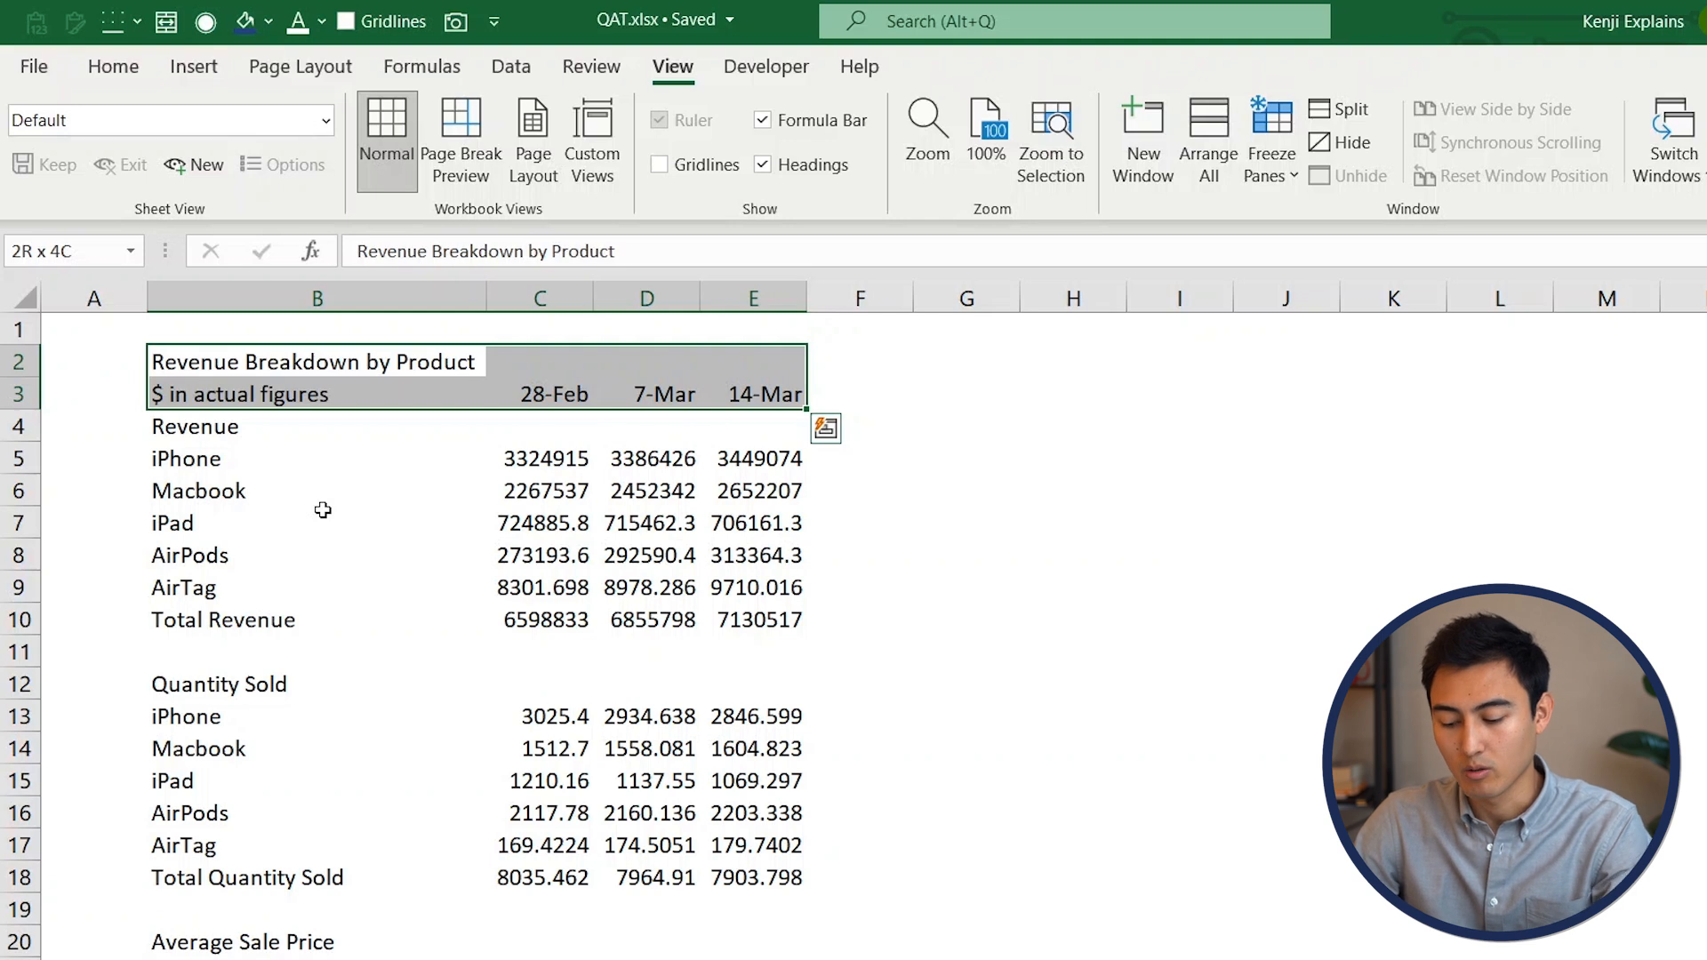
Give the two title rows a dark blue fill with white bold text
{"action": "left_click", "coordinate": [267, 20]}
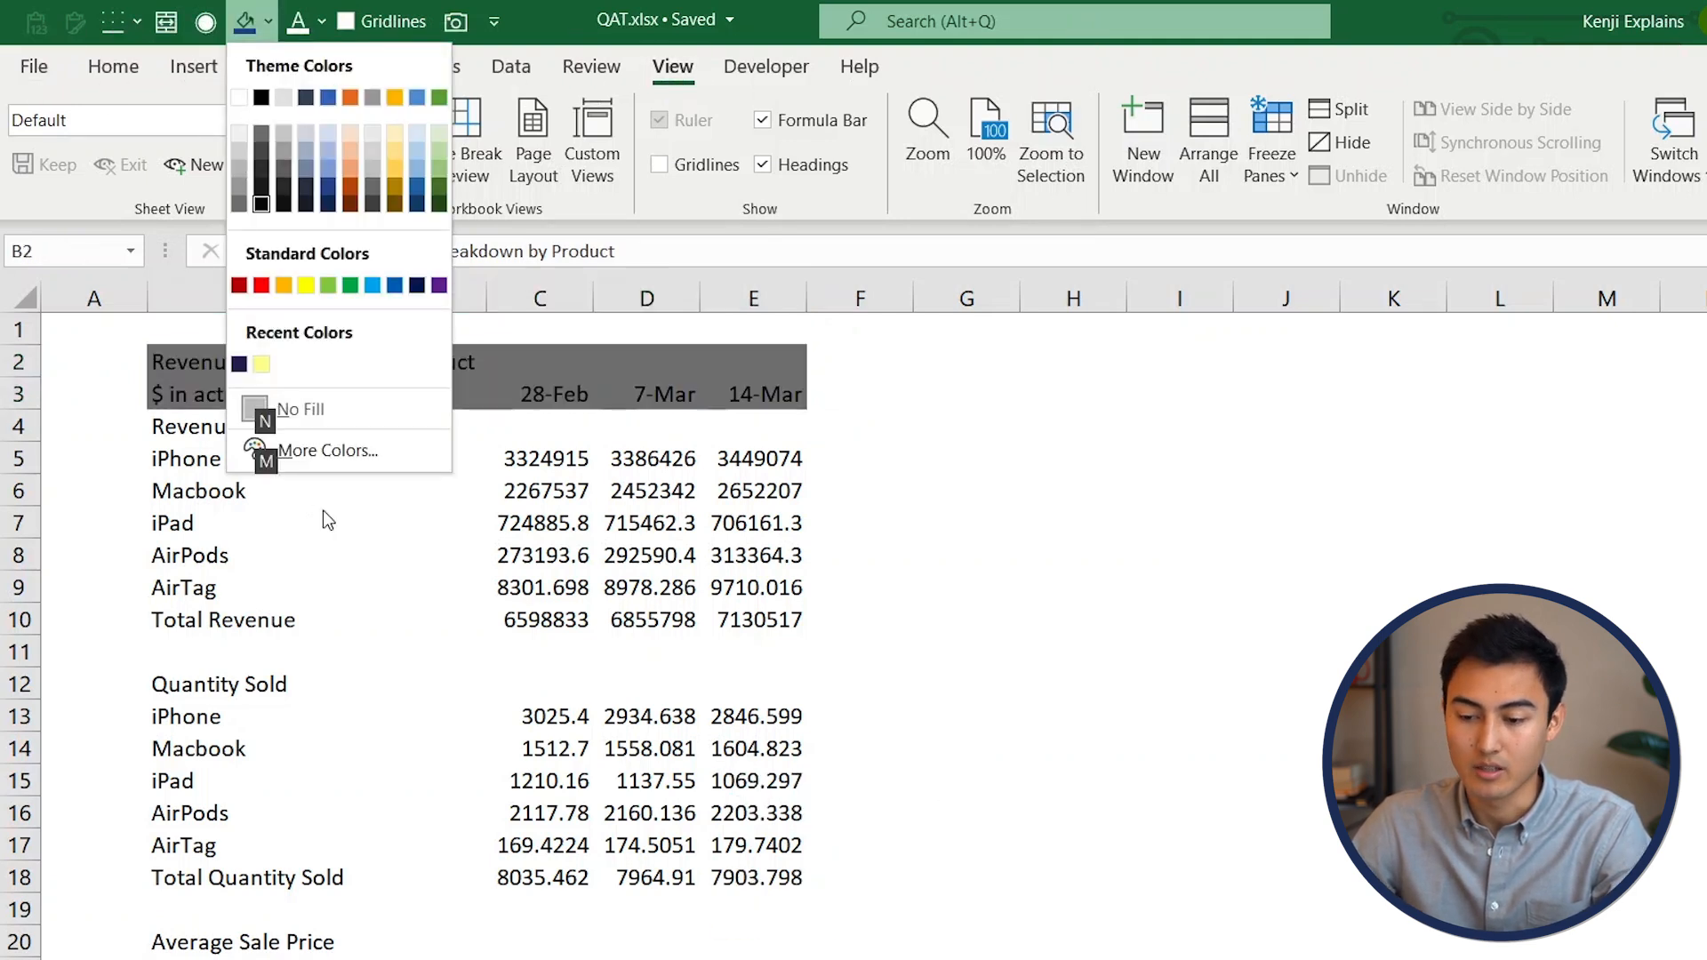
{"action": "left_click", "coordinate": [262, 362]}
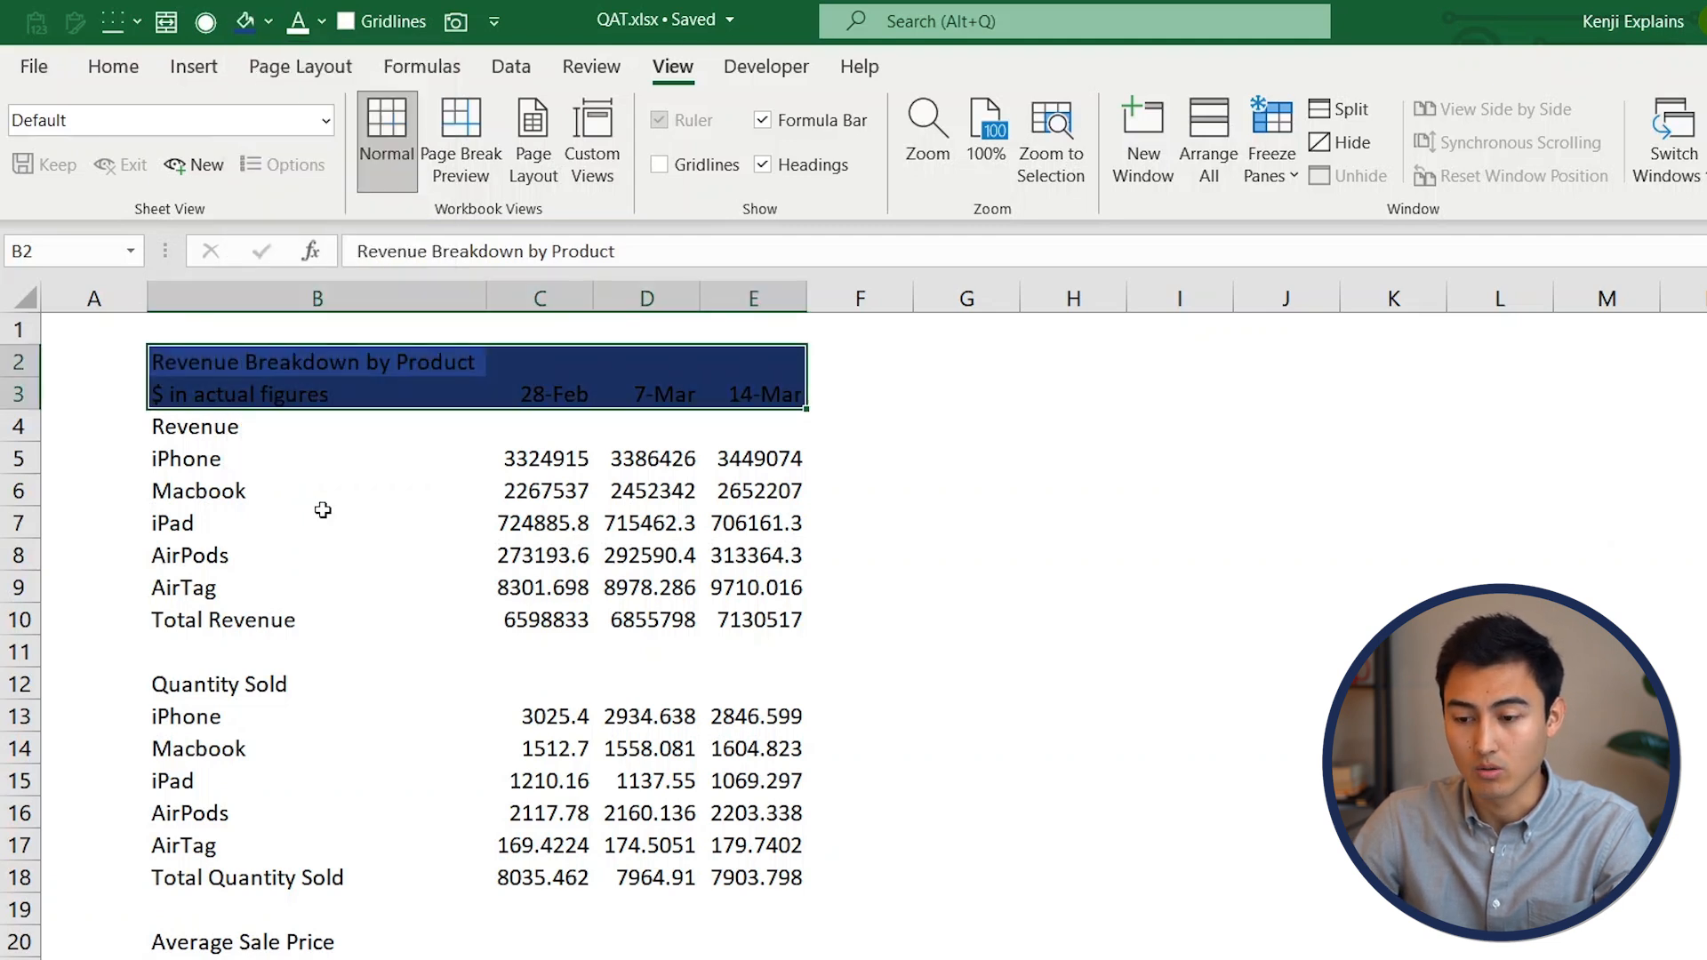
{"action": "left_click", "coordinate": [320, 22]}
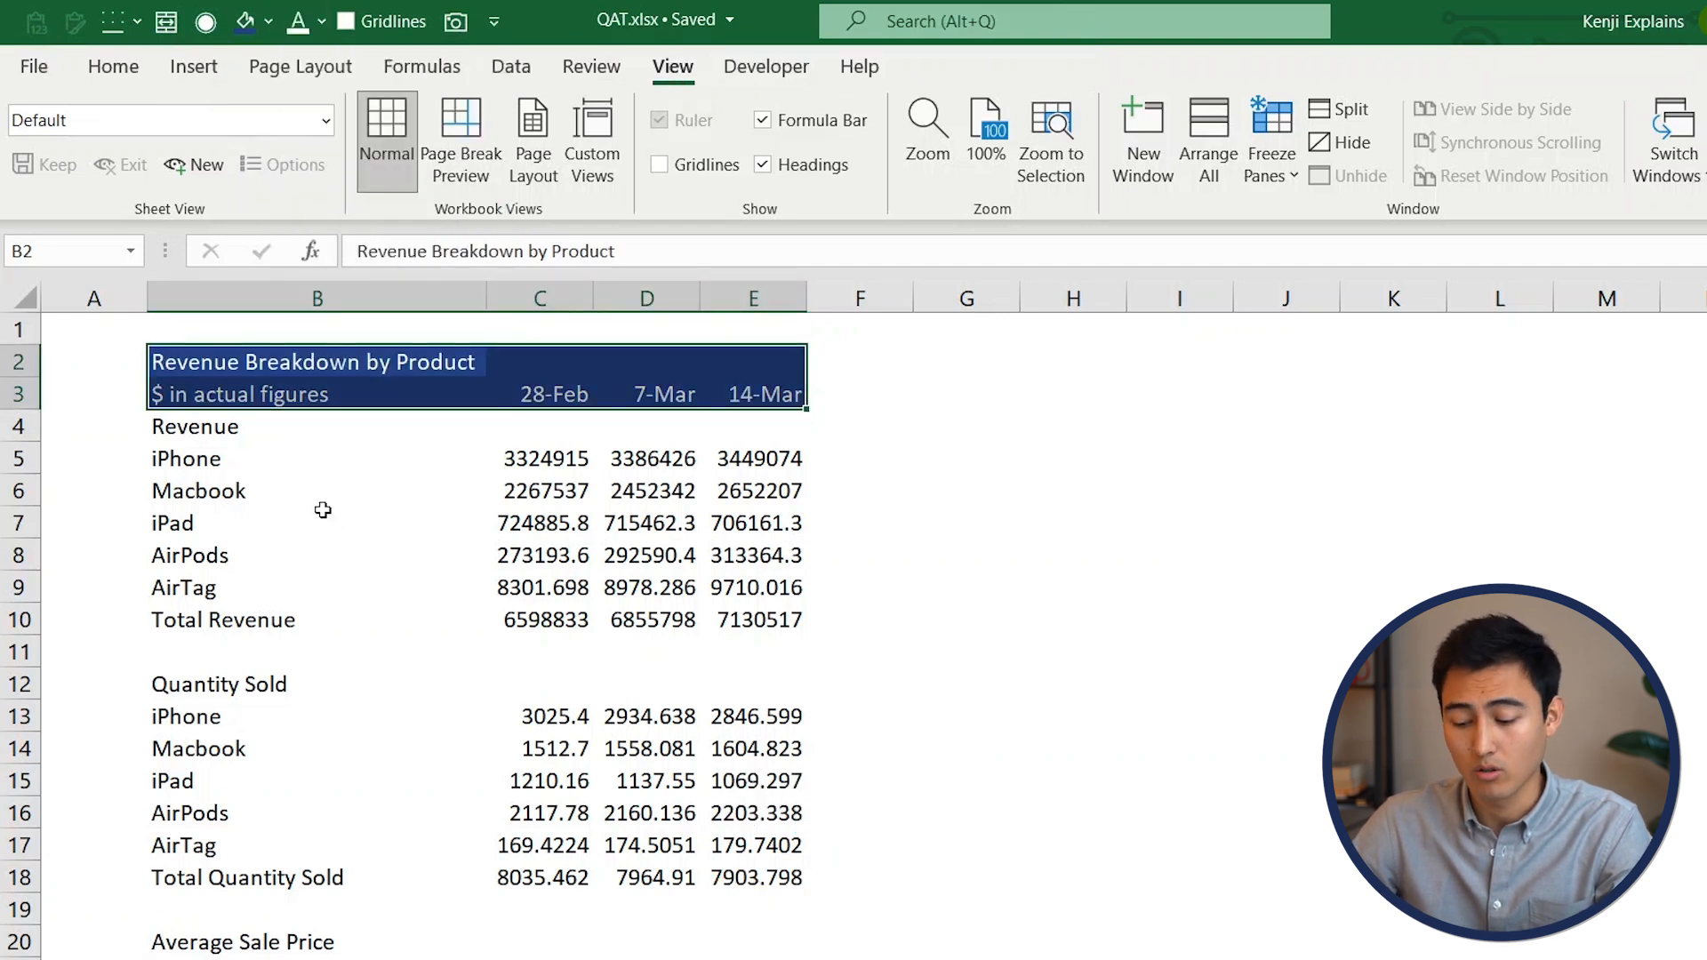
{"action": "left_click", "coordinate": [316, 426]}
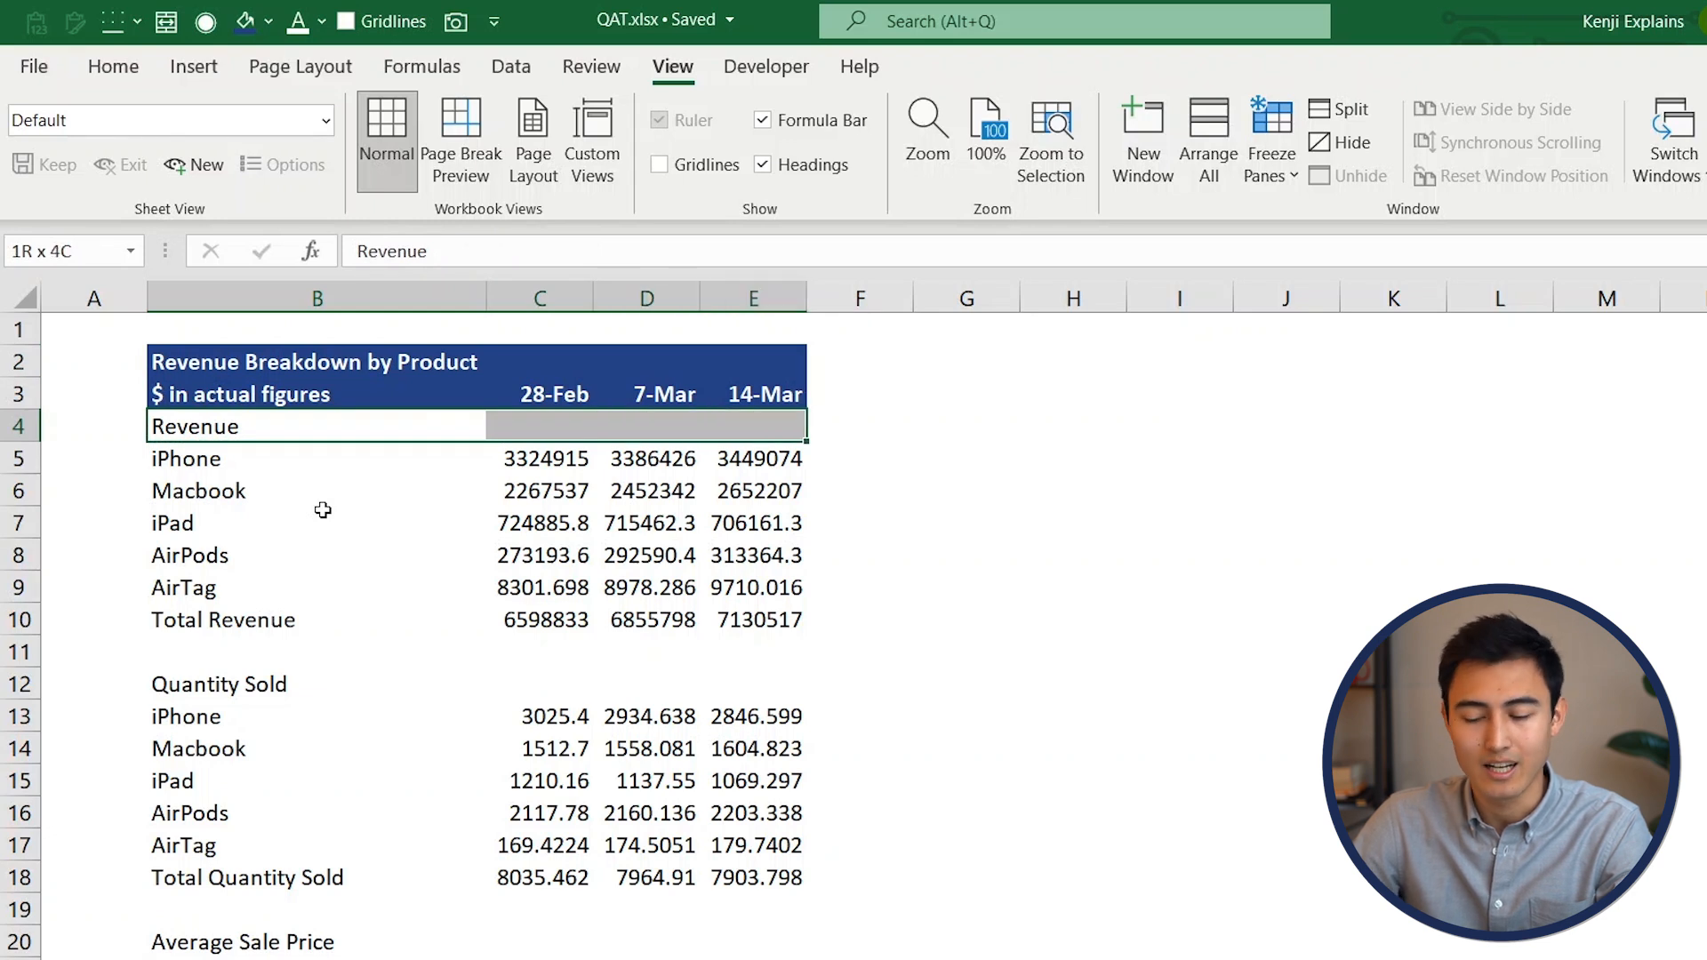
Shade the Revenue section row light blue and add a top border to Total Revenue
{"action": "left_click", "coordinate": [267, 21]}
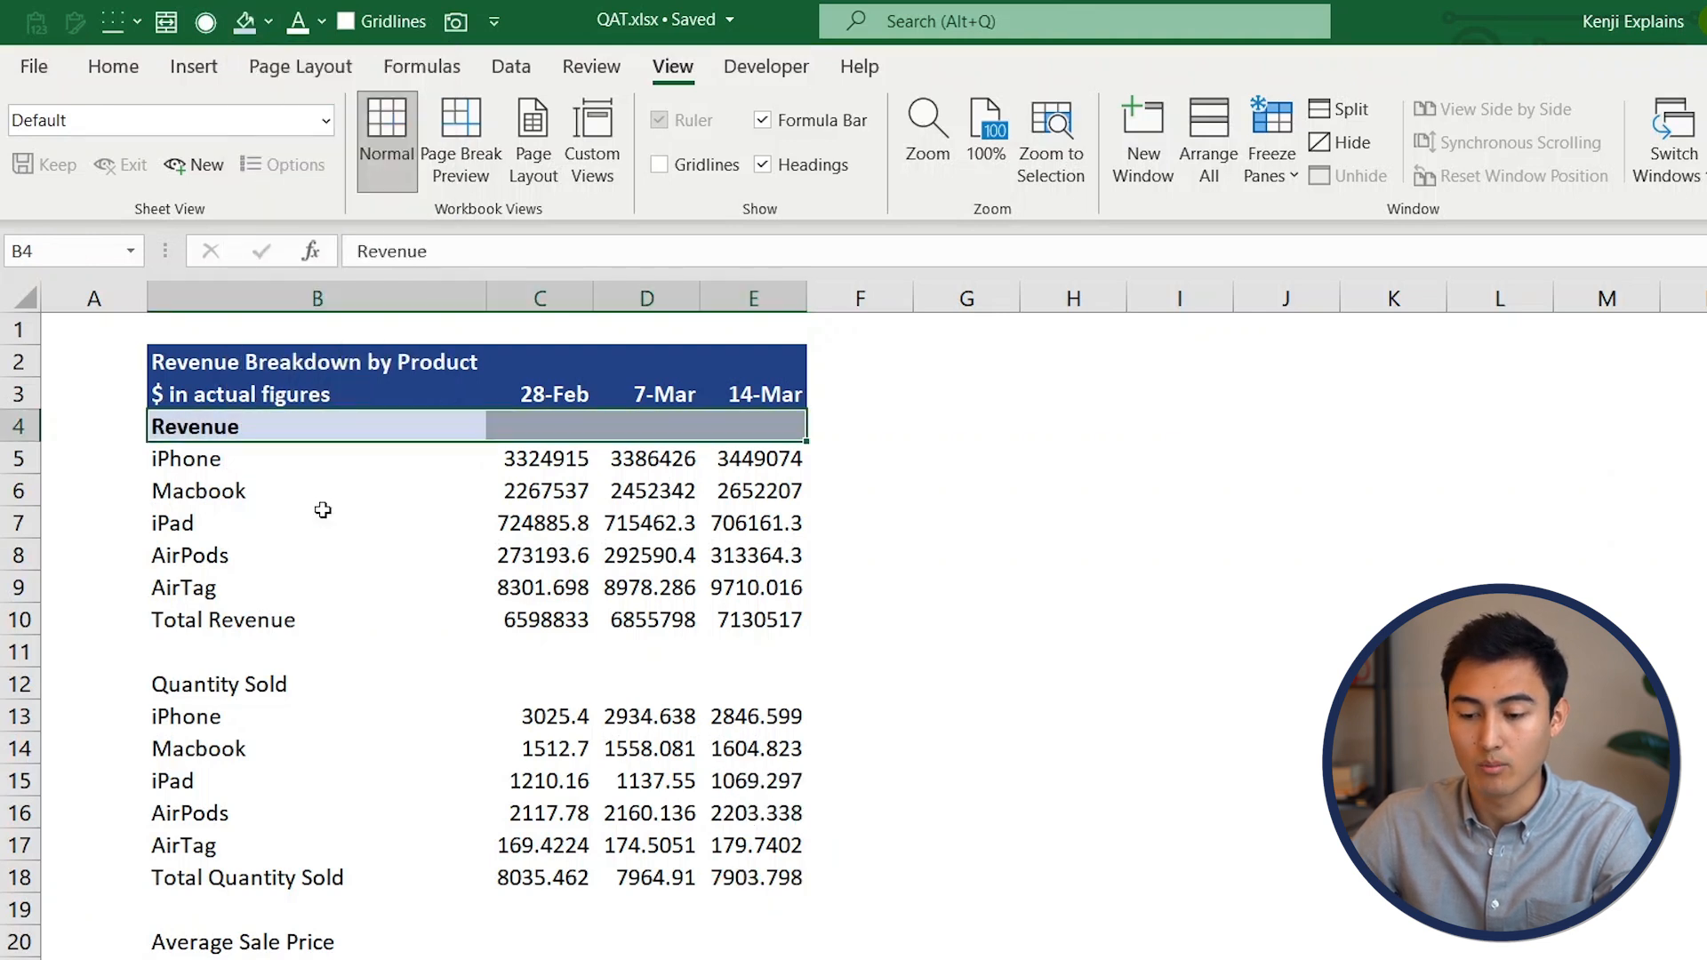
{"action": "left_click", "coordinate": [316, 587]}
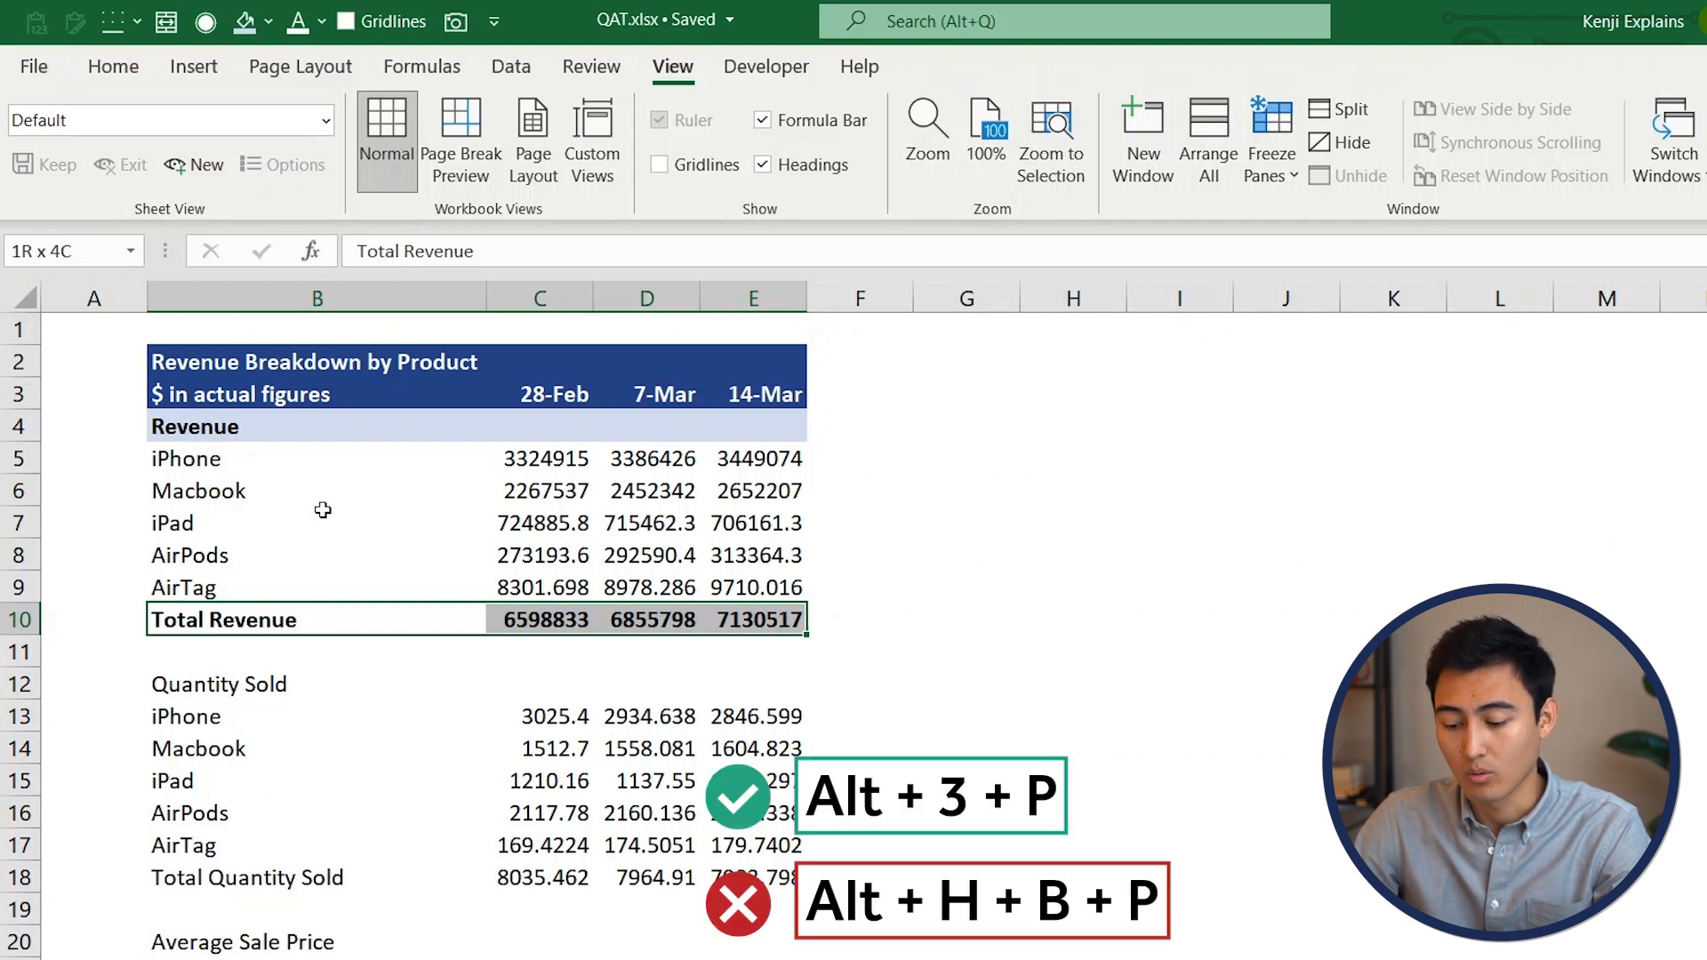
{"action": "left_click", "coordinate": [112, 19]}
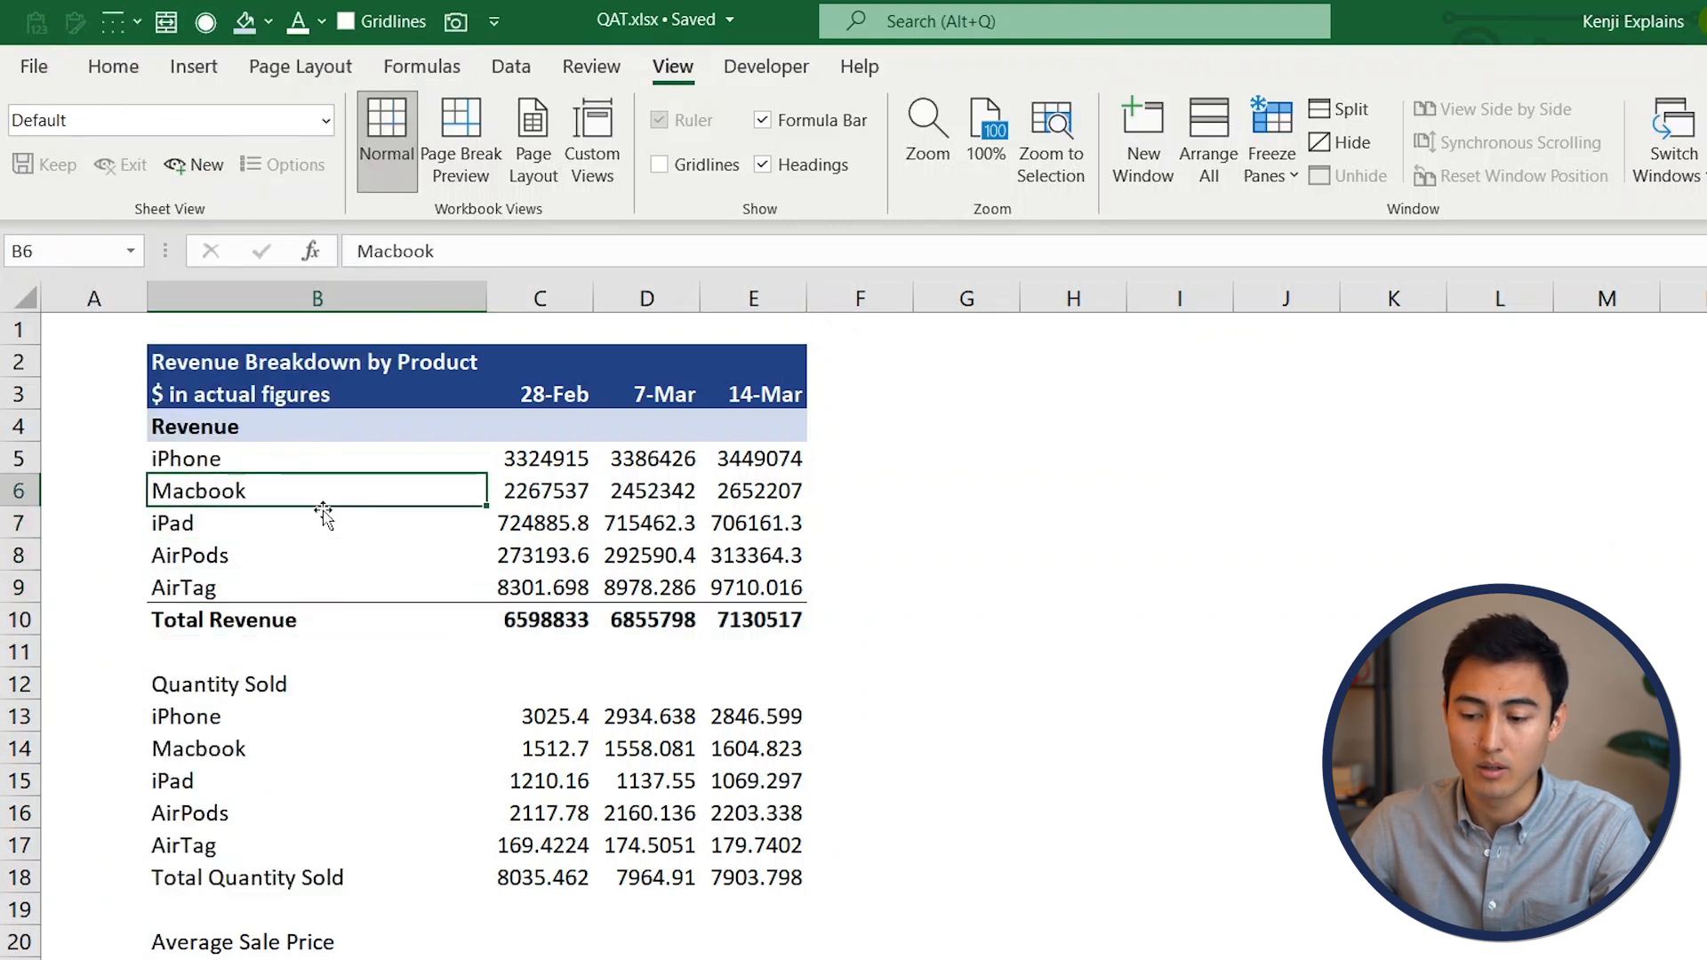
{"action": "left_click", "coordinate": [539, 457]}
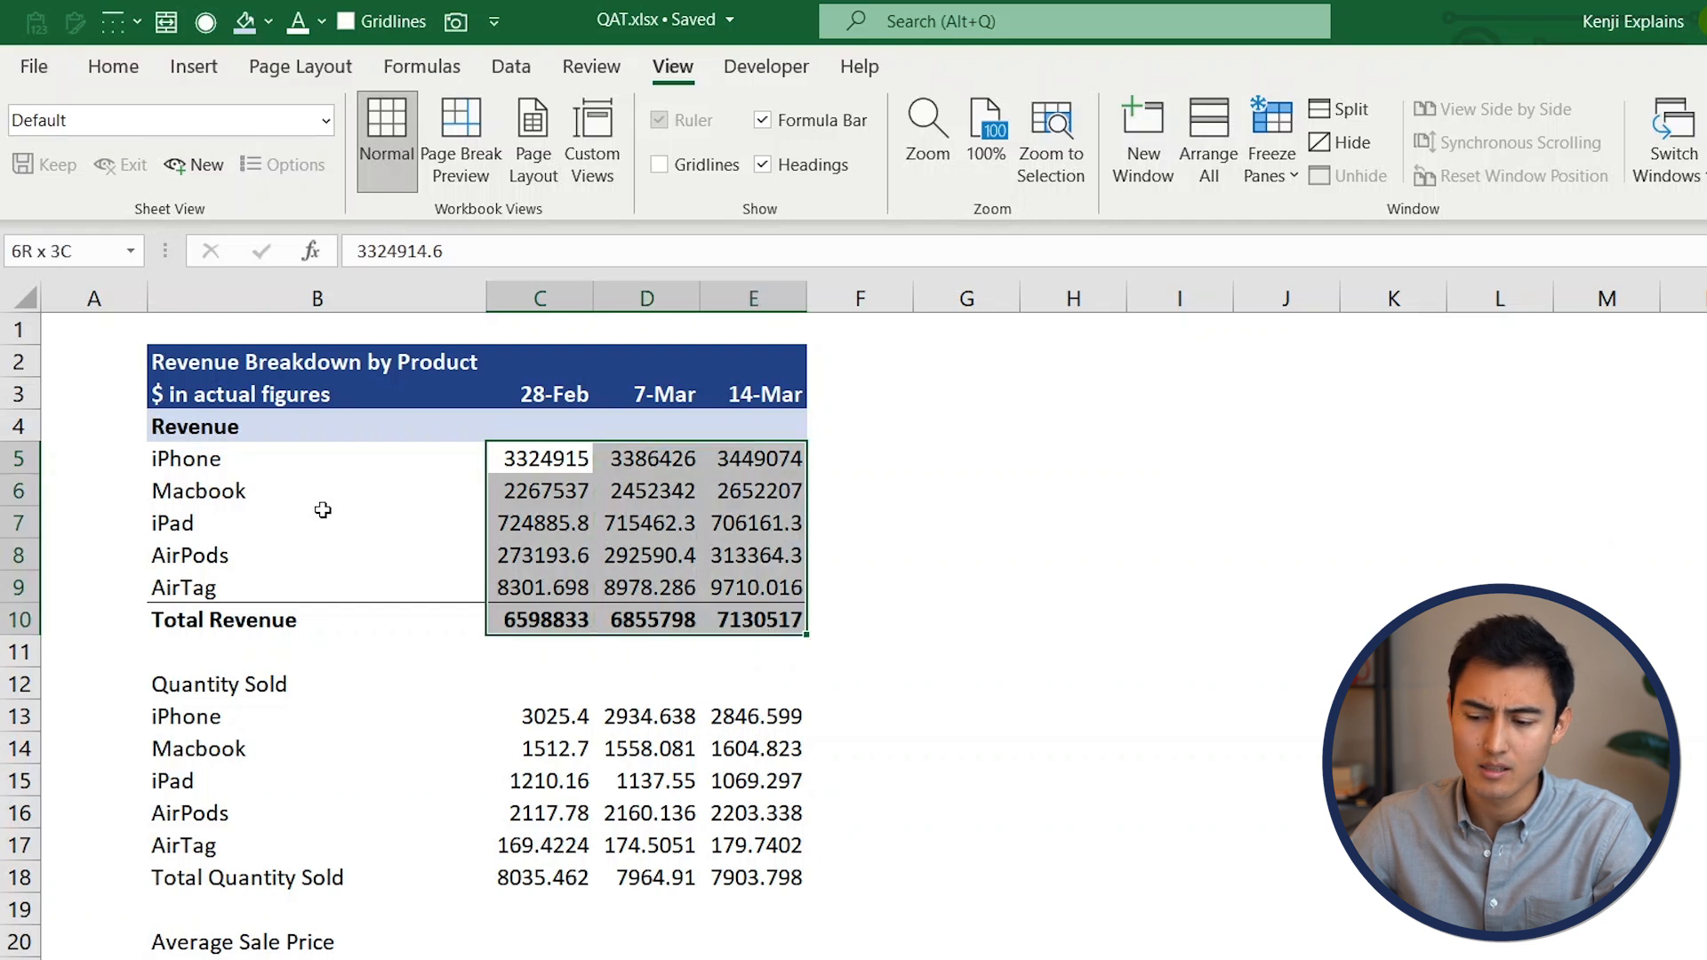
Format revenue figures as Number with 0 decimals, thousands separators and parenthesized negatives
{"action": "key", "text": "Ctrl+1"}
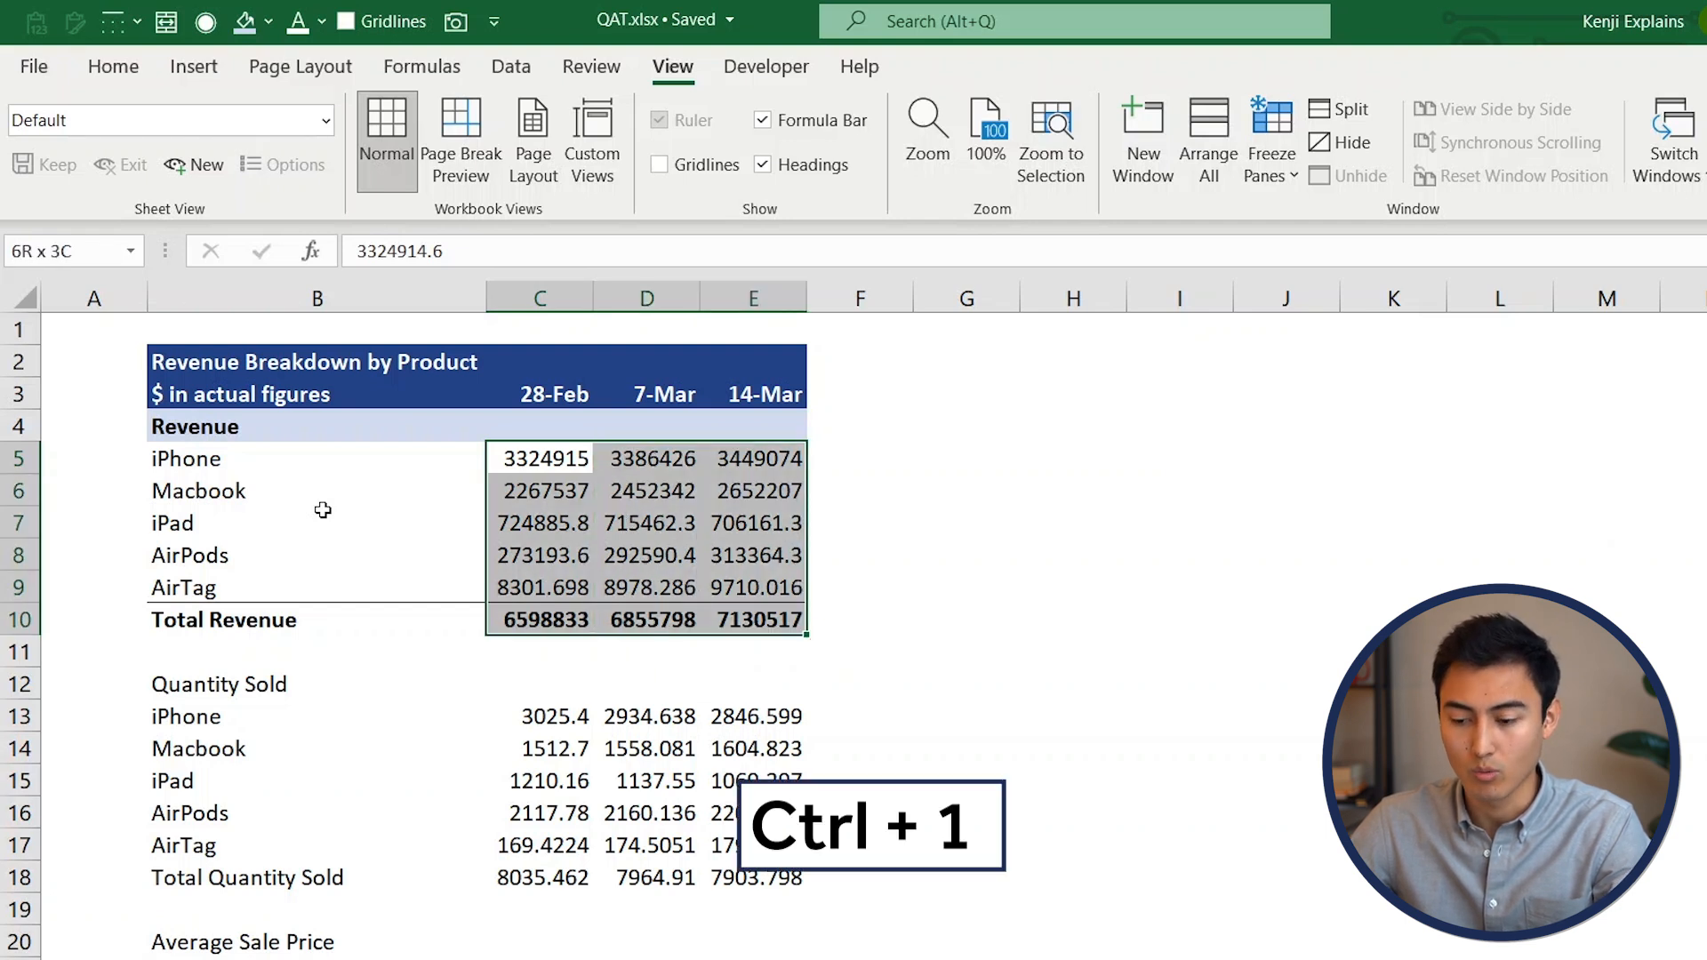
{"action": "key", "text": "ctrl+1"}
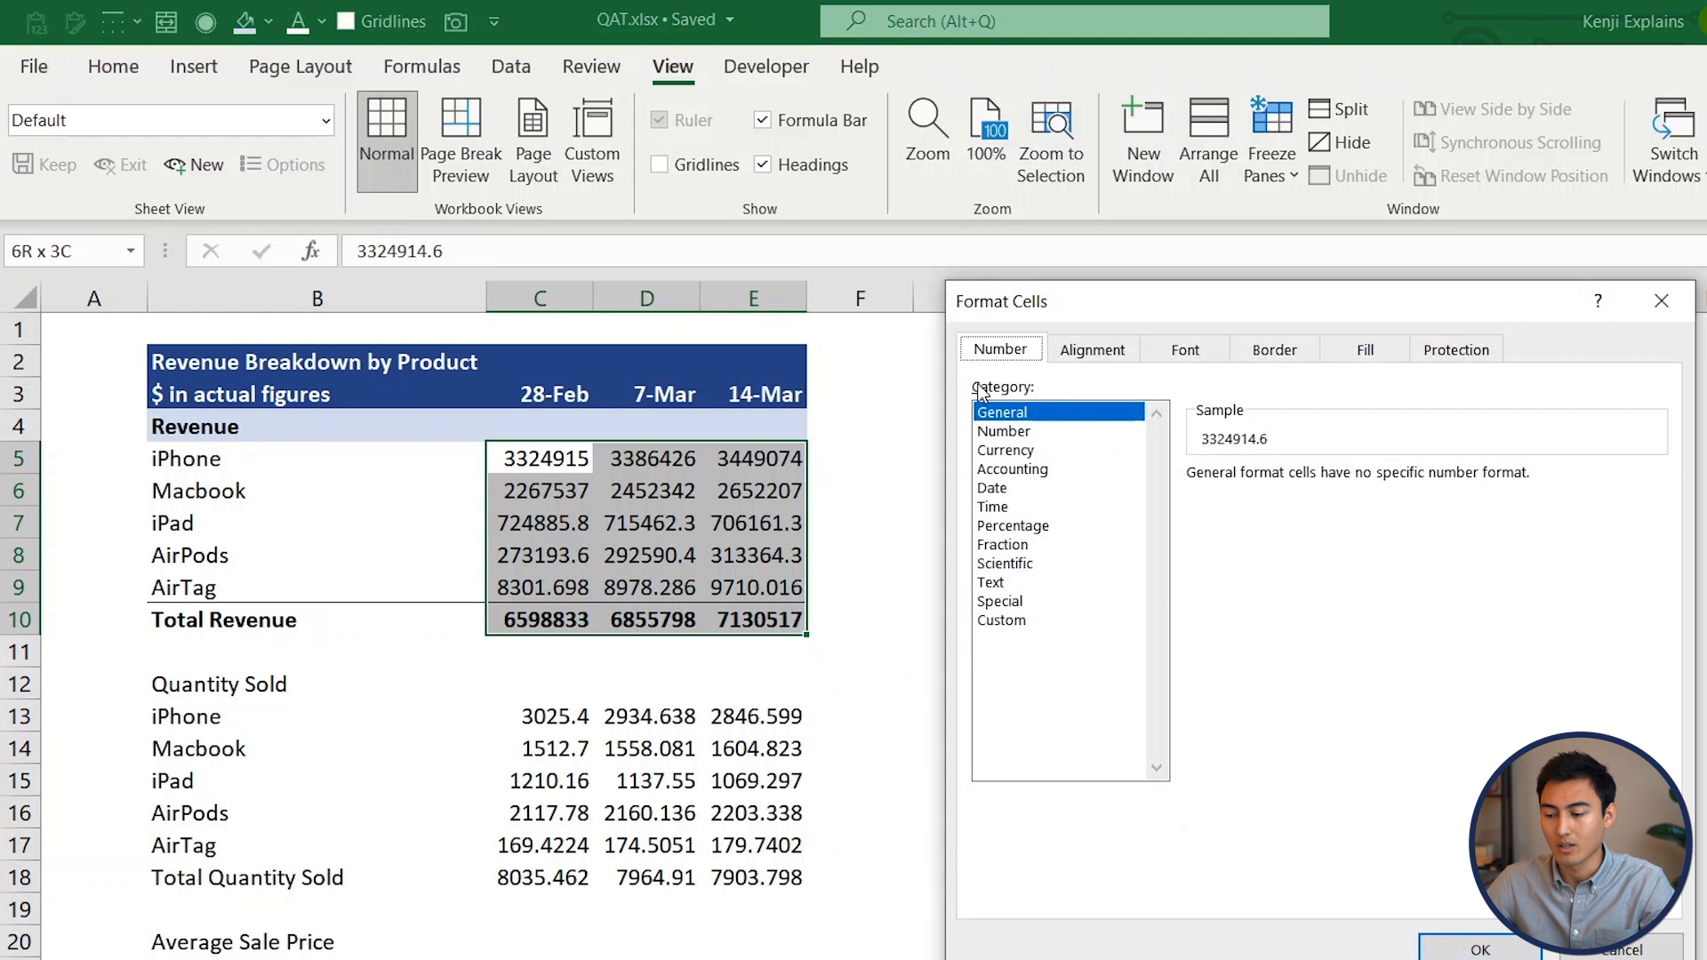
{"action": "left_click", "coordinate": [1005, 450]}
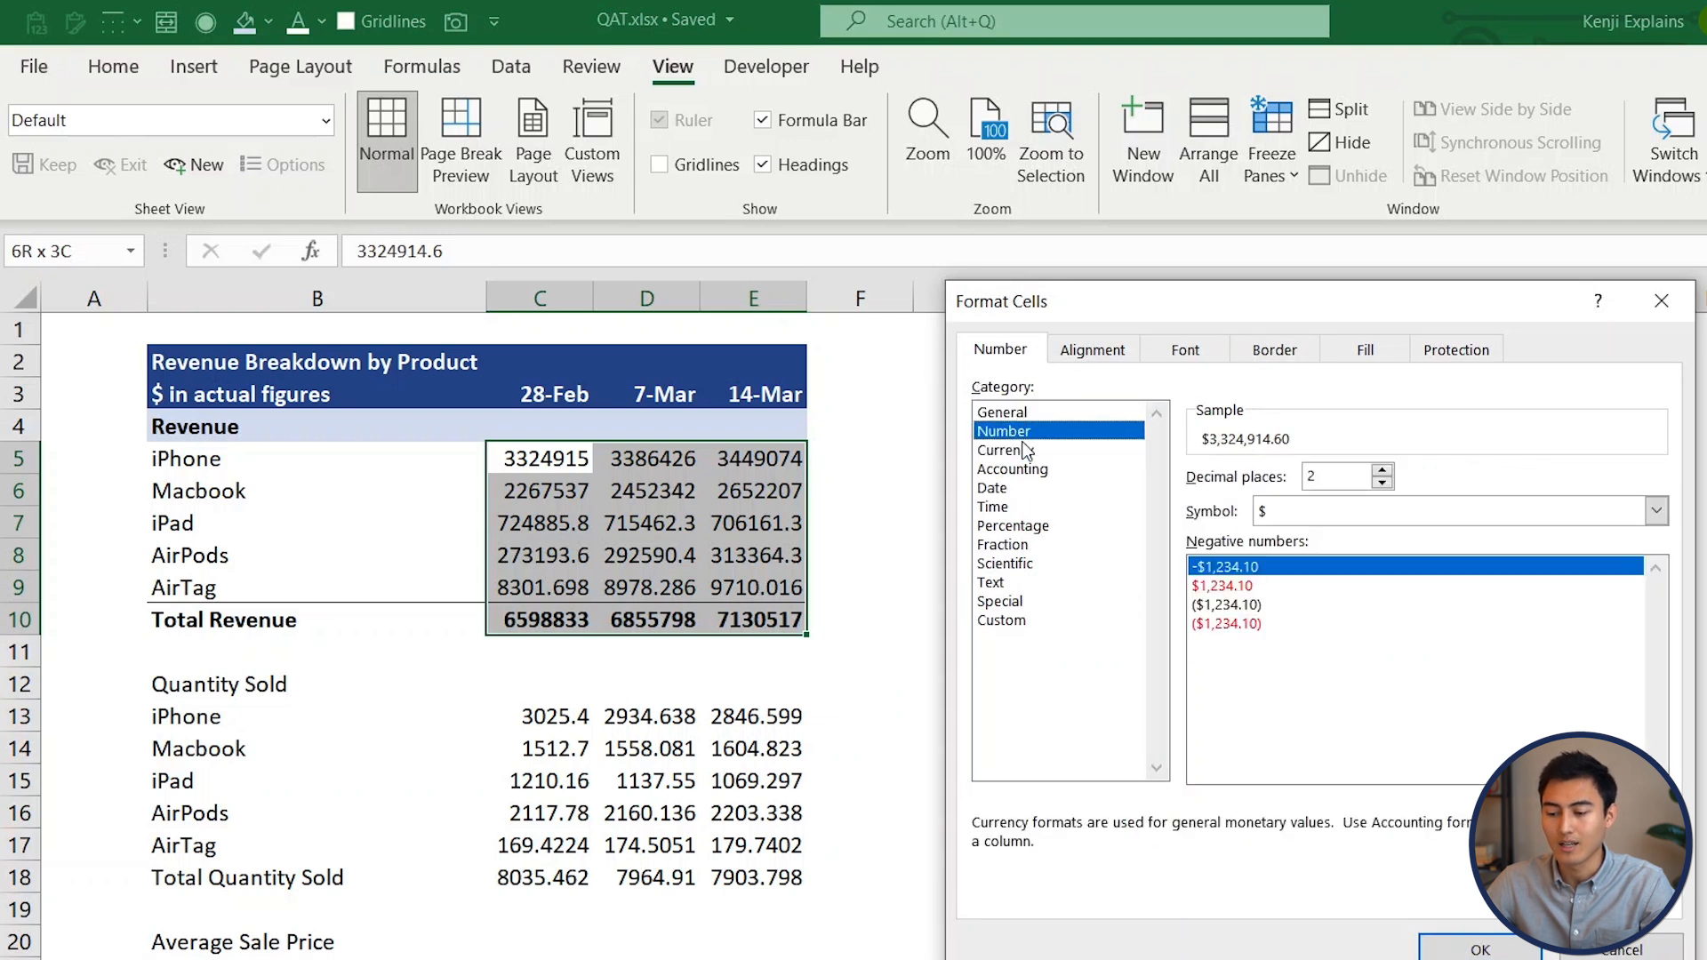
{"action": "left_click", "coordinate": [1003, 430]}
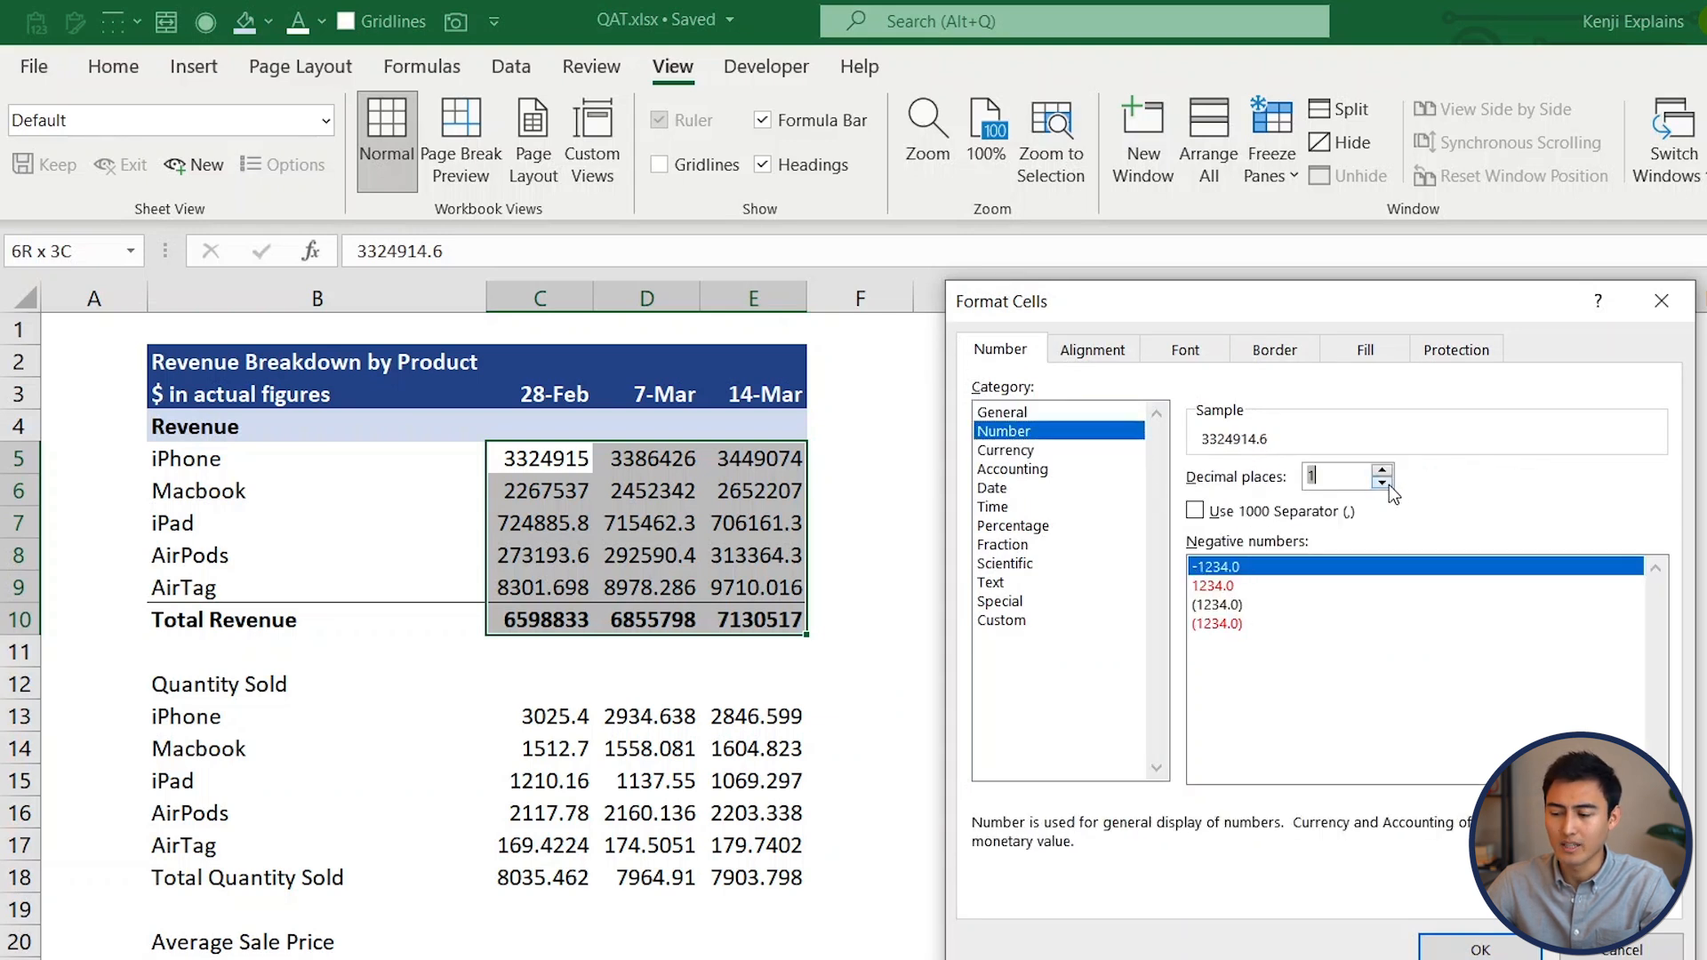
{"action": "left_click", "coordinate": [1194, 511]}
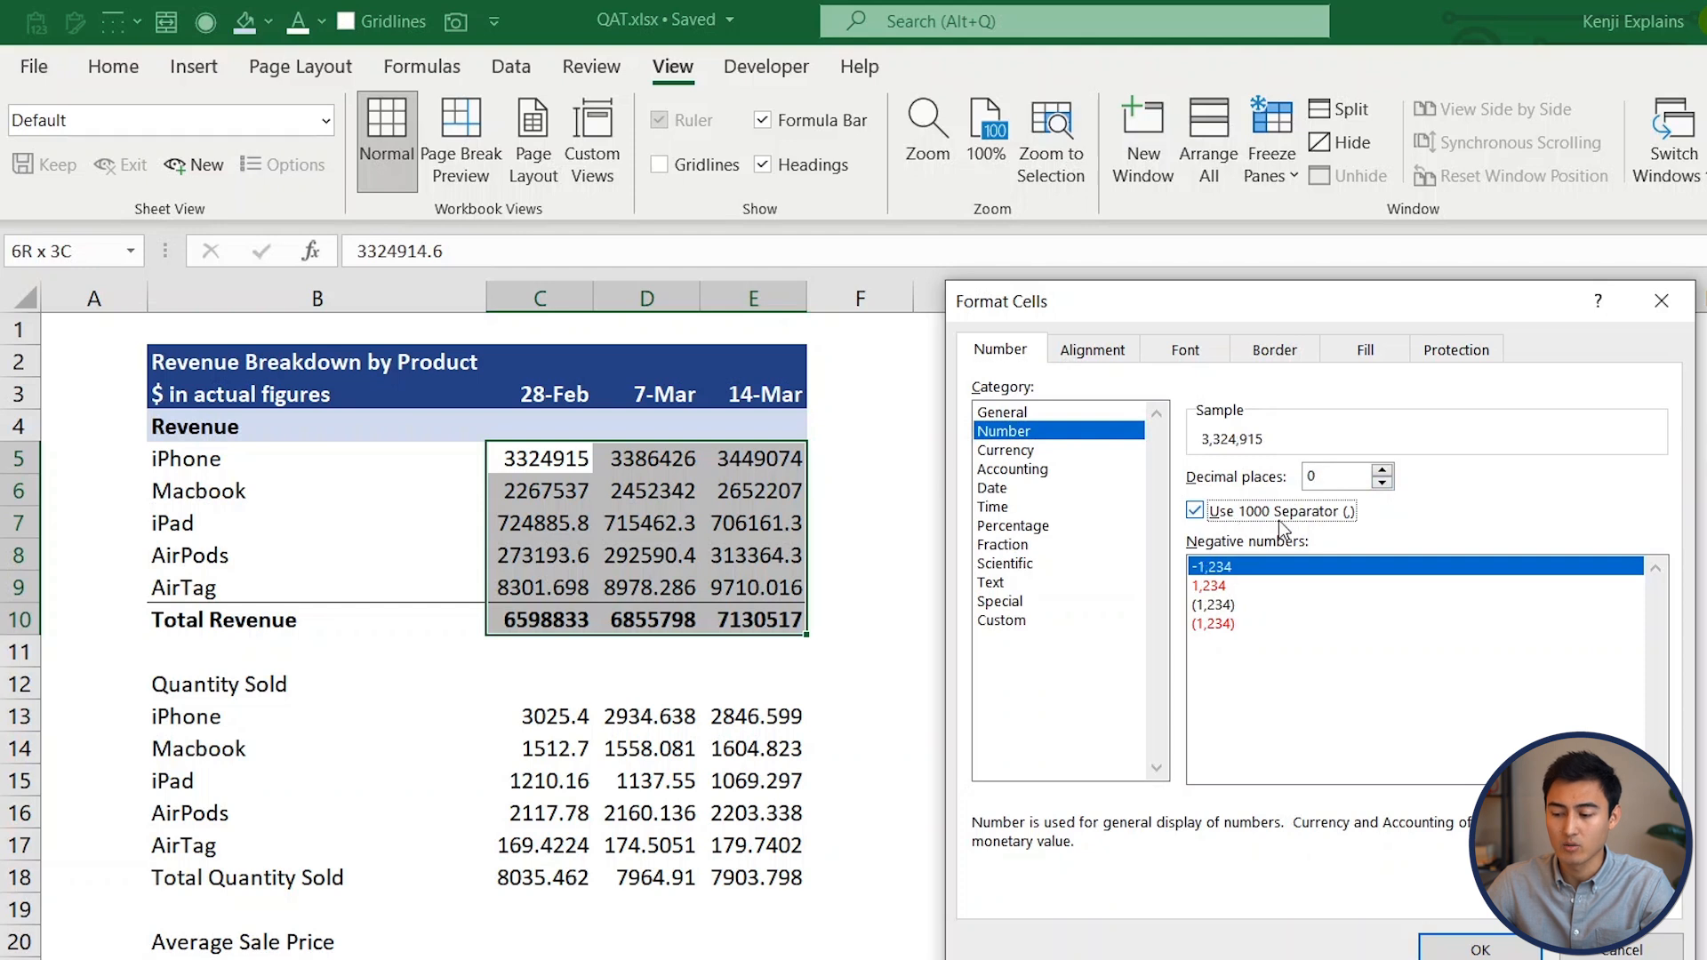
{"action": "left_click", "coordinate": [1252, 605]}
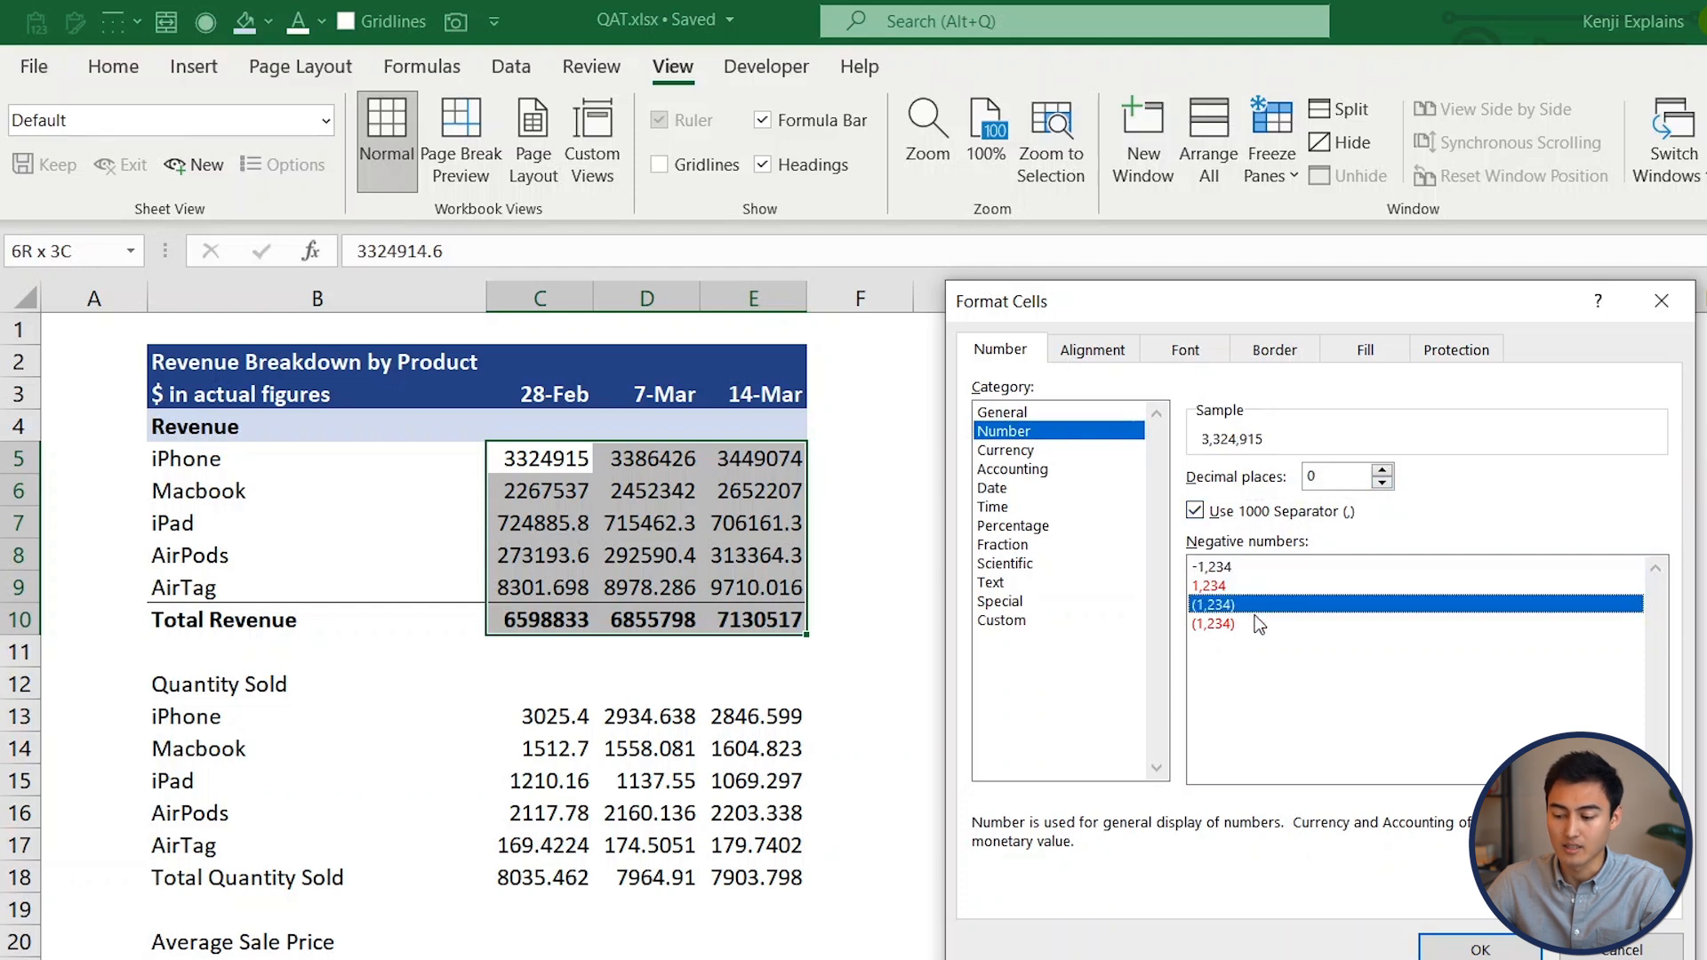
{"action": "left_click", "coordinate": [1476, 947]}
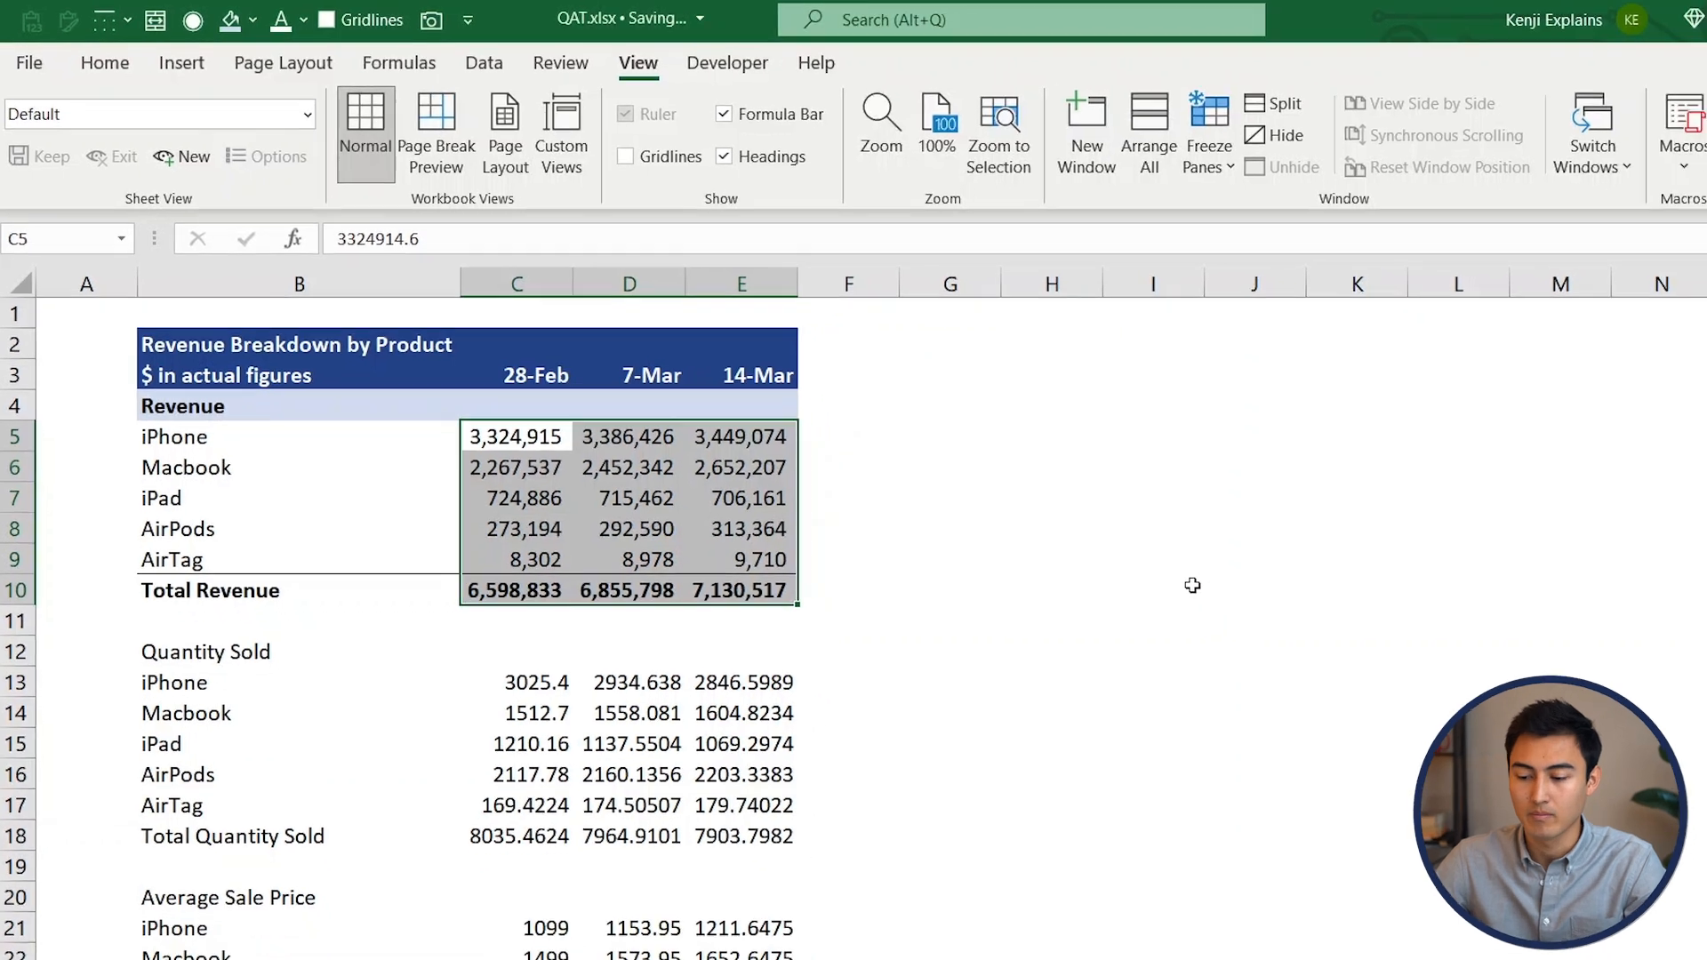
{"action": "left_click", "coordinate": [286, 331]}
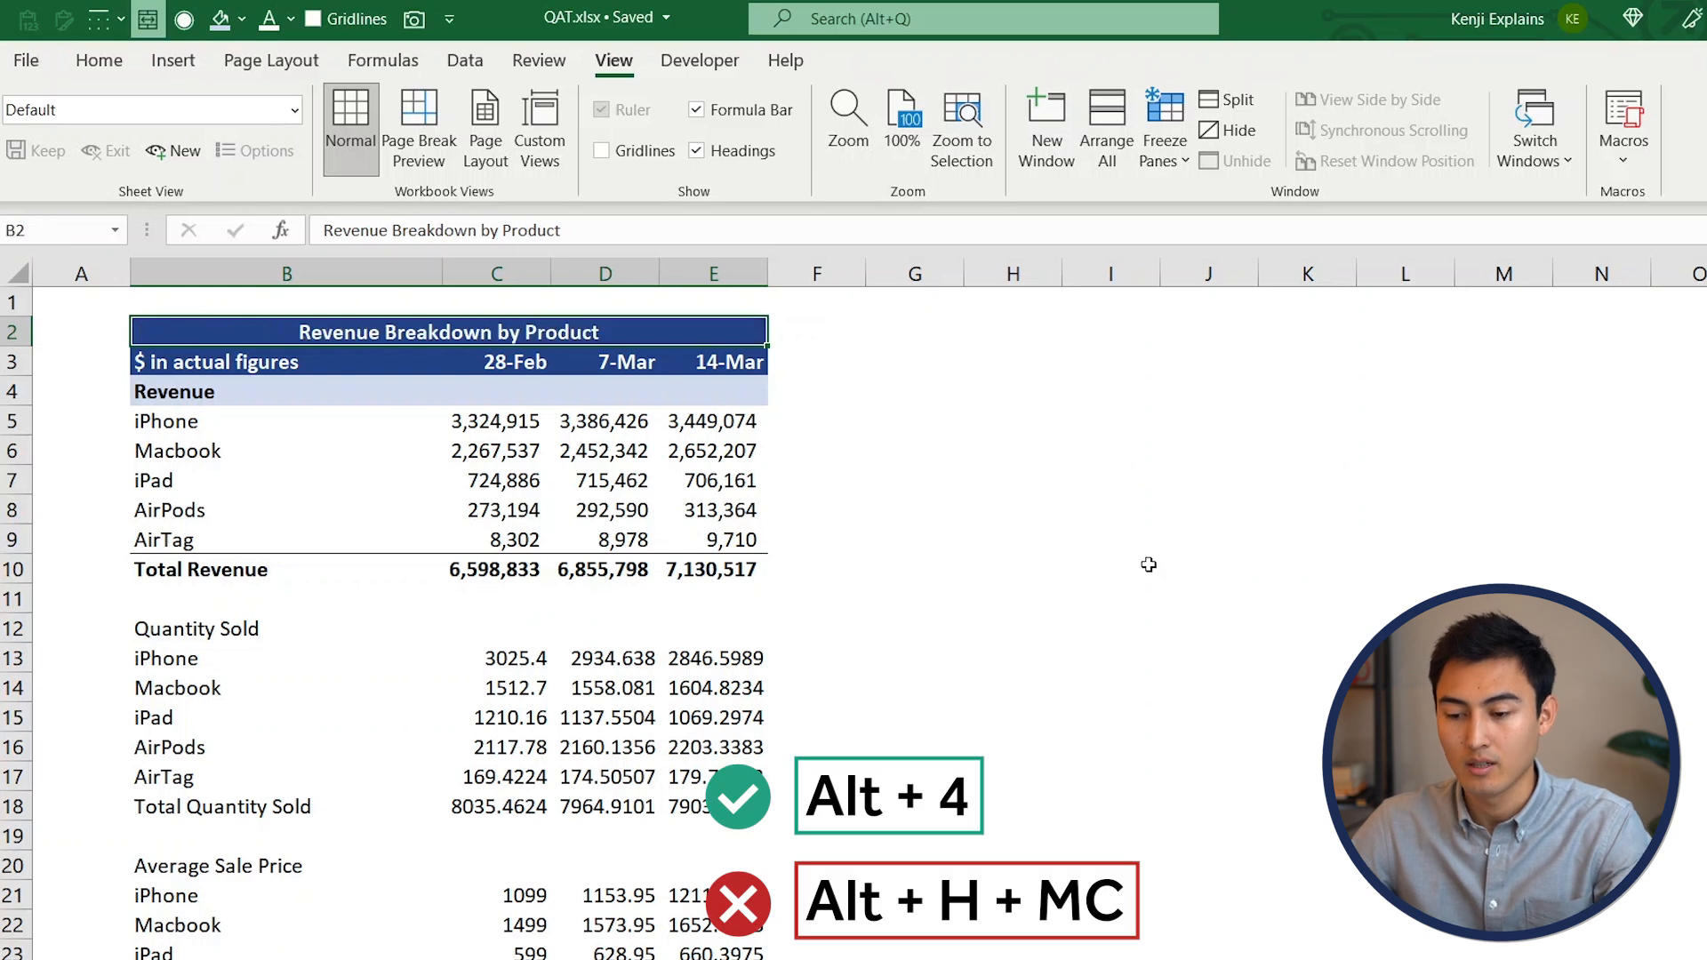
Copy the Revenue block, paste it and its formats onto Quantity Sold, undoing each attempt
{"action": "left_click", "coordinate": [98, 59]}
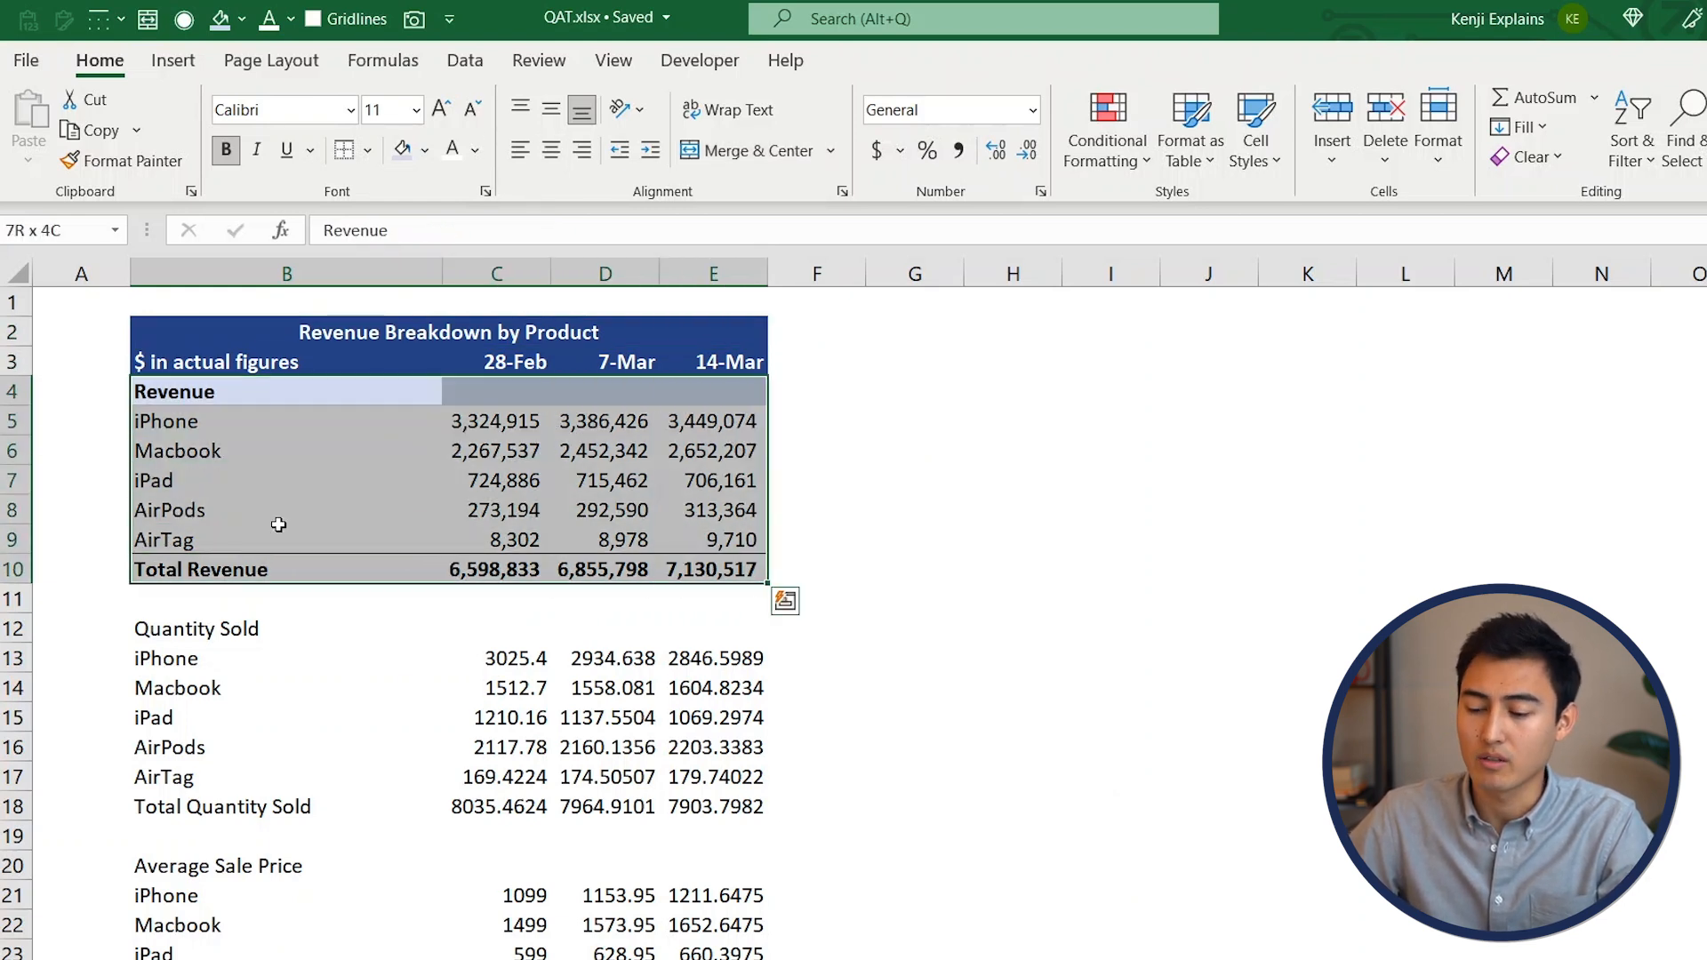
{"action": "key", "text": "ctrl+c"}
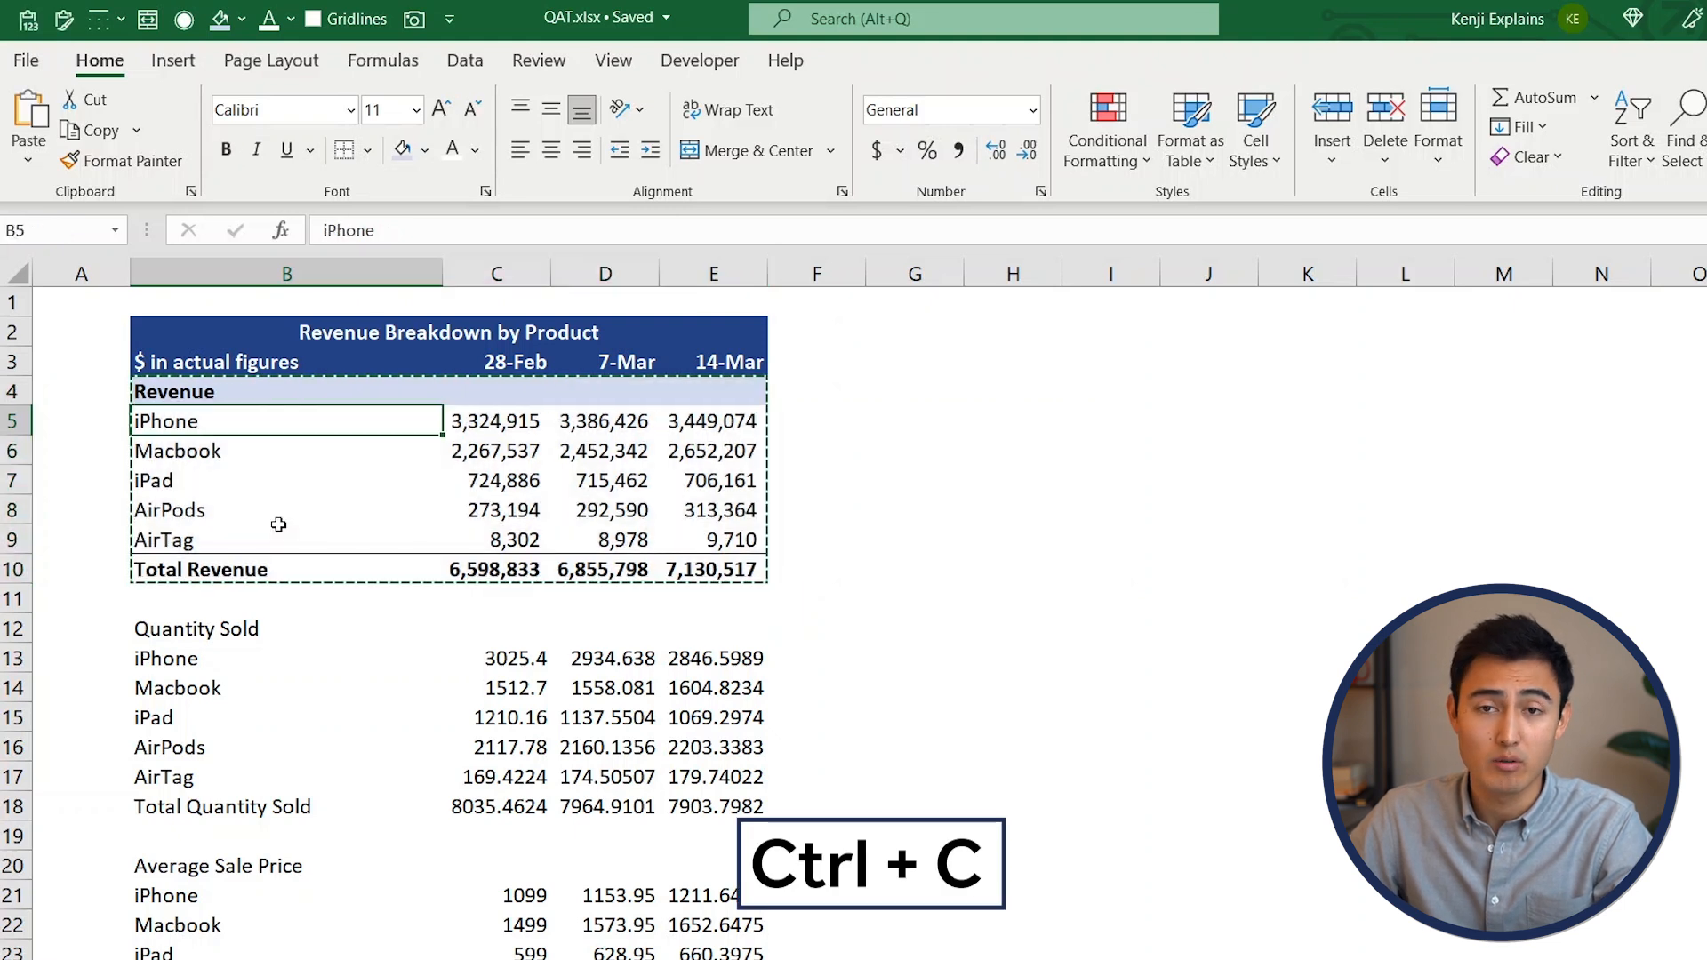
{"action": "left_click", "coordinate": [286, 628]}
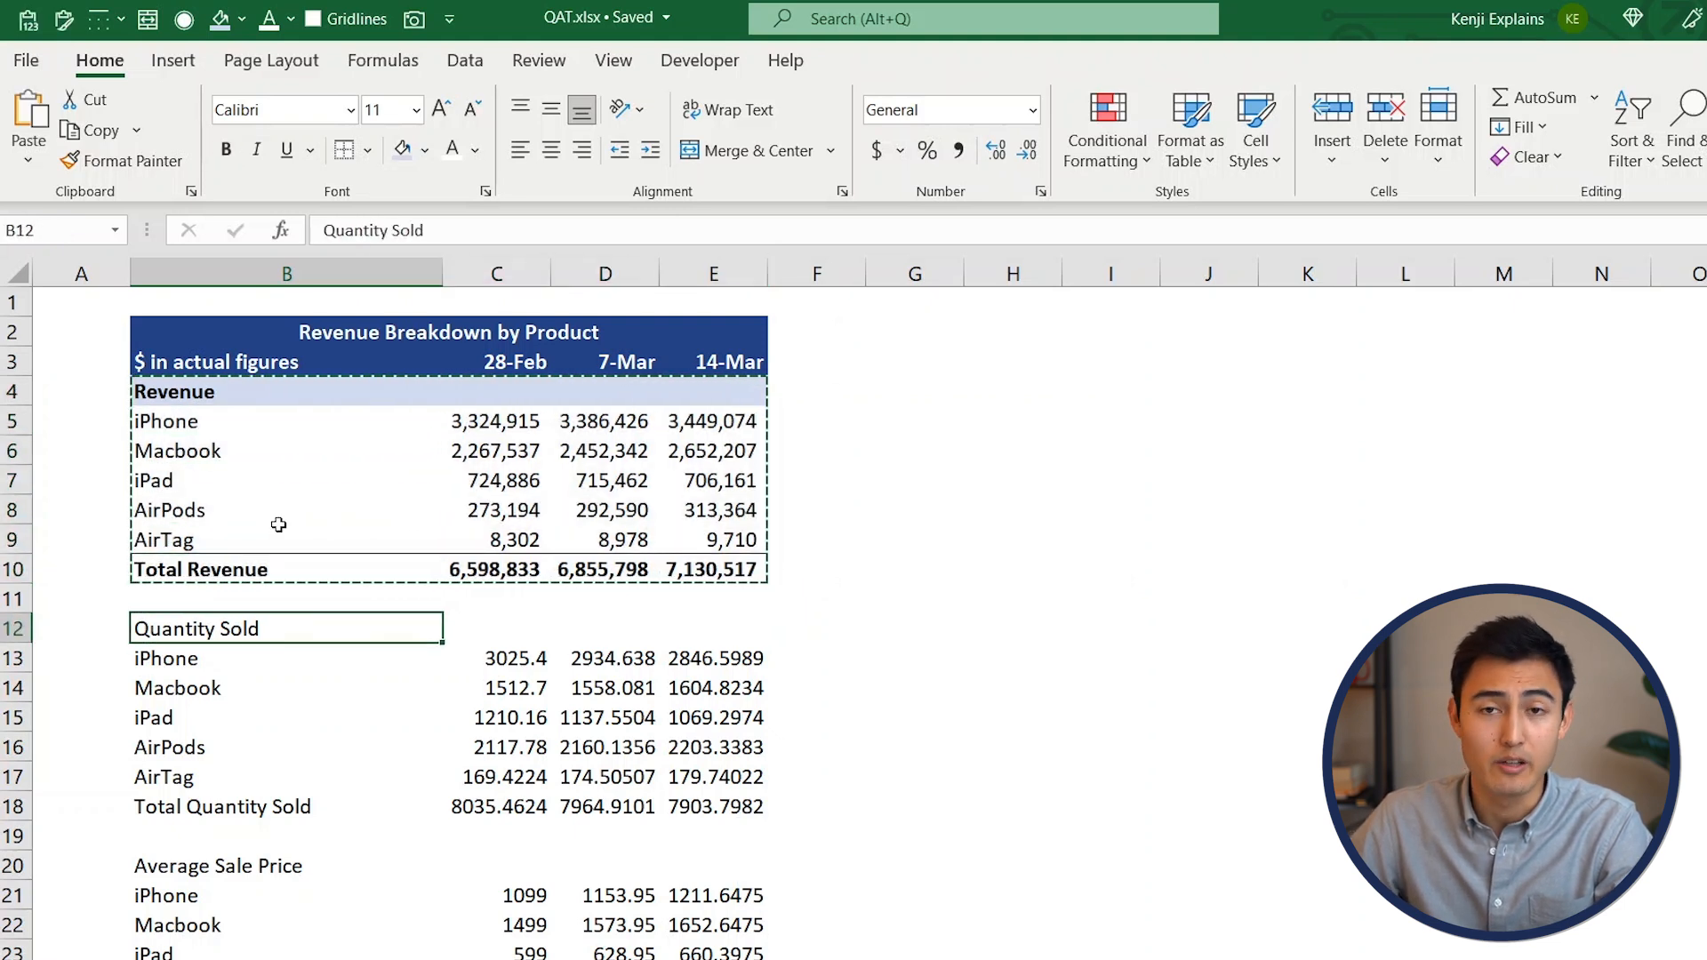
{"action": "key", "text": "ctrl+v"}
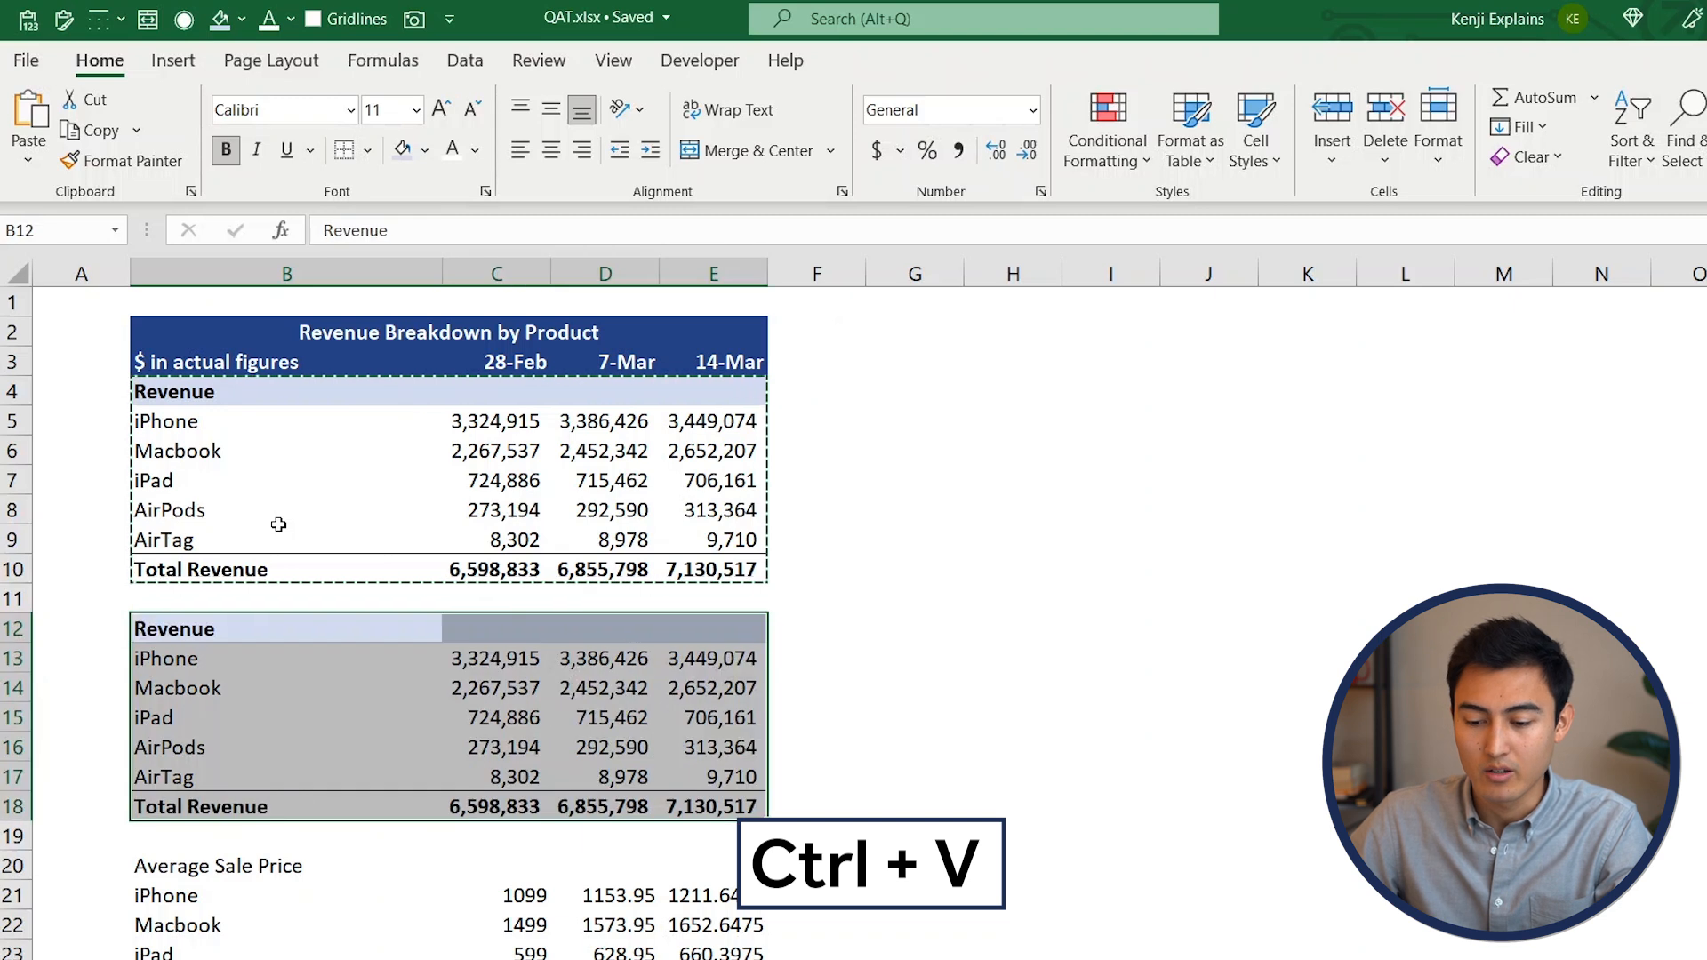
{"action": "key", "text": "ctrl+v"}
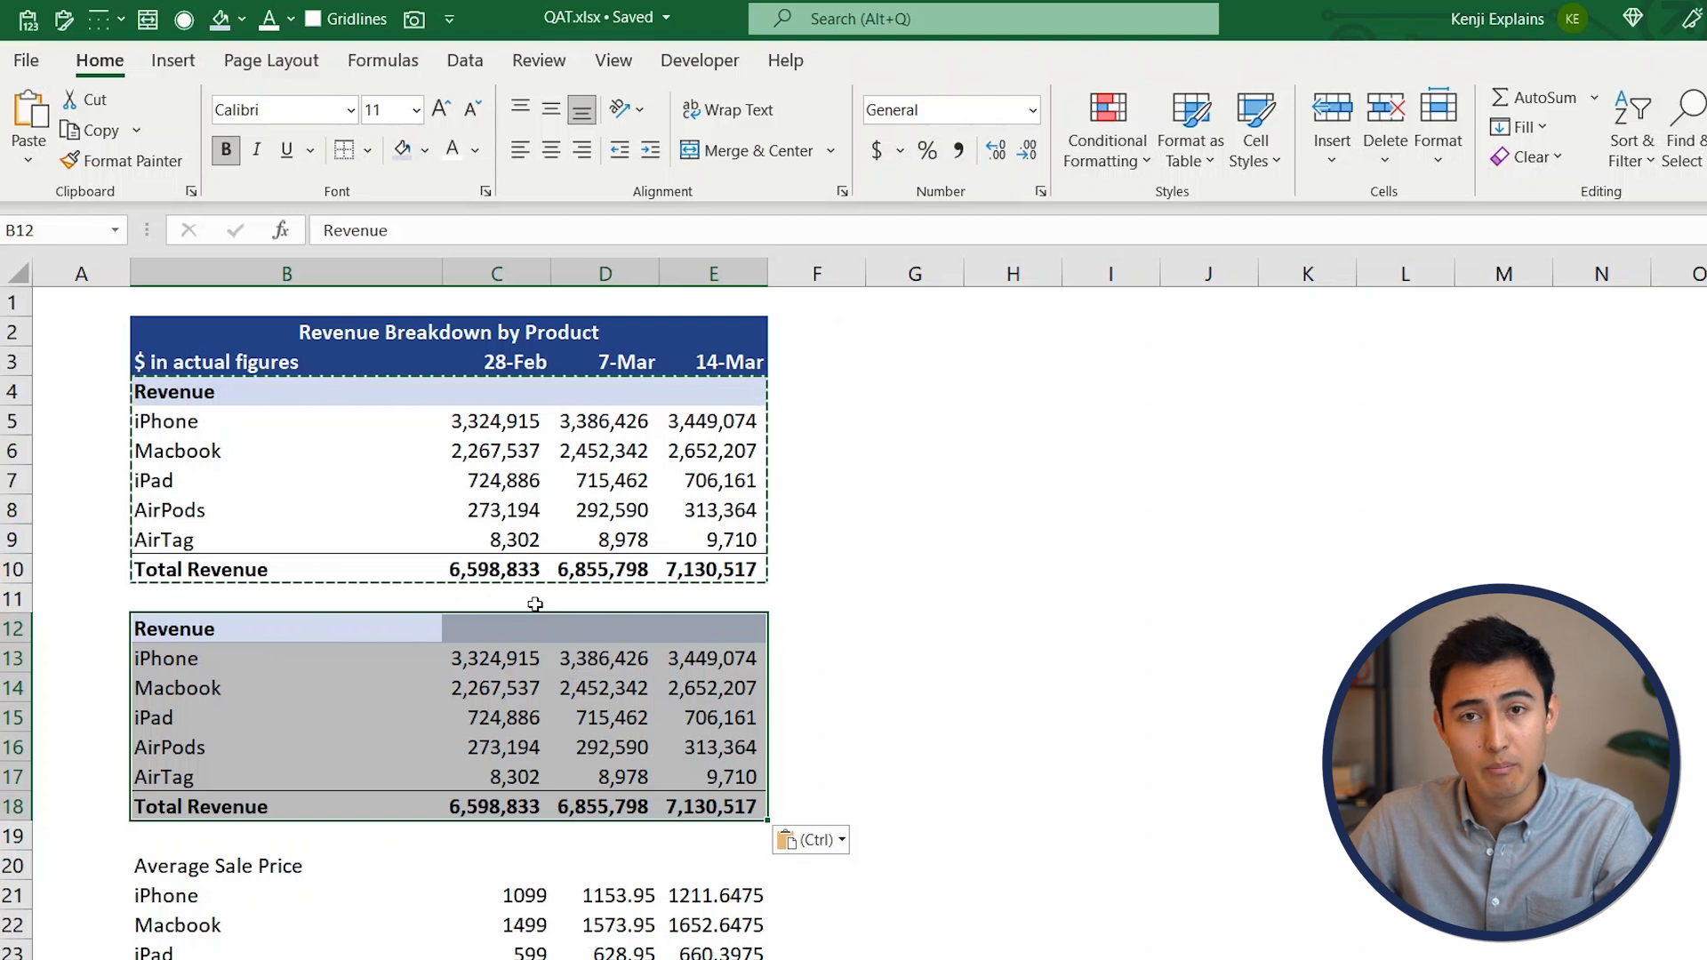
{"action": "key", "text": "ctrl+z"}
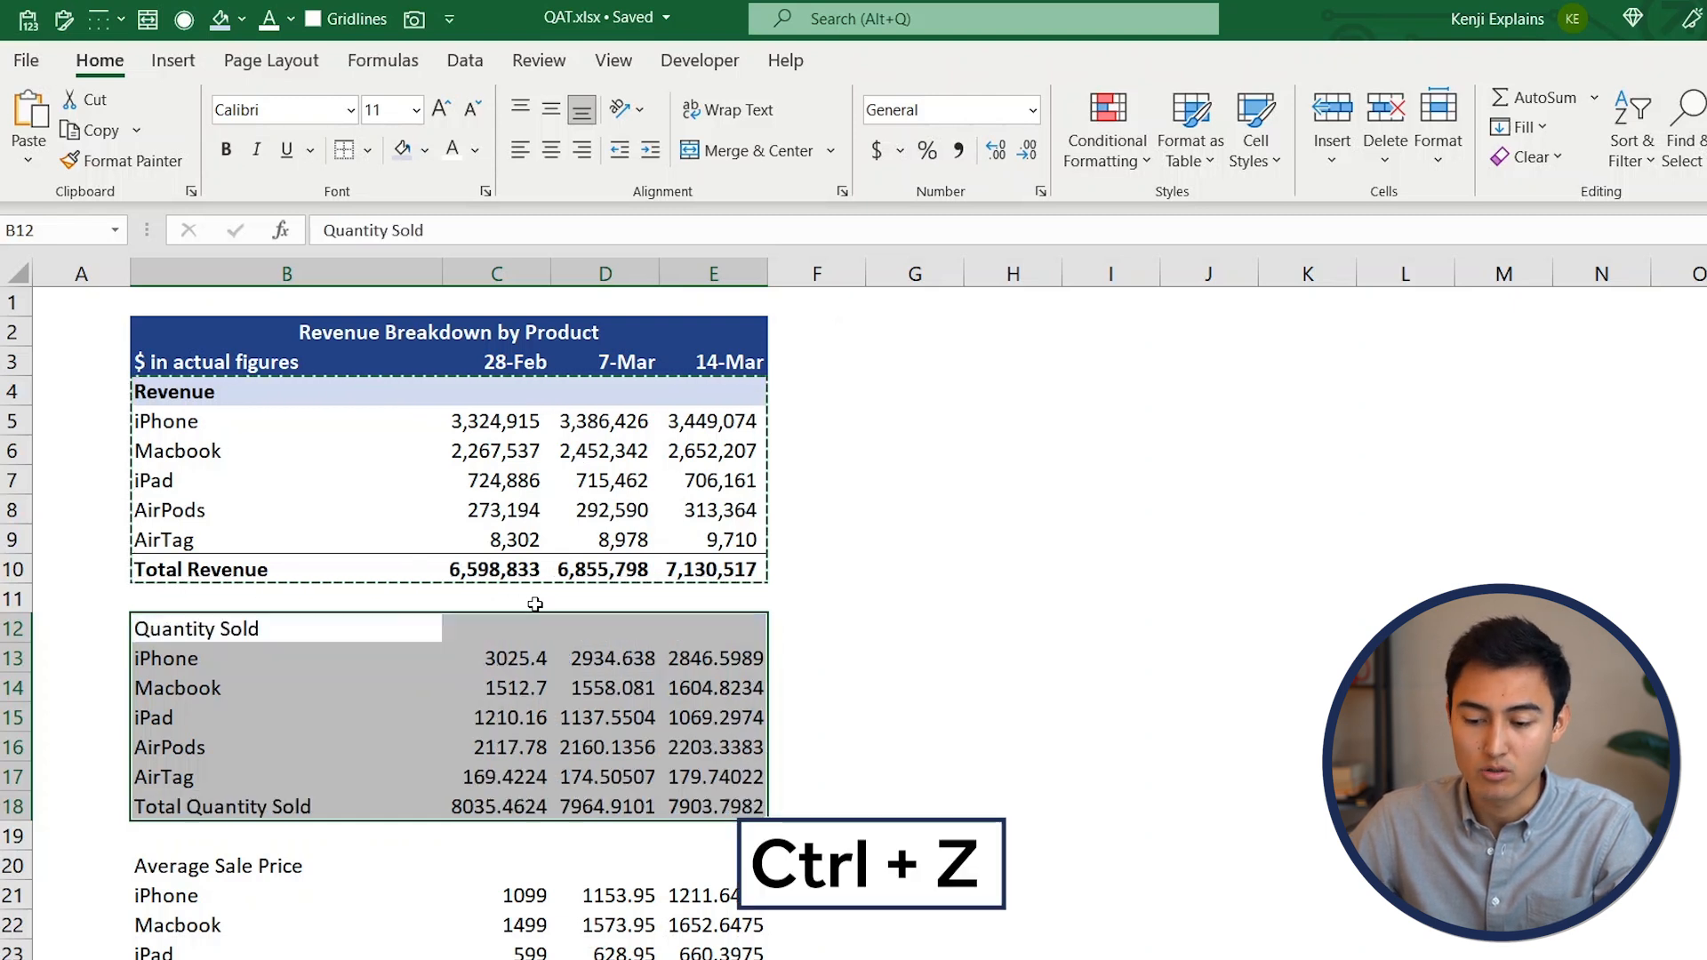
{"action": "key", "text": "ctrl+z"}
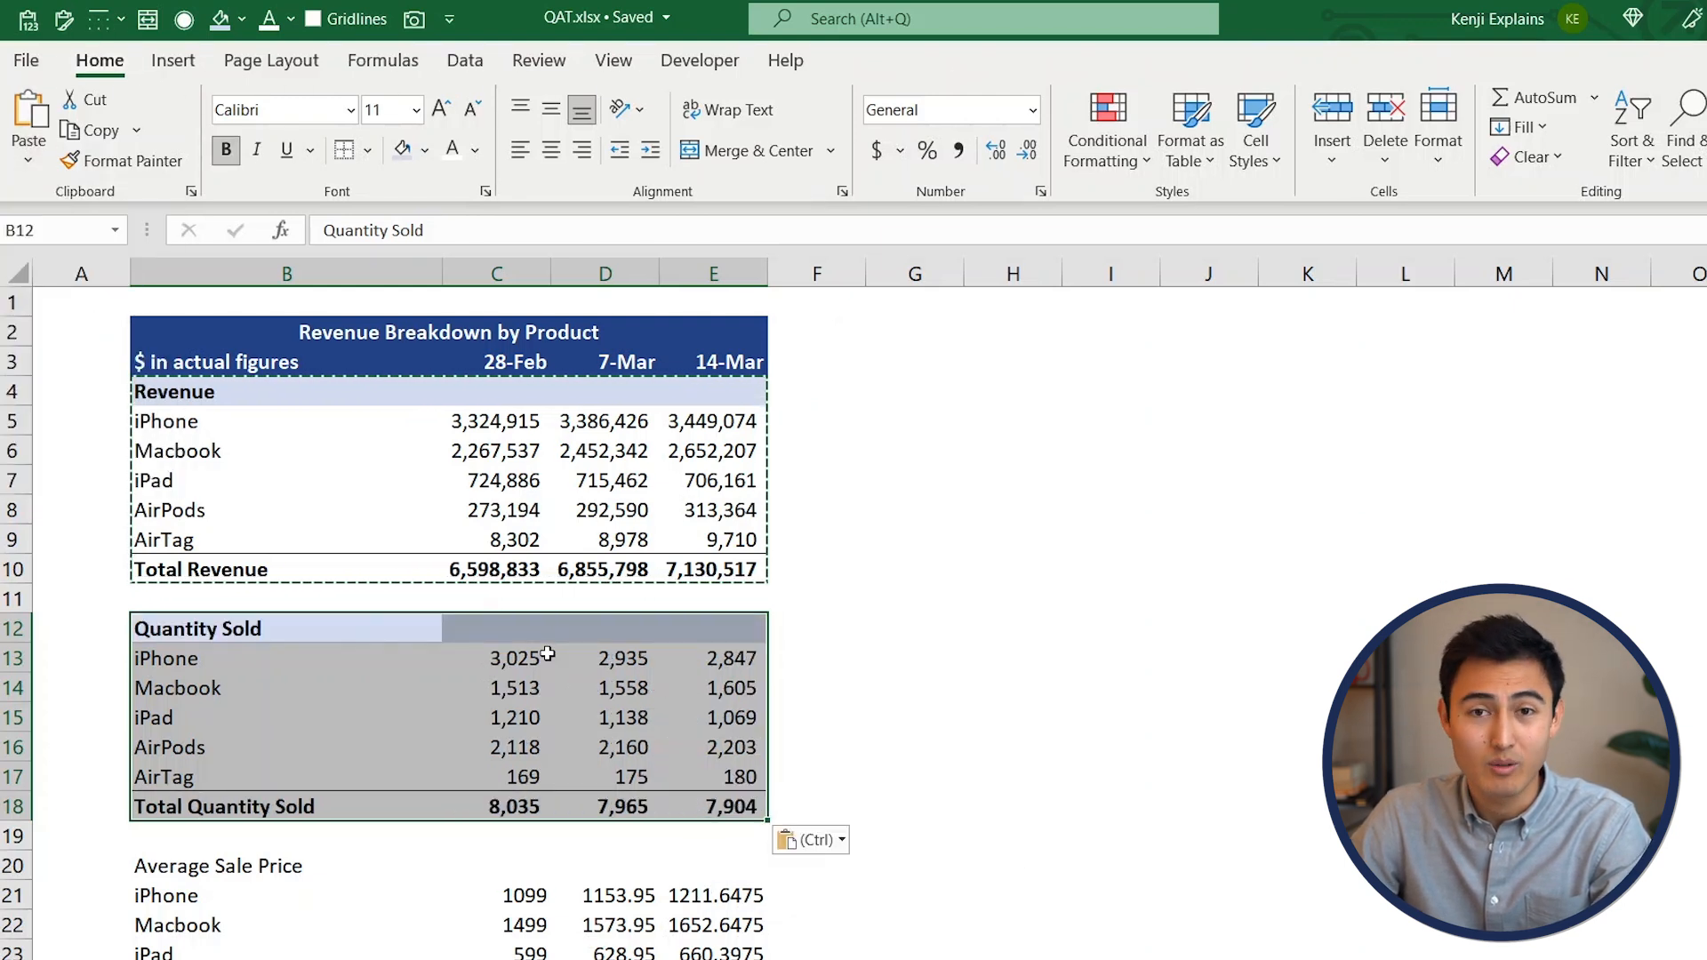
{"action": "key", "text": "ctrl+z"}
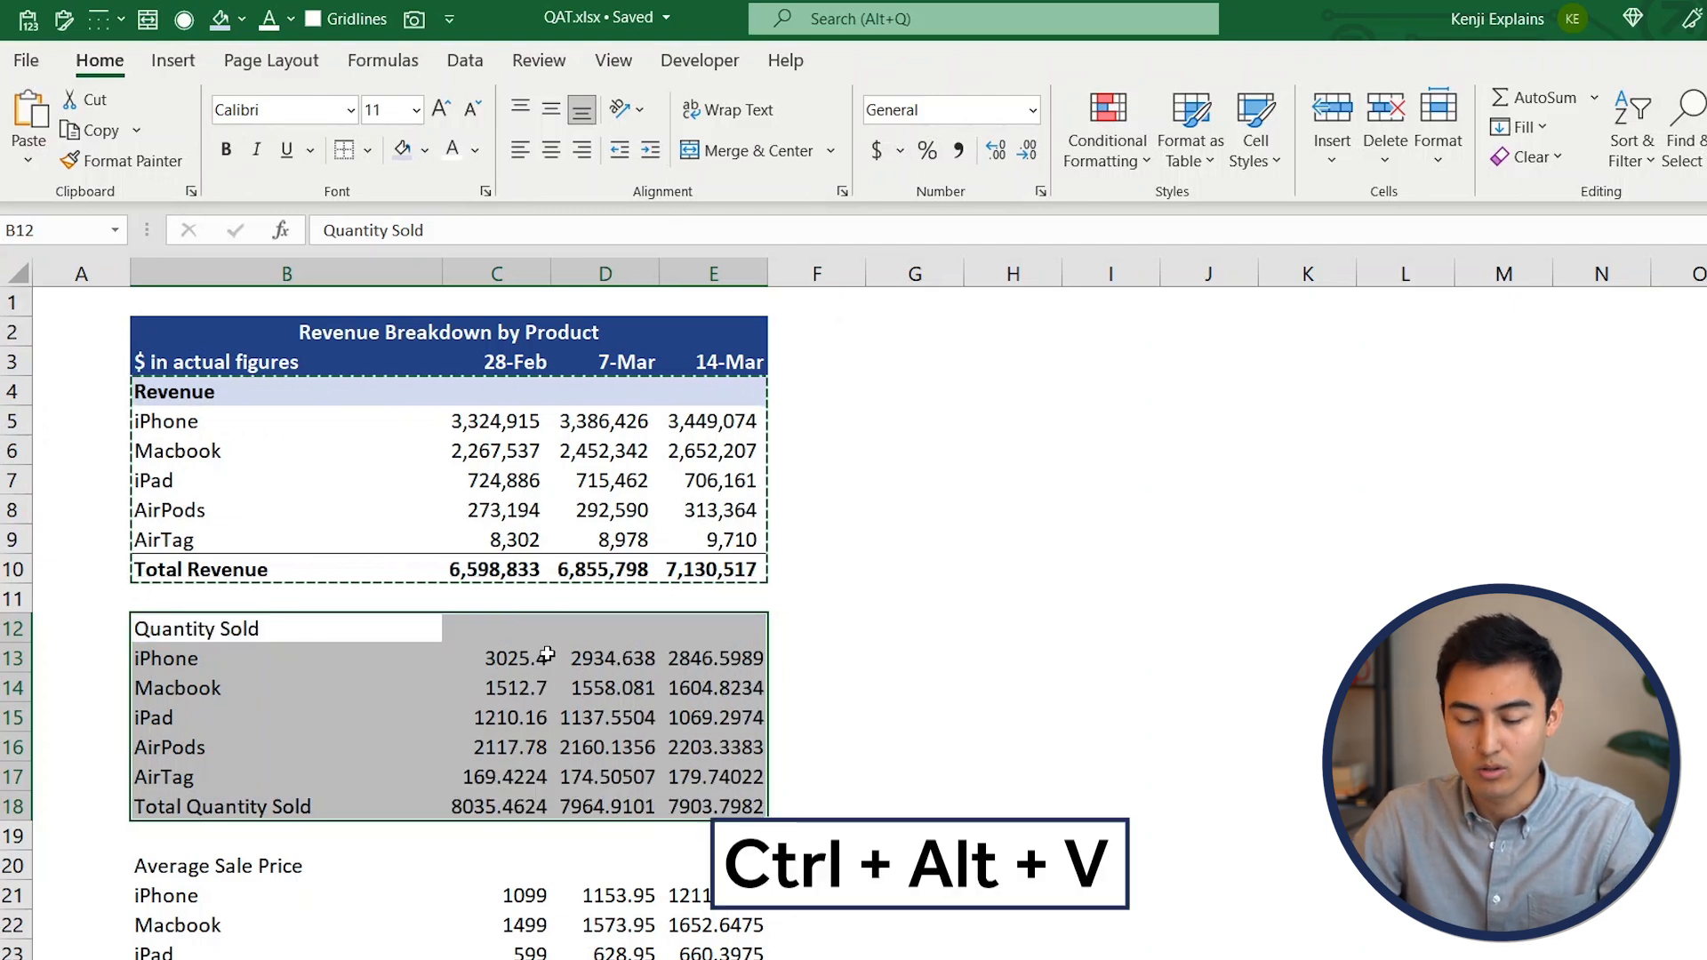
Paste the Revenue formats onto Quantity Sold (B12:E18), then onto Average Sale Price
{"action": "key", "text": "Ctrl+Alt+V"}
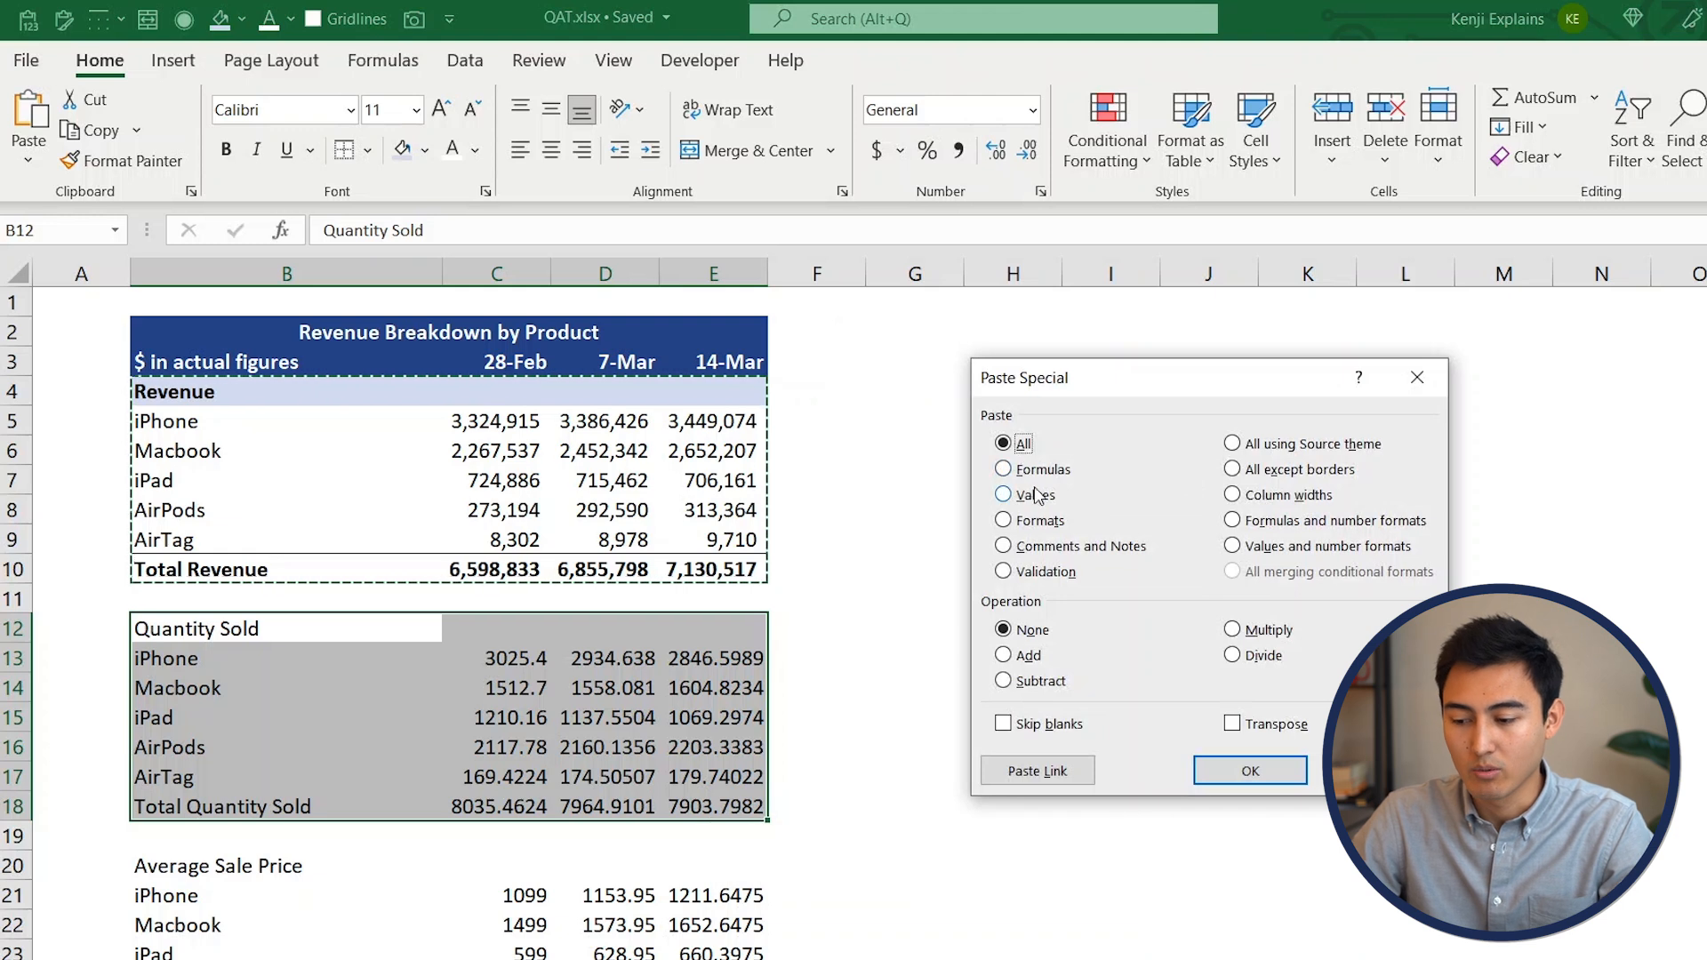
{"action": "left_click", "coordinate": [1002, 520]}
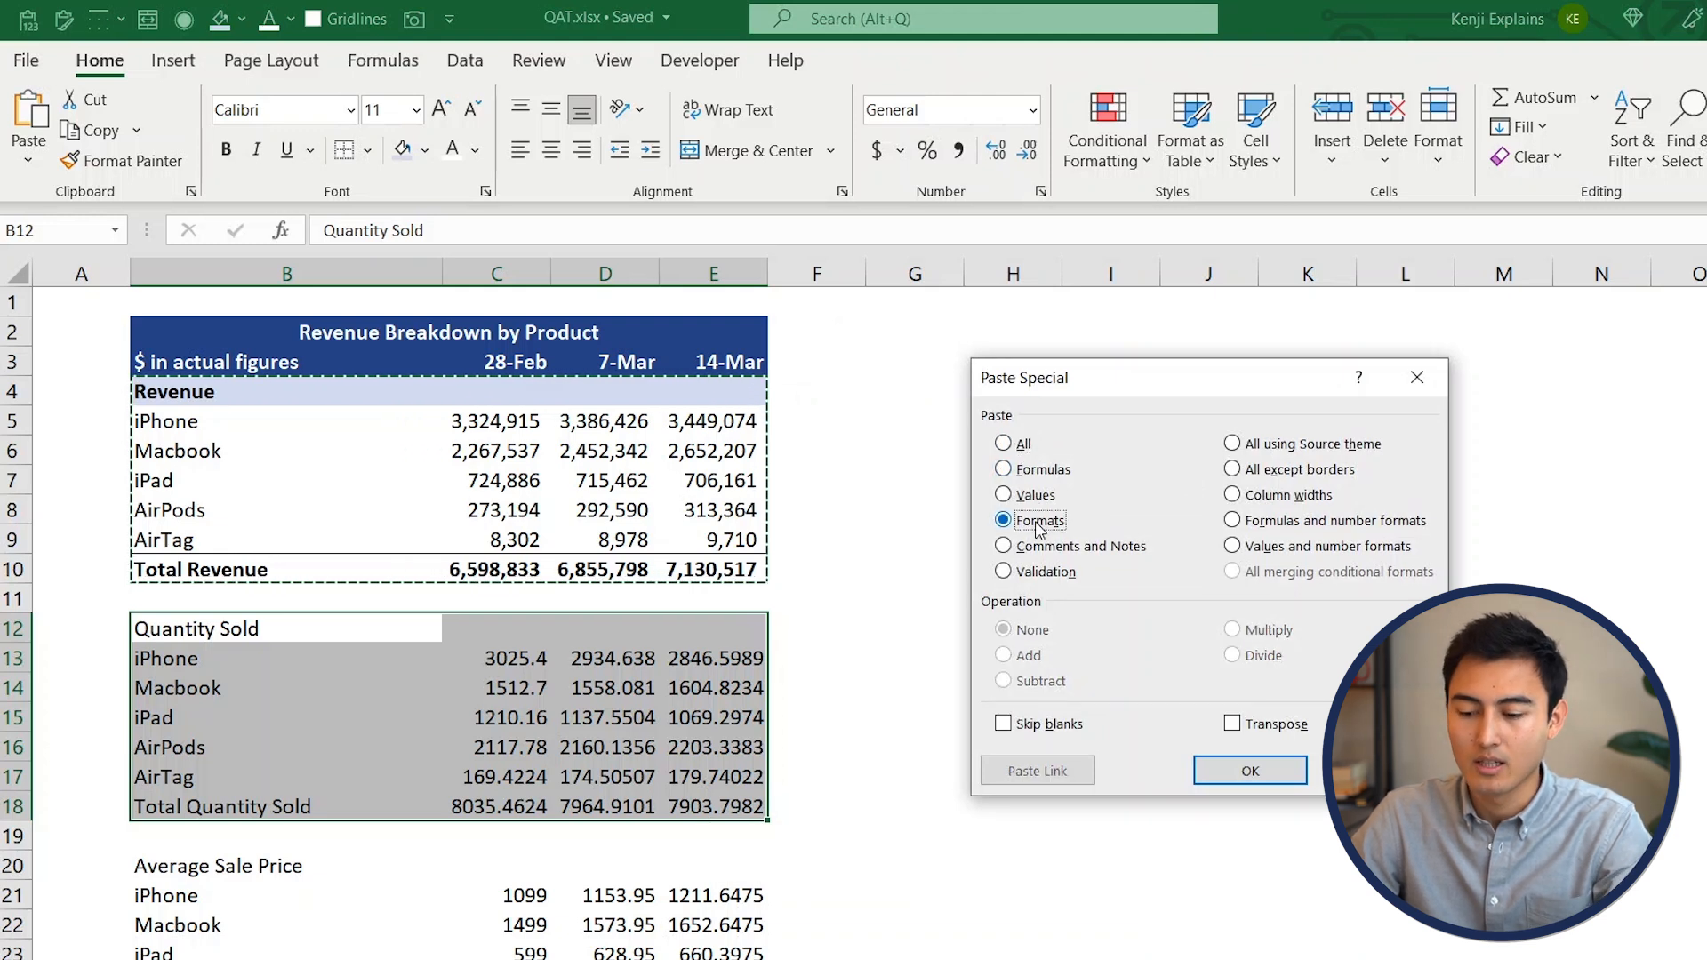
{"action": "left_click", "coordinate": [1250, 770]}
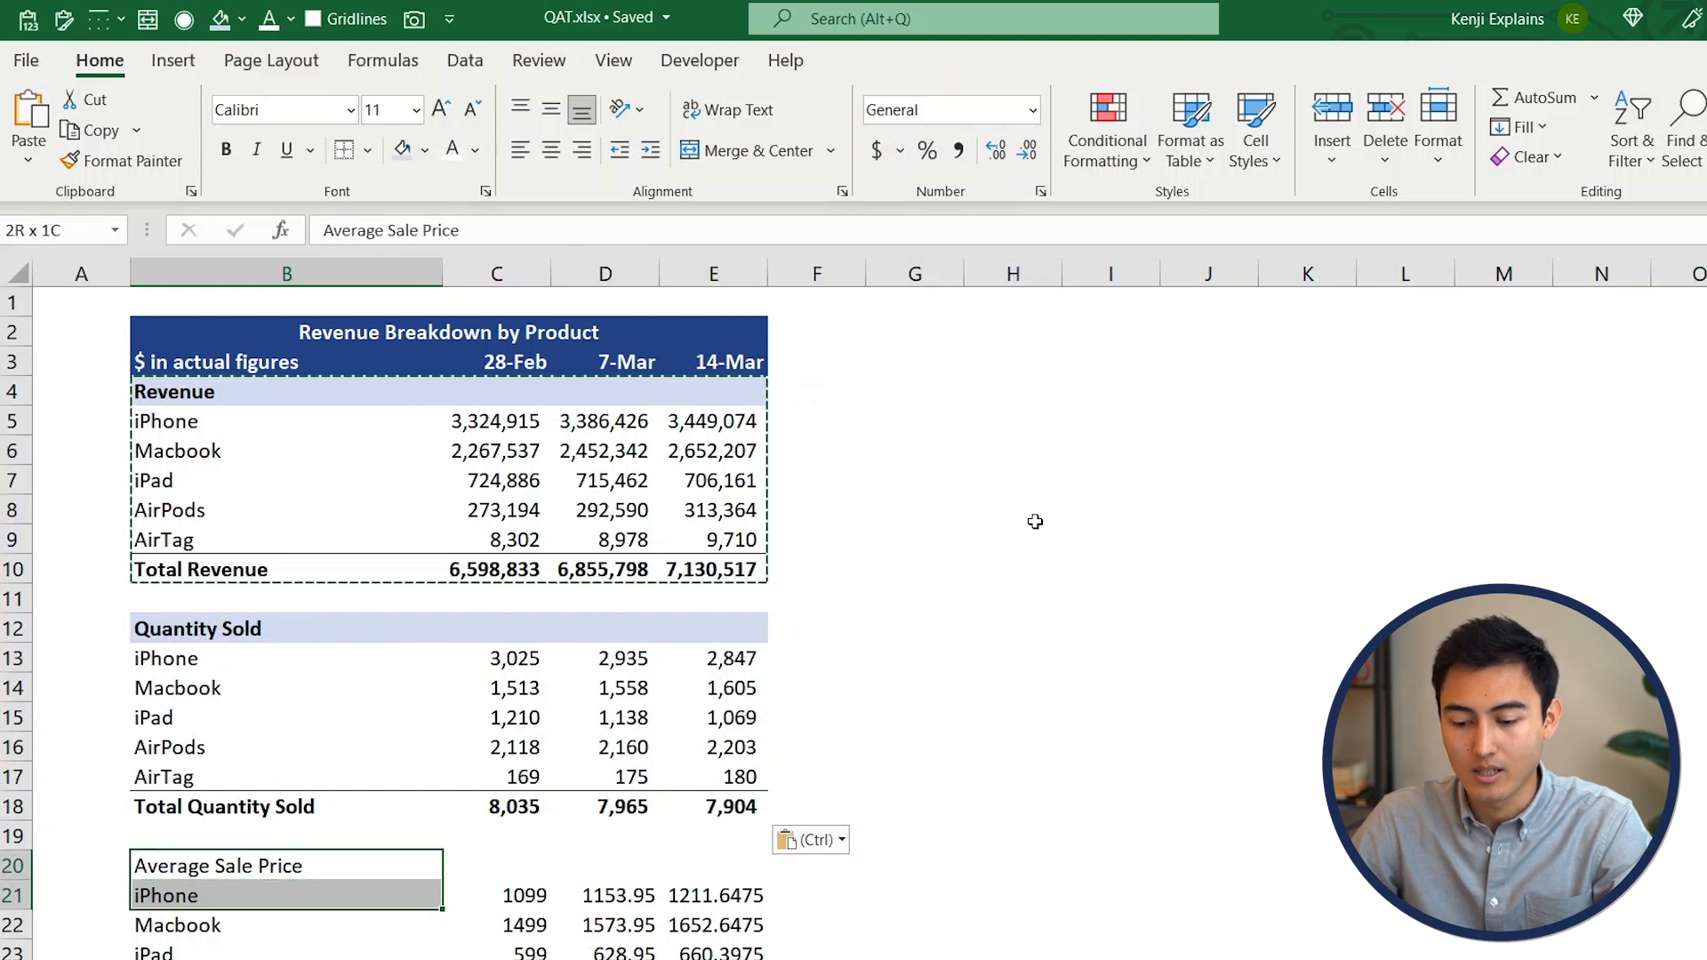
{"action": "key", "text": "Alt+2"}
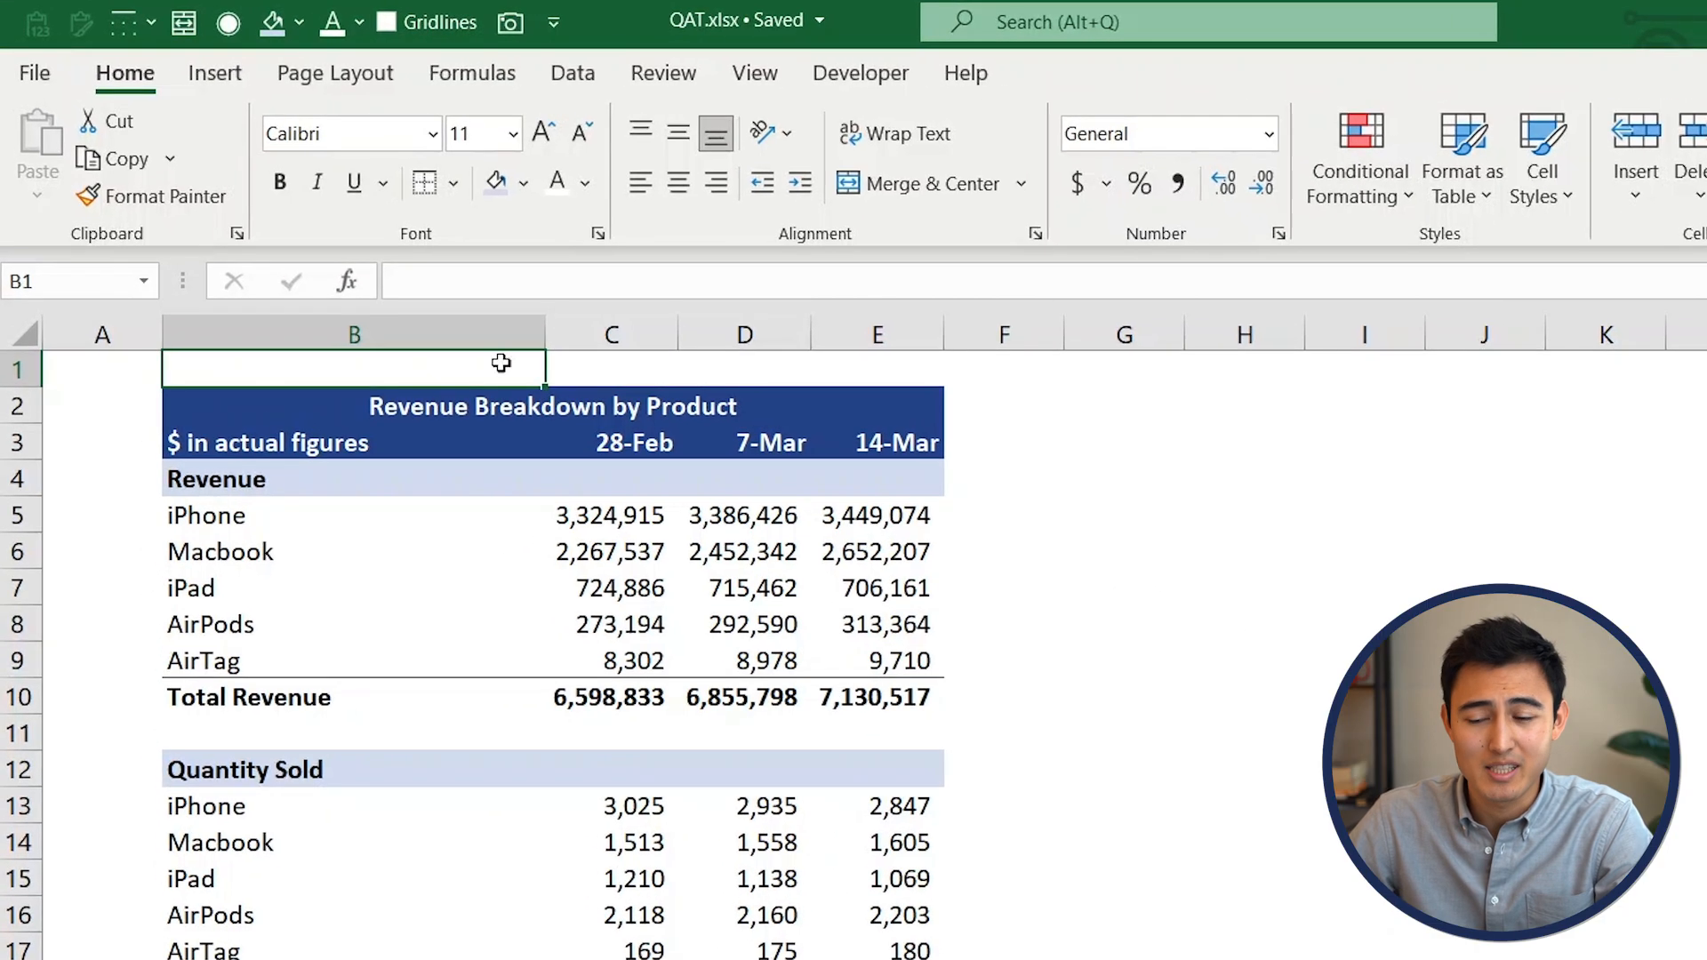
{"action": "mouse_move", "coordinate": [510, 21]}
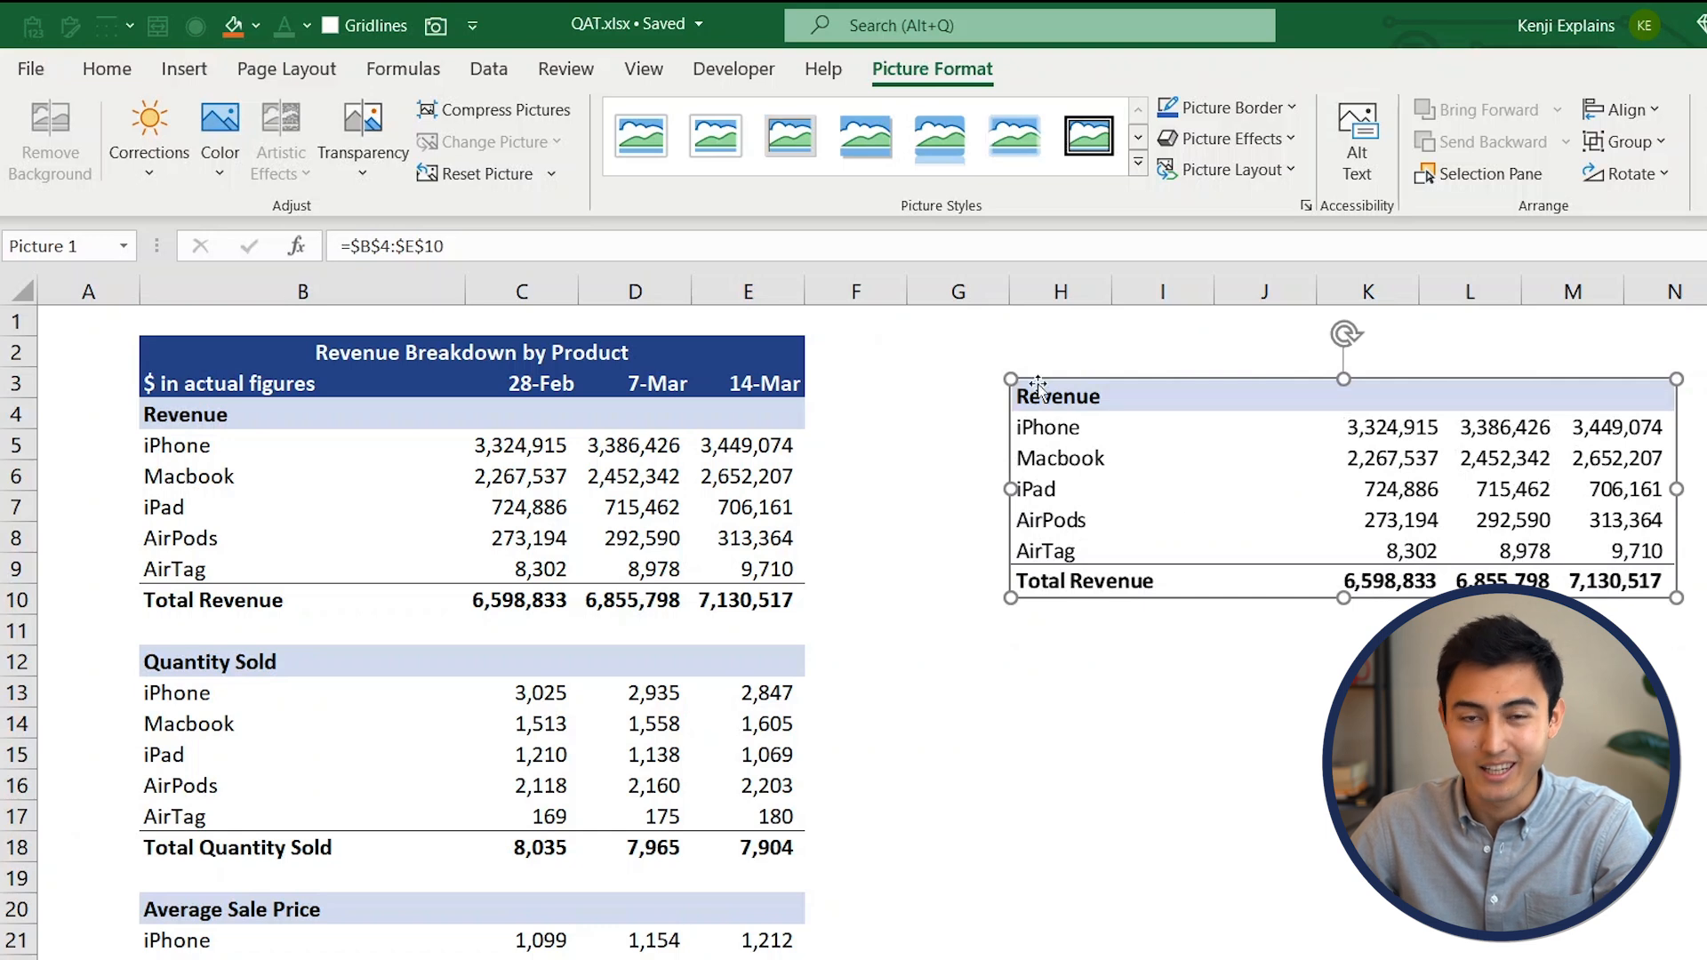
Select the linked picture of the Revenue block placed beside the report
{"action": "left_click", "coordinate": [520, 475]}
{"action": "type", "text": "5"}
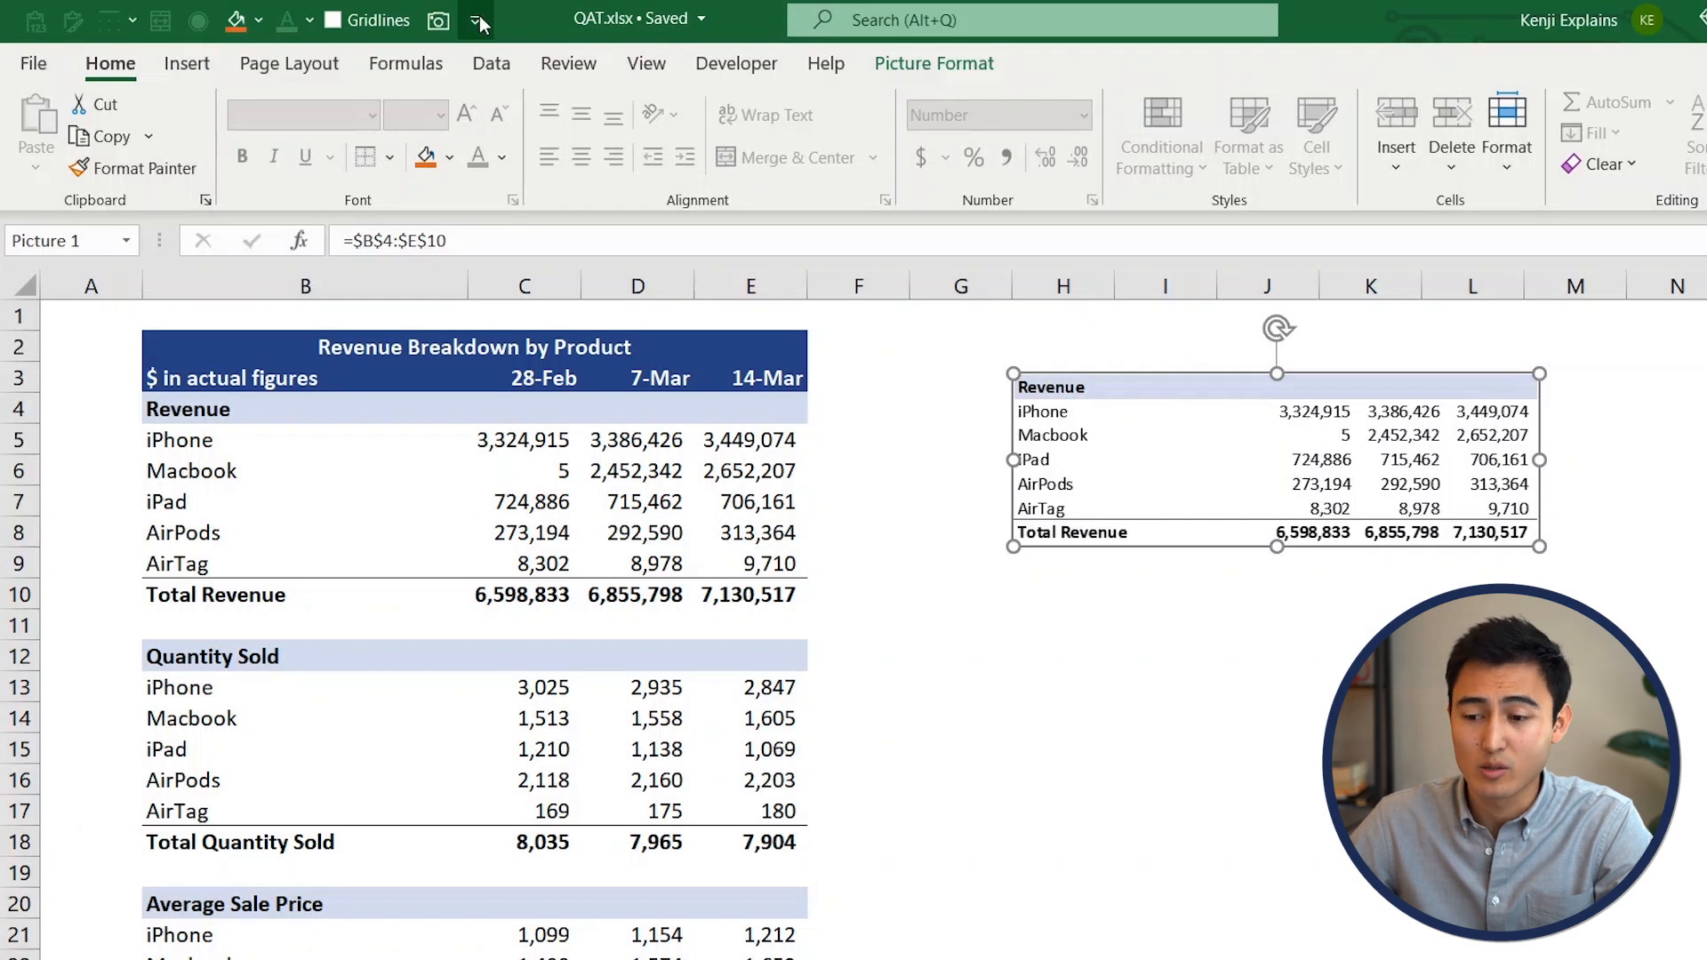
Show the Quick Access Toolbar below the ribbon, then reopen its customisation menu
{"action": "left_click", "coordinate": [474, 20]}
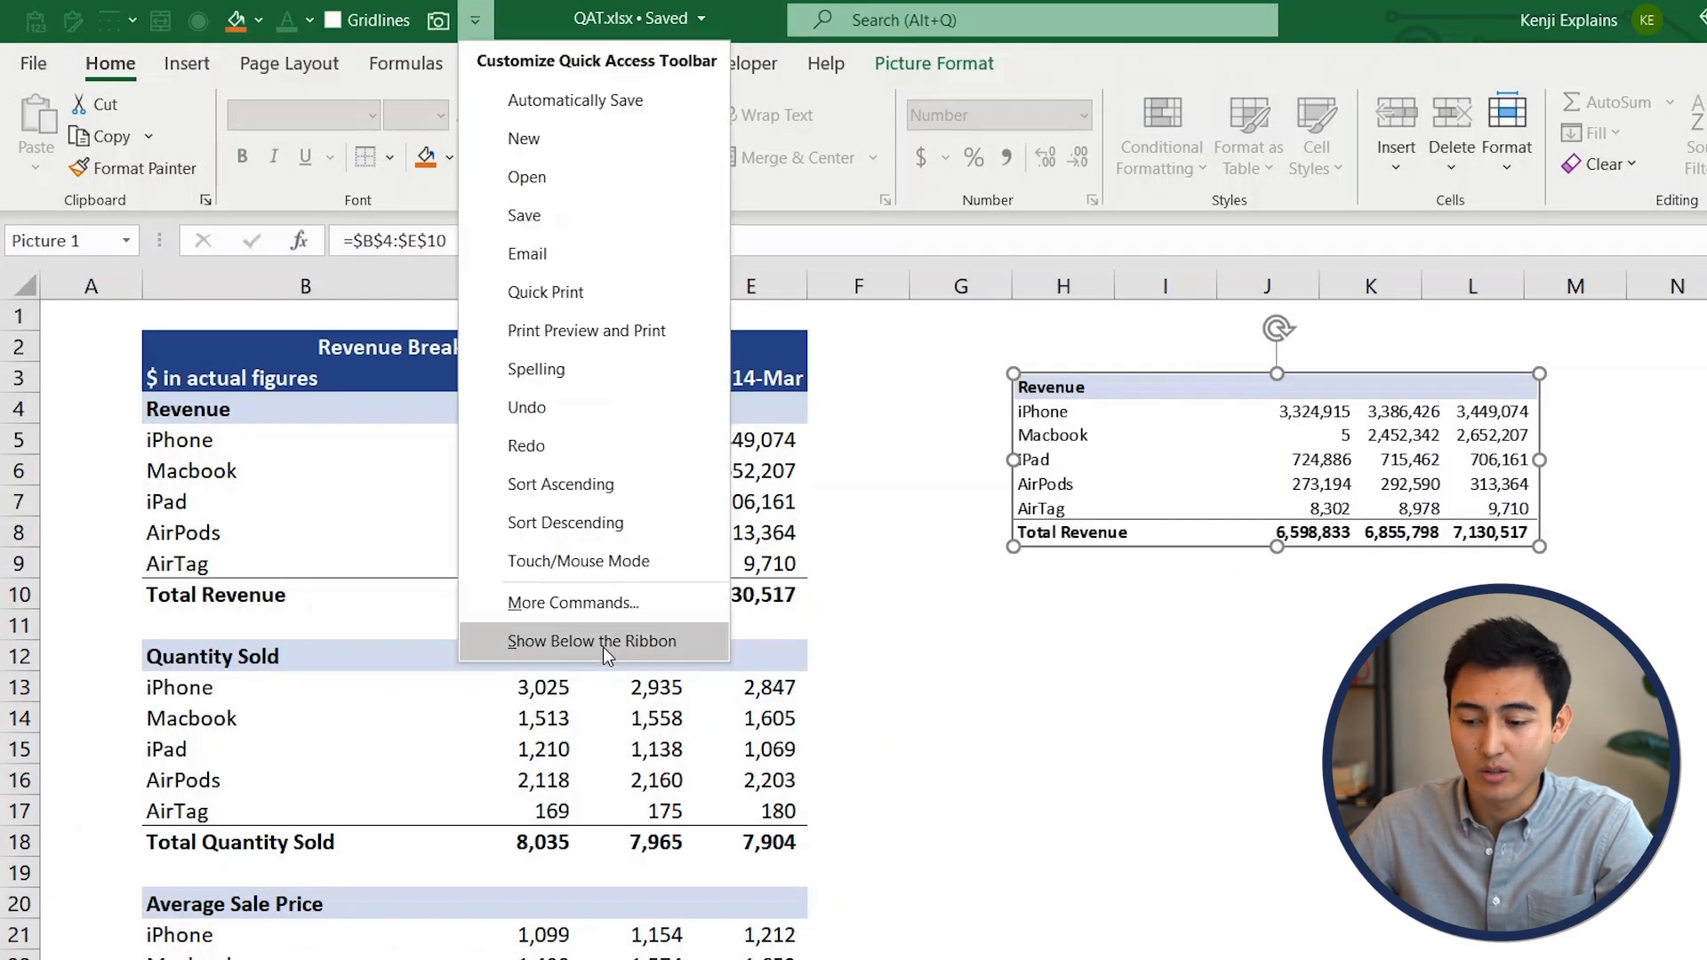
{"action": "left_click", "coordinate": [592, 641]}
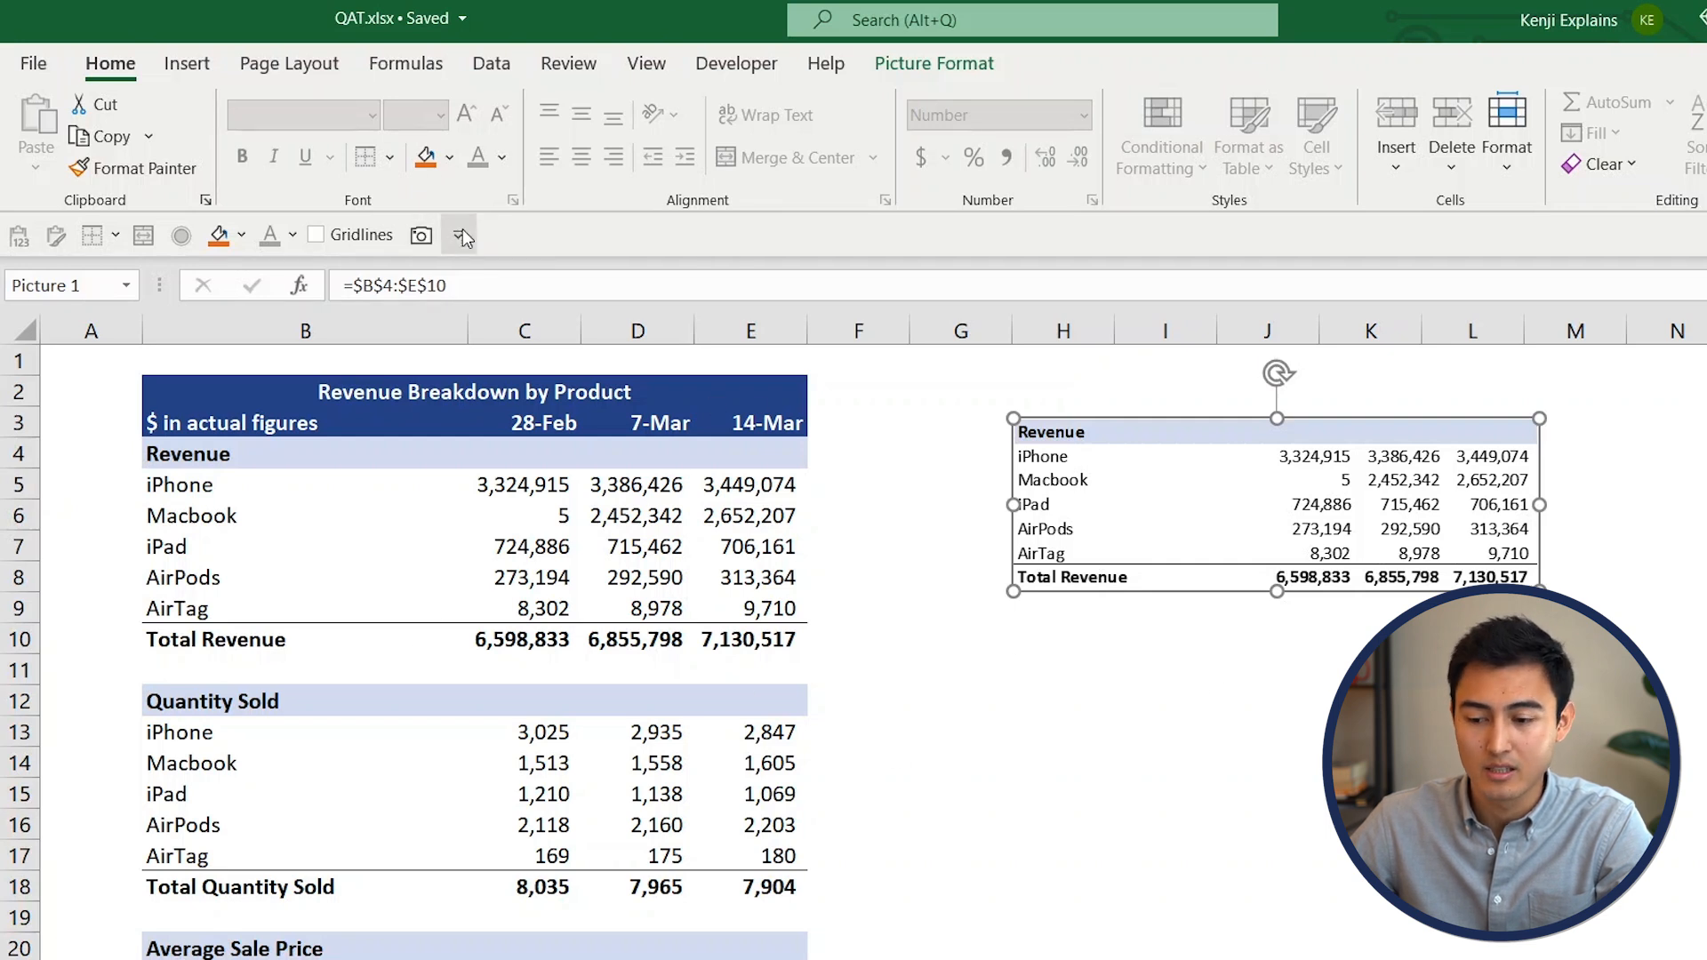
{"action": "left_click", "coordinate": [459, 234]}
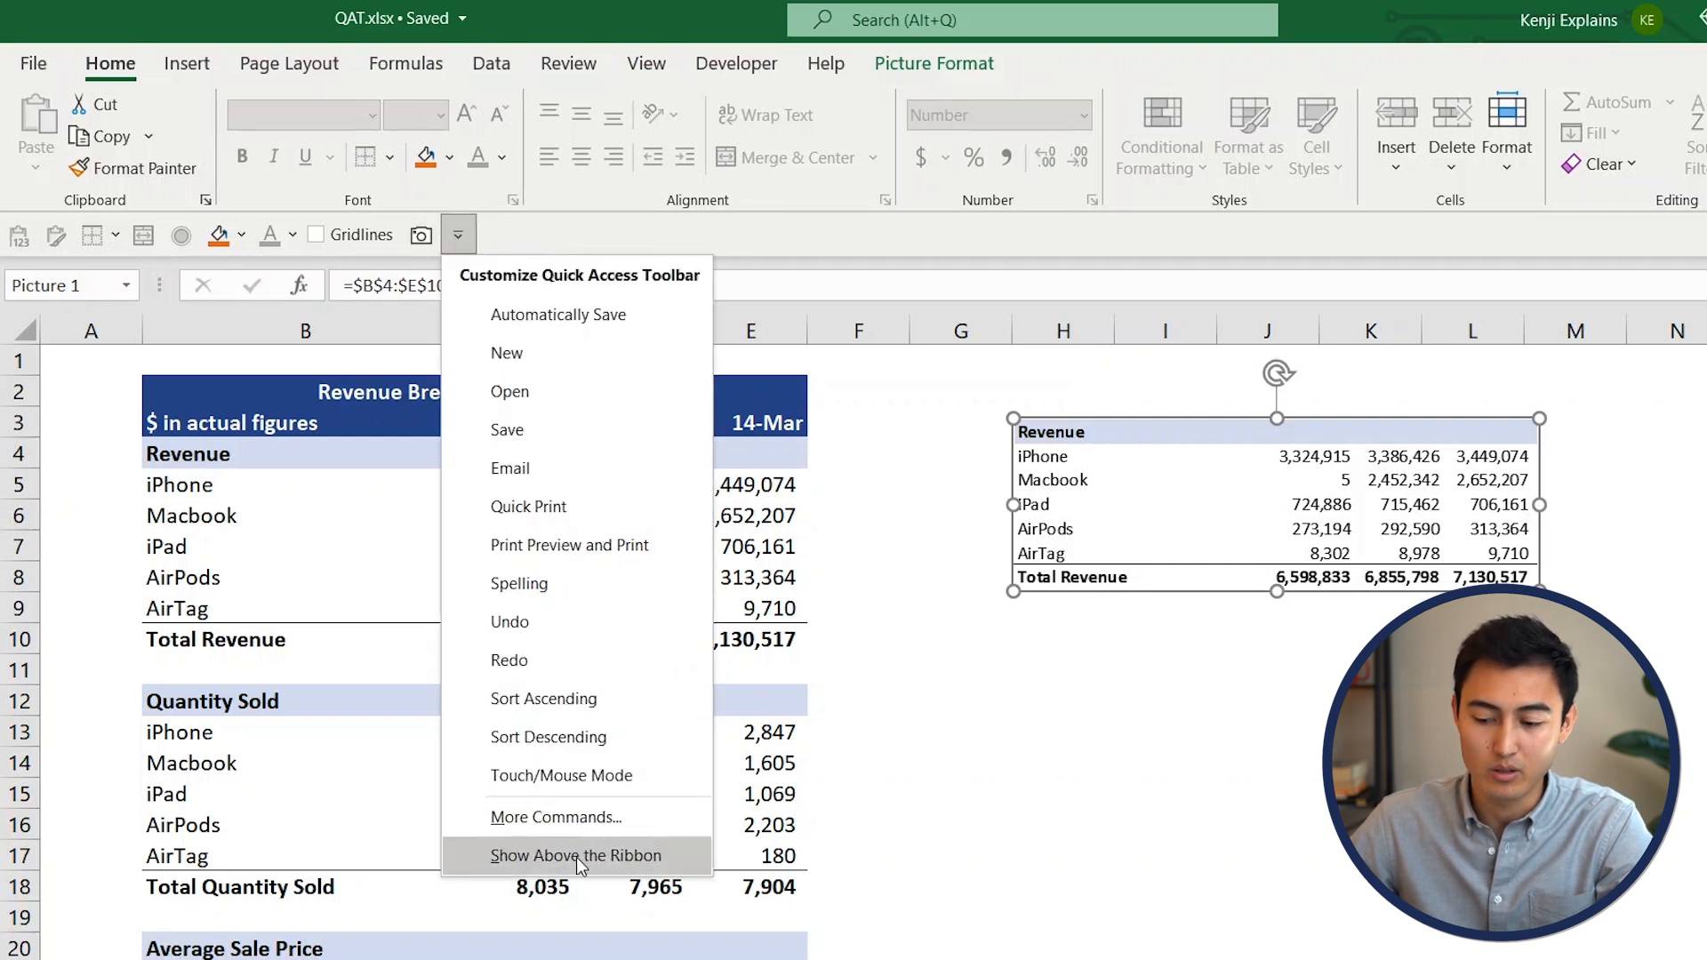